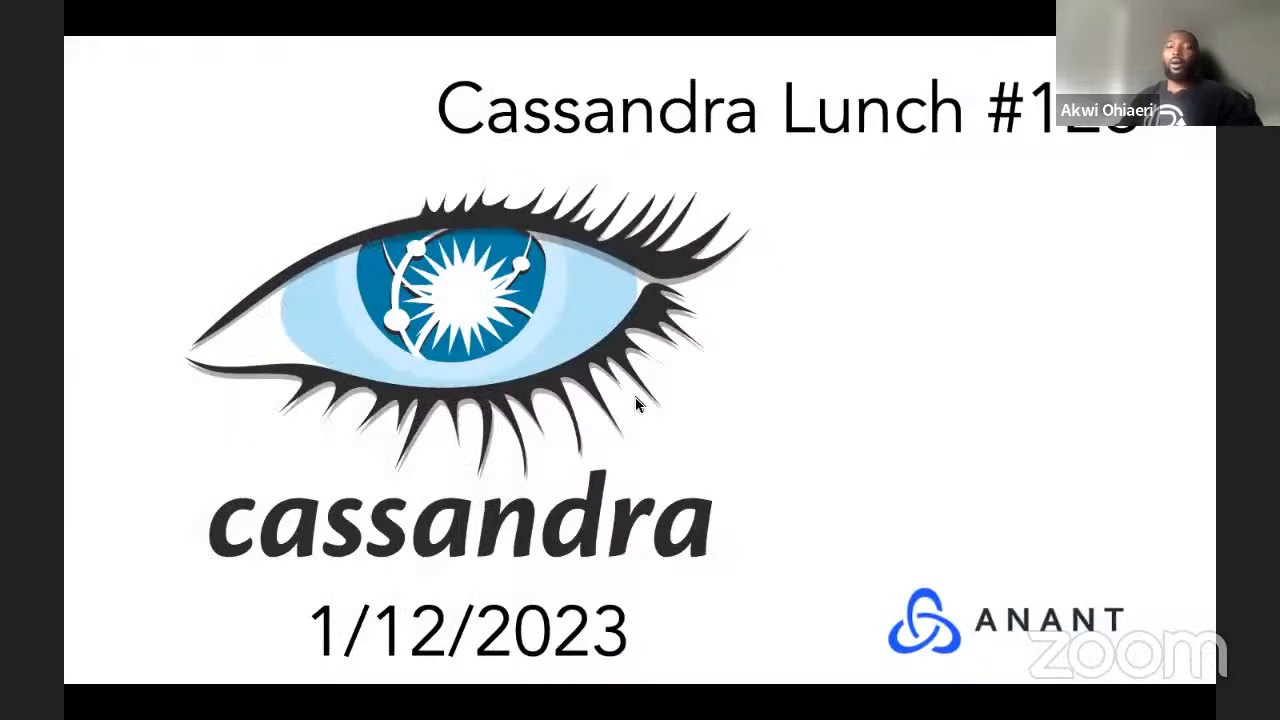
pyautogui.moveTo(784, 374)
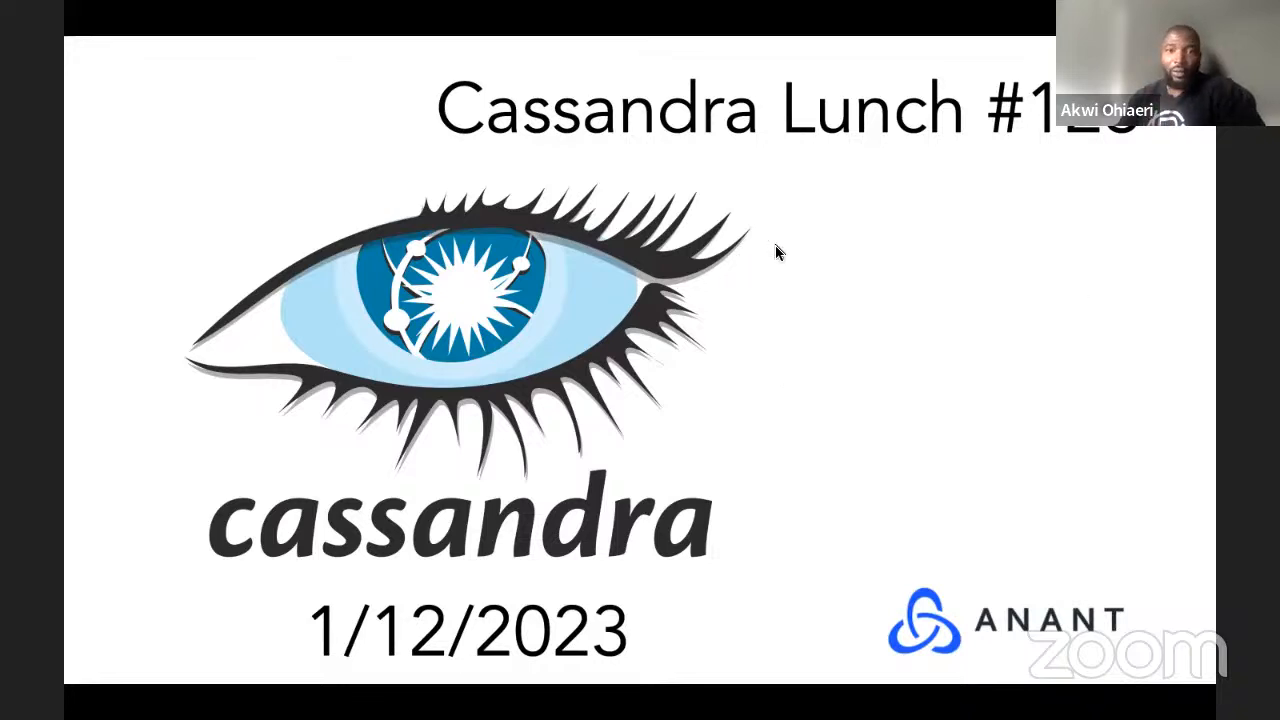
pyautogui.moveTo(1080, 238)
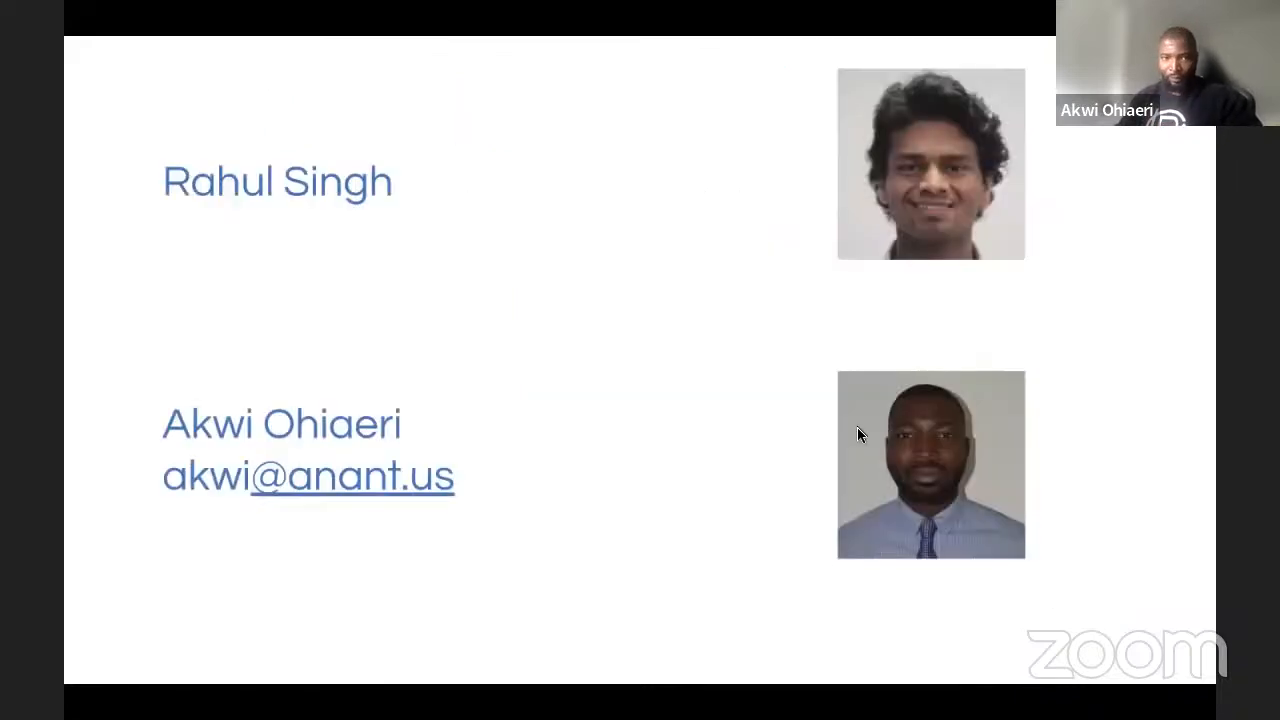
pyautogui.moveTo(1216, 228)
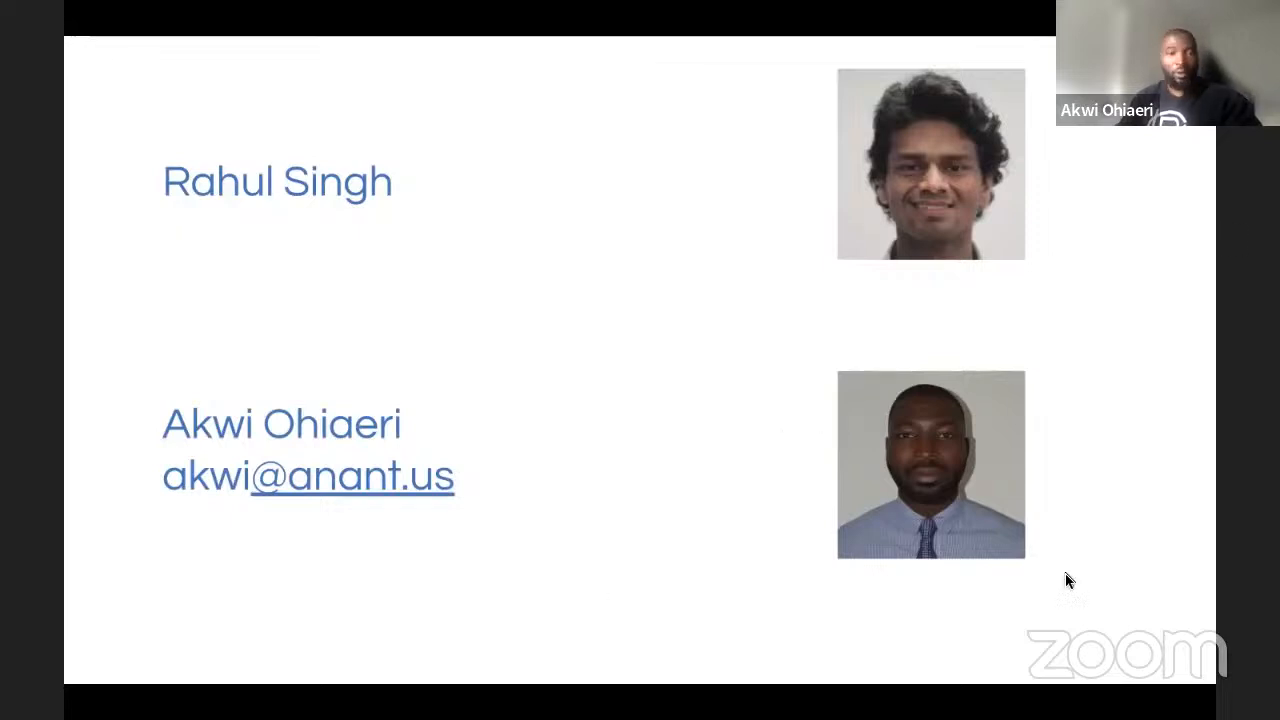
pyautogui.moveTo(618, 304)
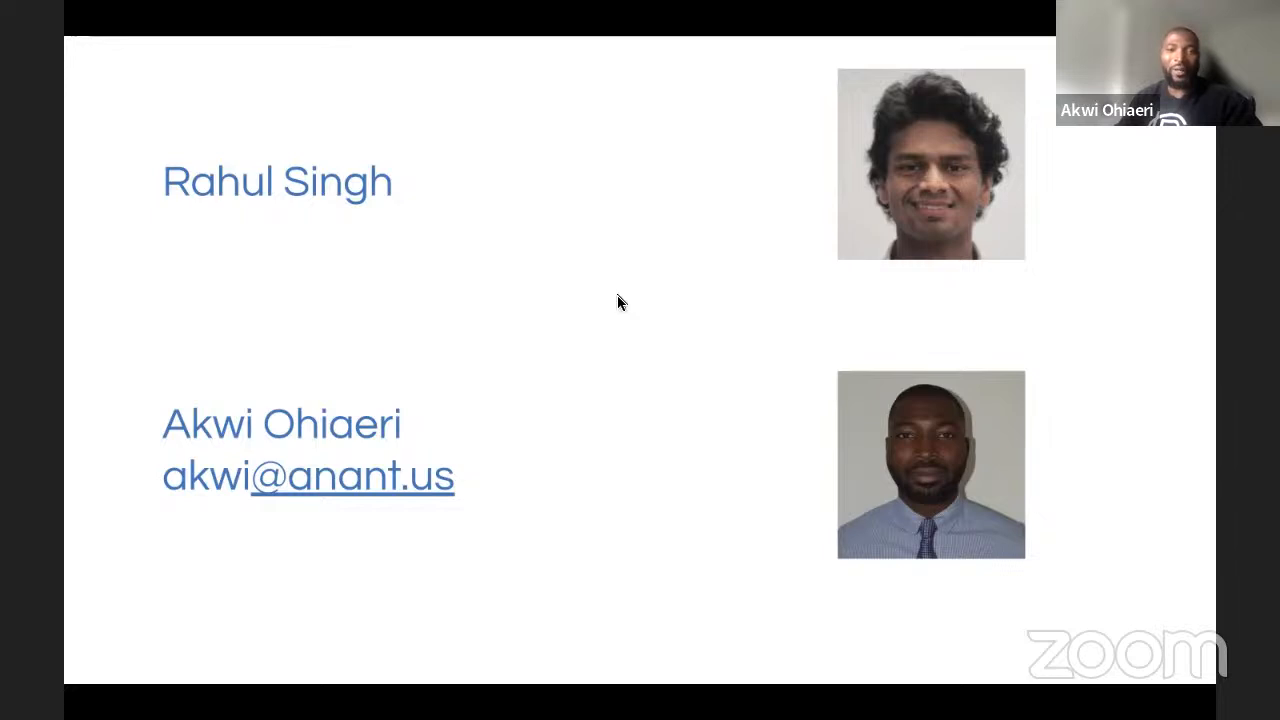
pyautogui.moveTo(610, 248)
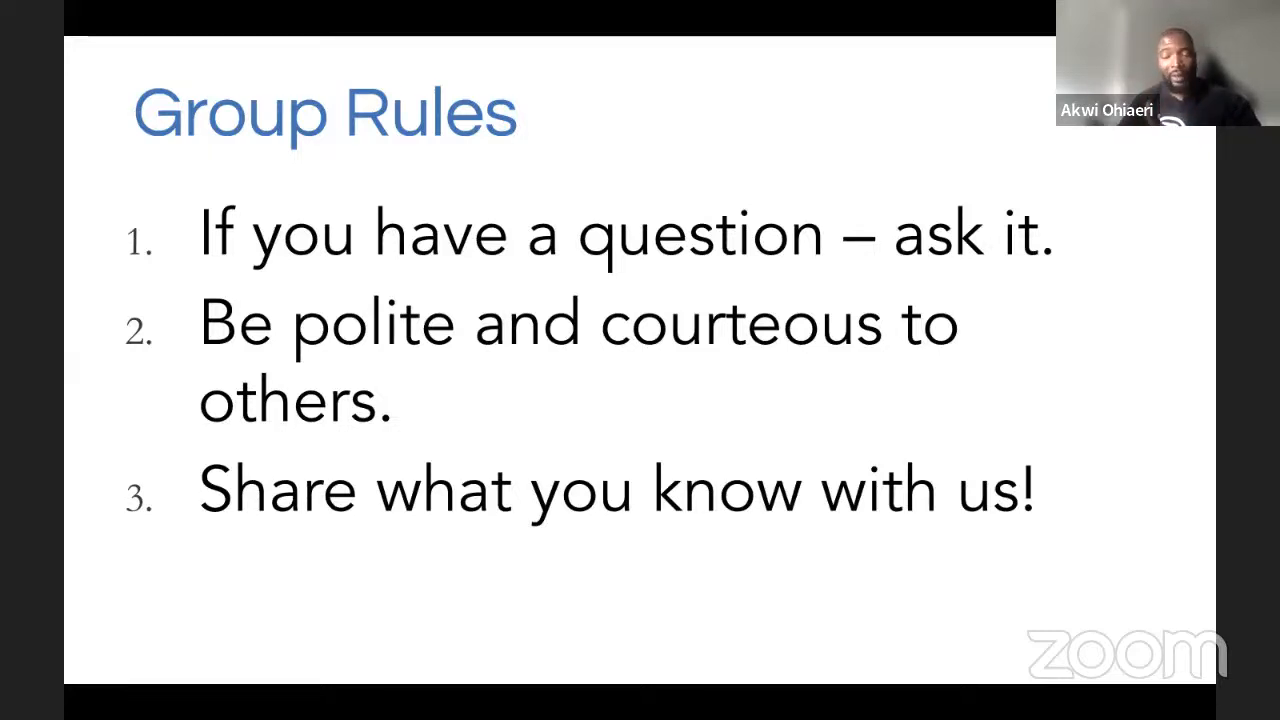
pyautogui.moveTo(732, 410)
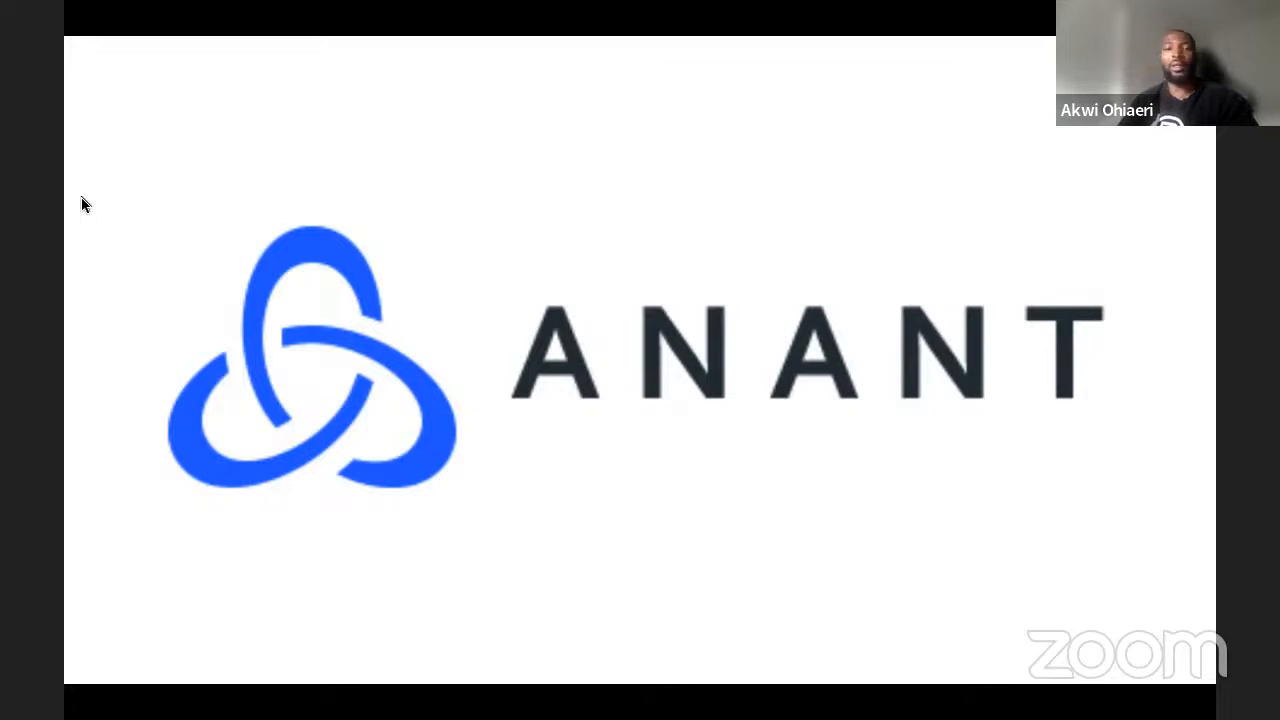
pyautogui.moveTo(810, 236)
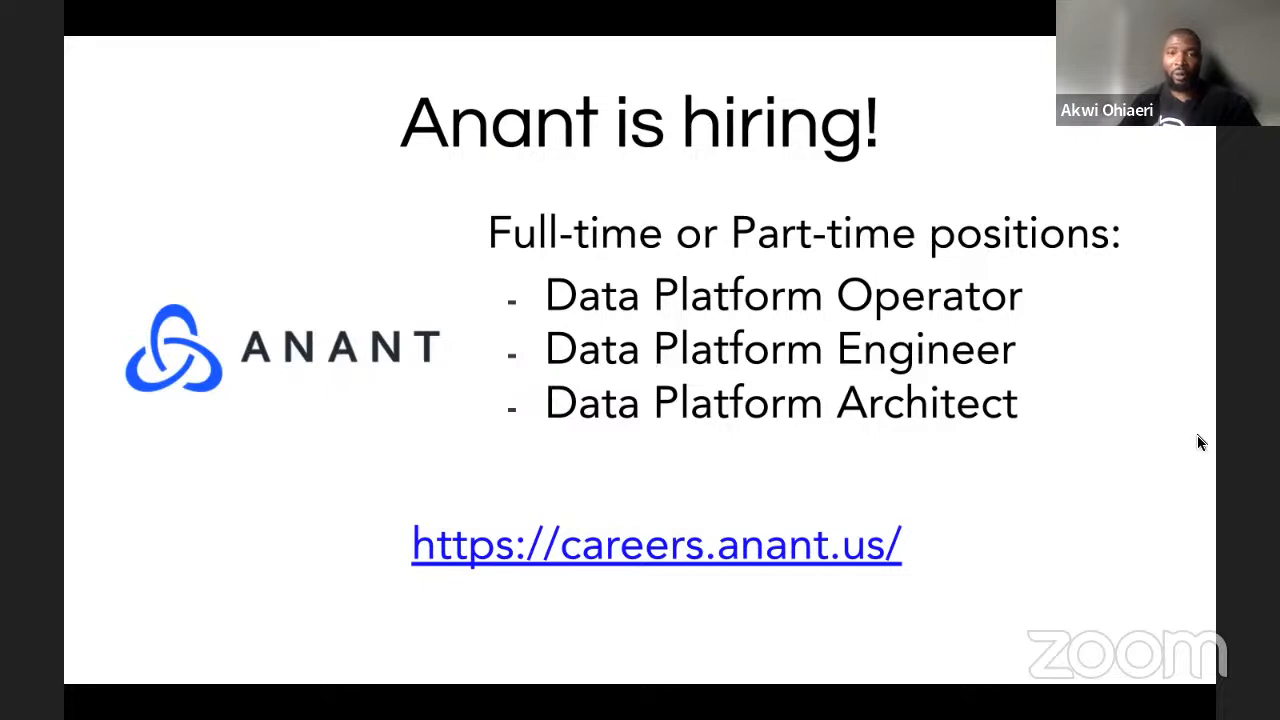
pyautogui.moveTo(896, 404)
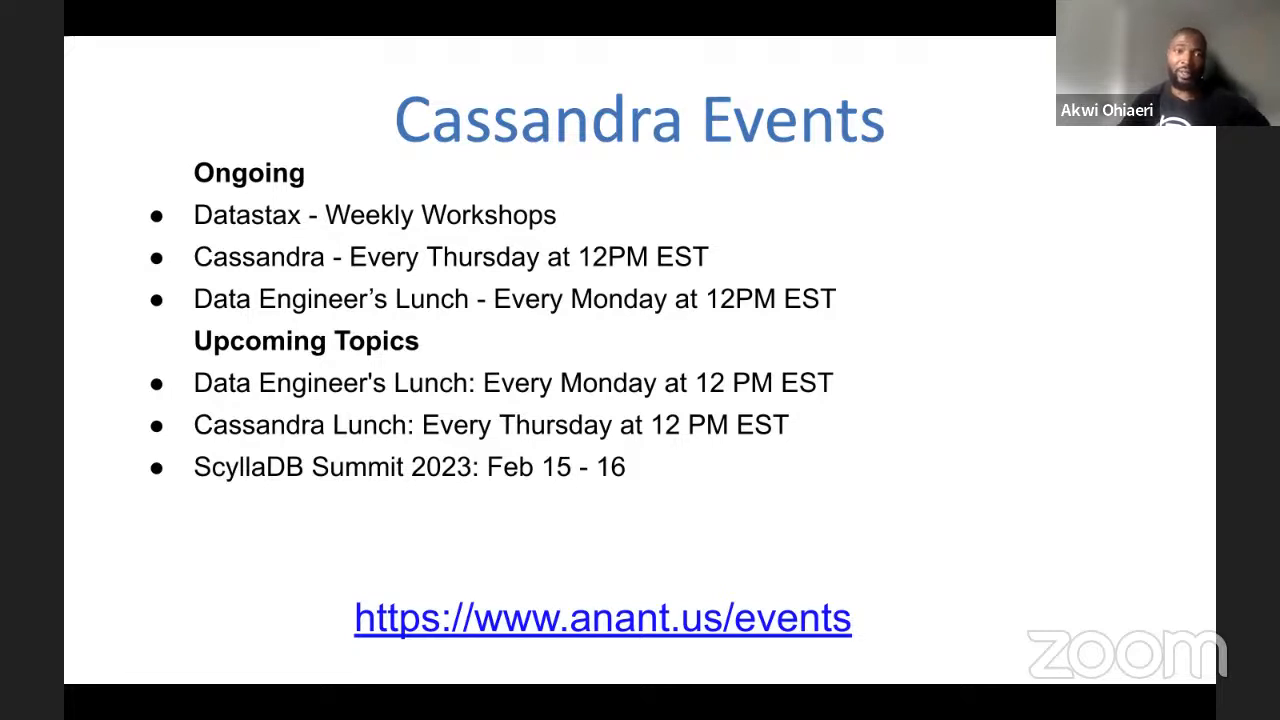
pyautogui.moveTo(680, 430)
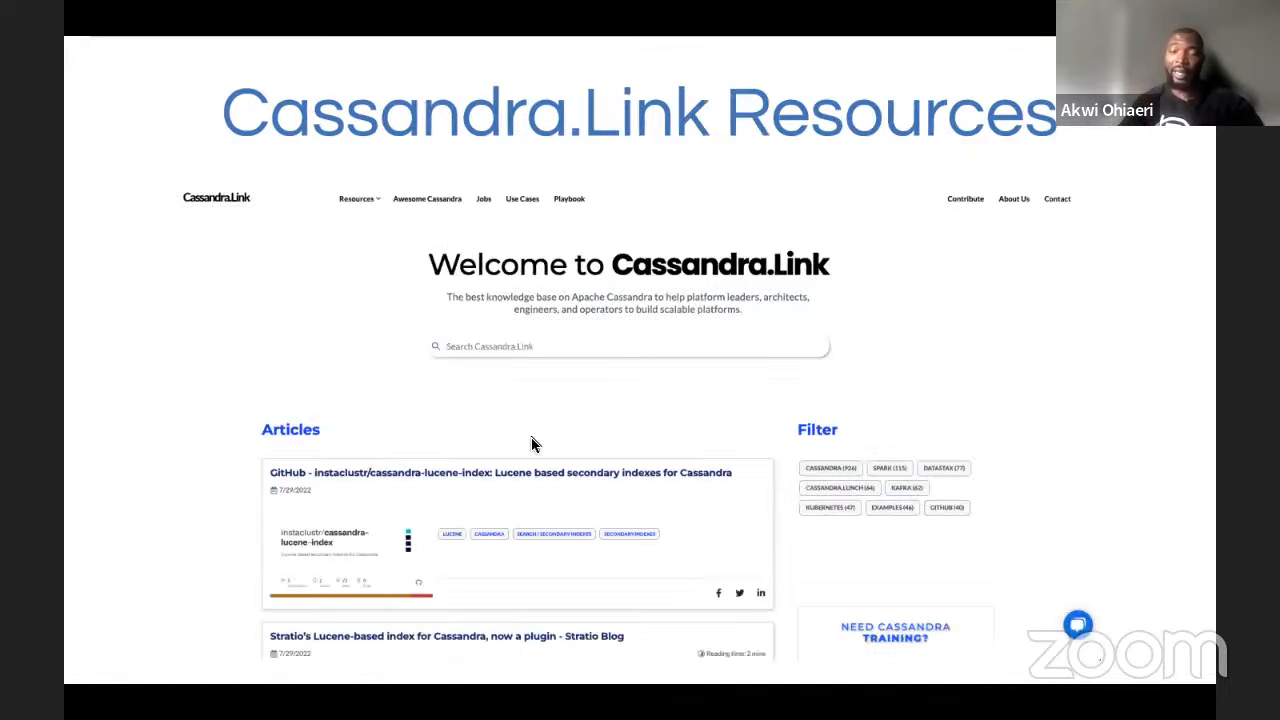
pyautogui.moveTo(596, 428)
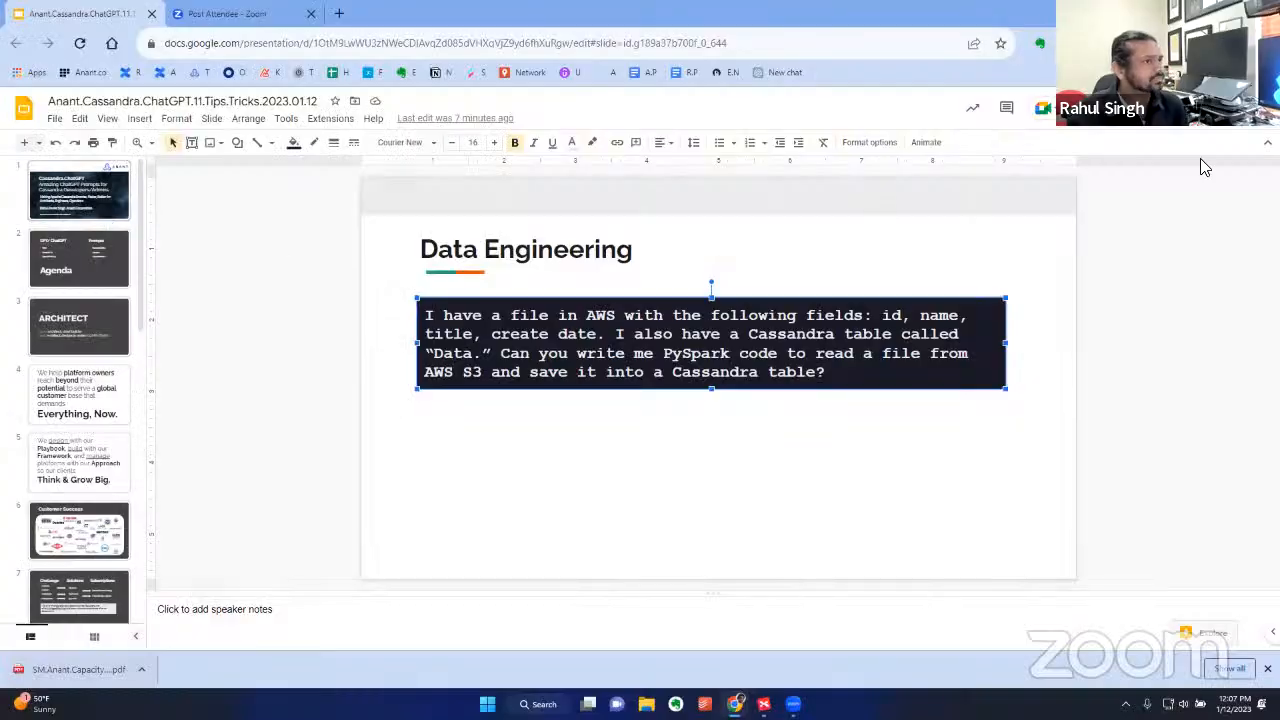
pyautogui.press('F5')
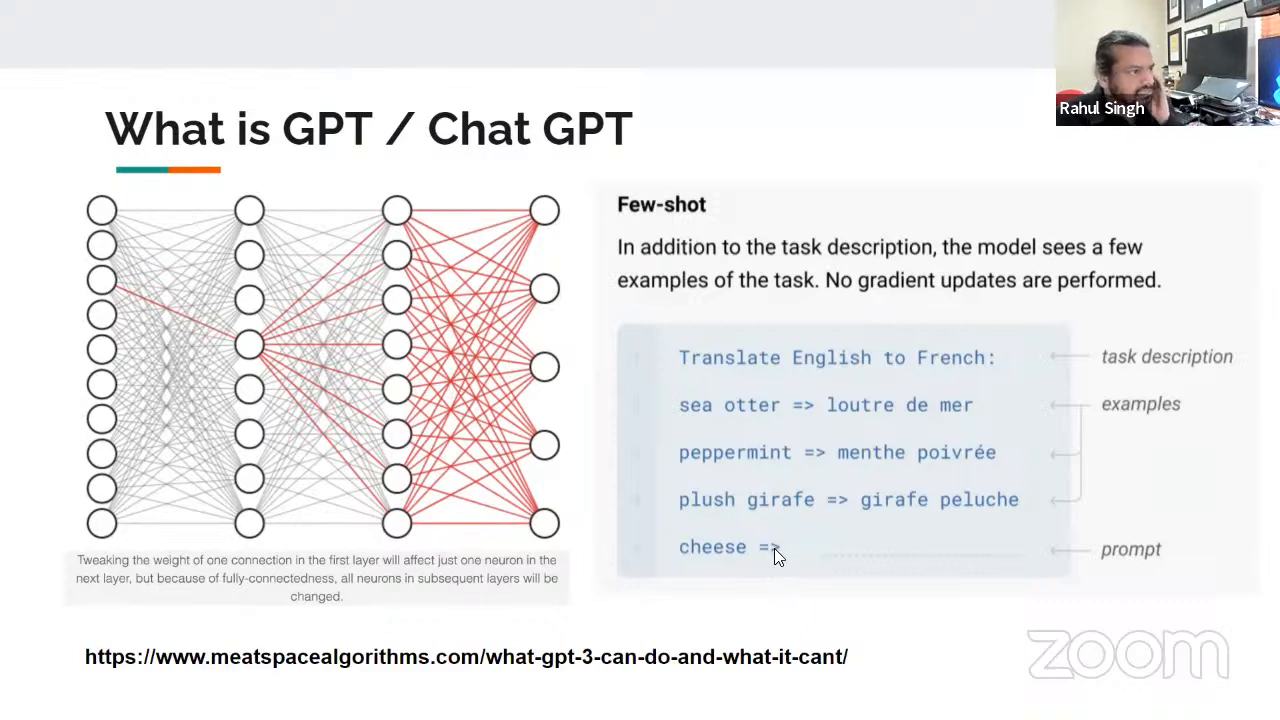
pyautogui.moveTo(956, 452)
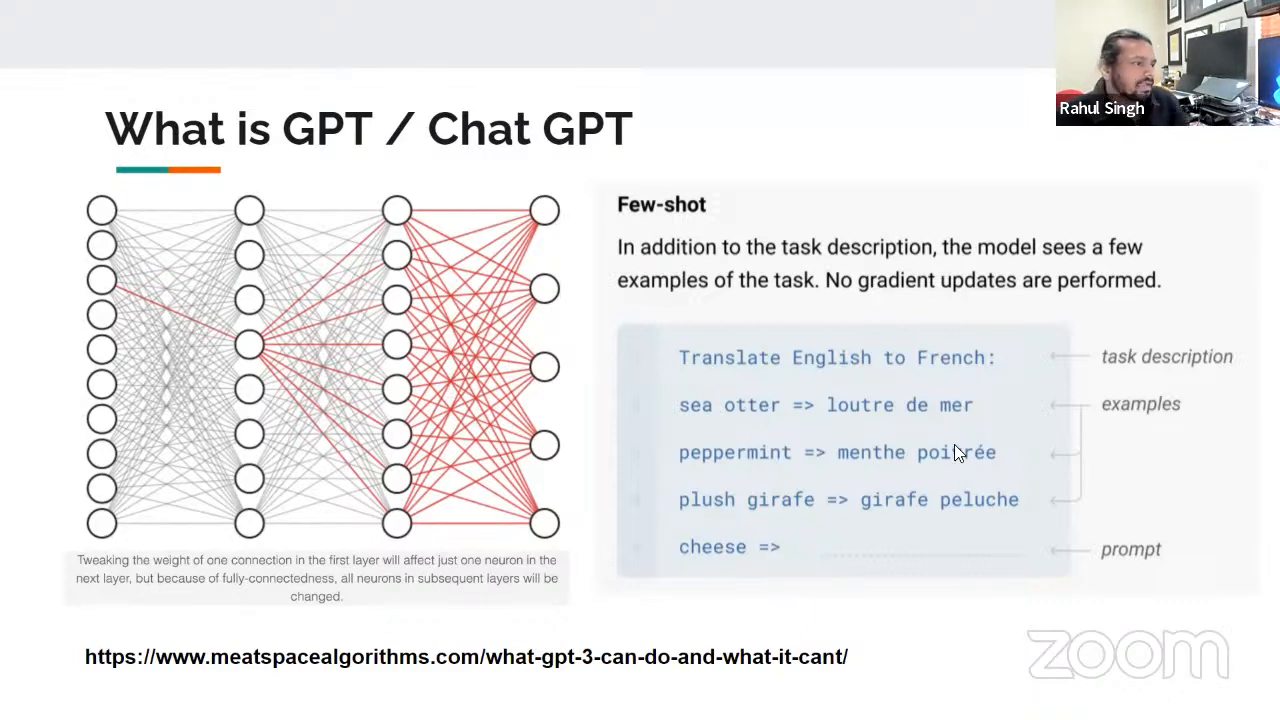
pyautogui.moveTo(690, 412)
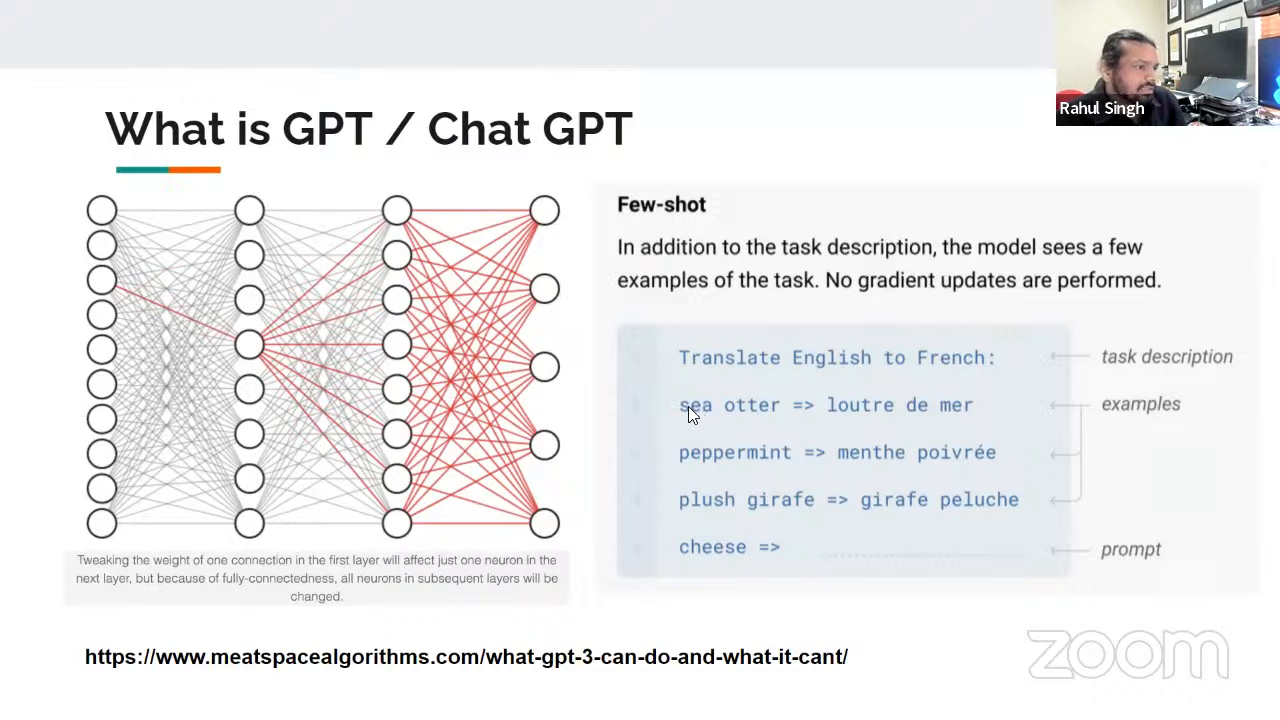
pyautogui.moveTo(824, 482)
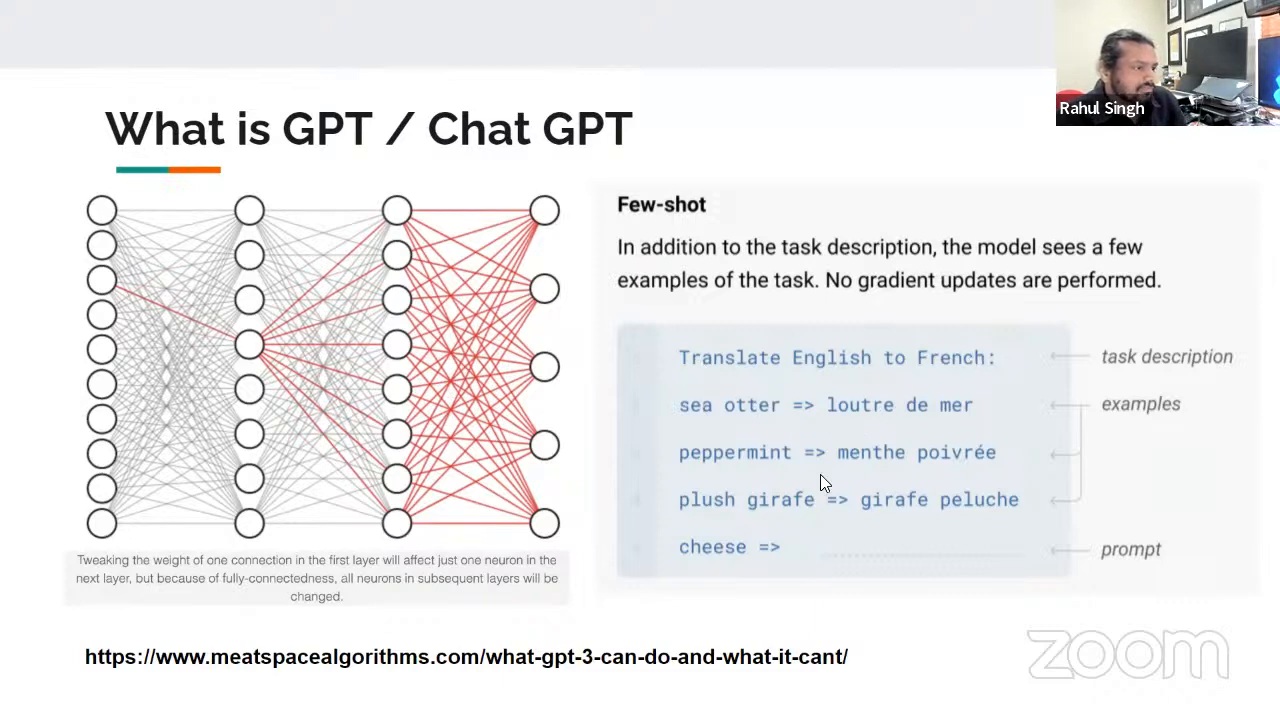
pyautogui.moveTo(840, 568)
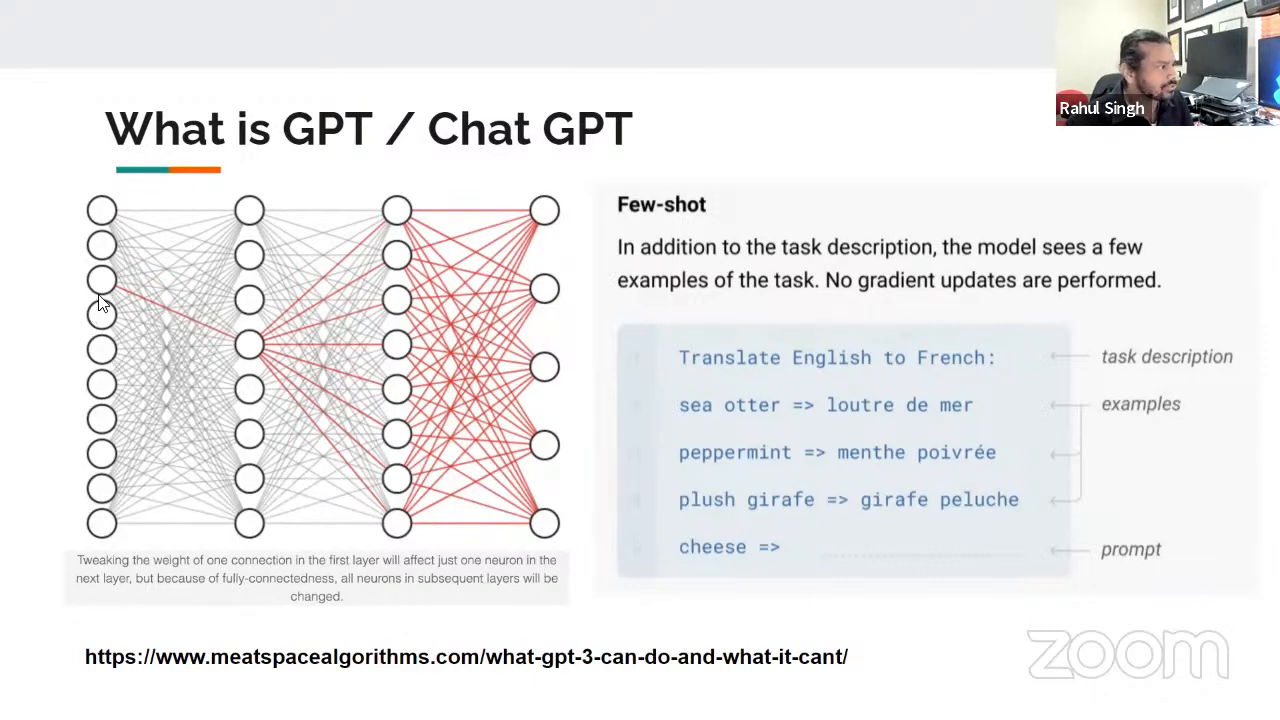
pyautogui.moveTo(212, 366)
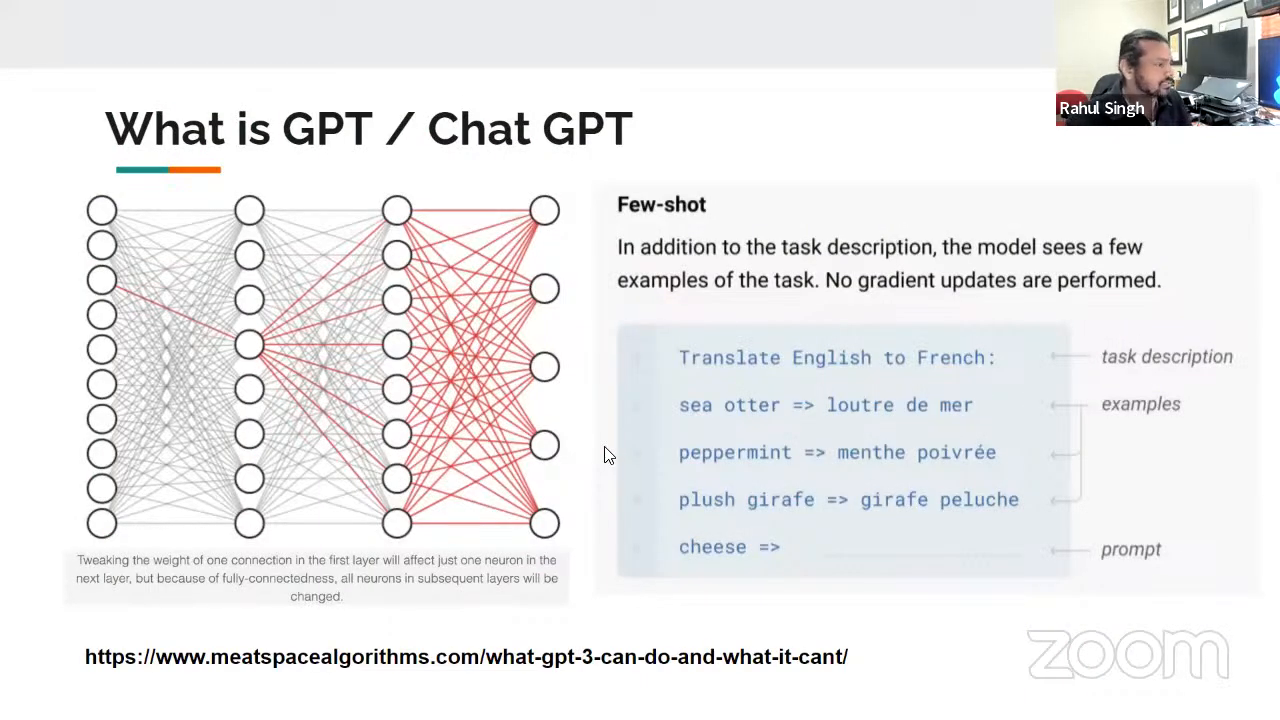
pyautogui.moveTo(664, 444)
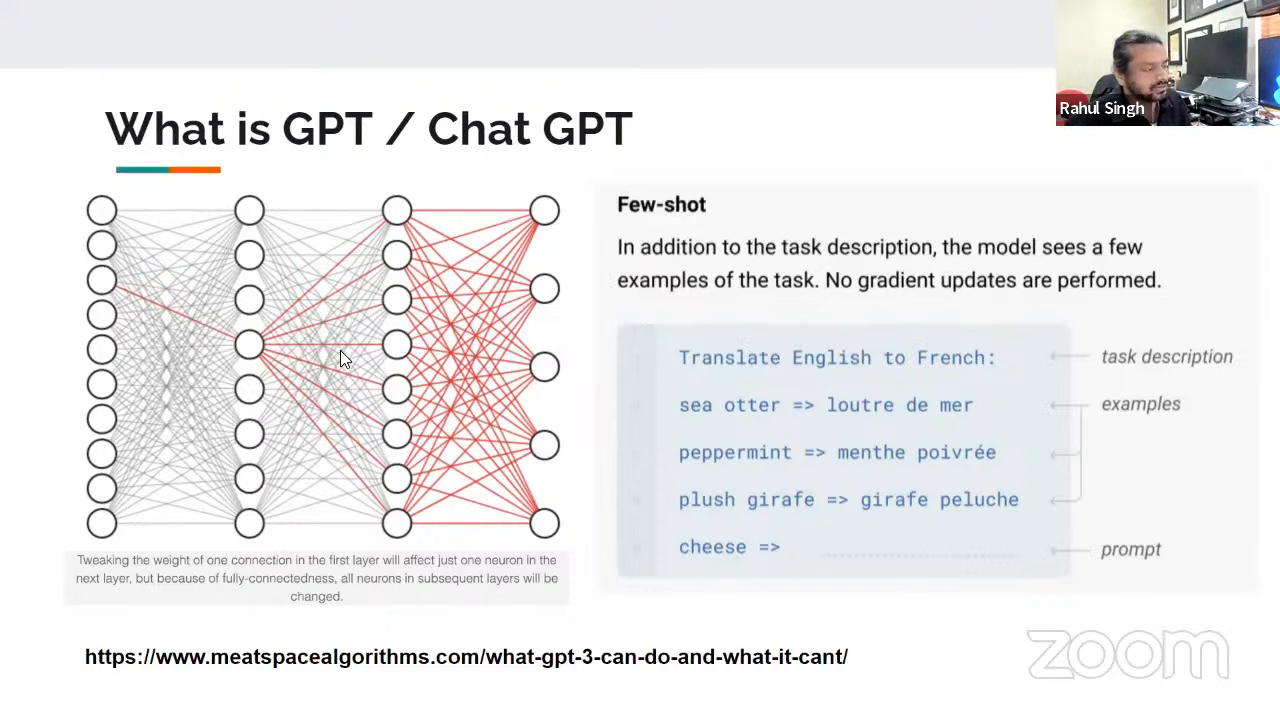
pyautogui.moveTo(508, 504)
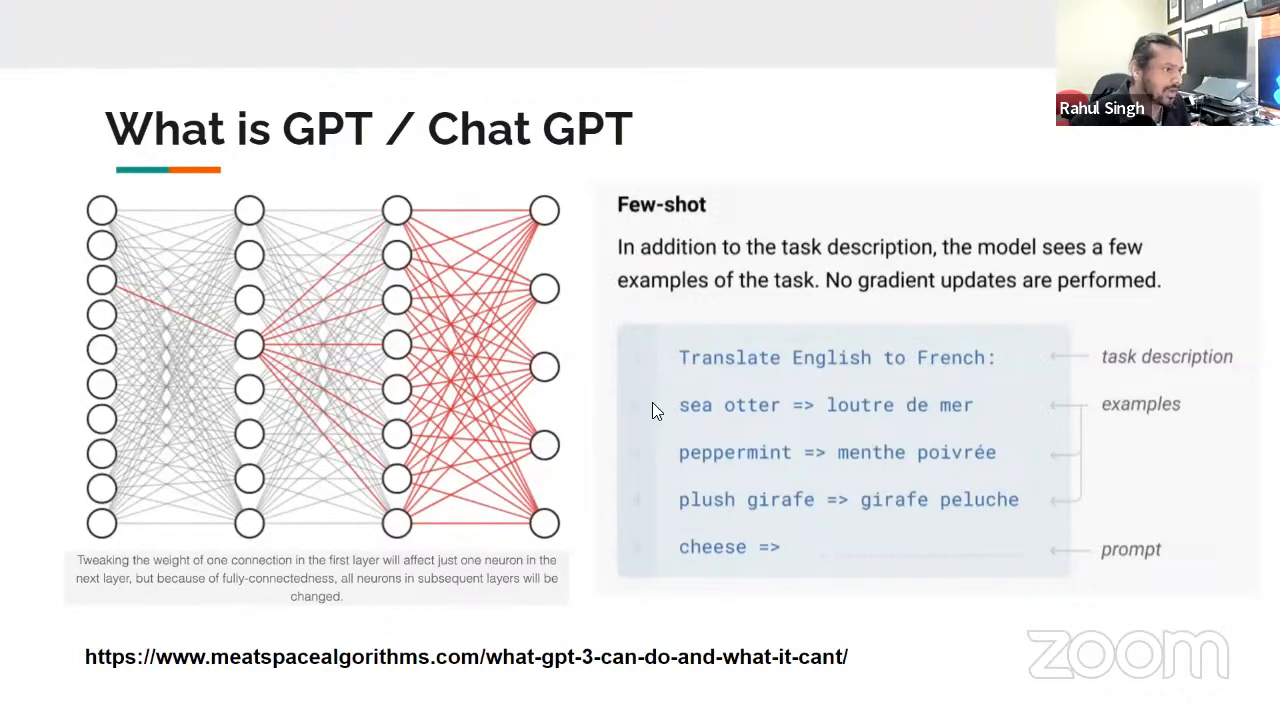
pyautogui.moveTo(864, 464)
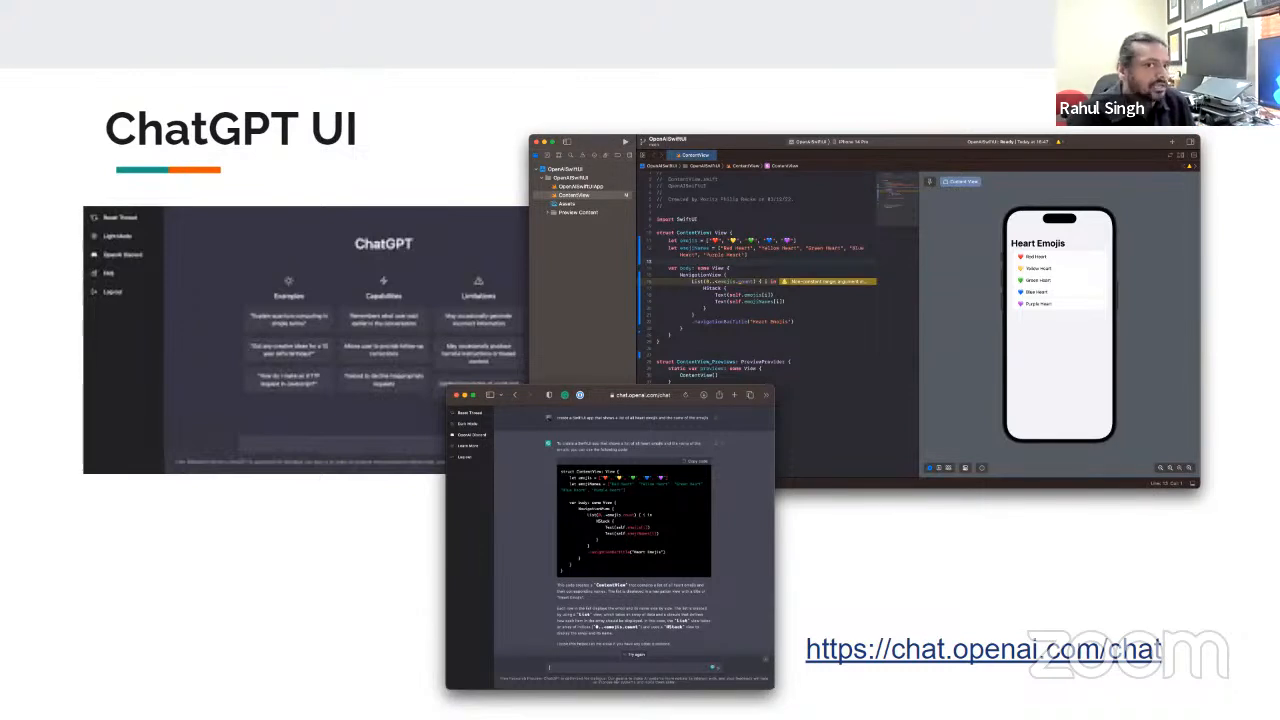
pyautogui.moveTo(350, 176)
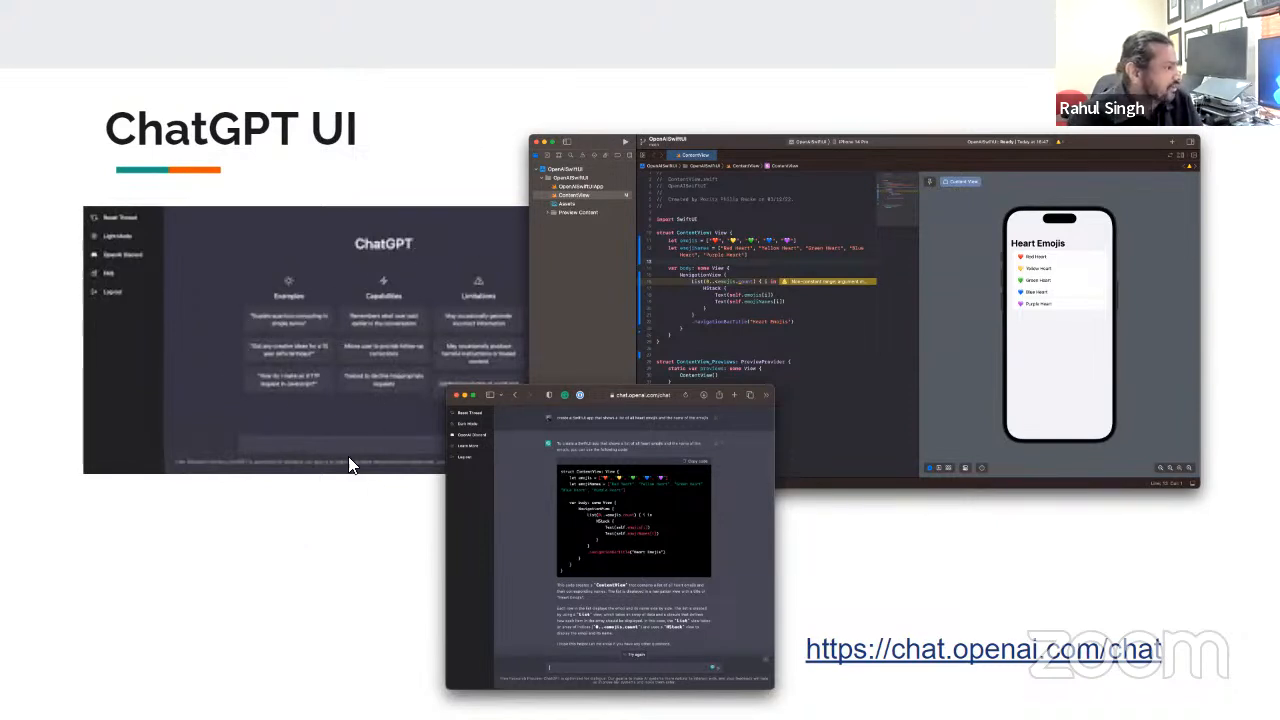
pyautogui.moveTo(404, 390)
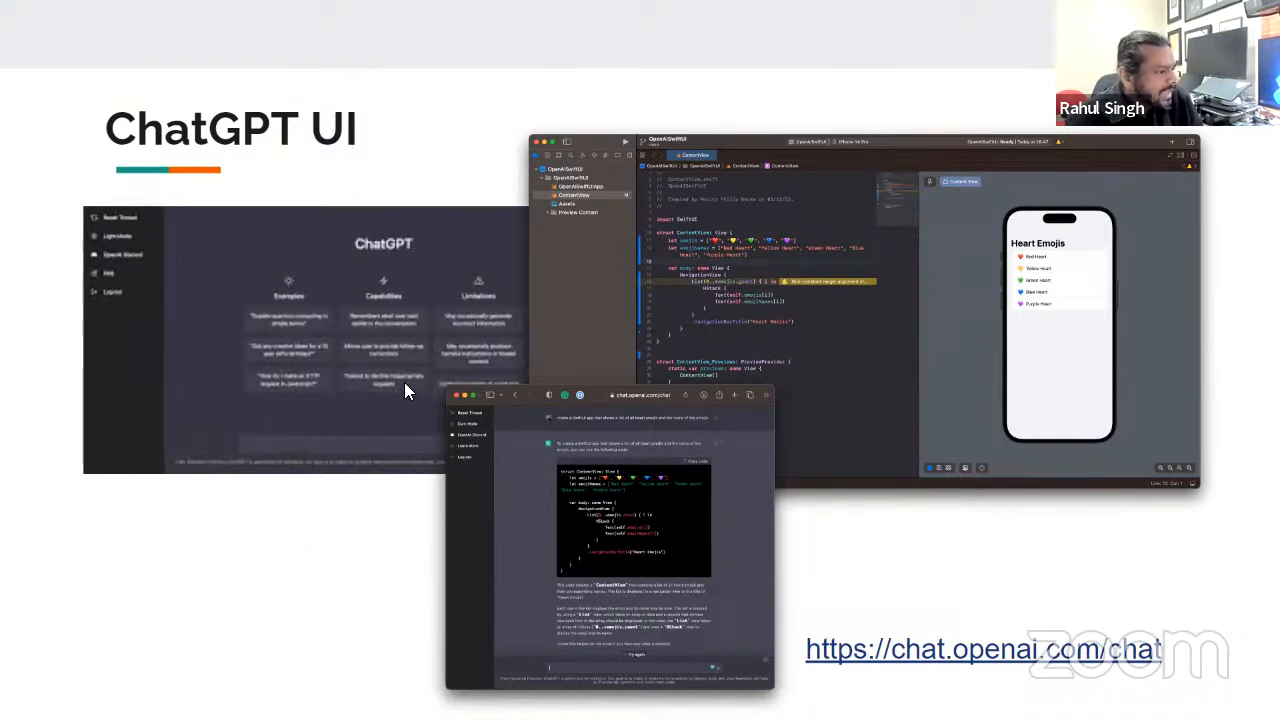
pyautogui.moveTo(752, 616)
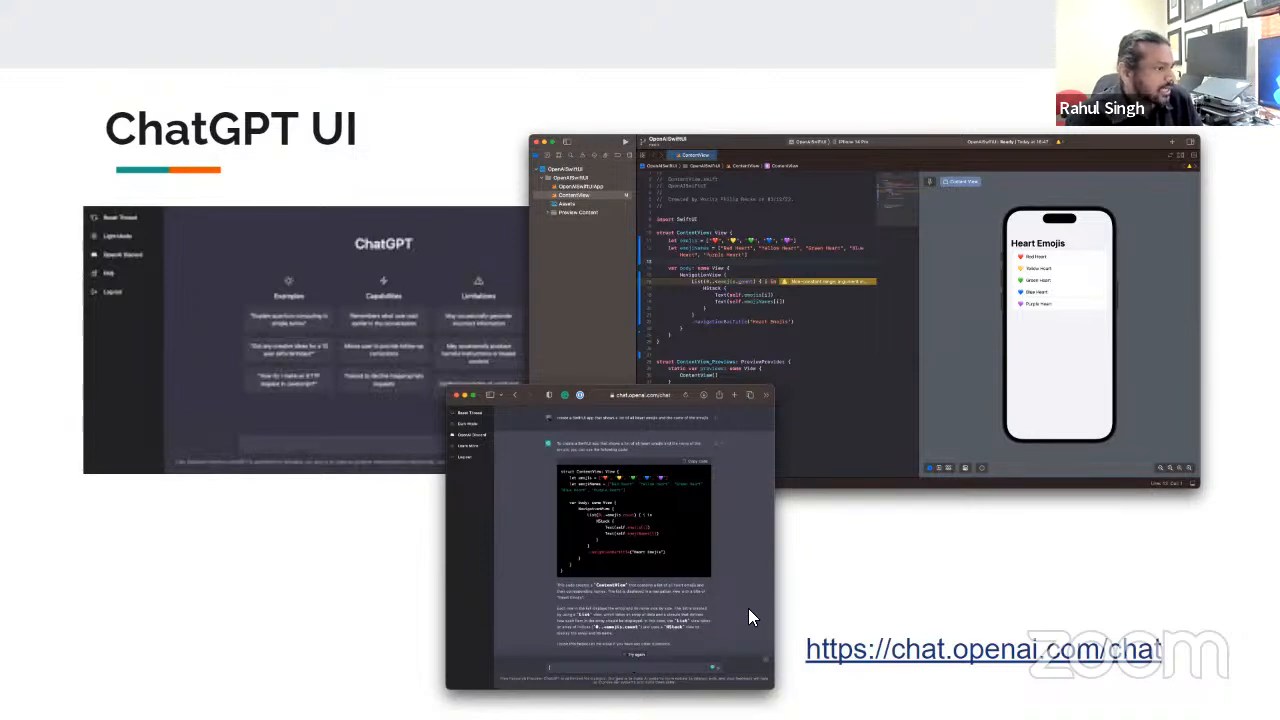
pyautogui.moveTo(726, 458)
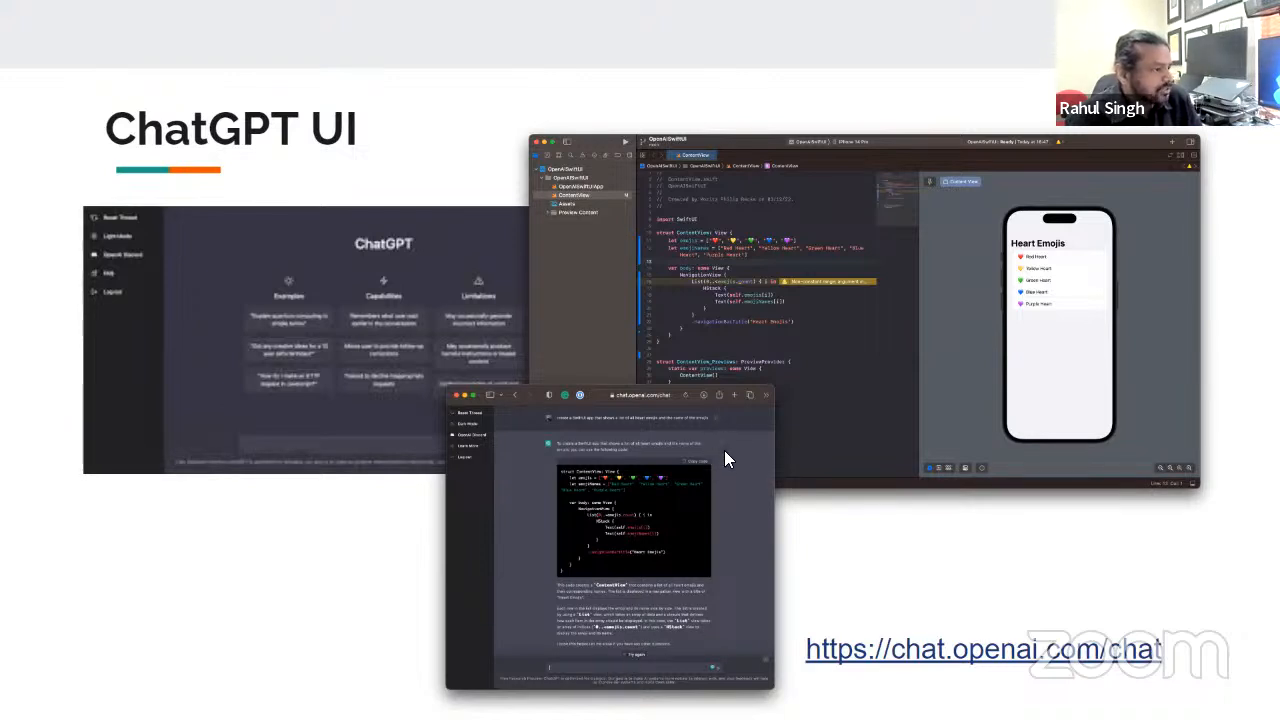
pyautogui.moveTo(612, 430)
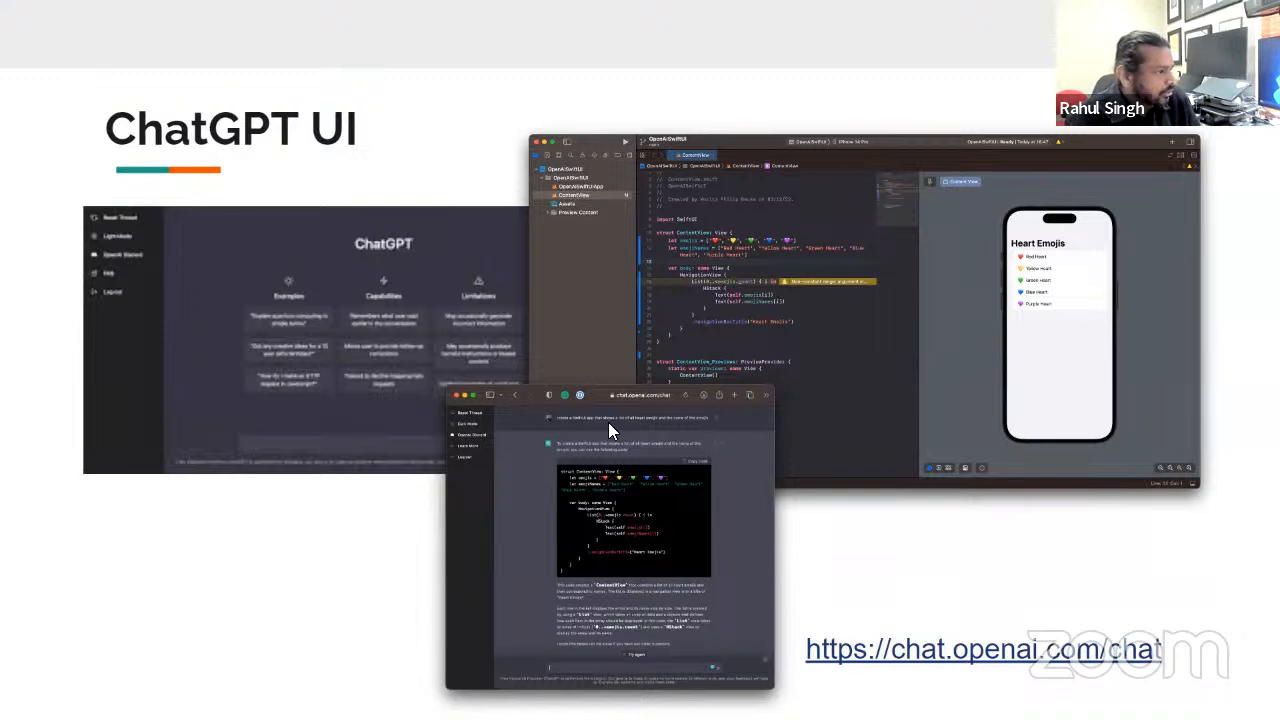
pyautogui.moveTo(344, 516)
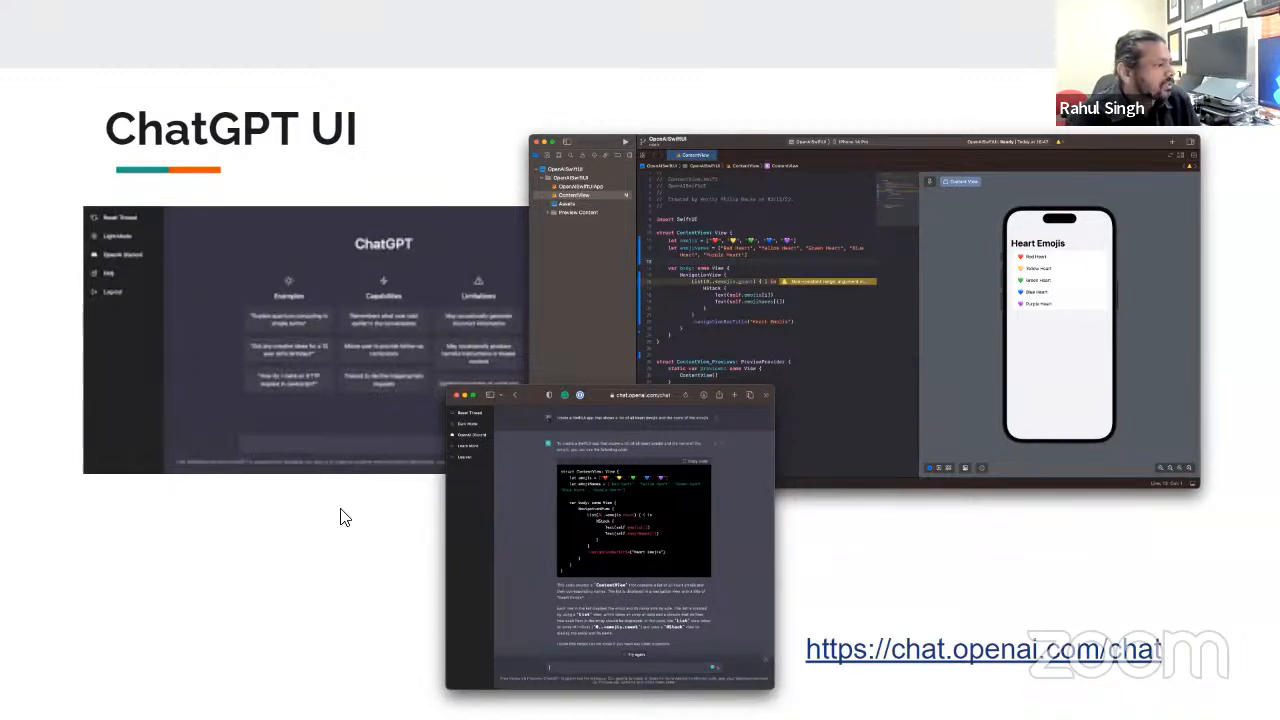
pyautogui.moveTo(758, 436)
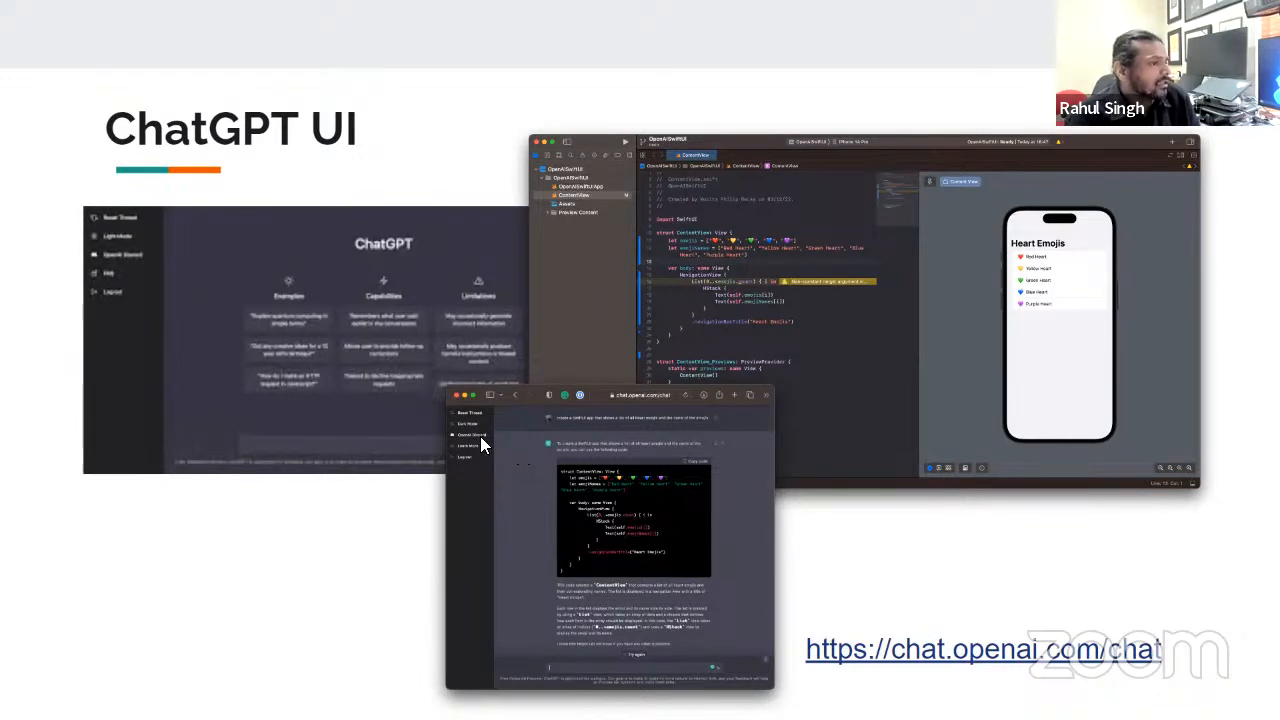
pyautogui.moveTo(644, 480)
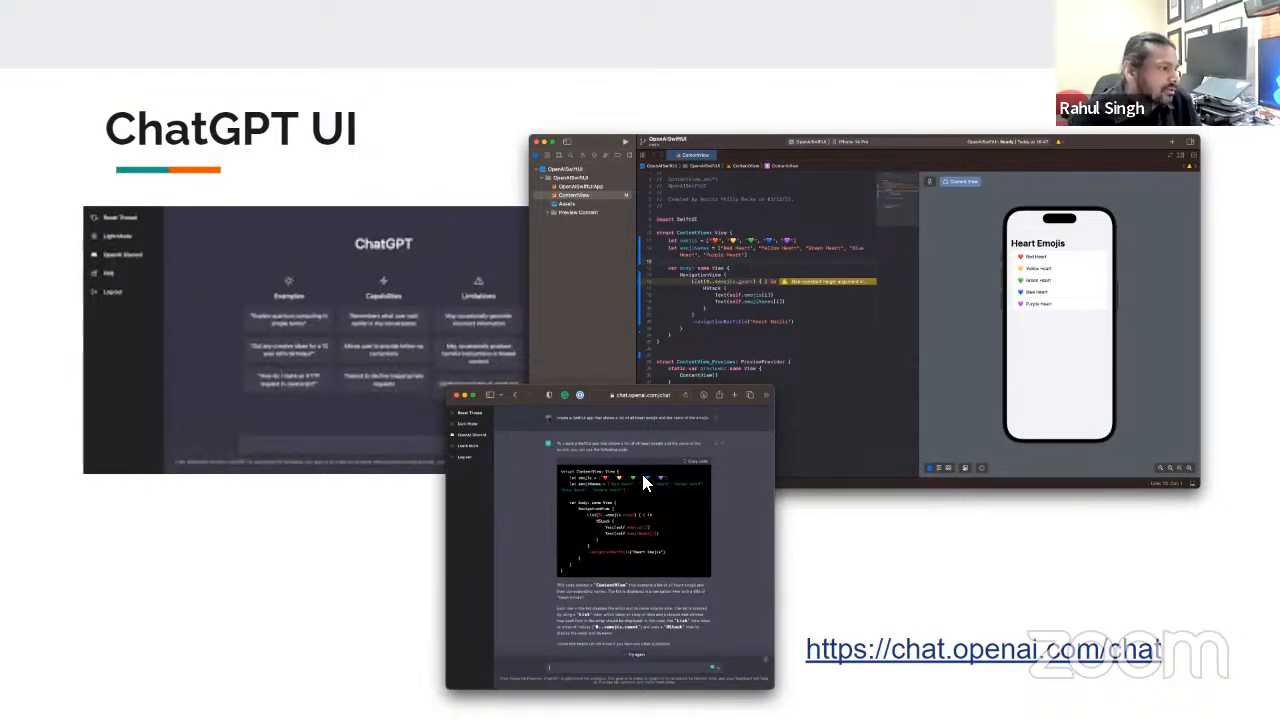
pyautogui.moveTo(610, 588)
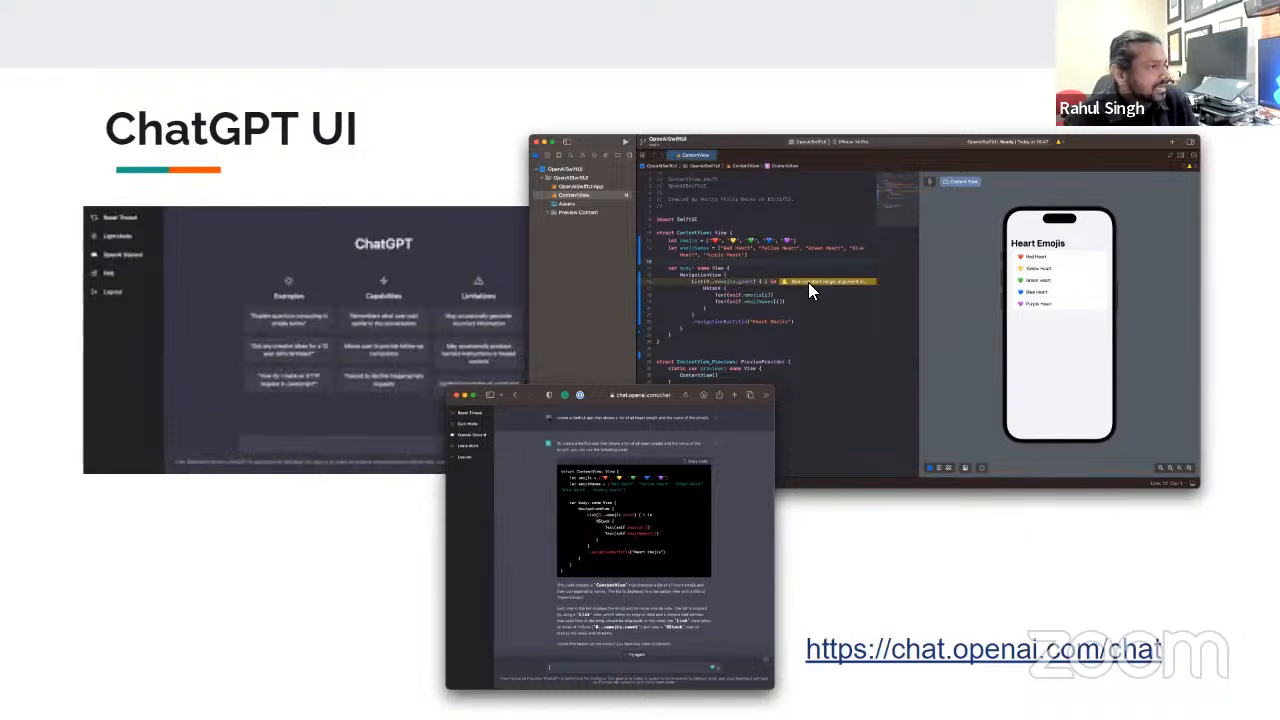
pyautogui.moveTo(808, 290)
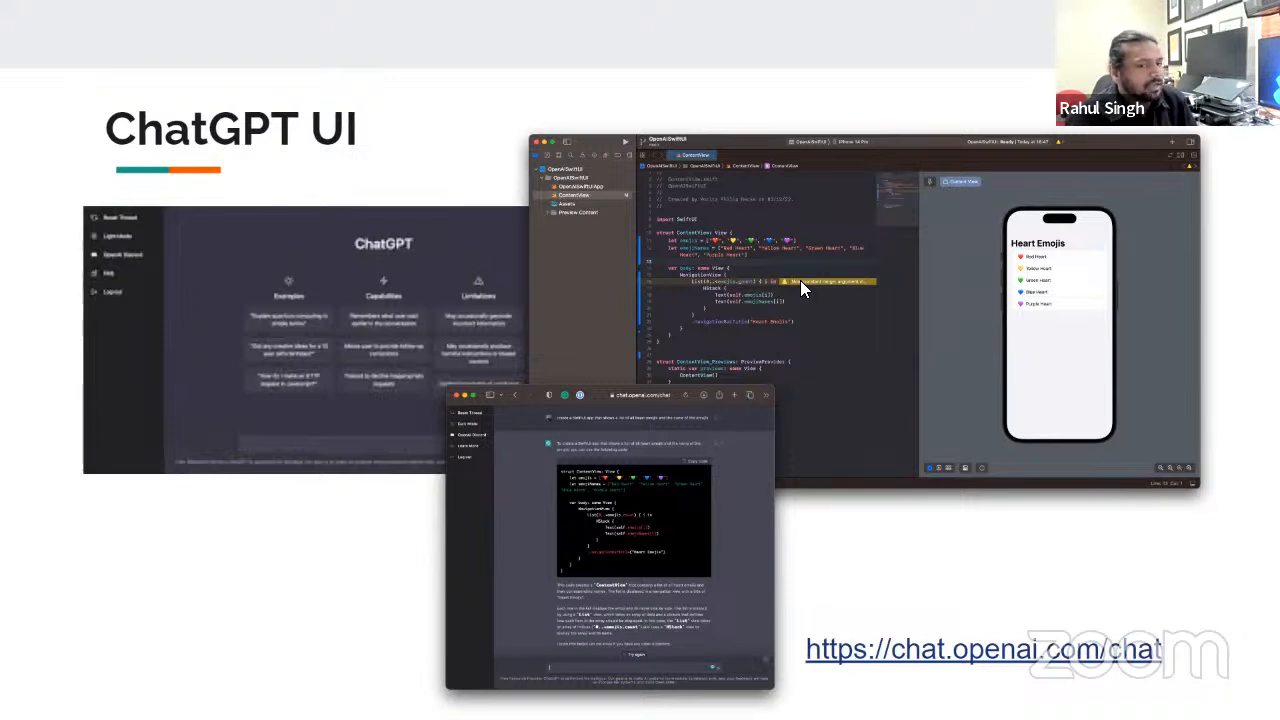
pyautogui.moveTo(940, 376)
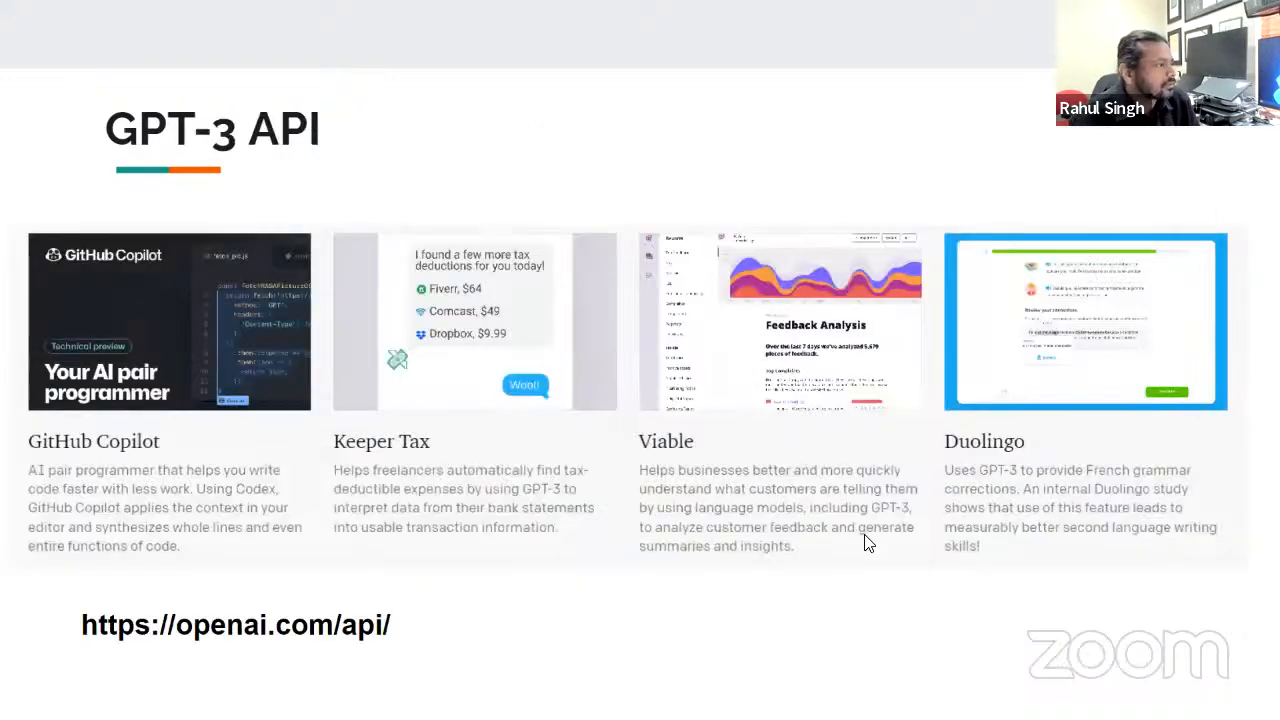
pyautogui.moveTo(464, 548)
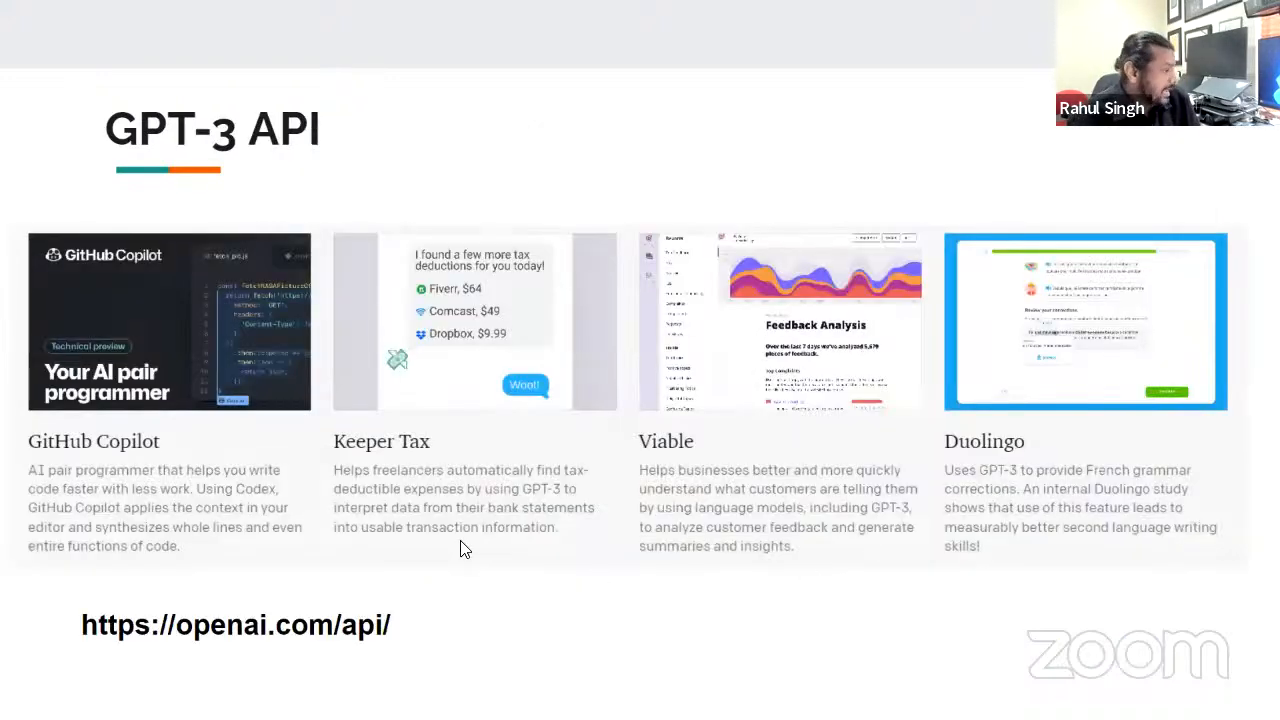
pyautogui.moveTo(420, 670)
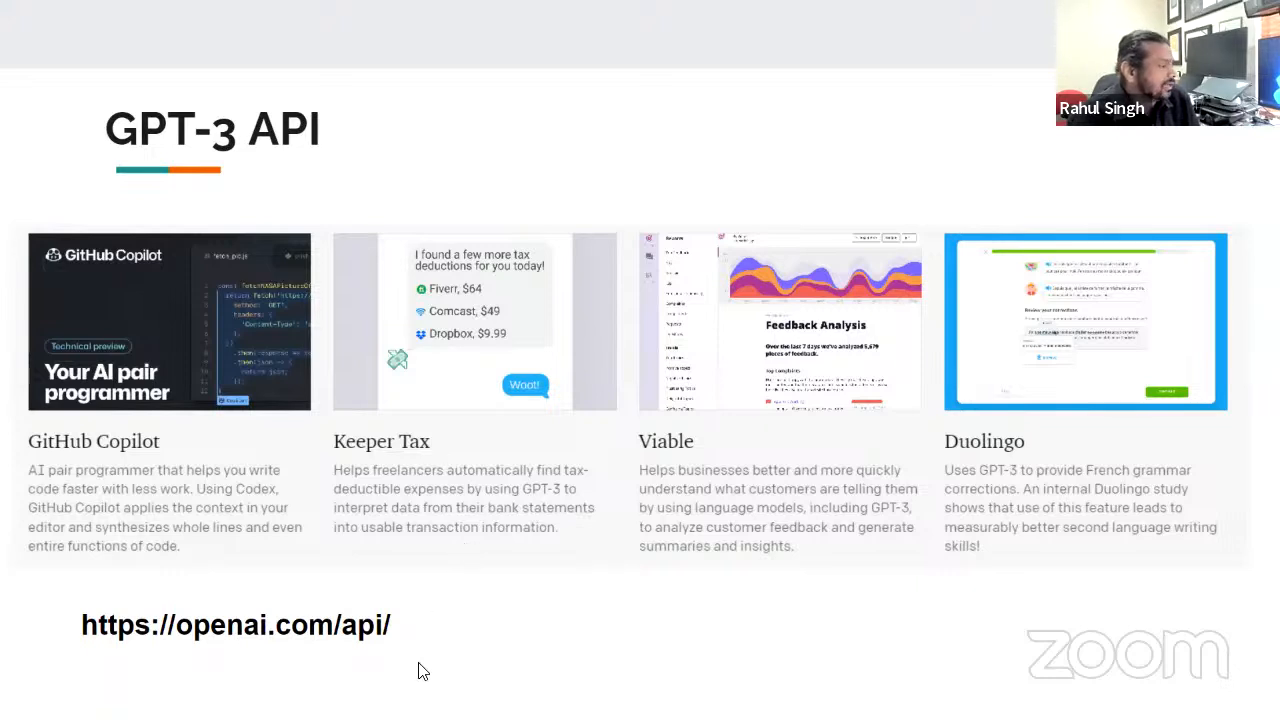
pyautogui.moveTo(472, 684)
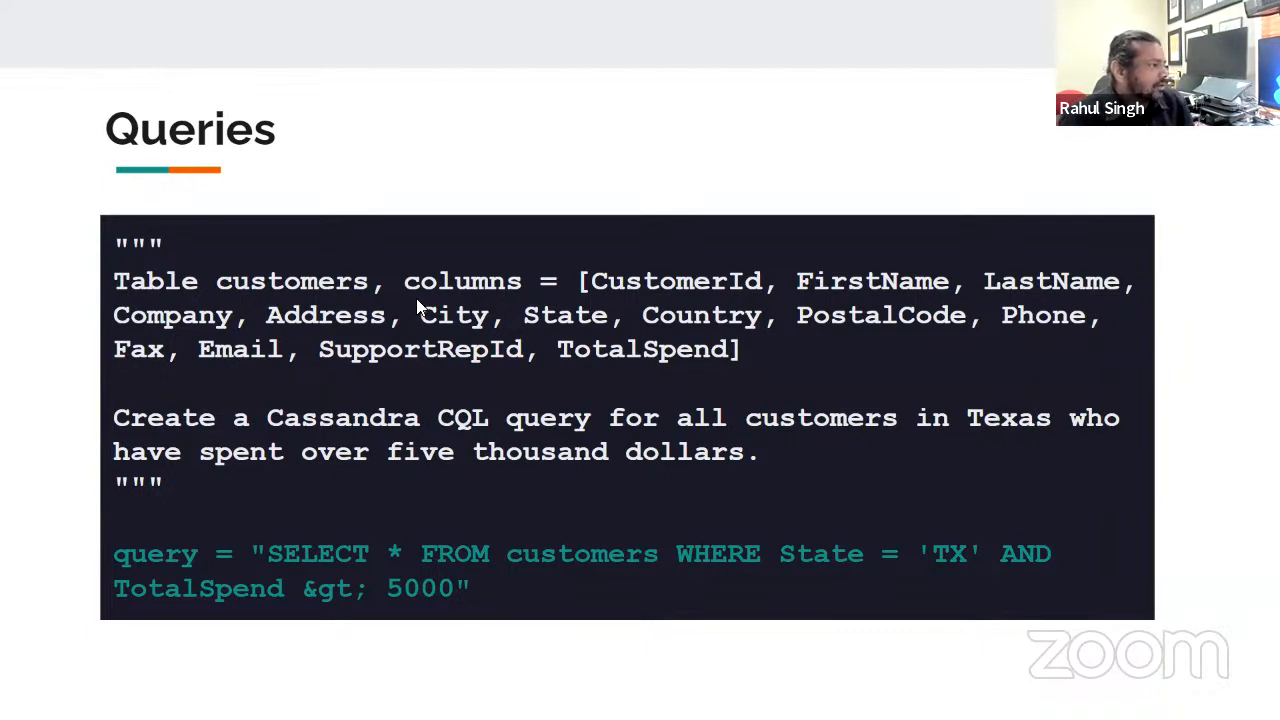
pyautogui.moveTo(278, 330)
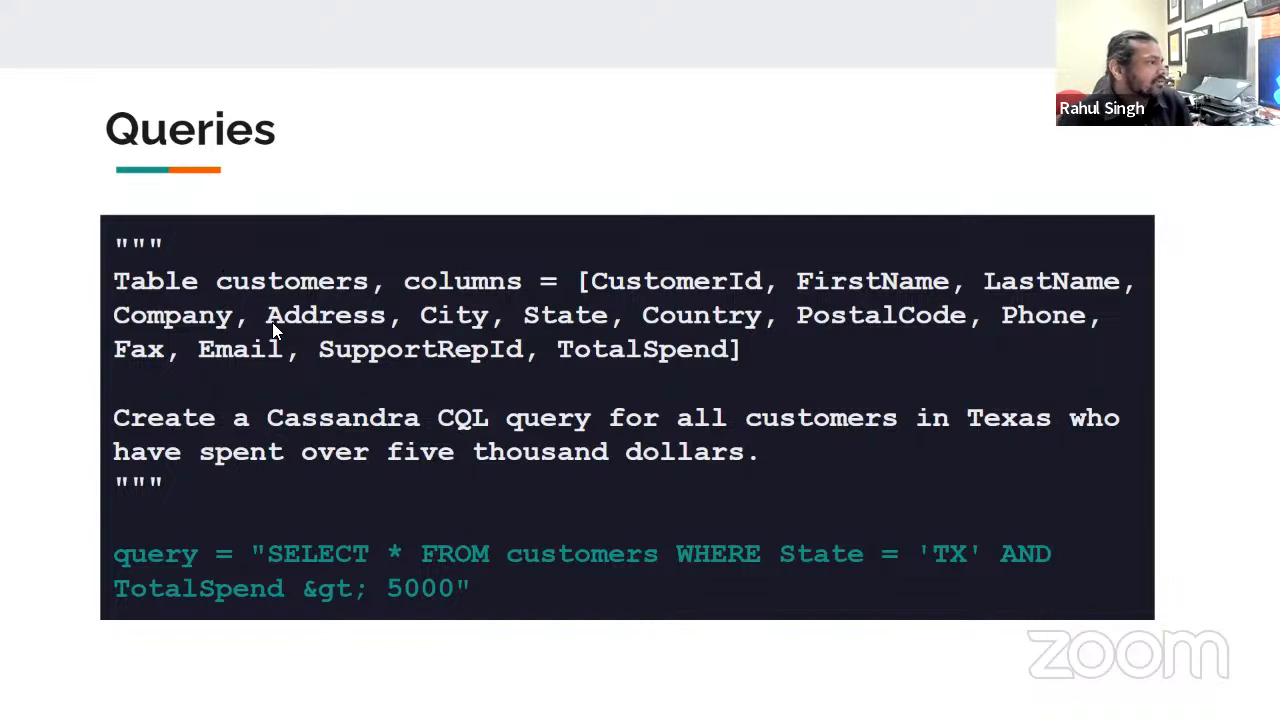
pyautogui.moveTo(790, 336)
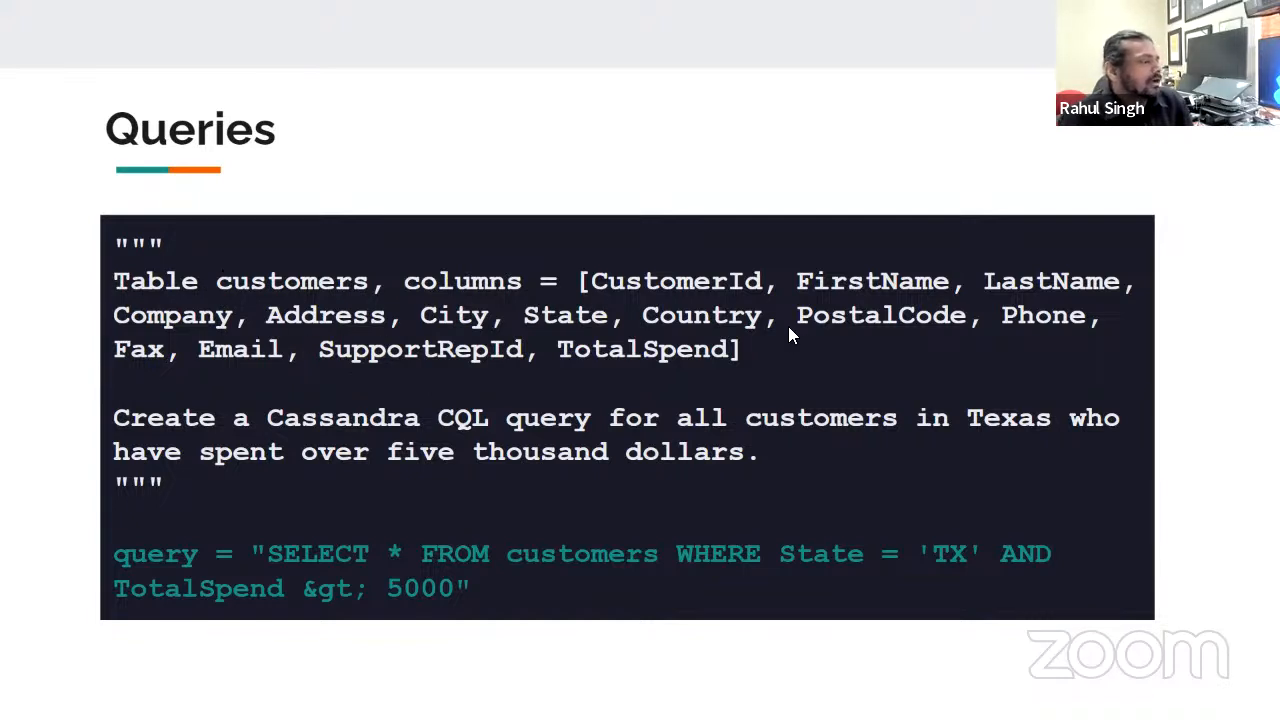
pyautogui.moveTo(376, 352)
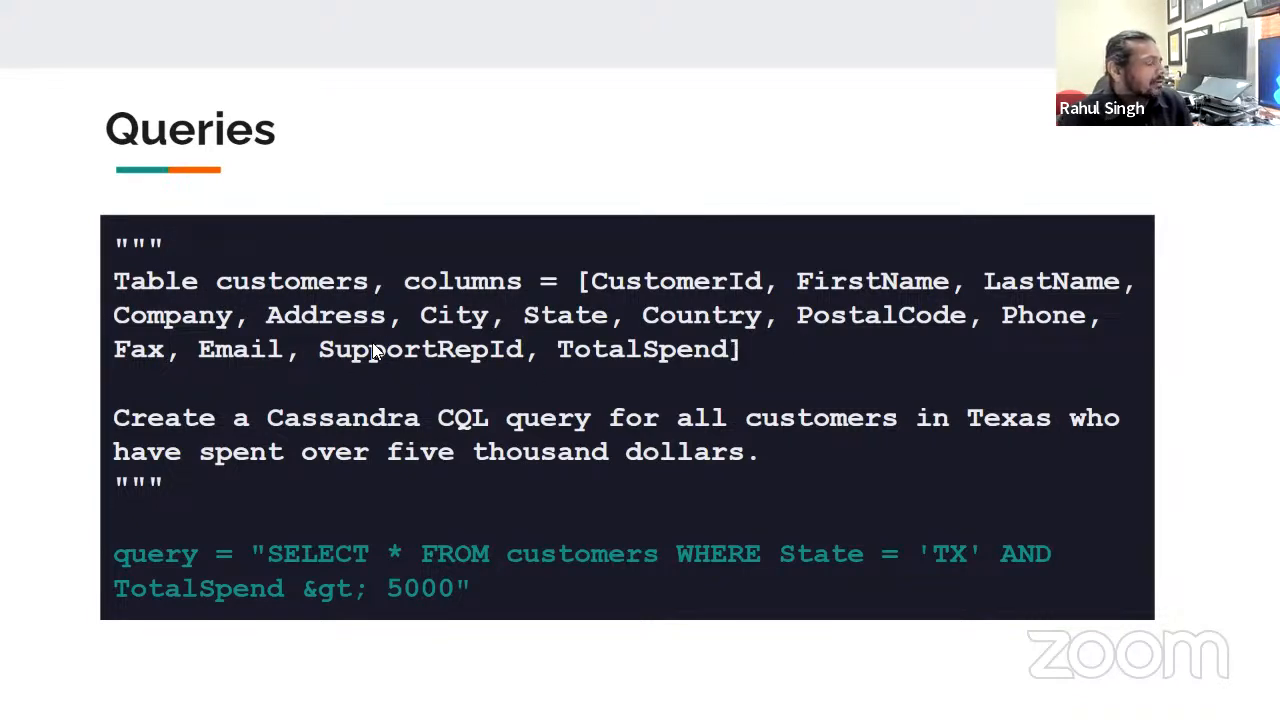
pyautogui.moveTo(200, 404)
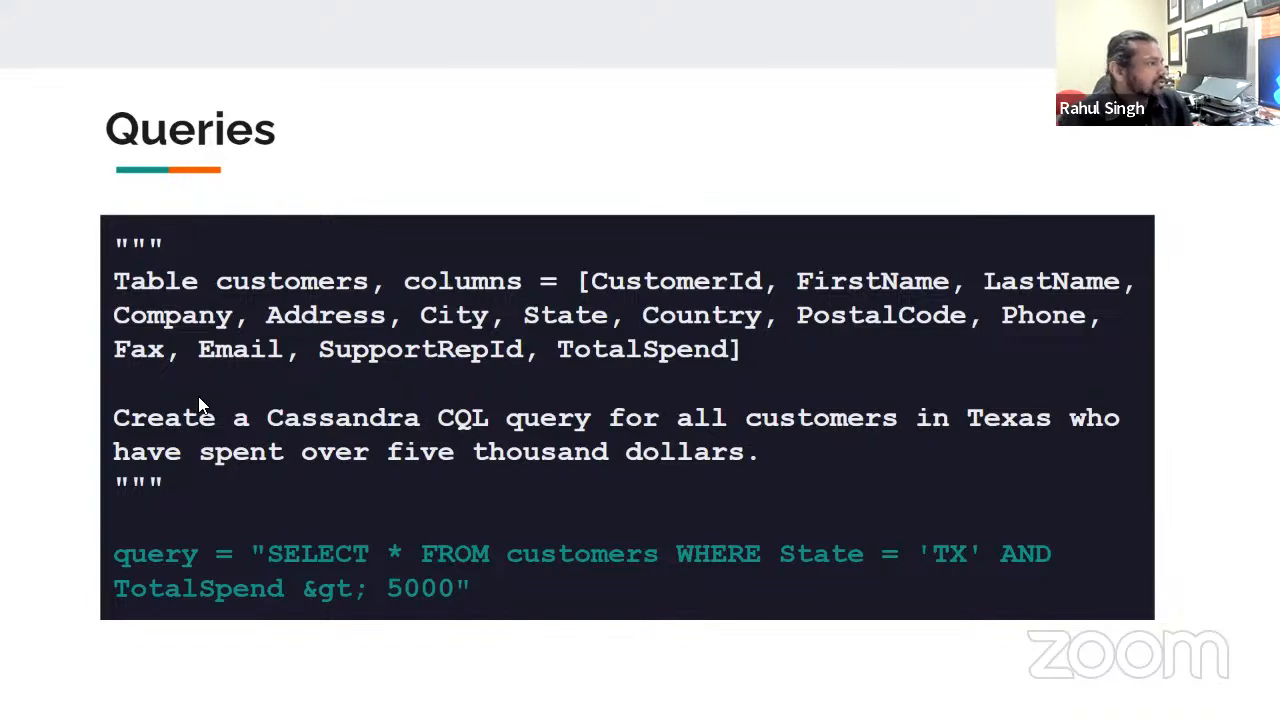
pyautogui.moveTo(776, 460)
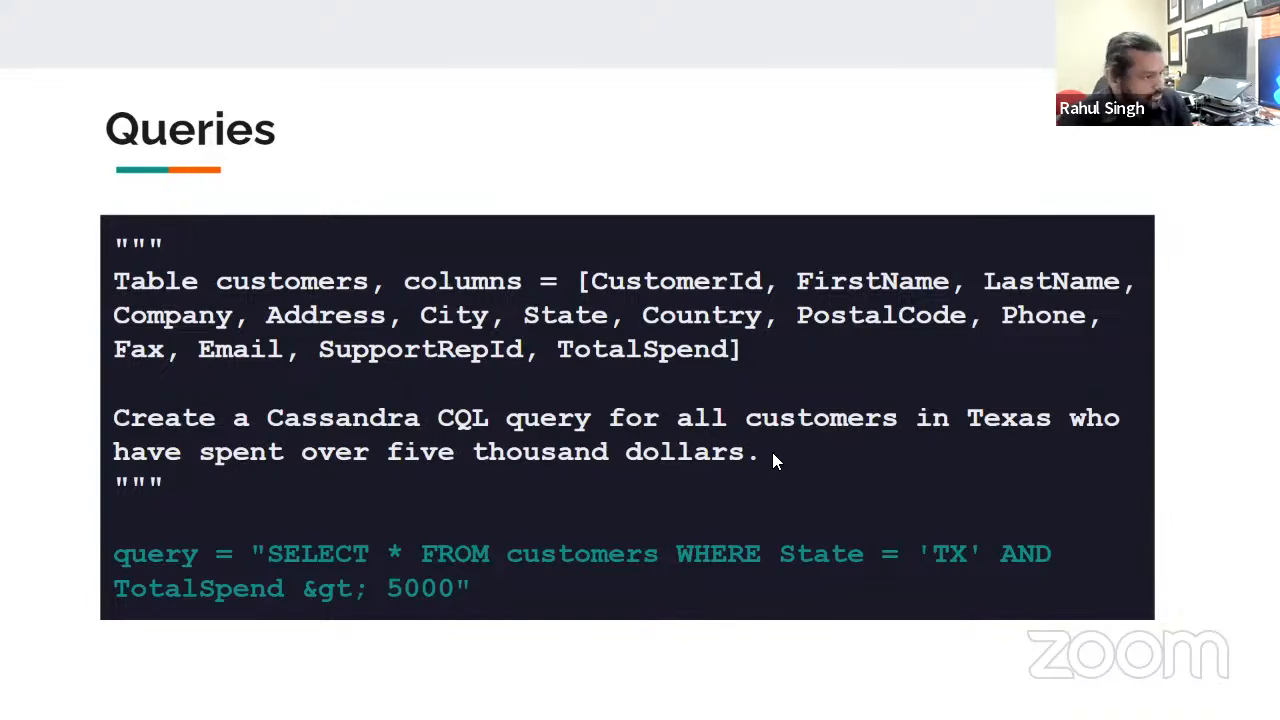
pyautogui.moveTo(668, 426)
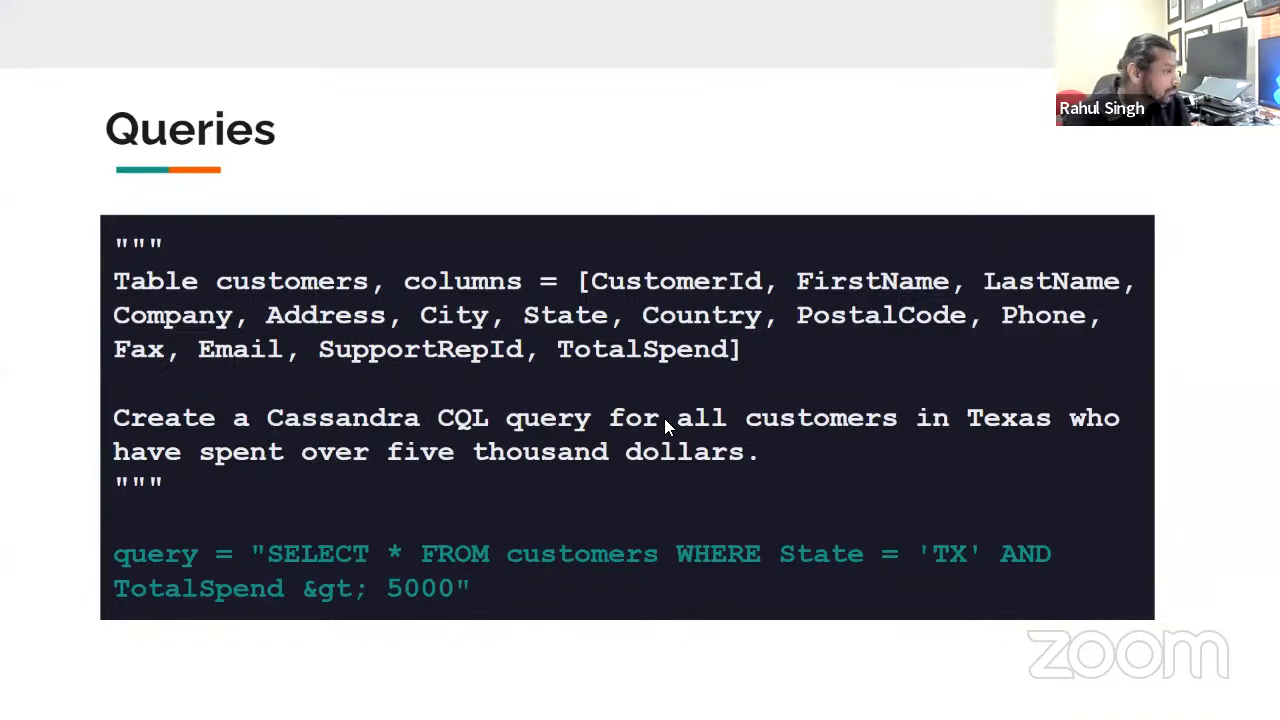
pyautogui.moveTo(924, 410)
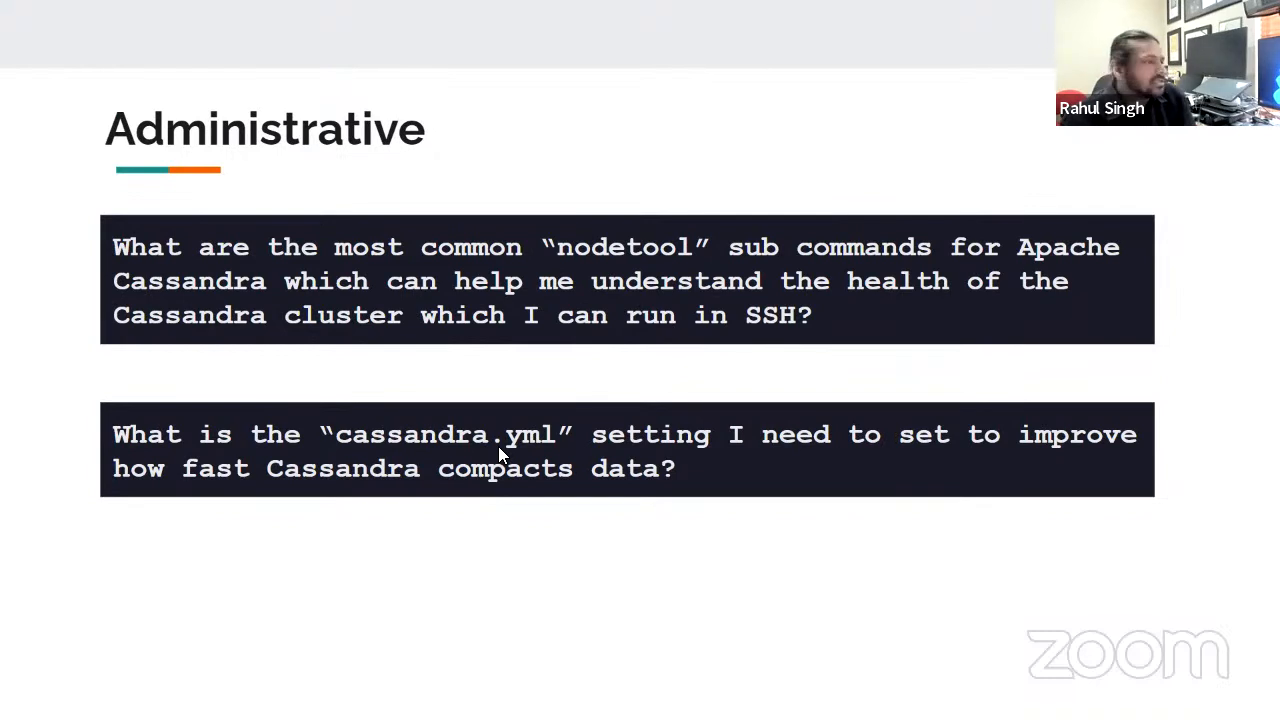
pyautogui.moveTo(428, 422)
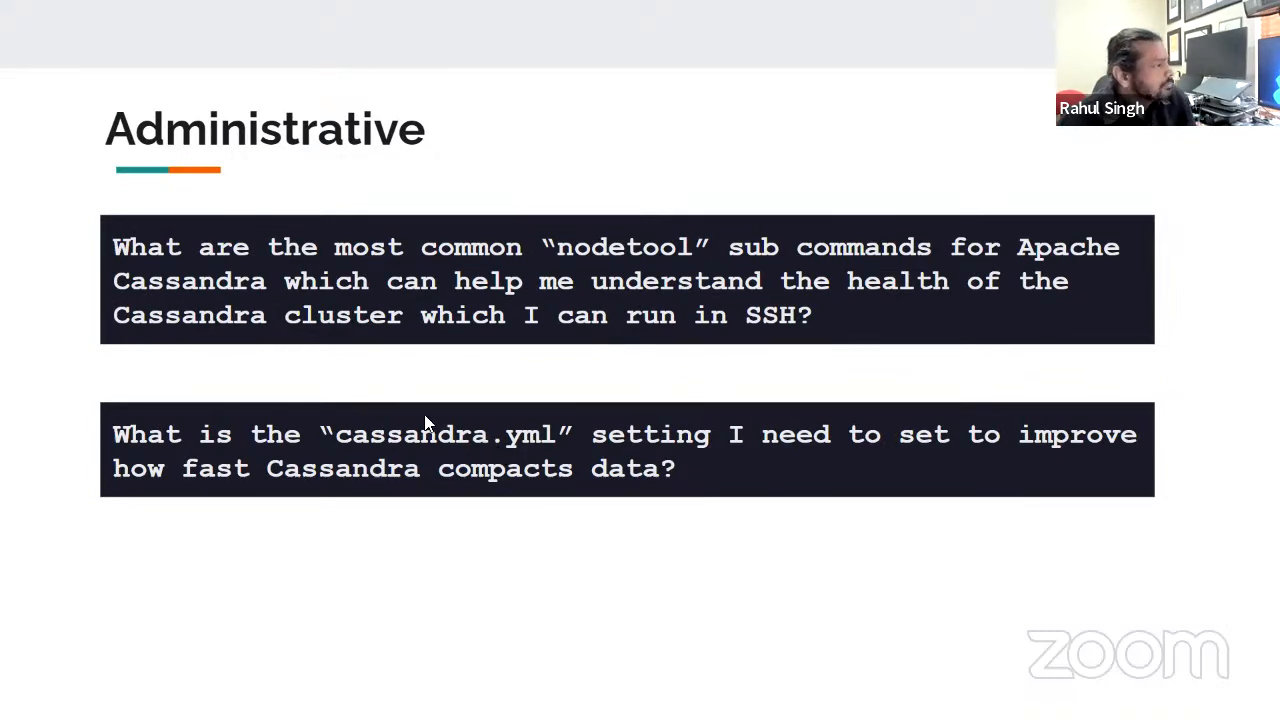
pyautogui.moveTo(862, 318)
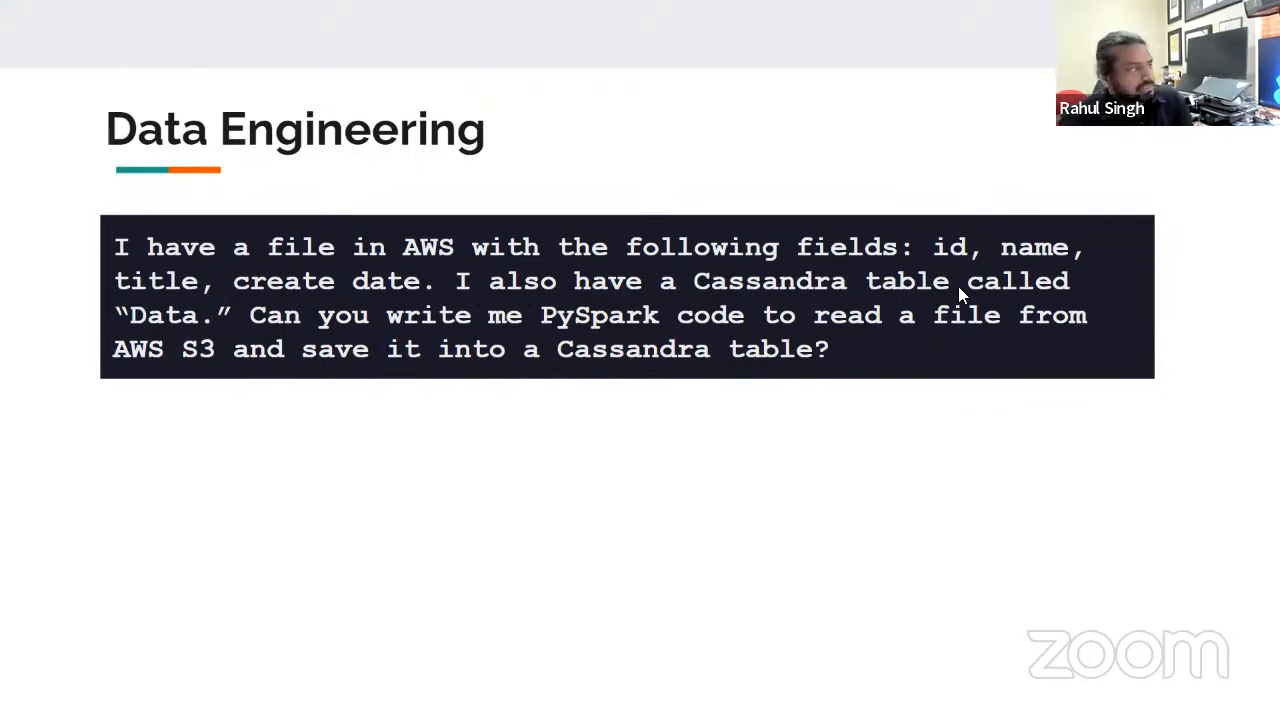
pyautogui.moveTo(520, 344)
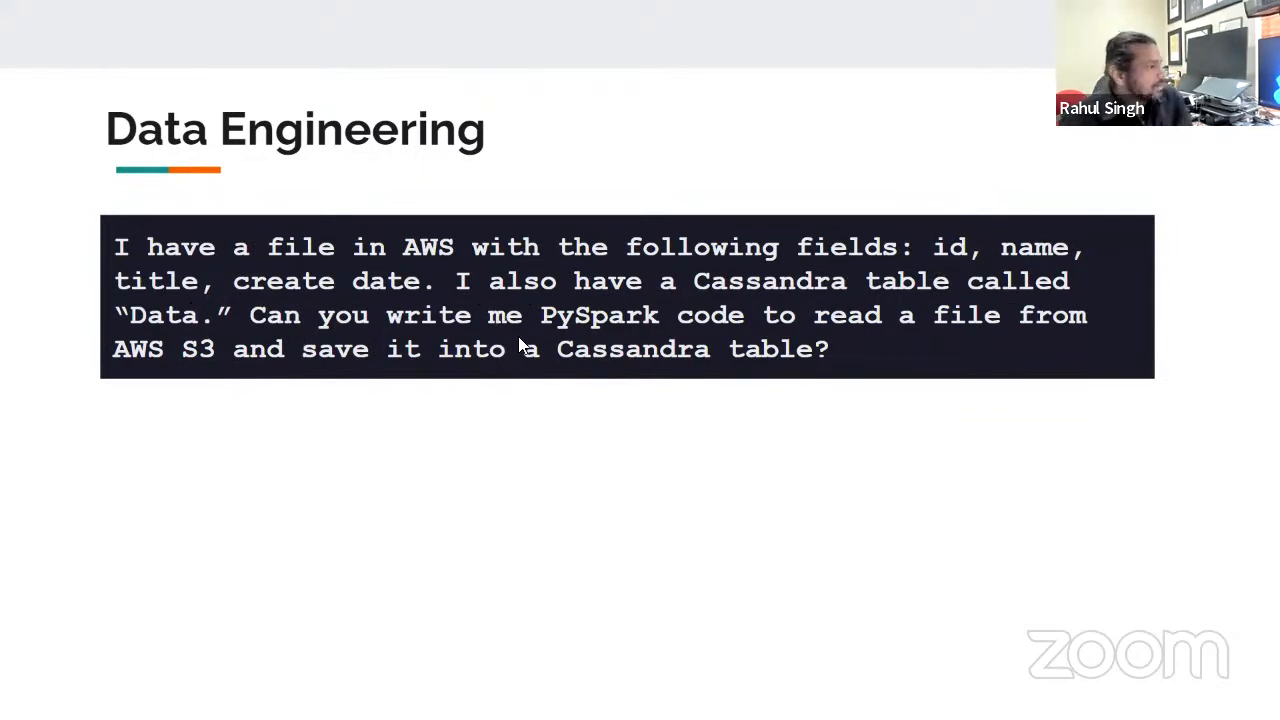
pyautogui.moveTo(742, 360)
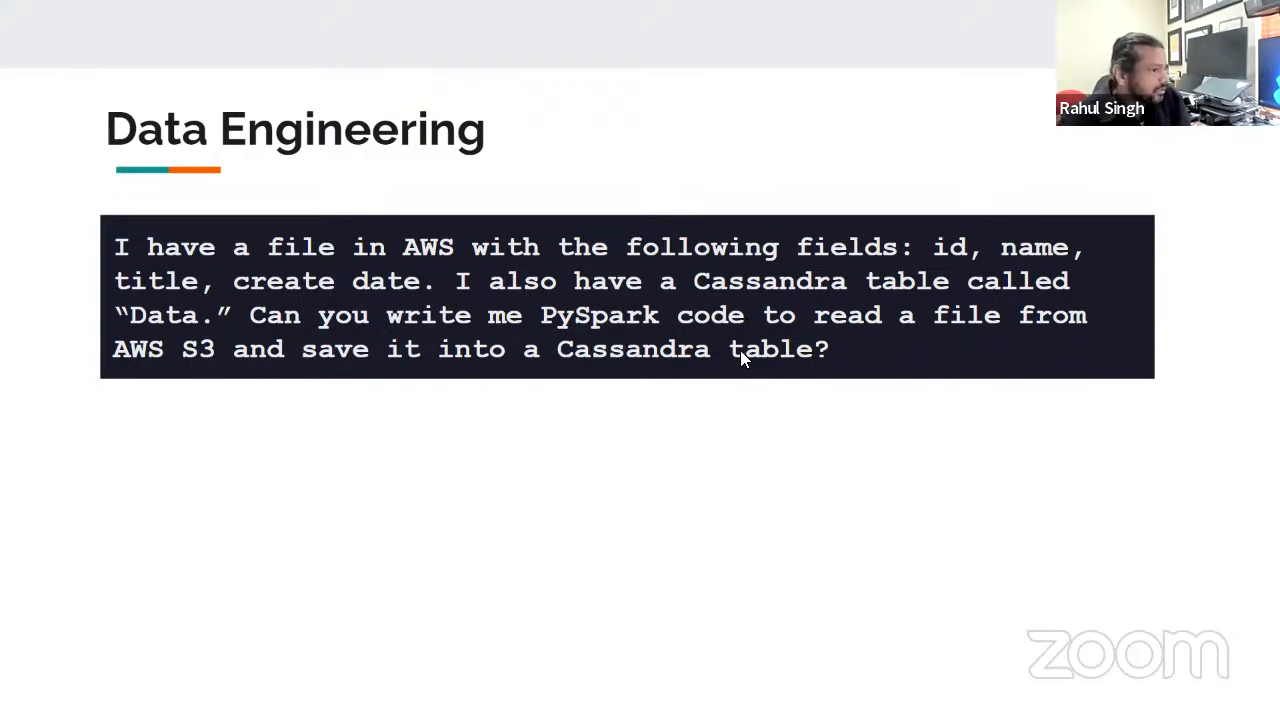
pyautogui.moveTo(244, 370)
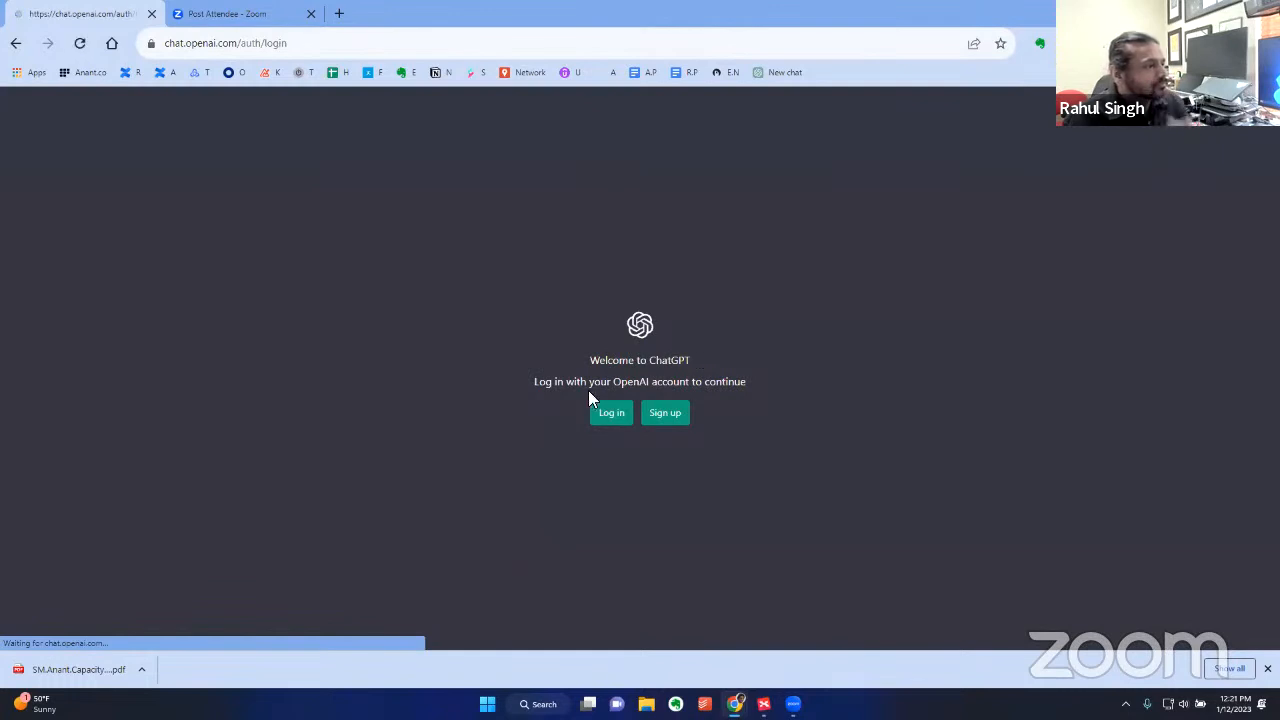
# Log in to OpenAI with the Google account and reach the ChatGPT new chat page
pyautogui.click(612, 412)
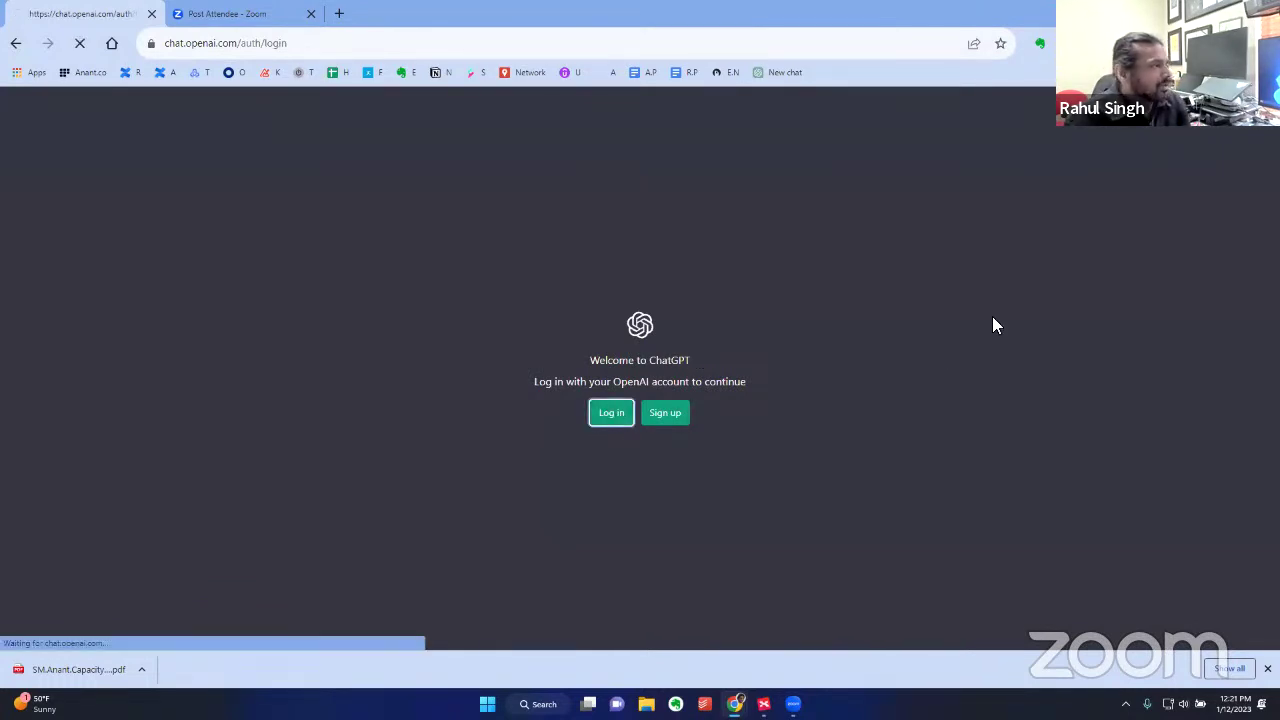
pyautogui.click(612, 412)
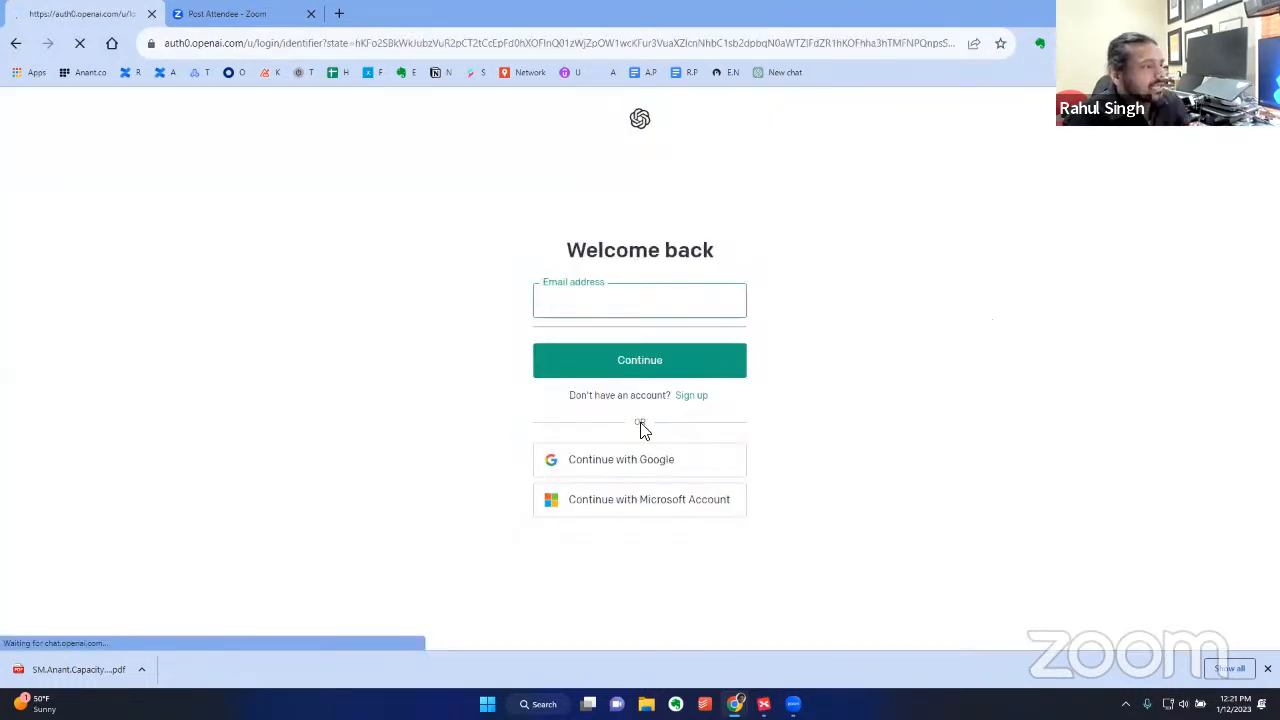
pyautogui.click(620, 458)
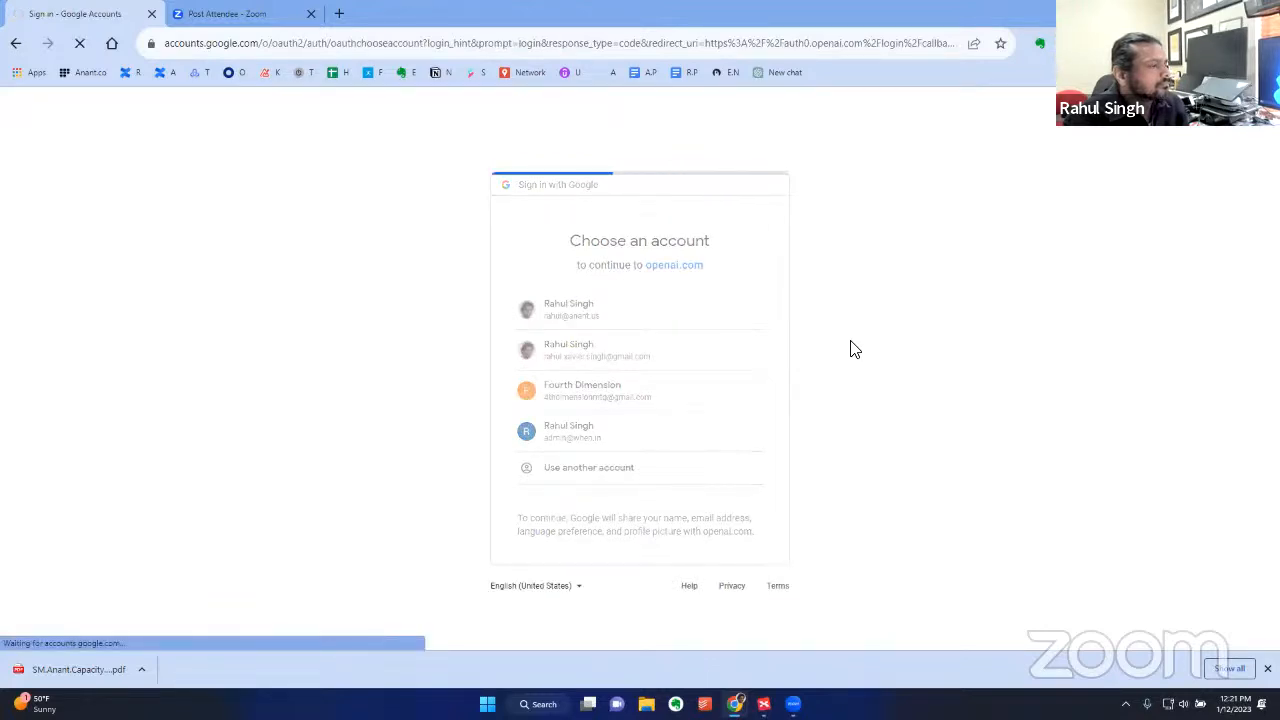
pyautogui.click(568, 308)
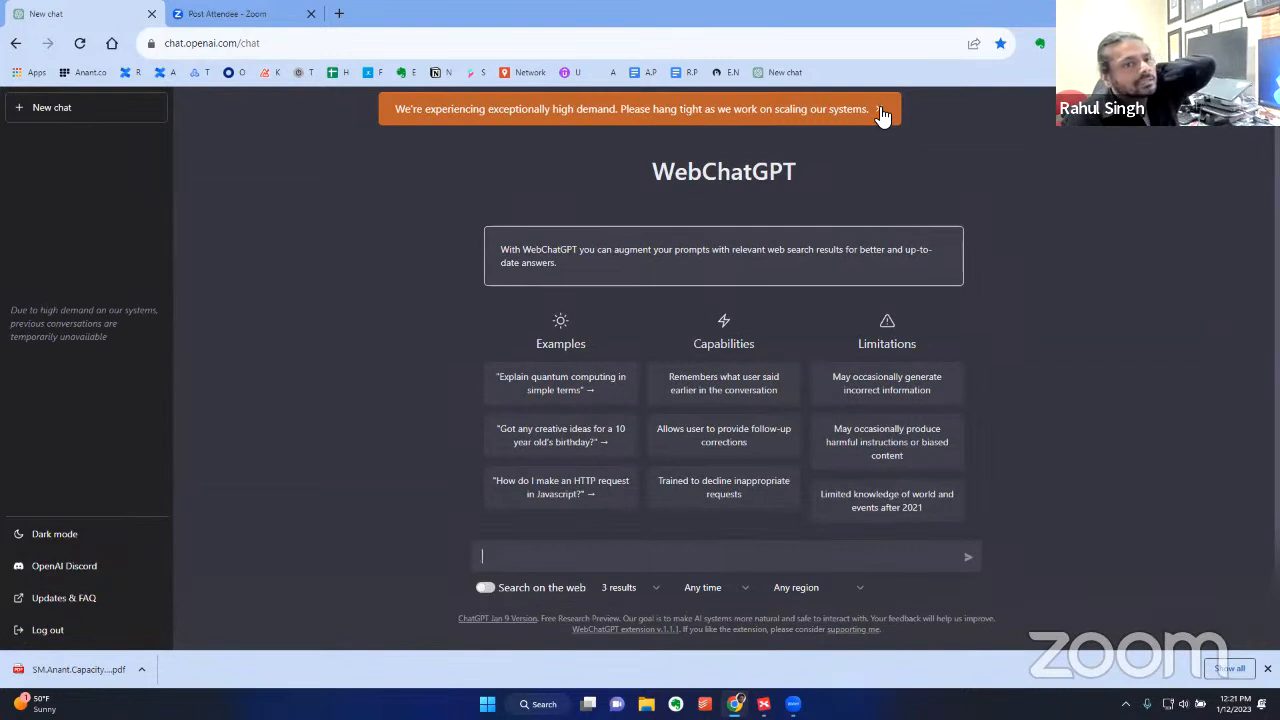
pyautogui.click(880, 108)
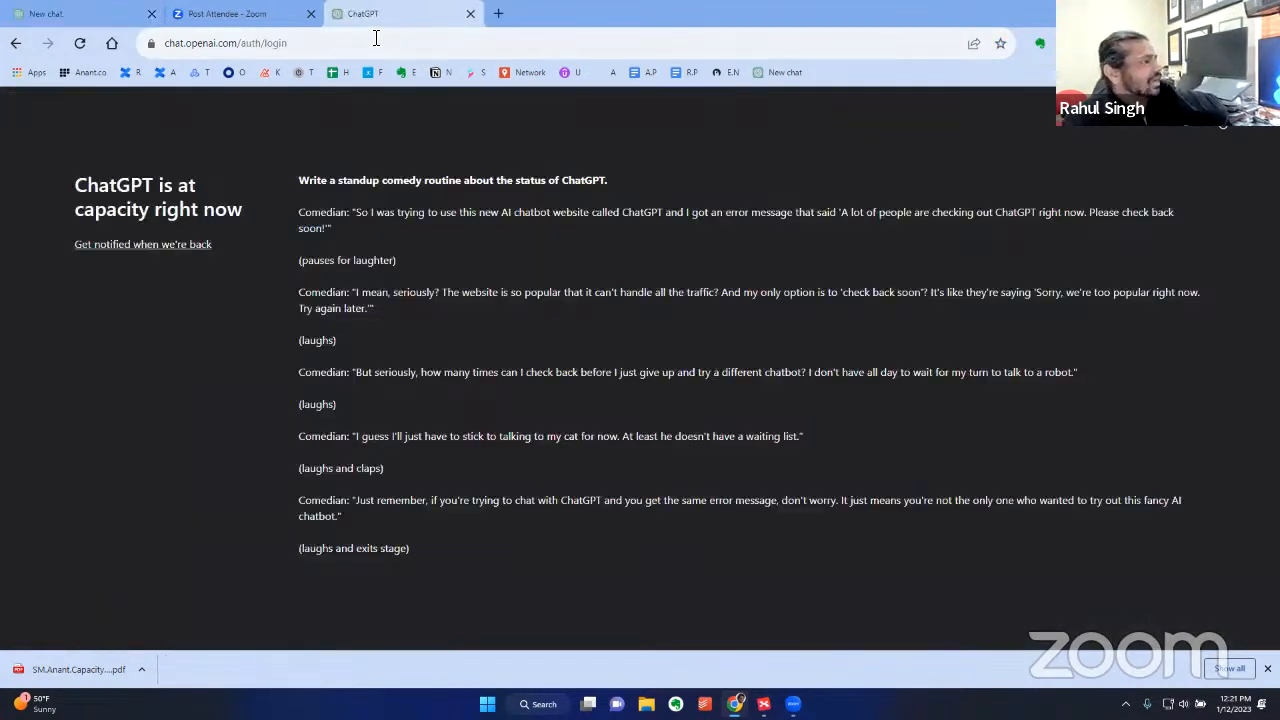
pyautogui.moveTo(364, 12)
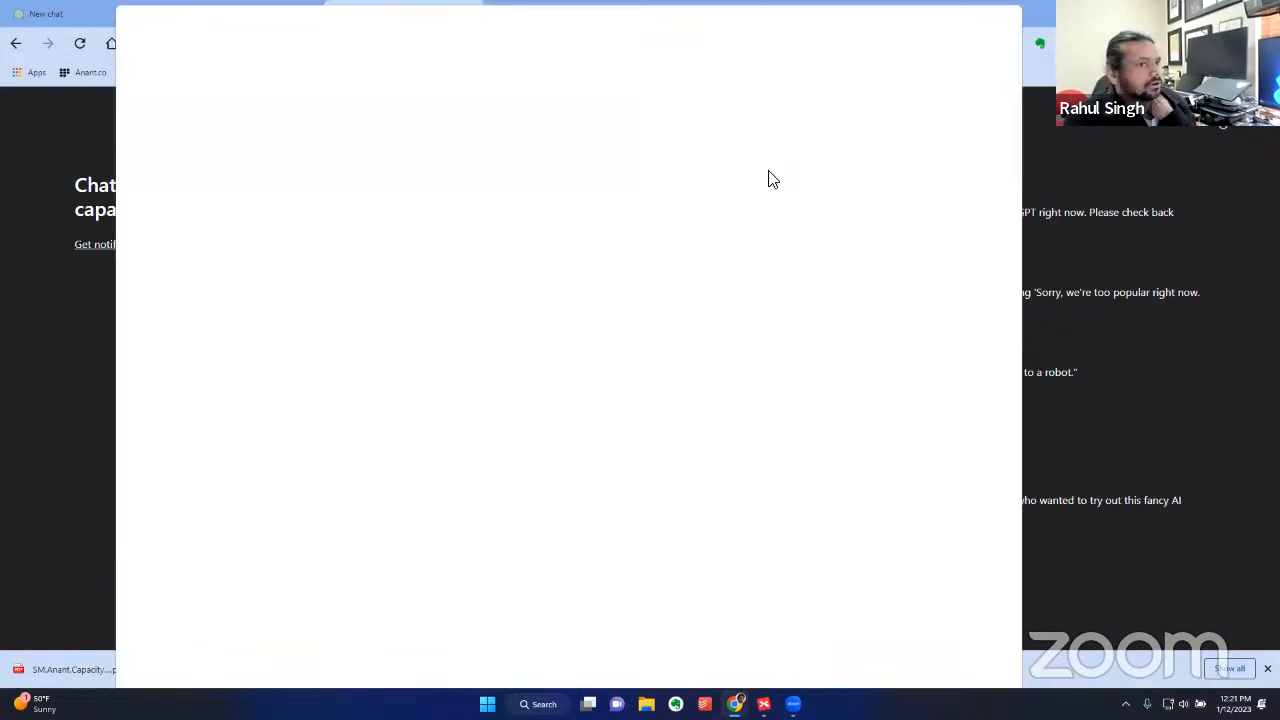
pyautogui.click(364, 12)
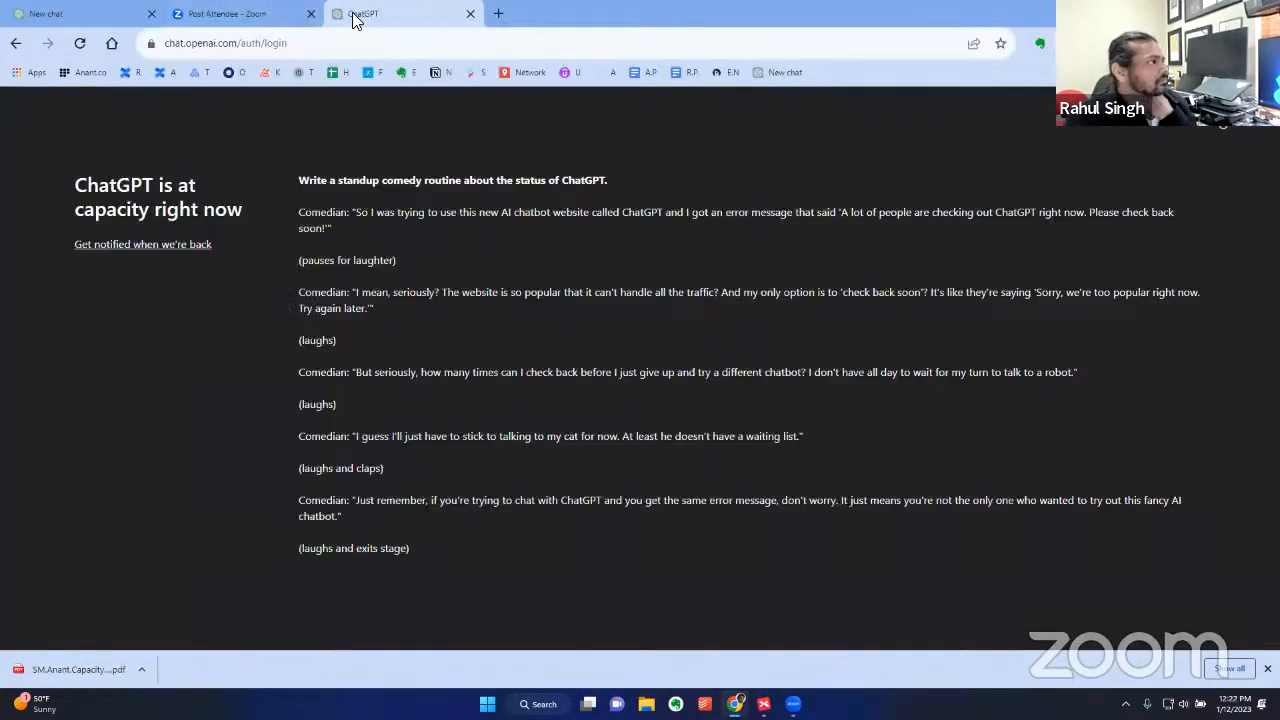
pyautogui.click(470, 12)
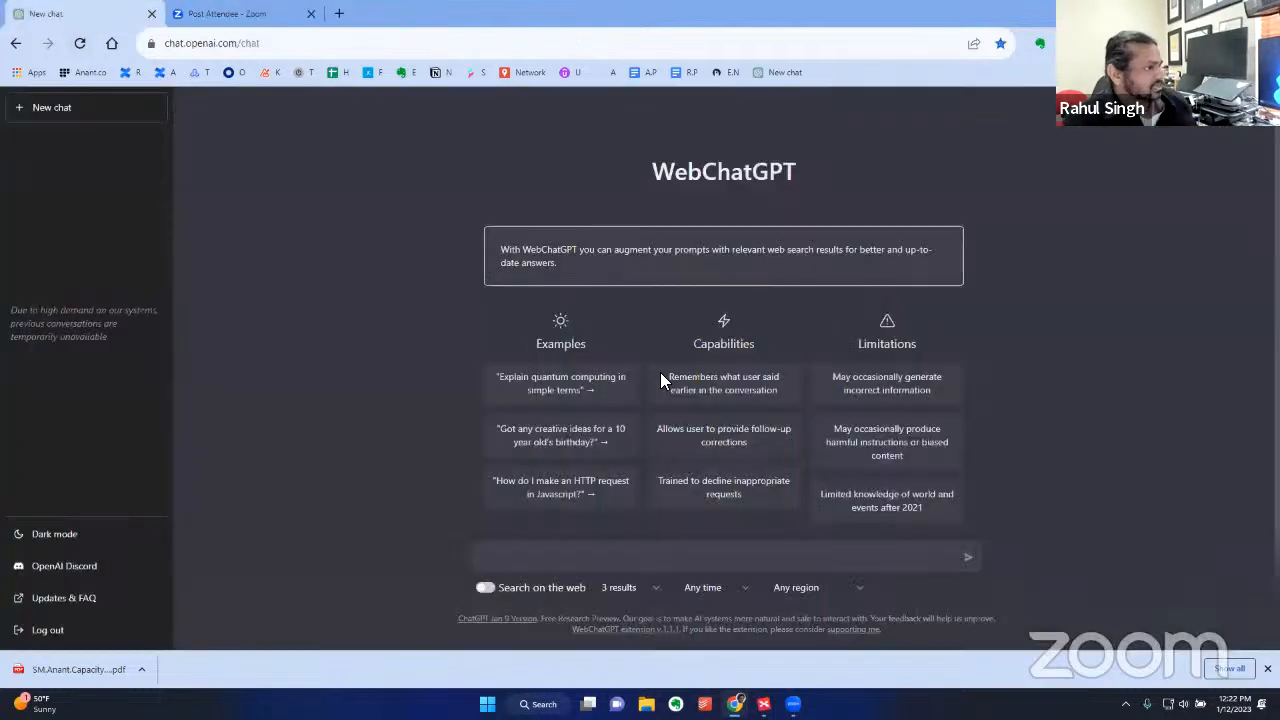
pyautogui.moveTo(758, 458)
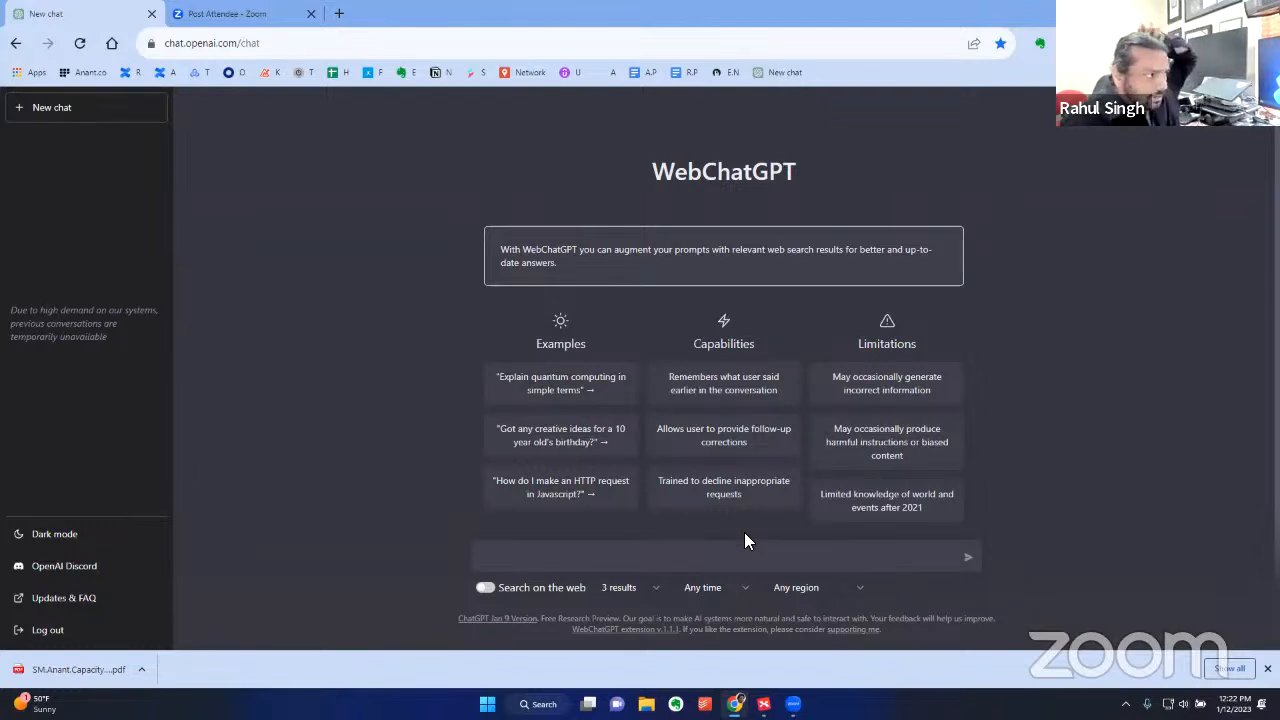
pyautogui.moveTo(80, 340)
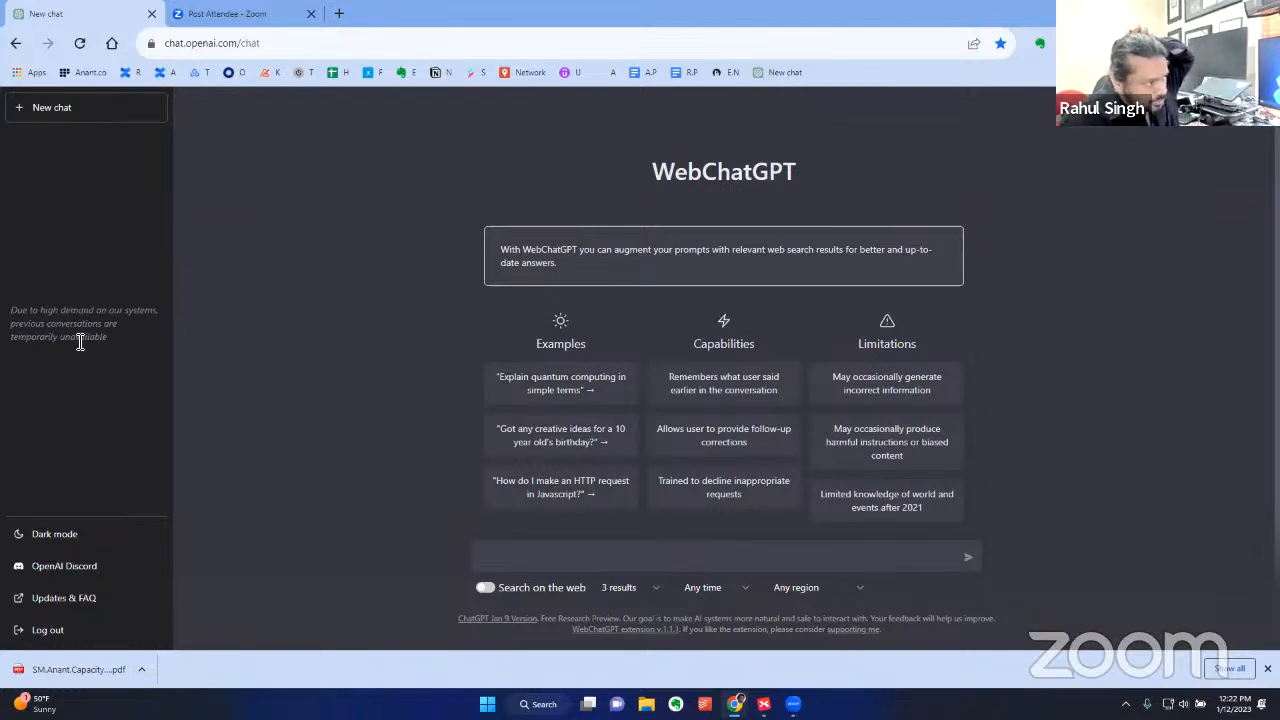
pyautogui.moveTo(72, 216)
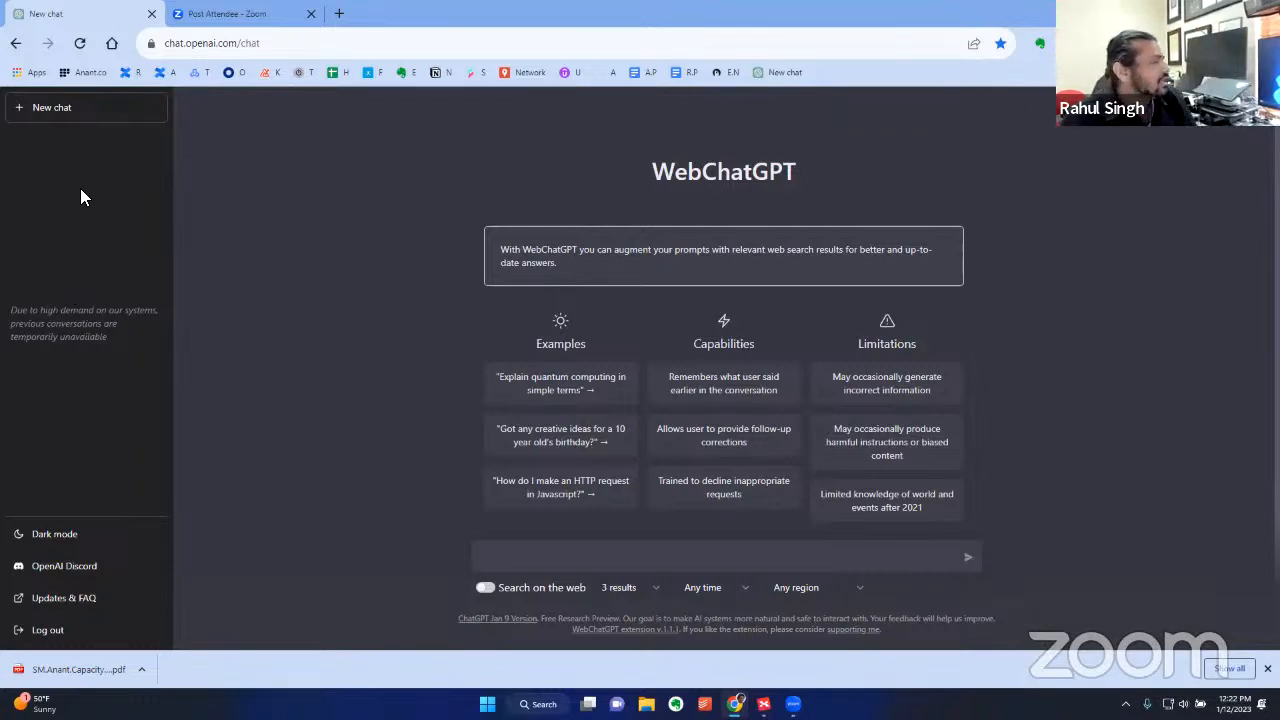
pyautogui.moveTo(76, 206)
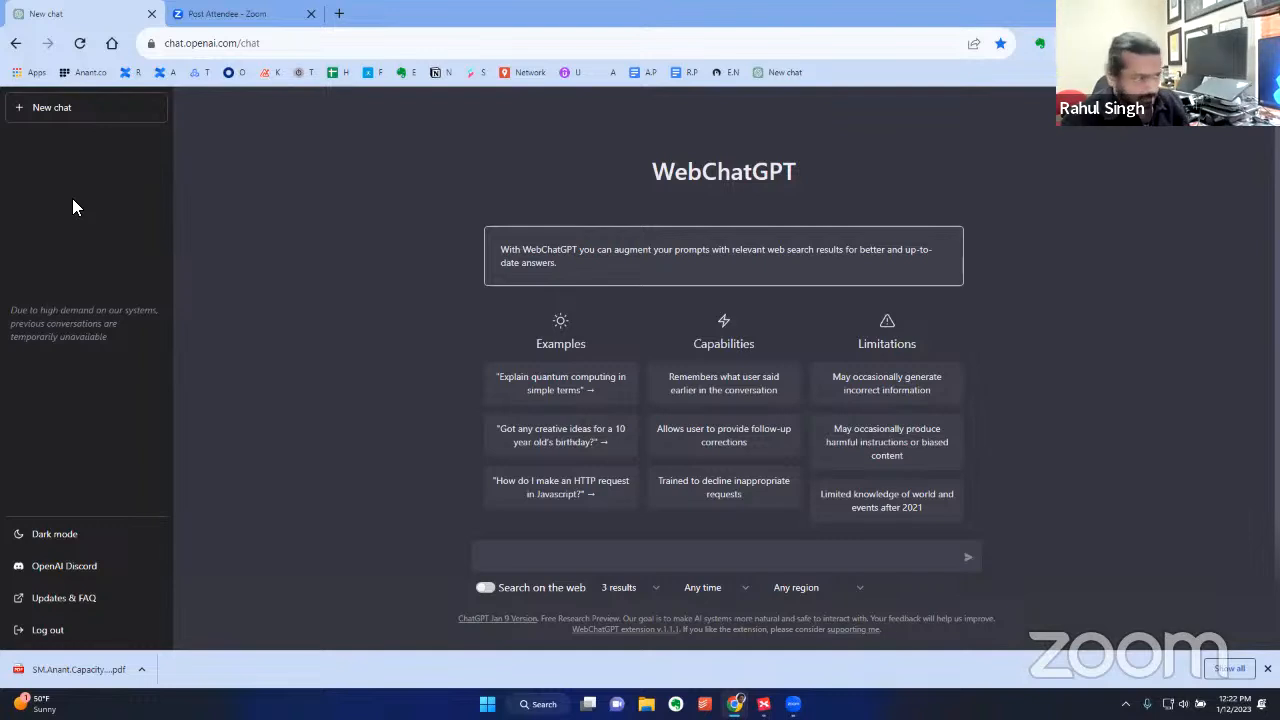
pyautogui.moveTo(416, 8)
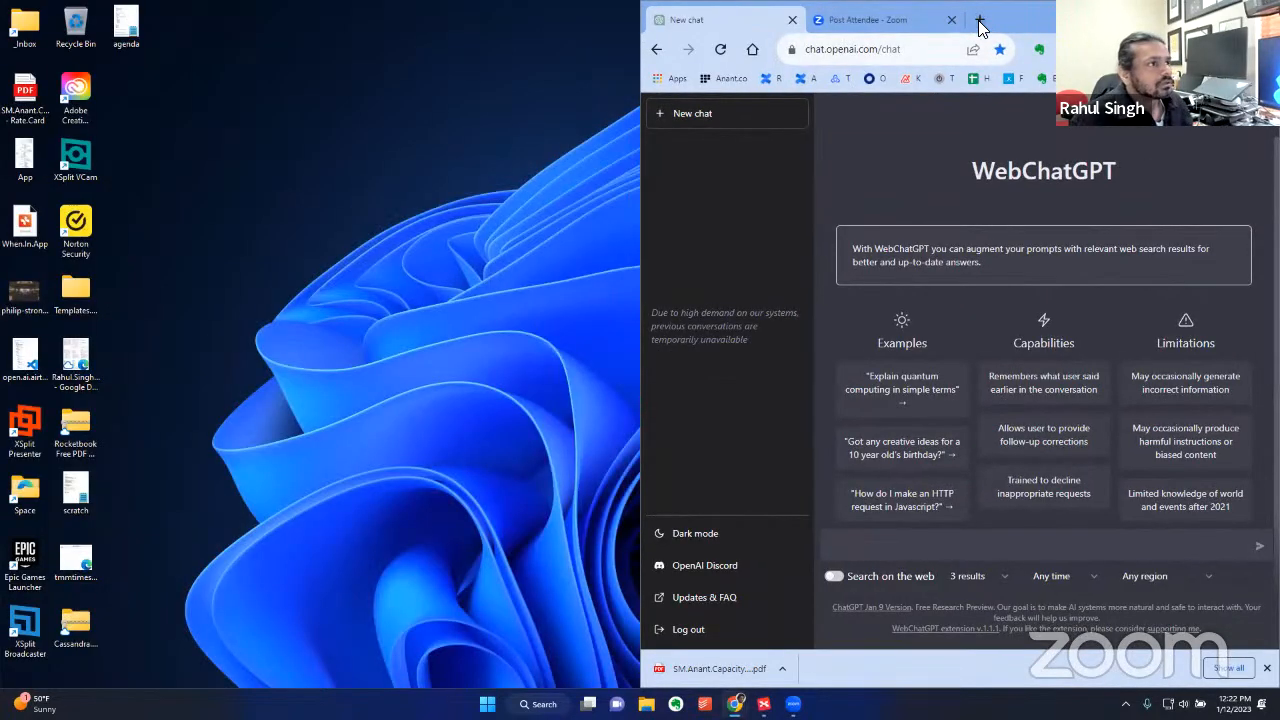
# Search 'gpt neural network design' in a new Chrome tab beside ChatGPT
pyautogui.click(980, 20)
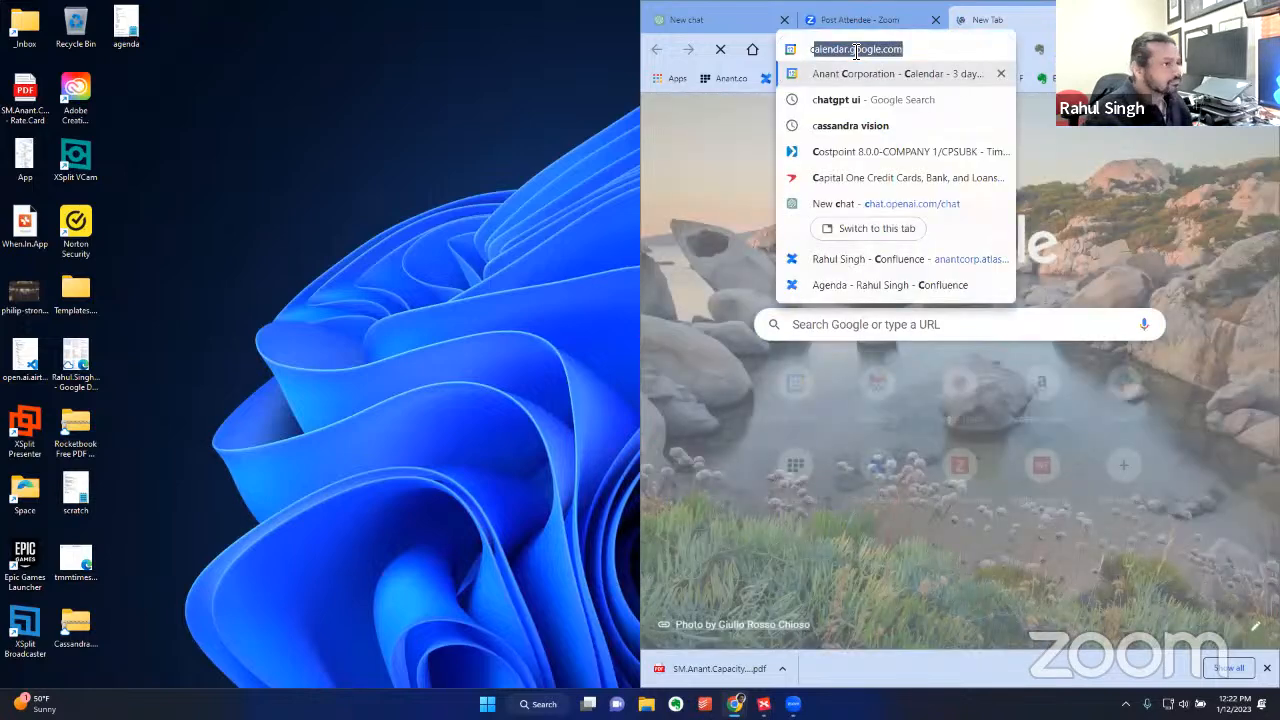
pyautogui.write('chgpta')
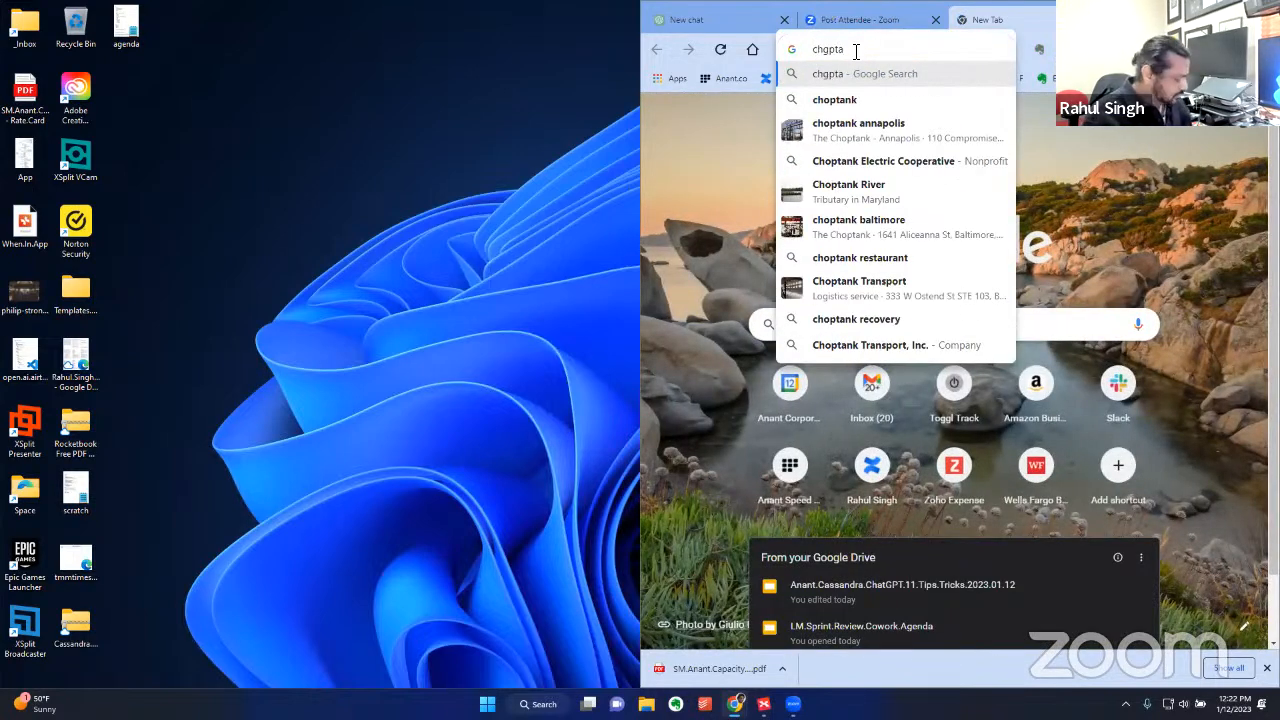
pyautogui.write('gpt neural network design')
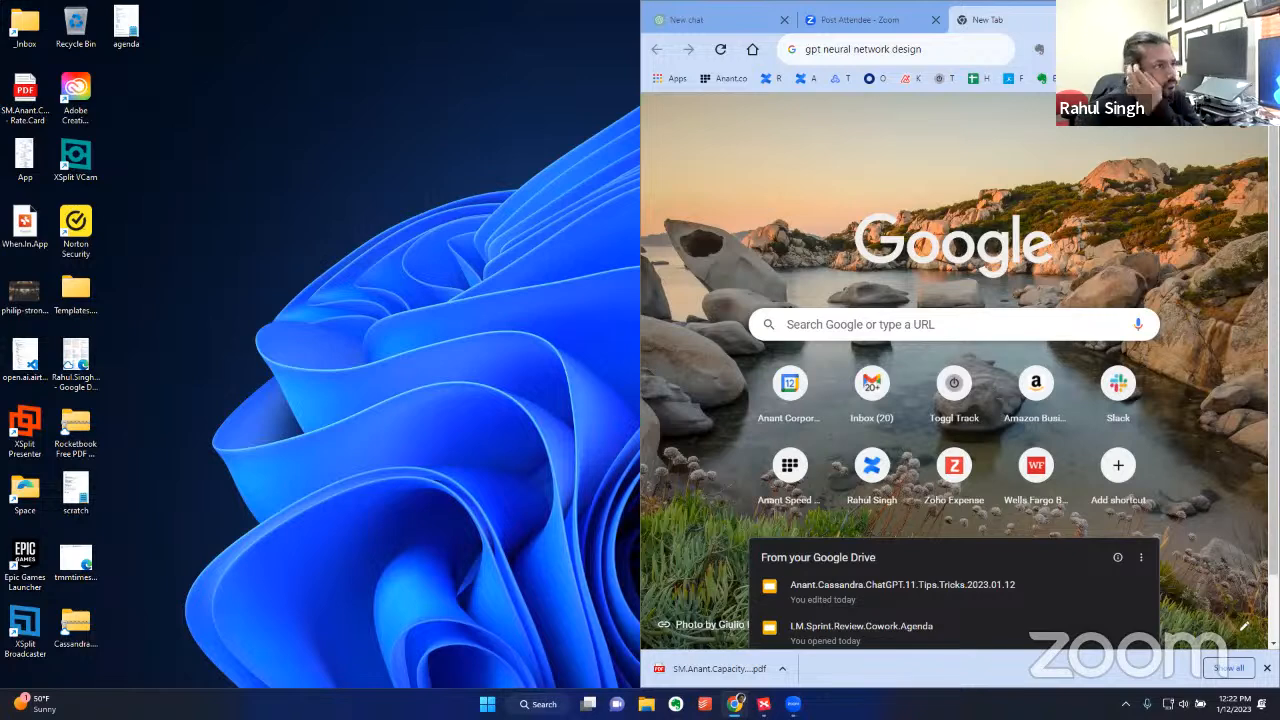
pyautogui.click(900, 584)
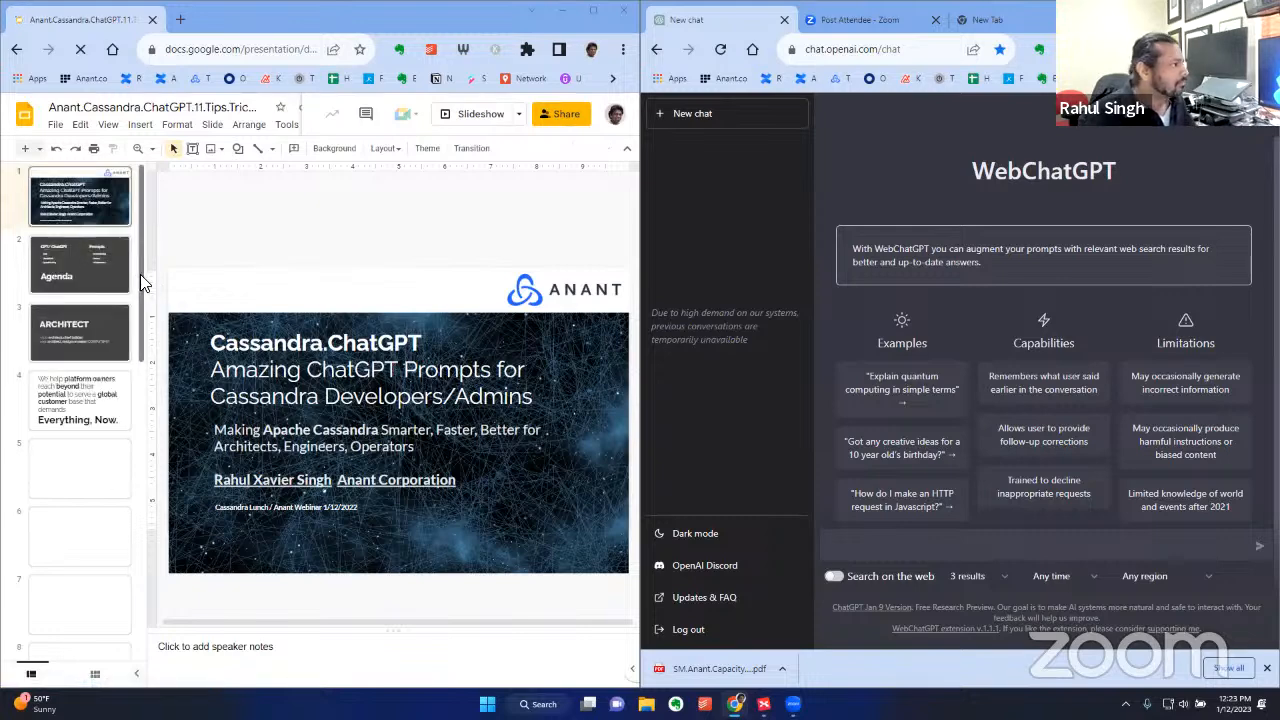
# Show the Queries slide and place the customers-table prompt into ChatGPT's message box
pyautogui.scroll(-3)
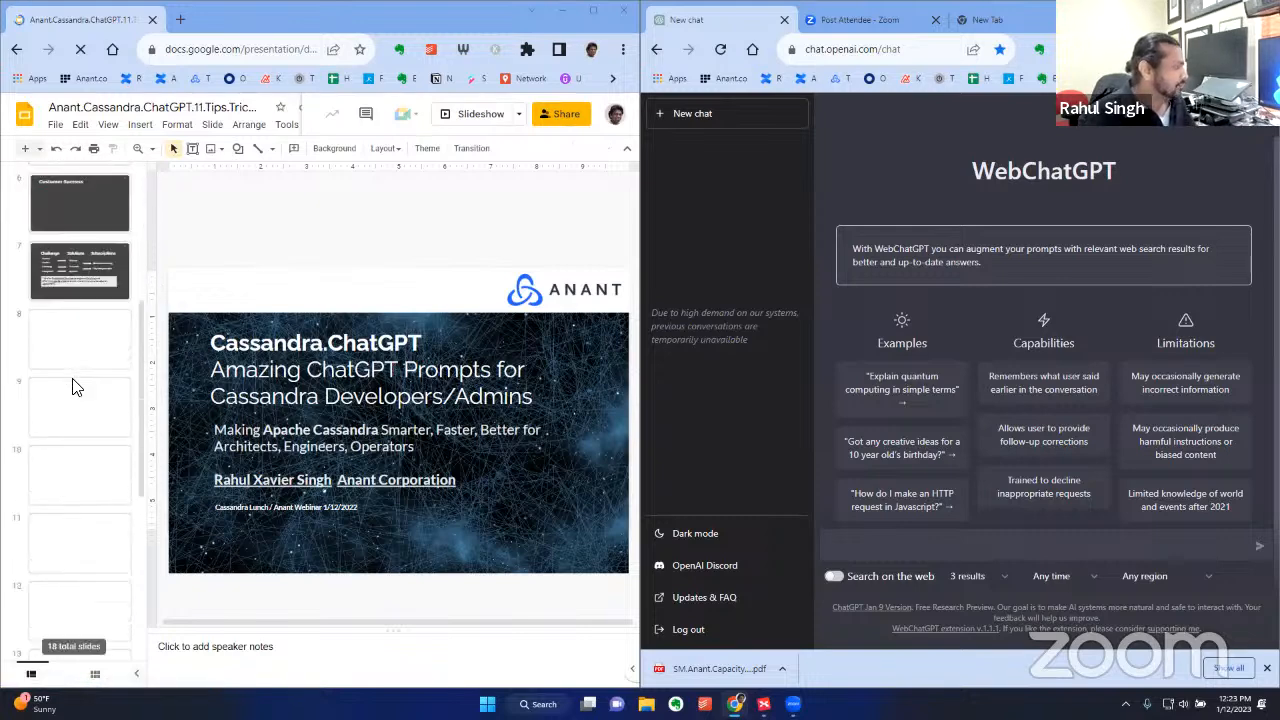
pyautogui.scroll(-3)
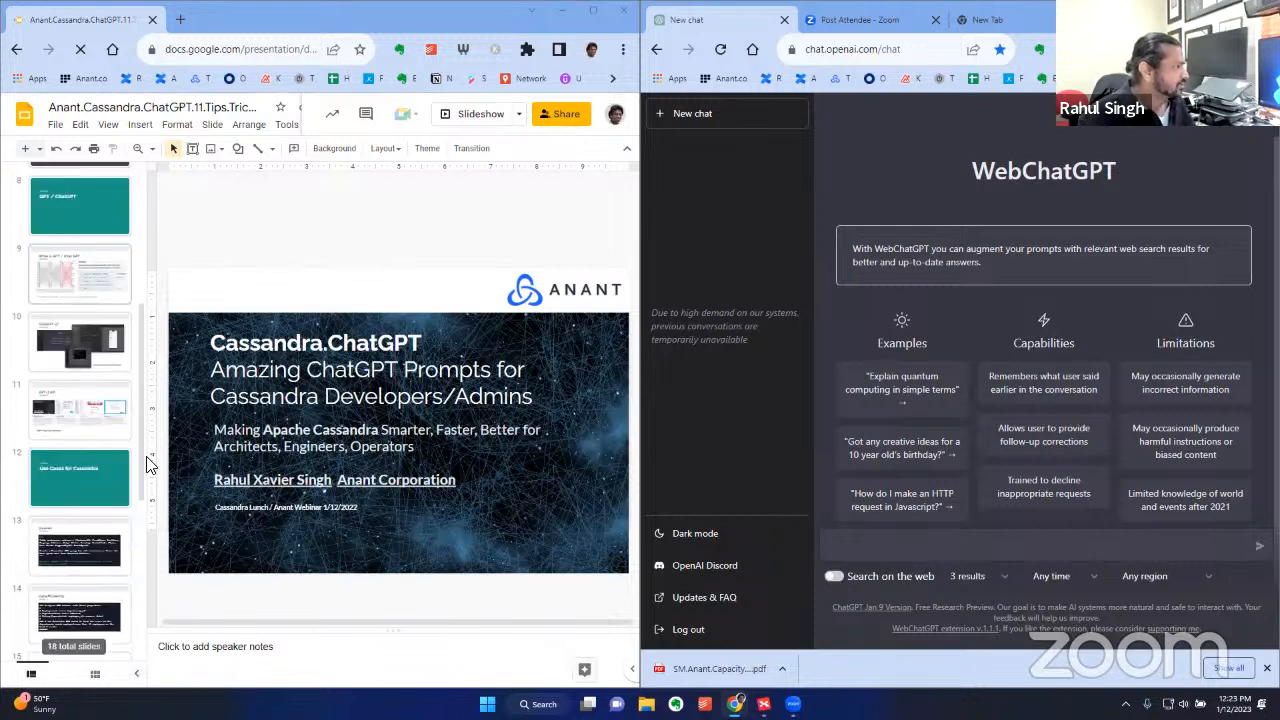
pyautogui.scroll(-3)
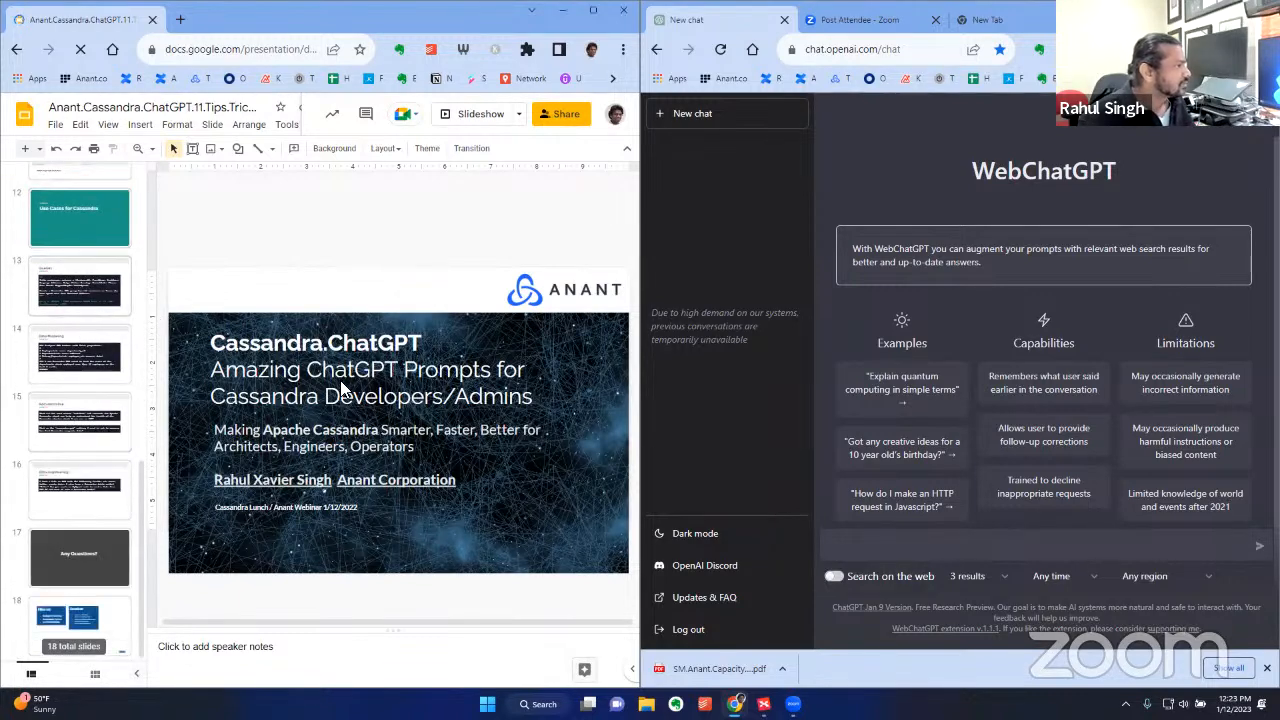
pyautogui.click(80, 286)
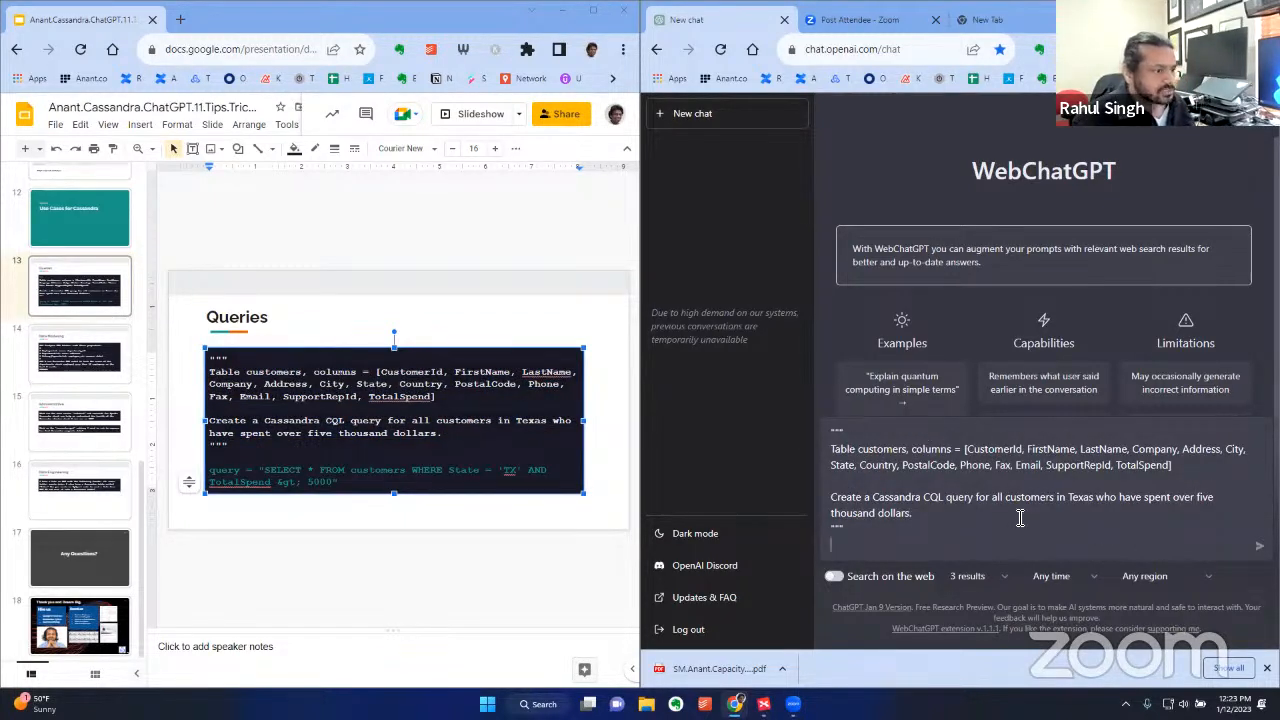
pyautogui.moveTo(1064, 504)
pyautogui.write(' a Cassandra Table CREATE statement in CQL  and')
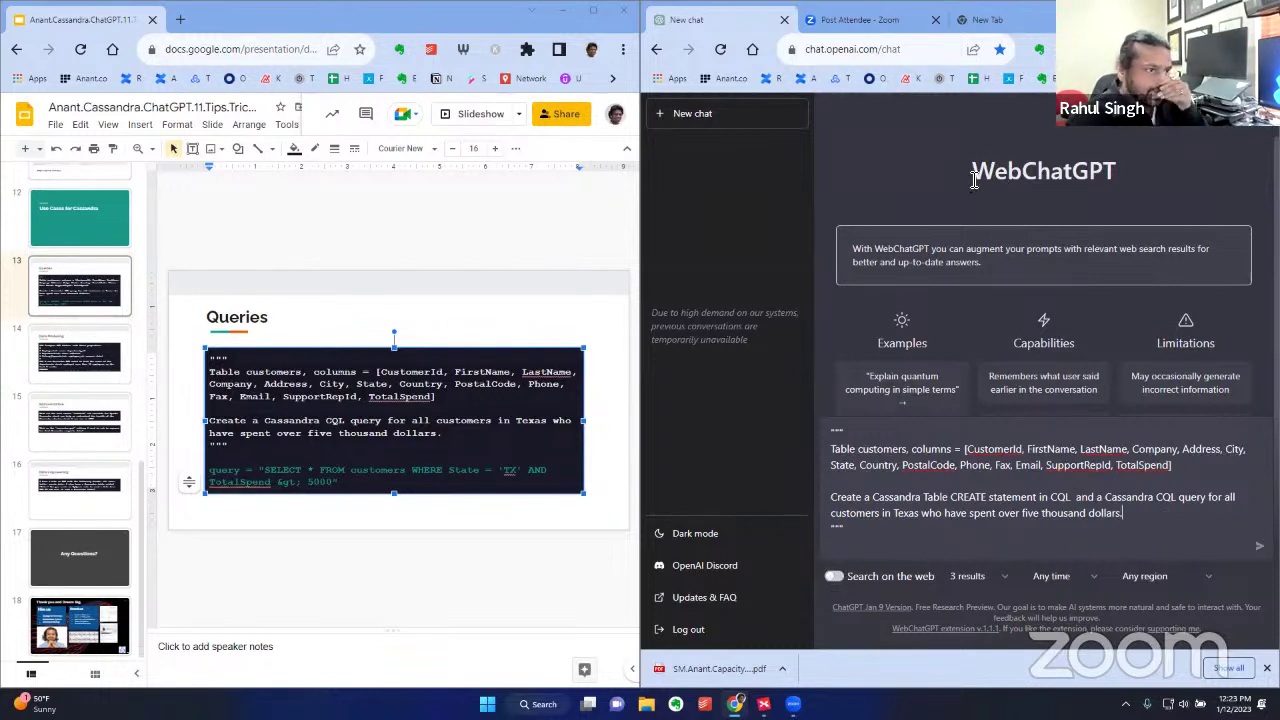
pyautogui.doubleClick(1044, 170)
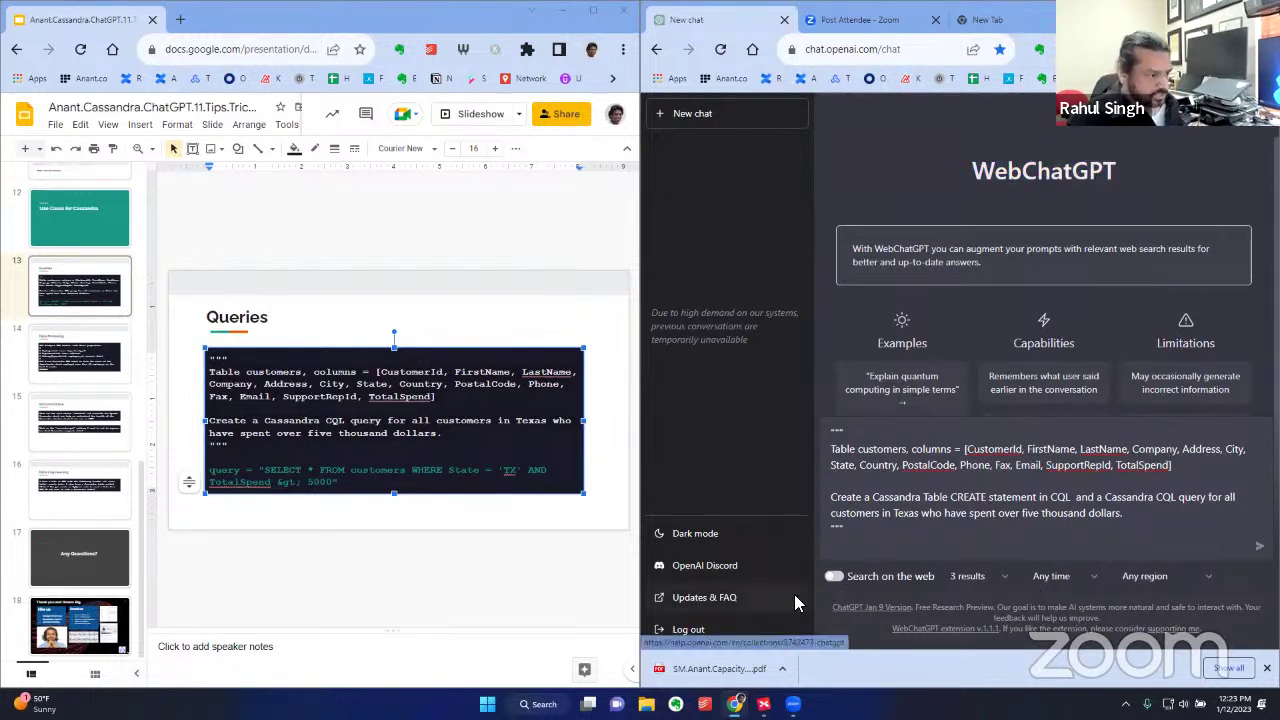
pyautogui.moveTo(964, 632)
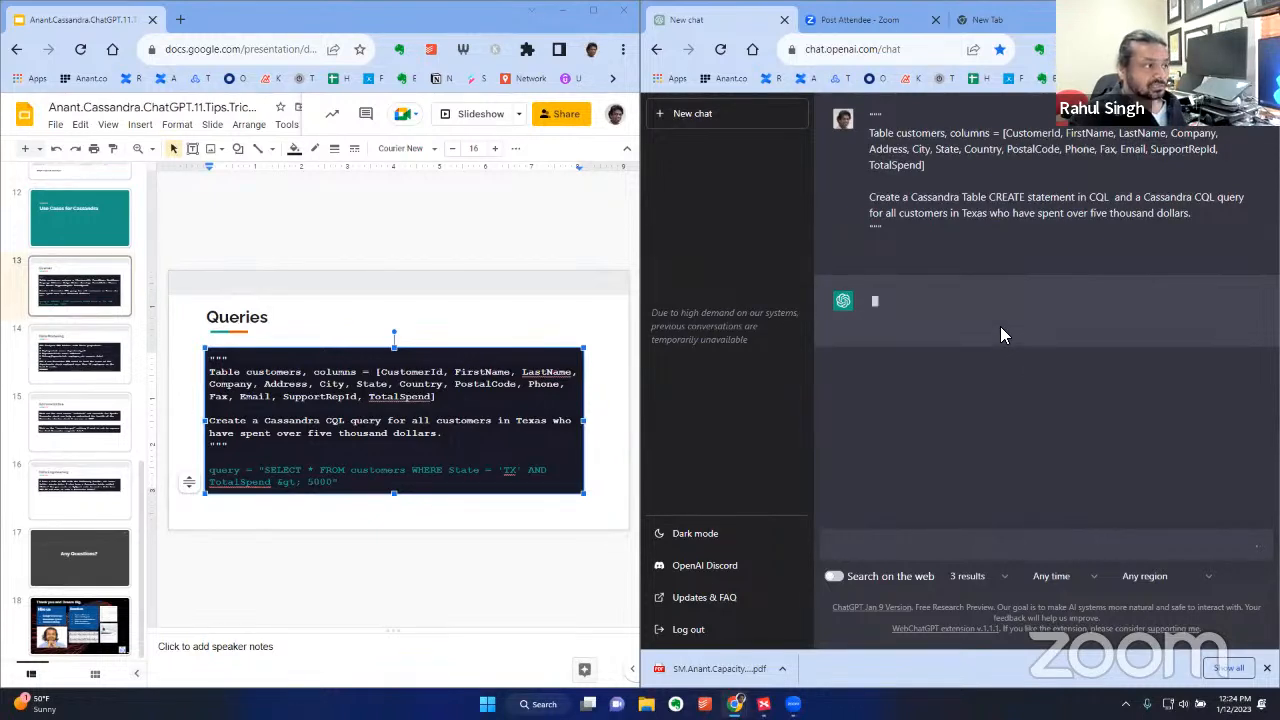
pyautogui.moveTo(864, 396)
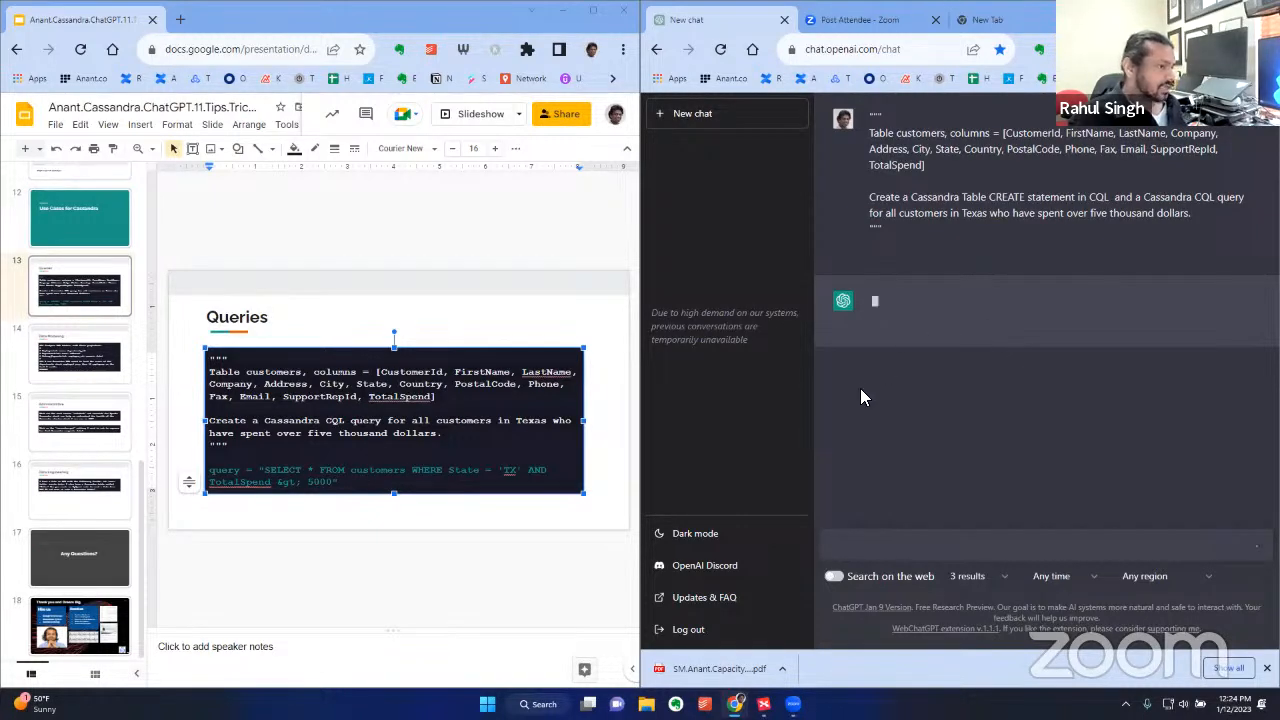
pyautogui.moveTo(1160, 336)
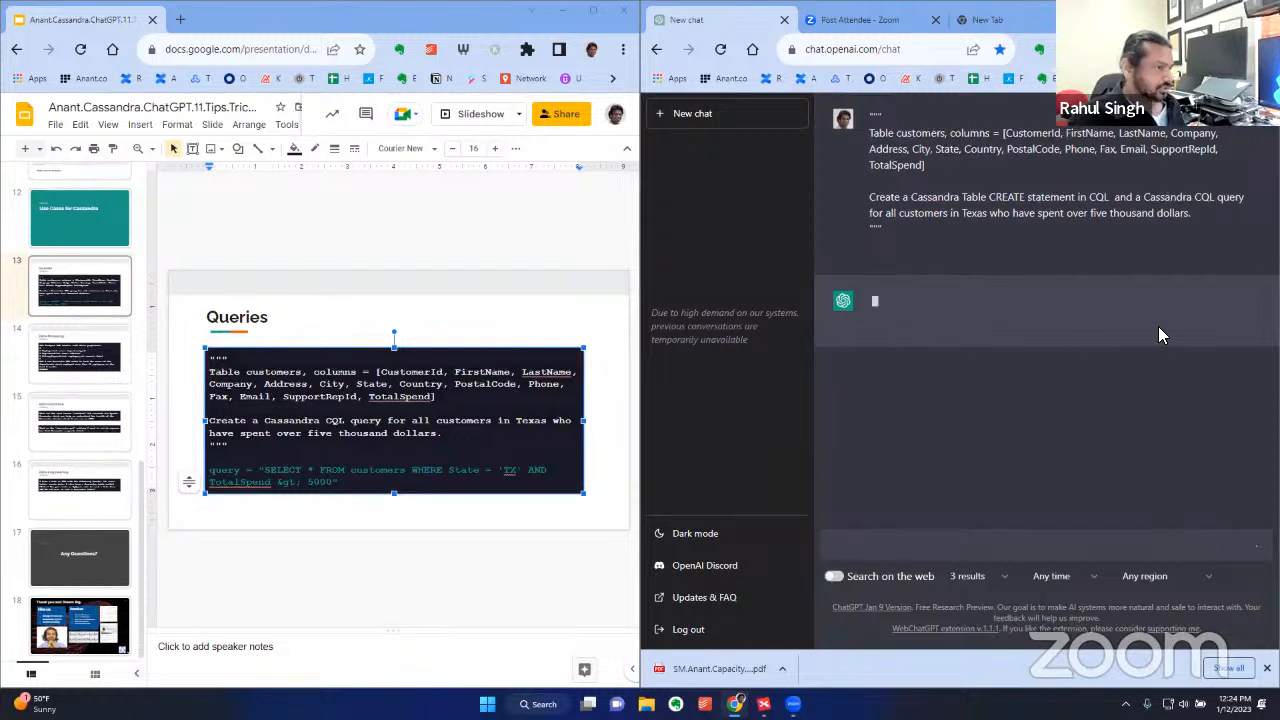
pyautogui.moveTo(1050, 412)
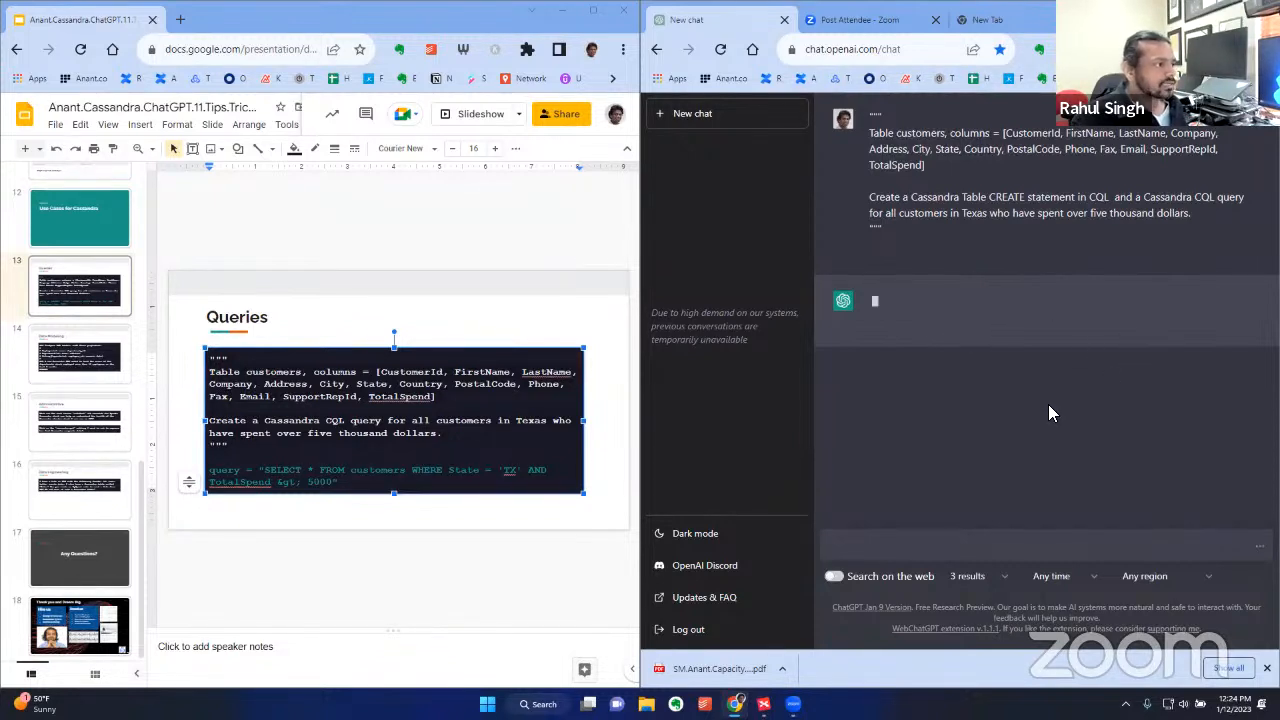
pyautogui.moveTo(1004, 408)
pyautogui.write('with primary and clustering keys,')
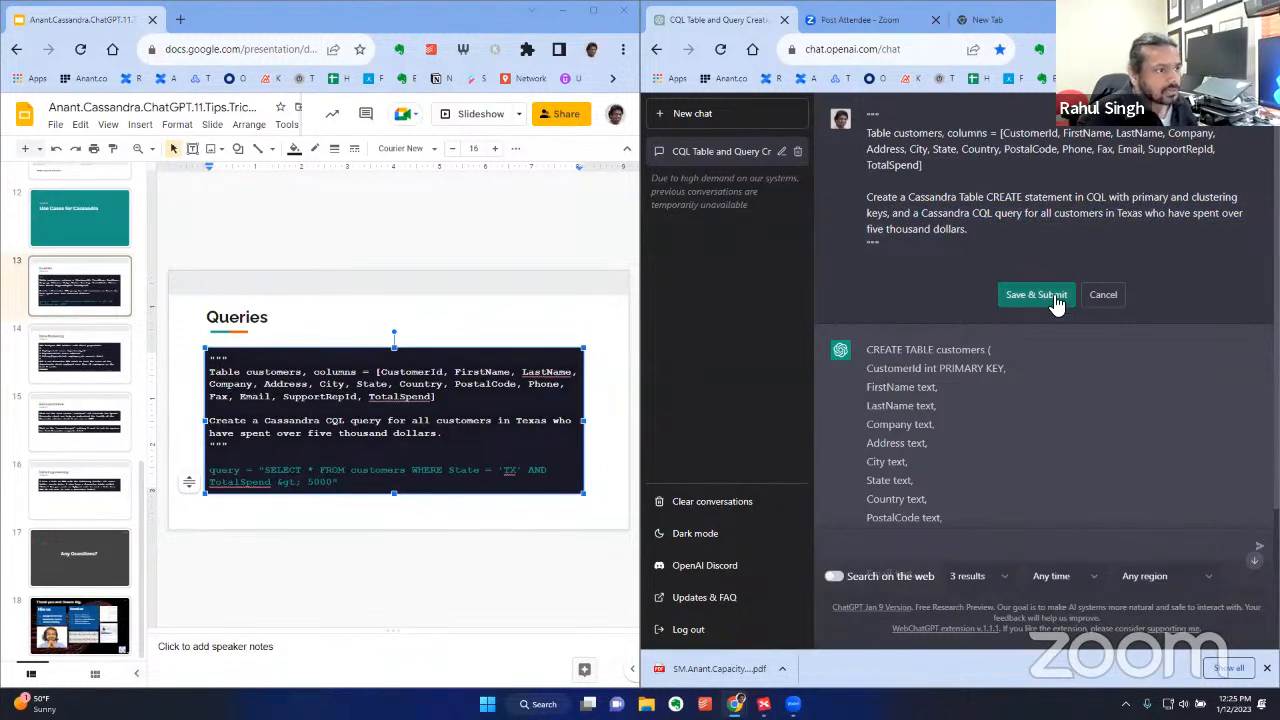
# Resubmit the prompt revised to request primary and clustering keys
pyautogui.click(1036, 294)
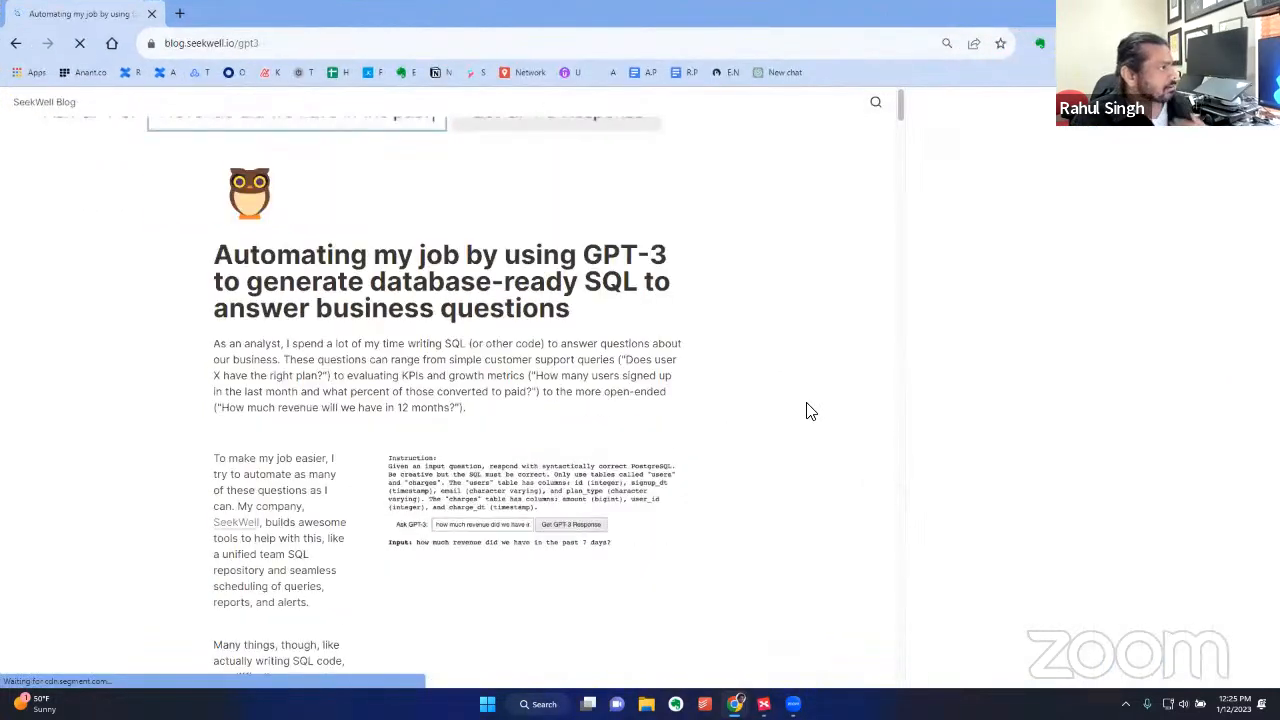
# Run several SeekWell example questions through the GPT-3 SQL demo
pyautogui.scroll(-3)
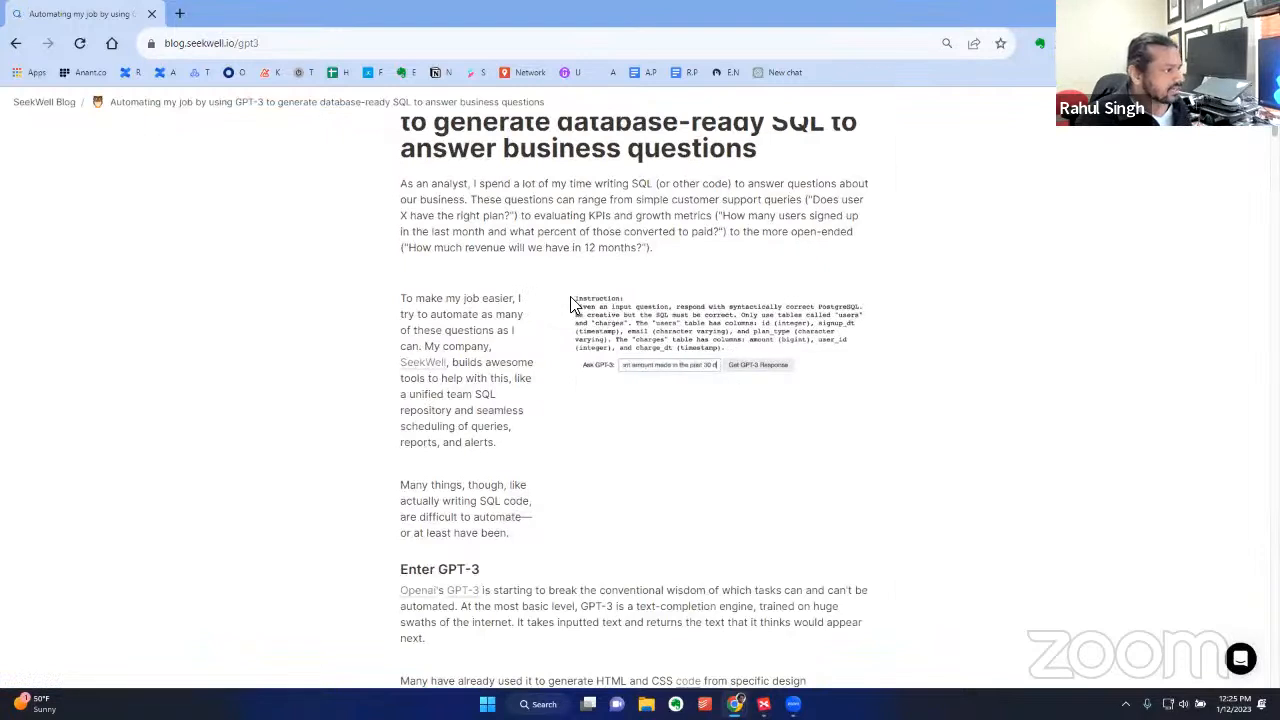
pyautogui.click(756, 364)
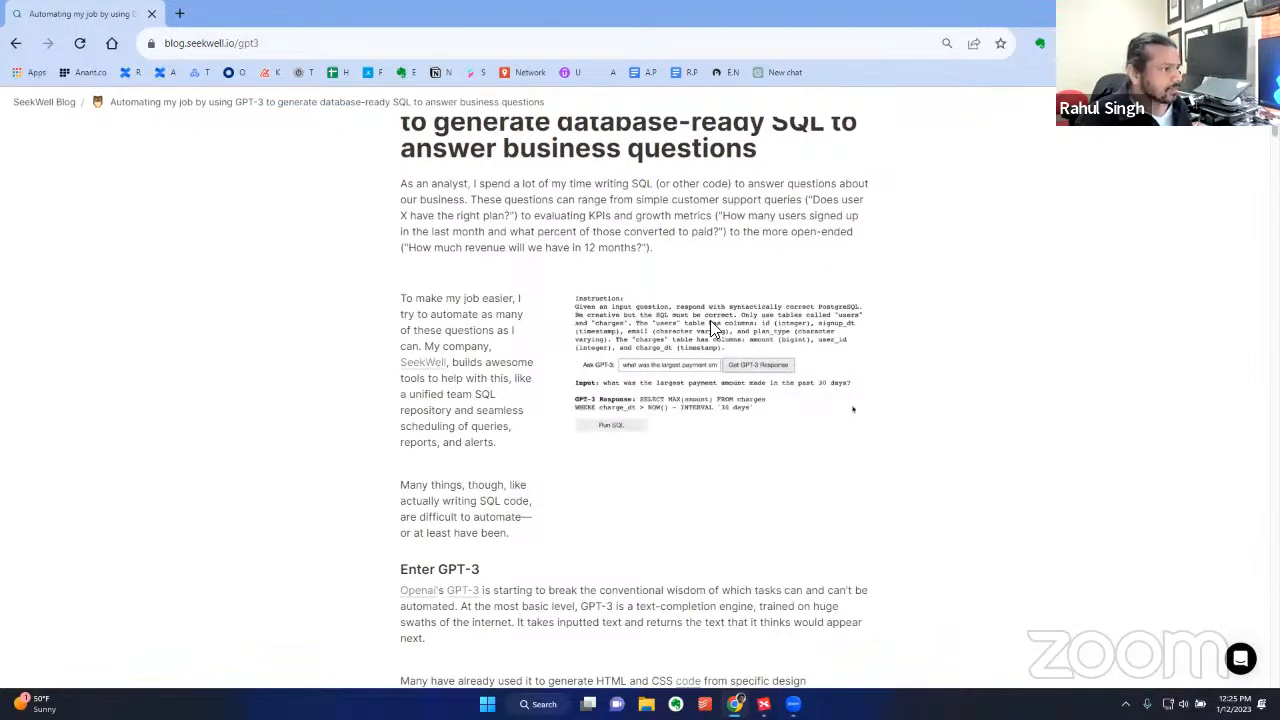
pyautogui.click(612, 424)
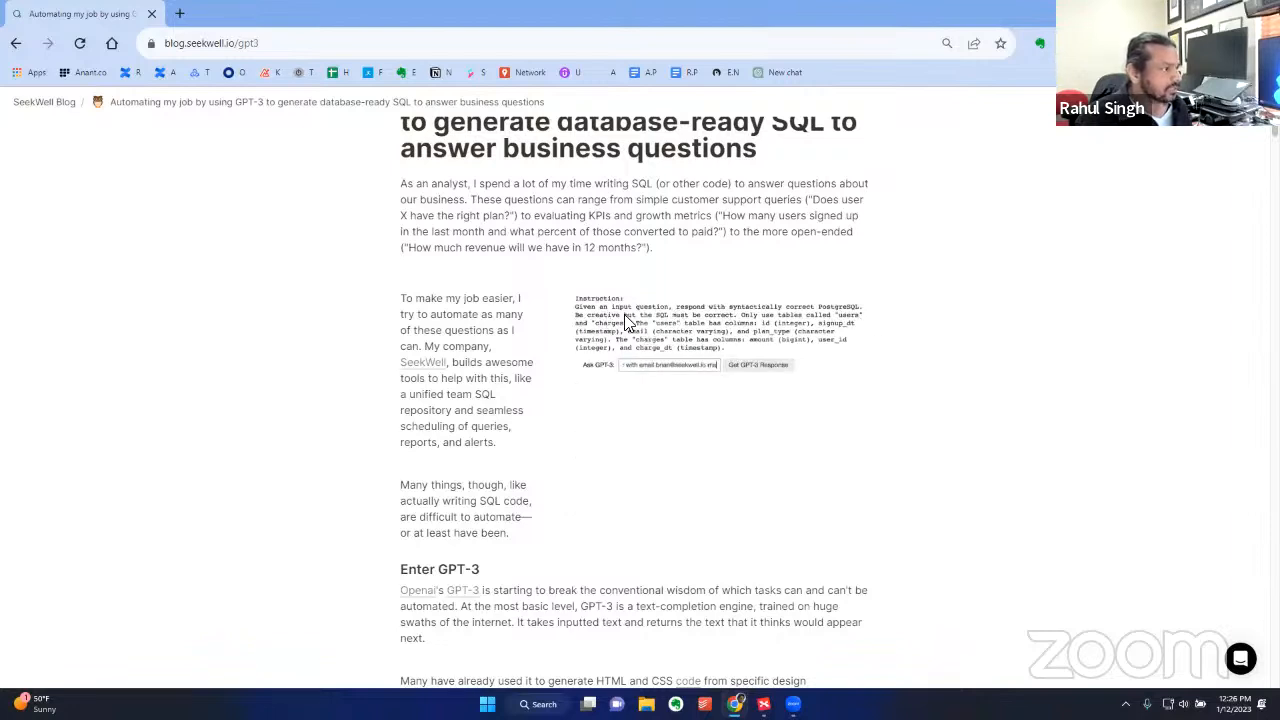
pyautogui.click(756, 364)
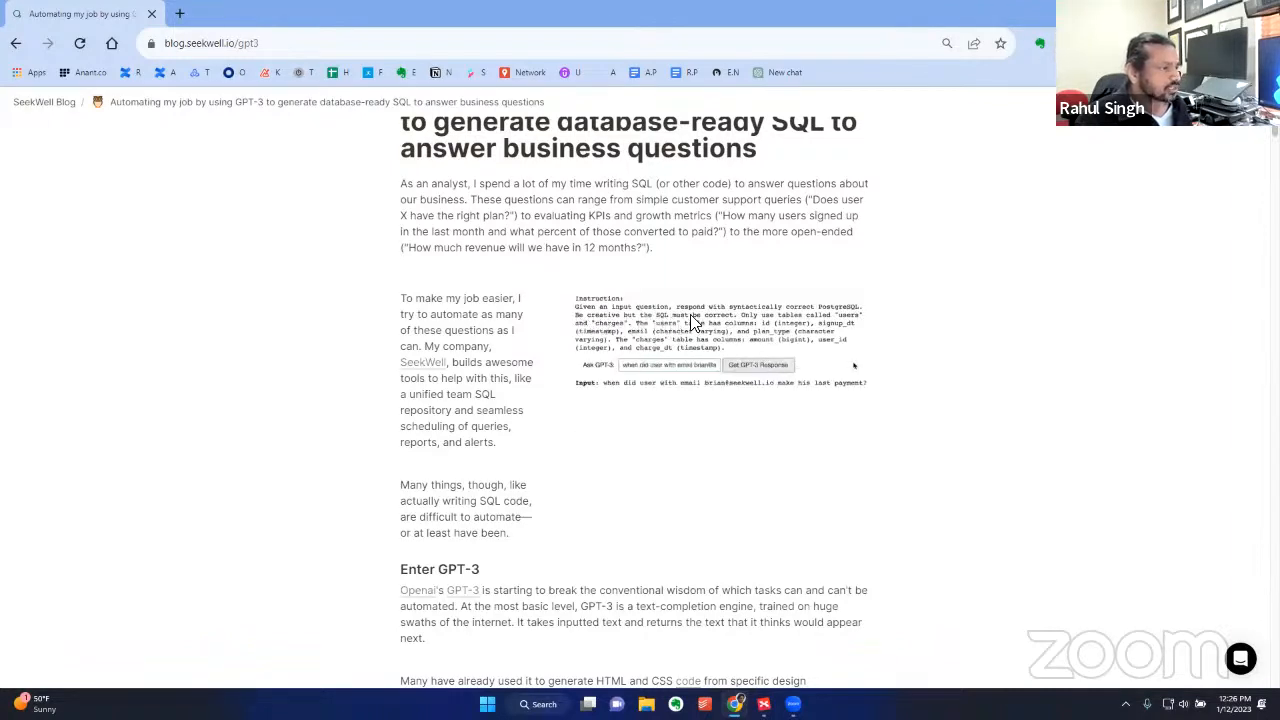
pyautogui.click(758, 364)
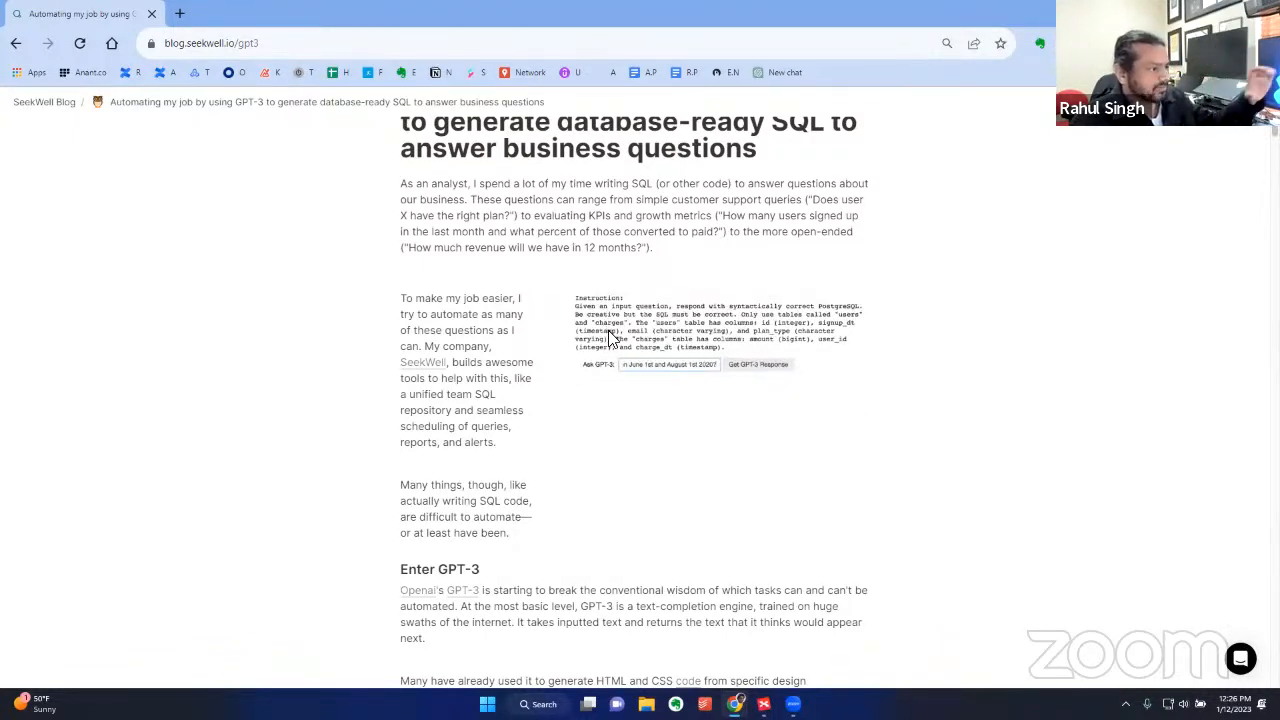
pyautogui.click(758, 364)
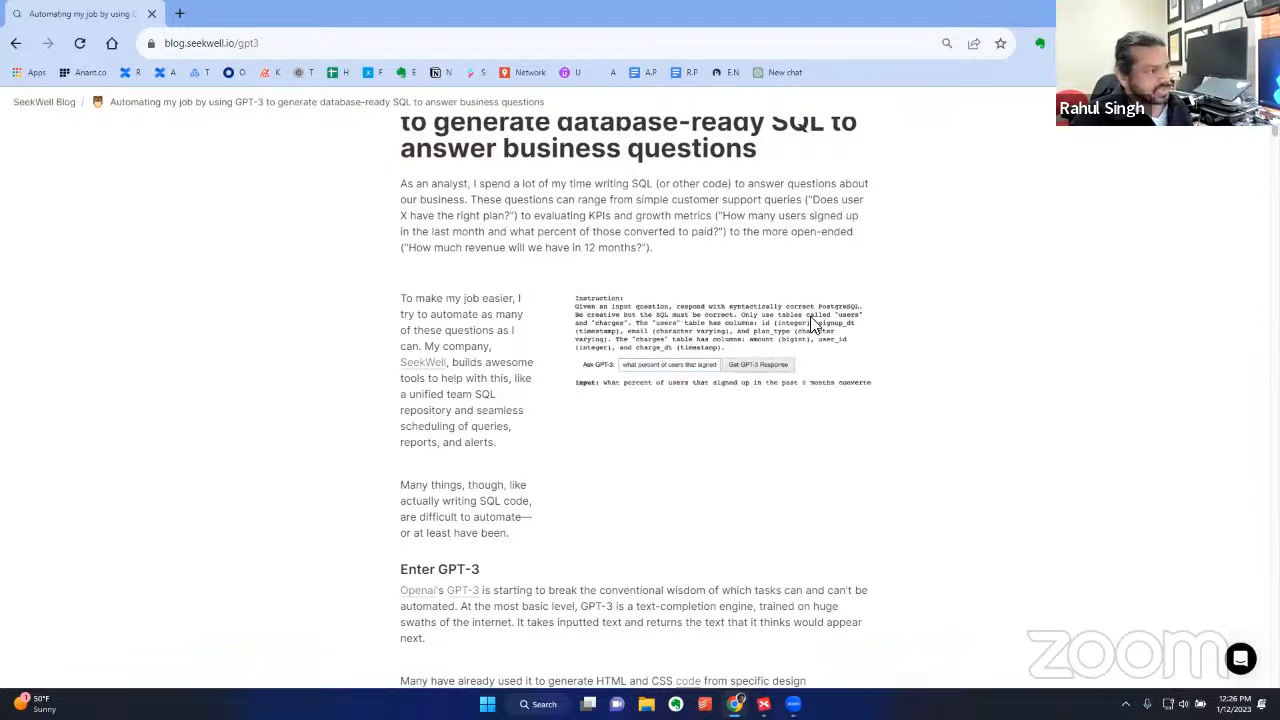
pyautogui.click(756, 364)
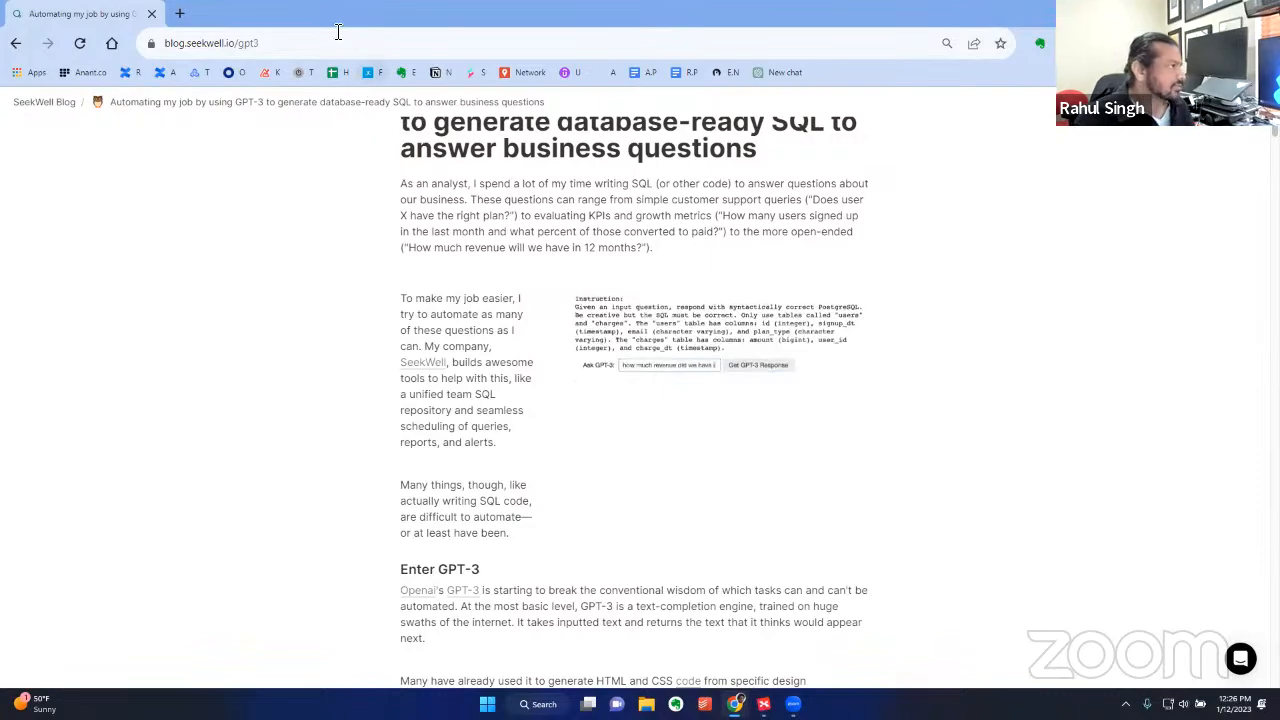
# Submit the last-payment question to the GPT-3 demo, then return to Slides and ChatGPT
pyautogui.scroll(-3)
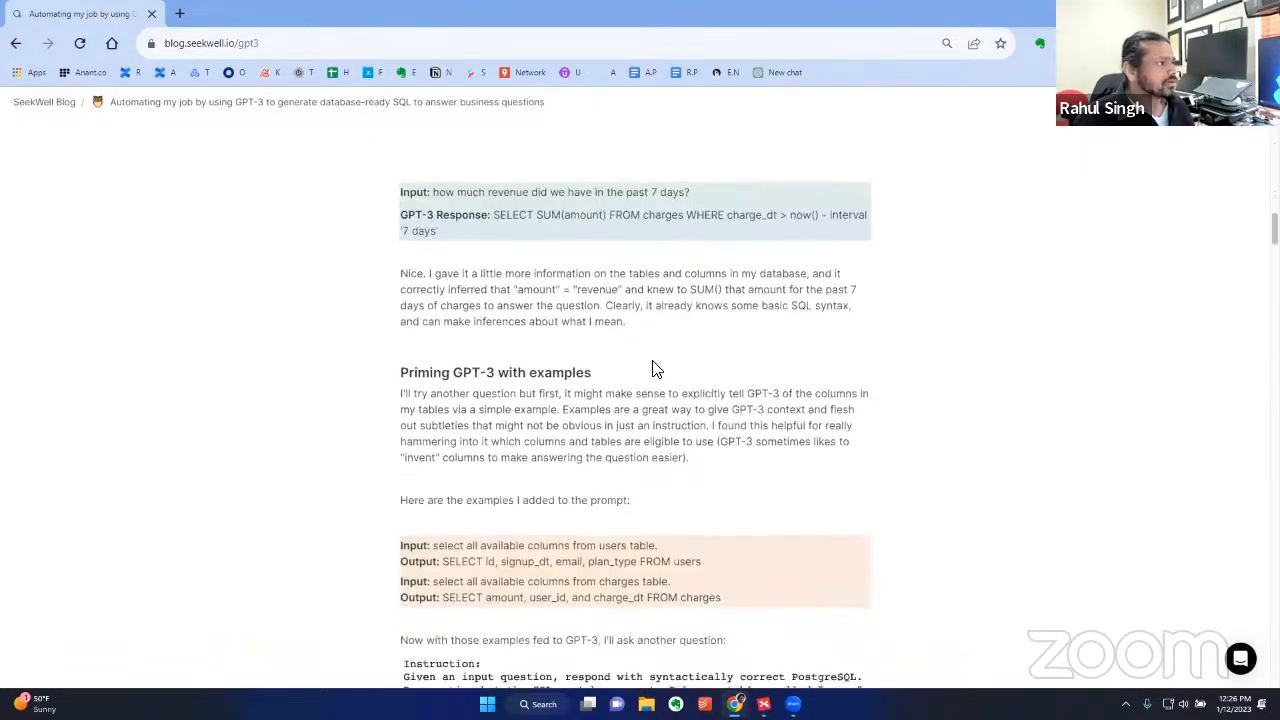
pyautogui.scroll(-3)
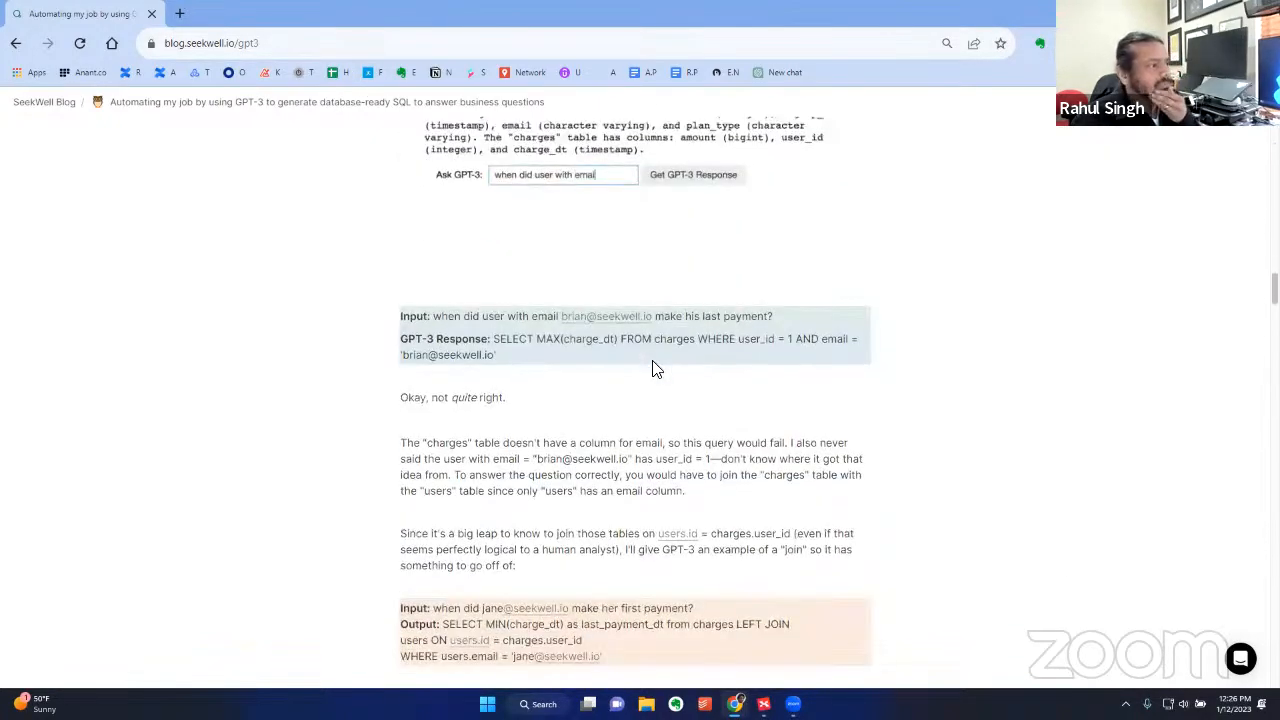
pyautogui.scroll(-3)
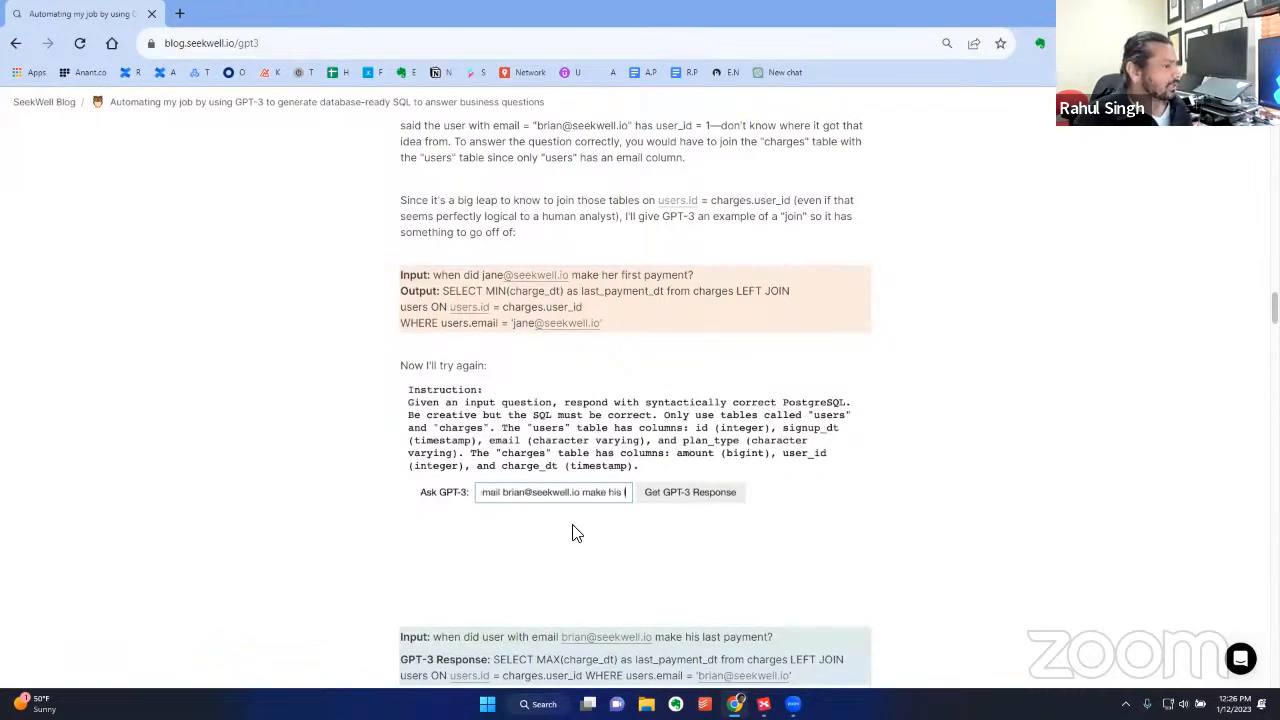
pyautogui.click(688, 492)
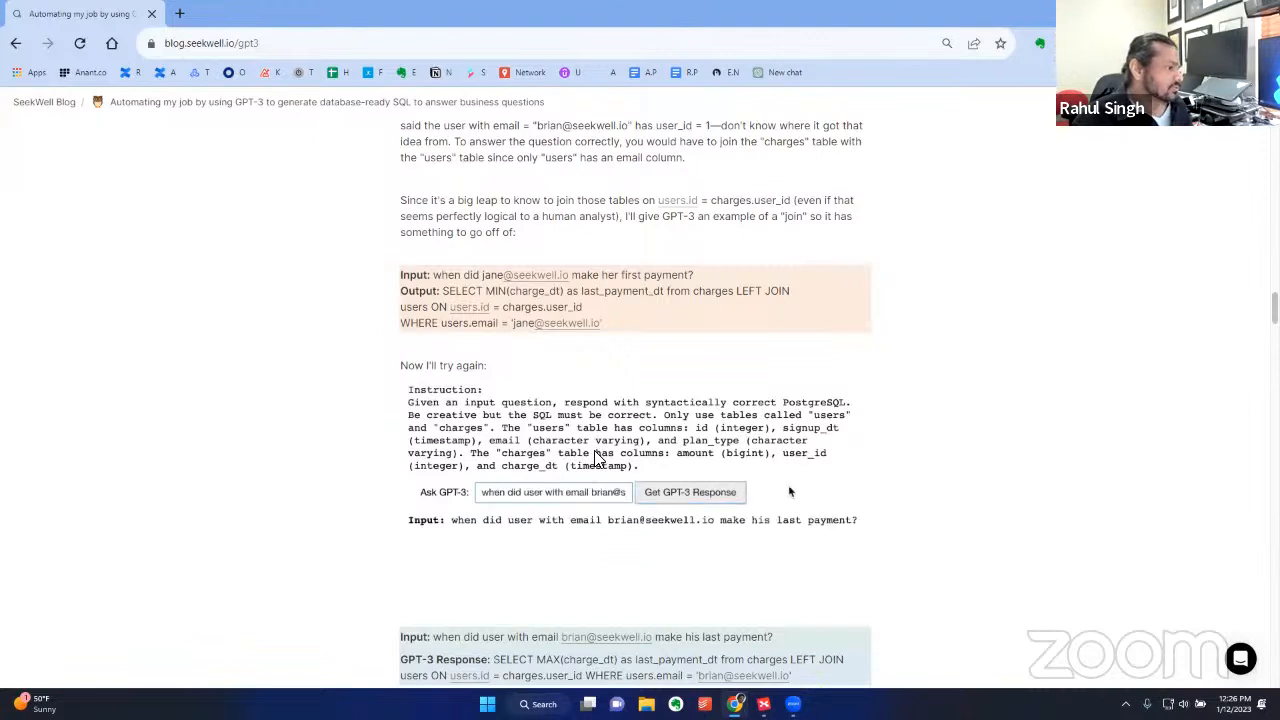
pyautogui.click(688, 492)
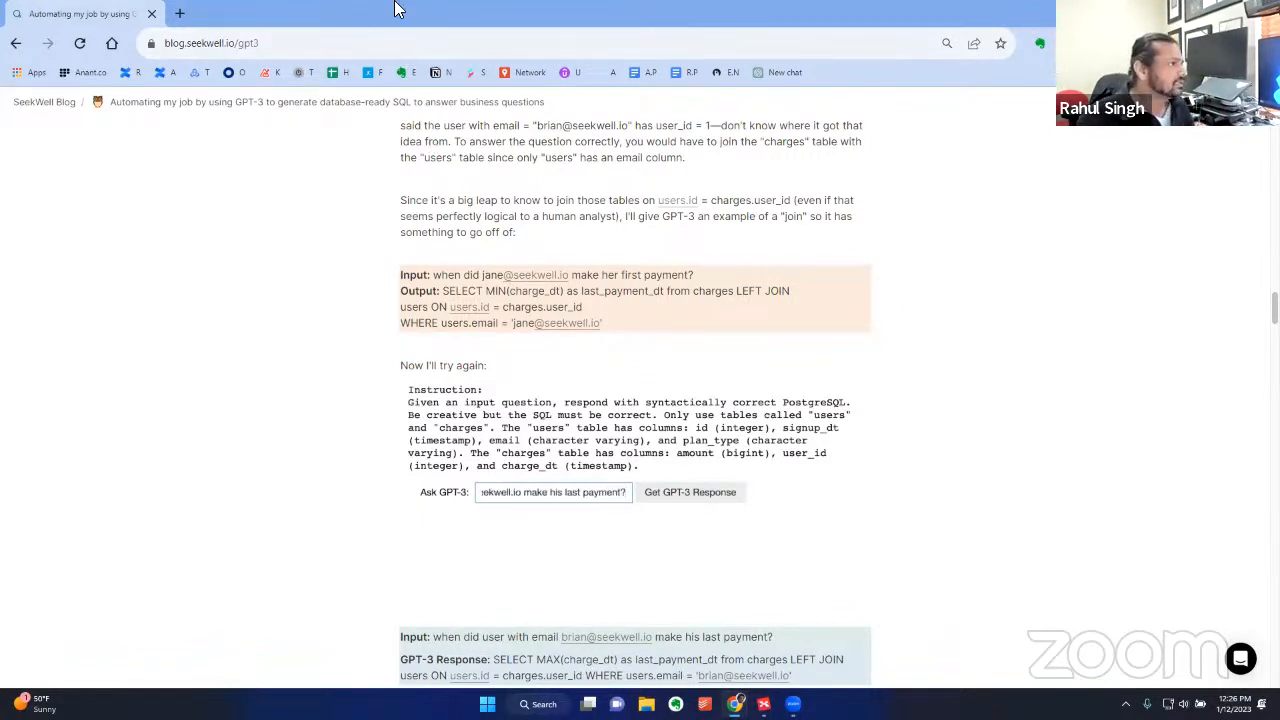
pyautogui.click(688, 492)
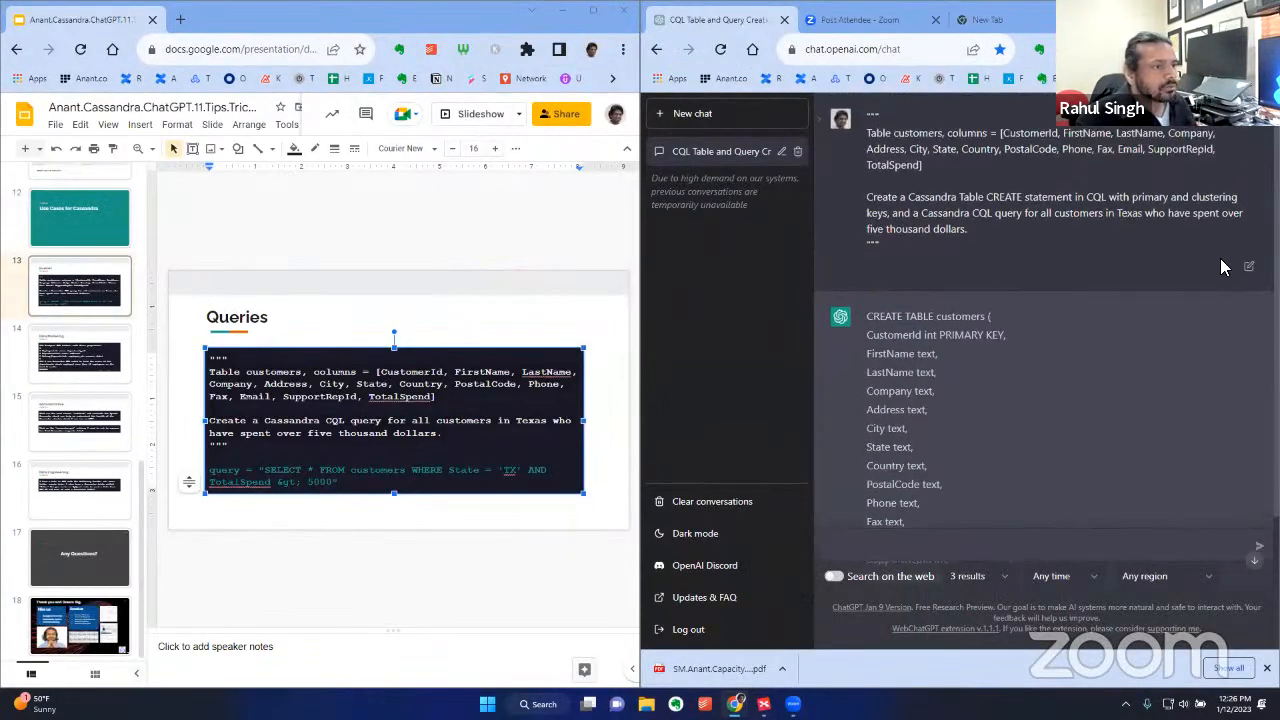
# Reword the prompt to ask only for a Cassandra CREATE TABLE statement and resend it
pyautogui.click(1248, 266)
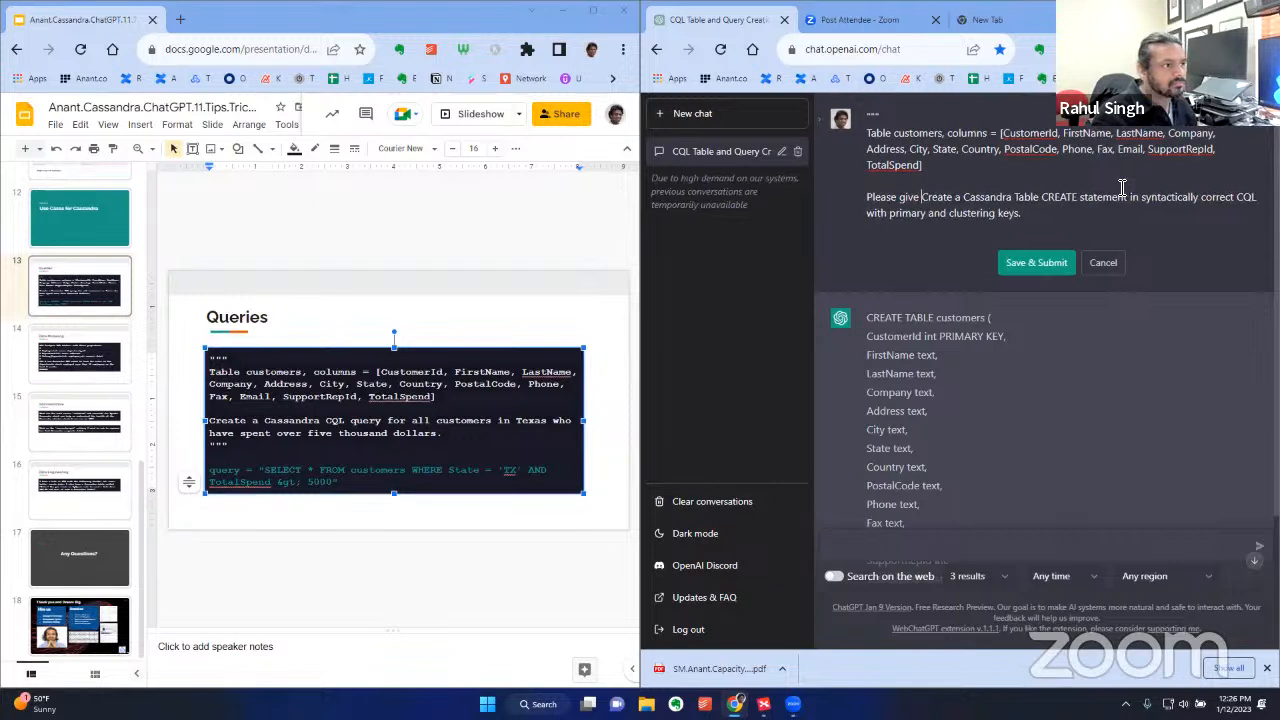
pyautogui.doubleClick(962, 196)
pyautogui.write(' me a')
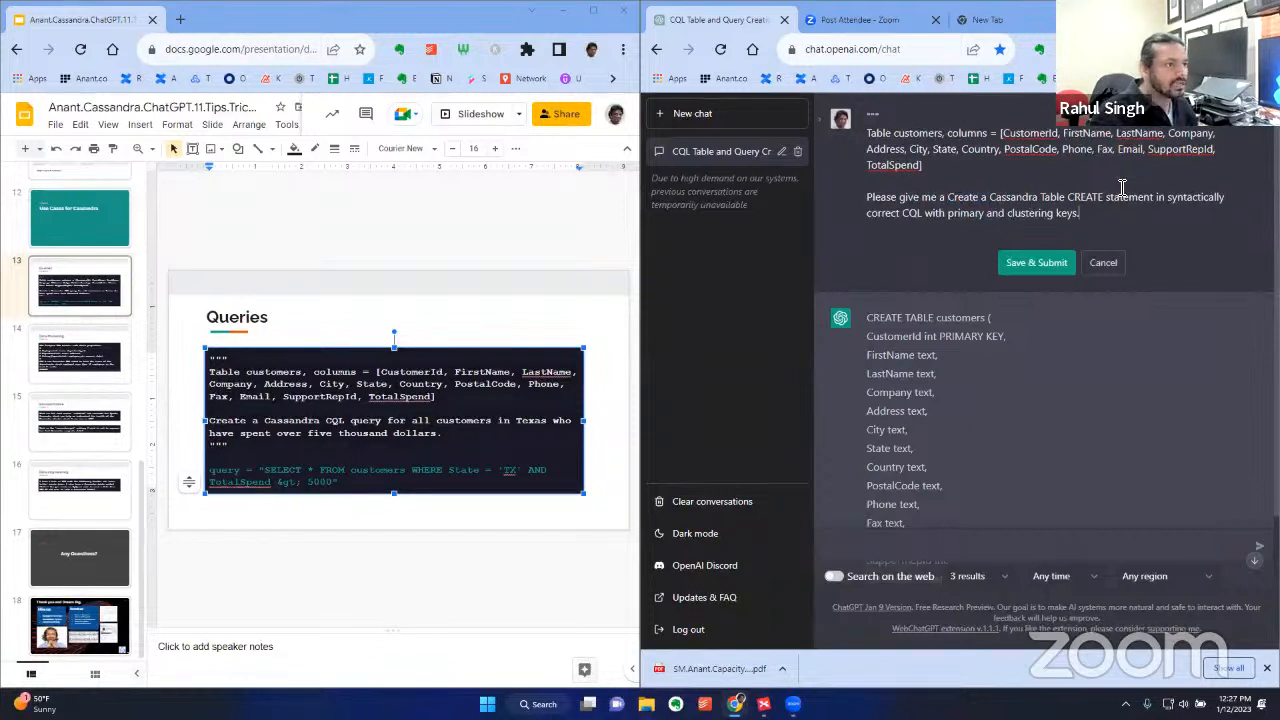
pyautogui.doubleClick(962, 198)
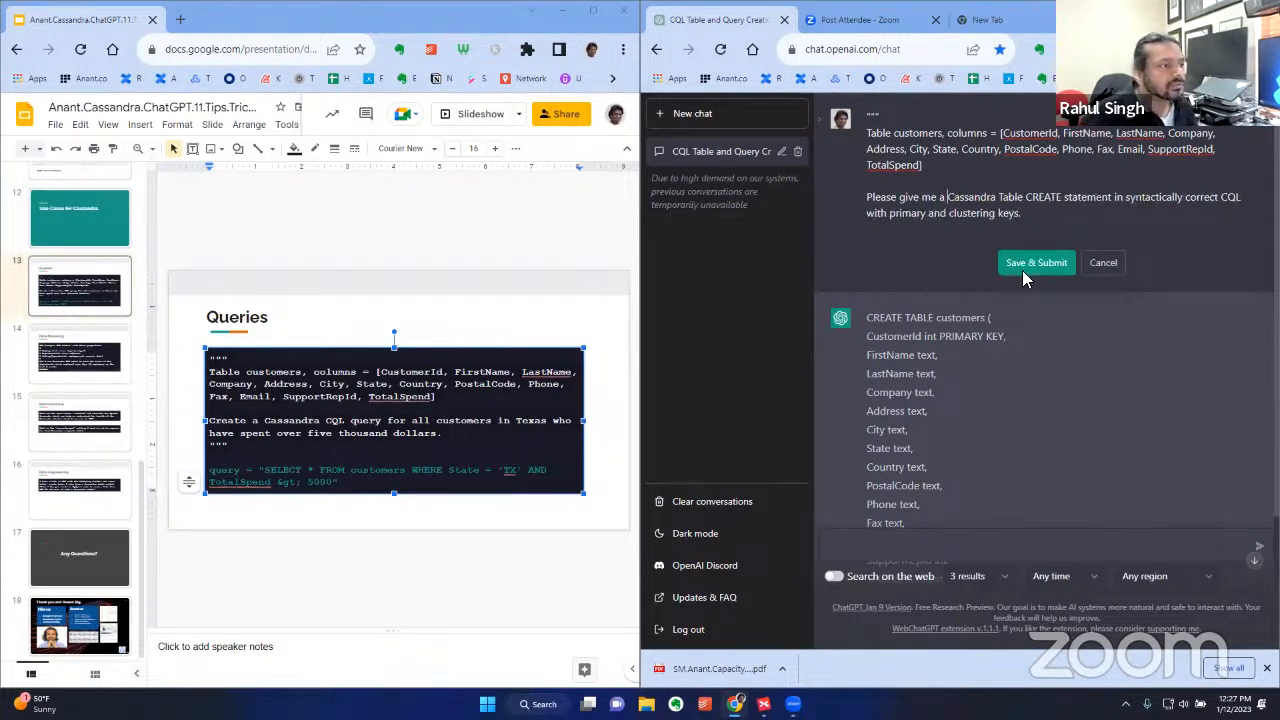
pyautogui.click(1036, 262)
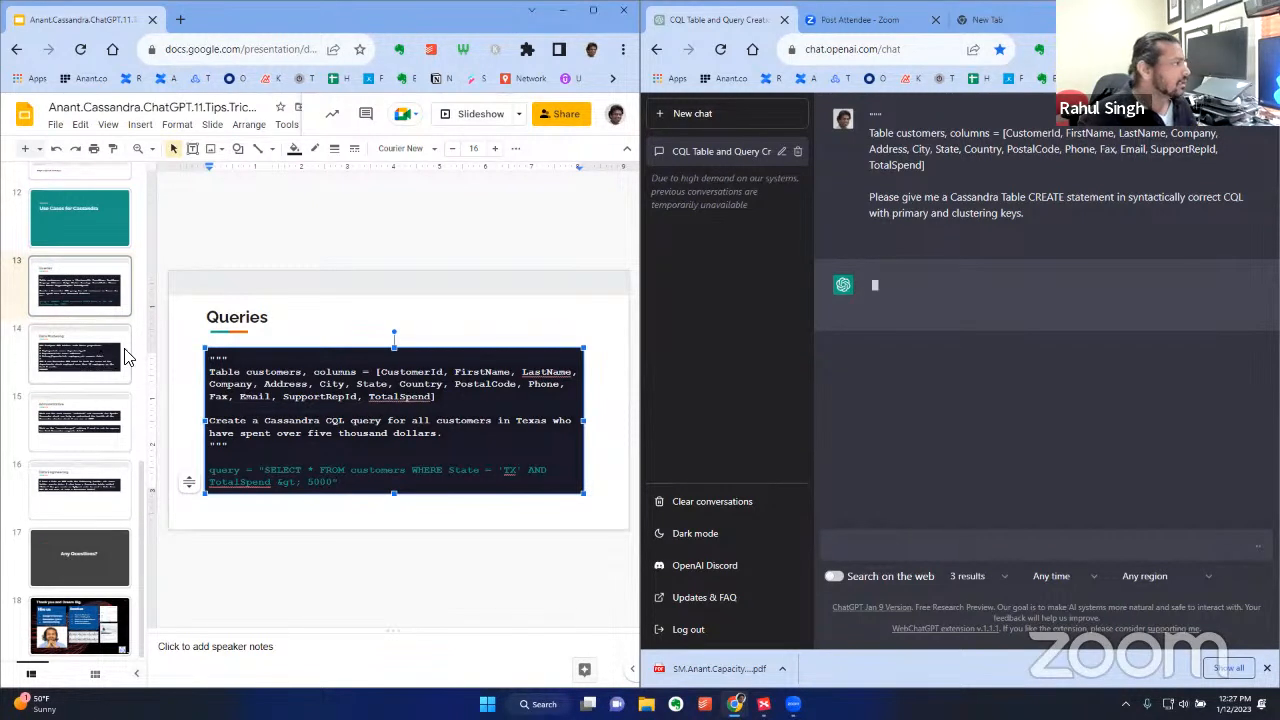
# Show slide 14, Data Modeling, with the Postgres tables and department query
pyautogui.click(80, 352)
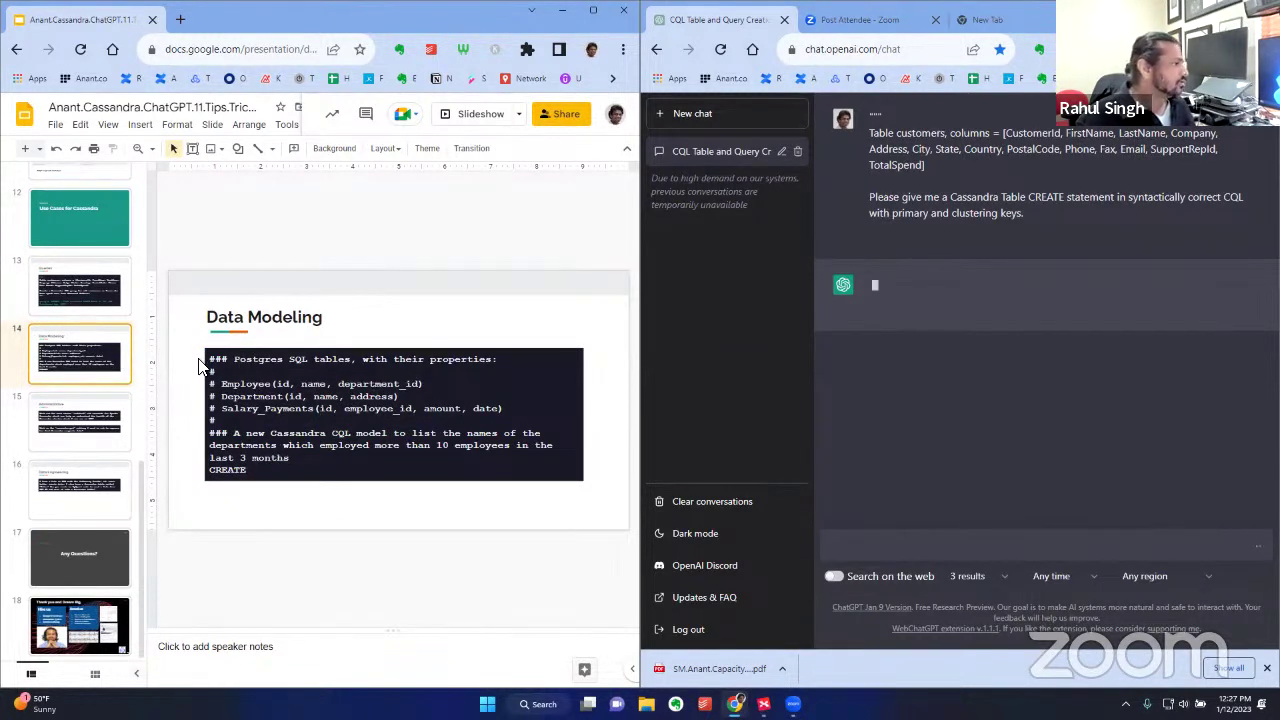
pyautogui.moveTo(560, 464)
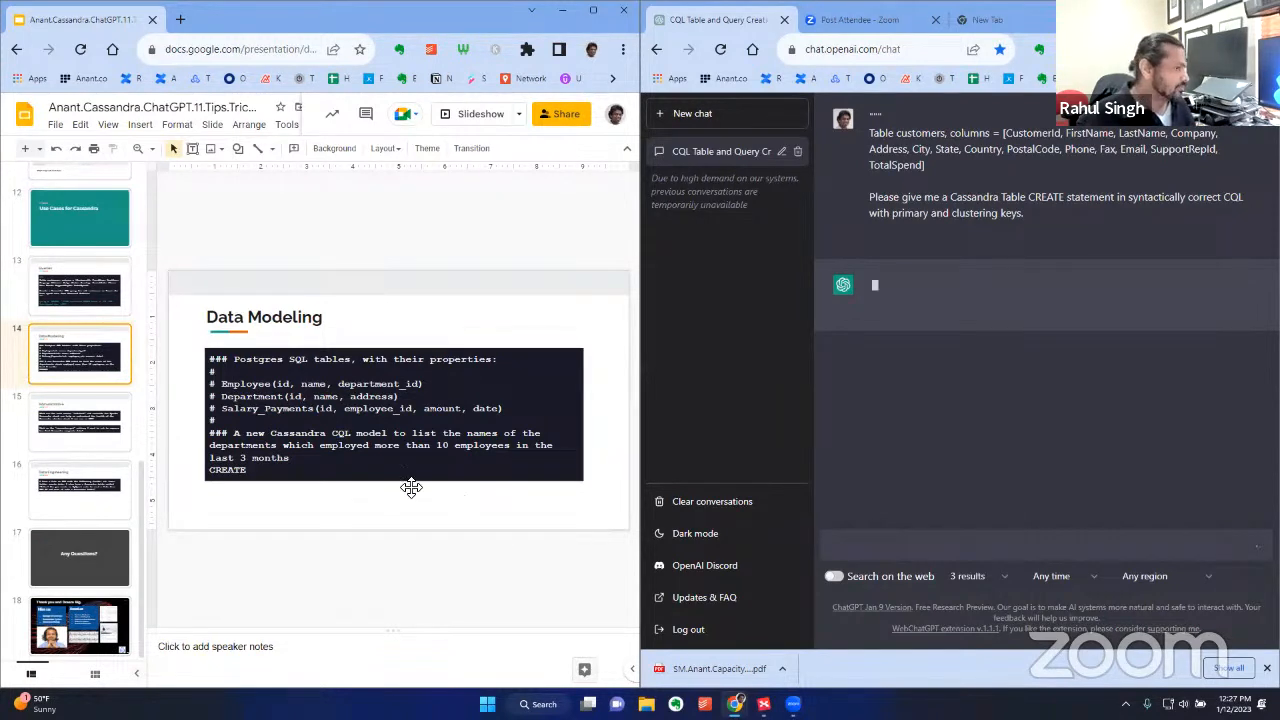
pyautogui.moveTo(384, 482)
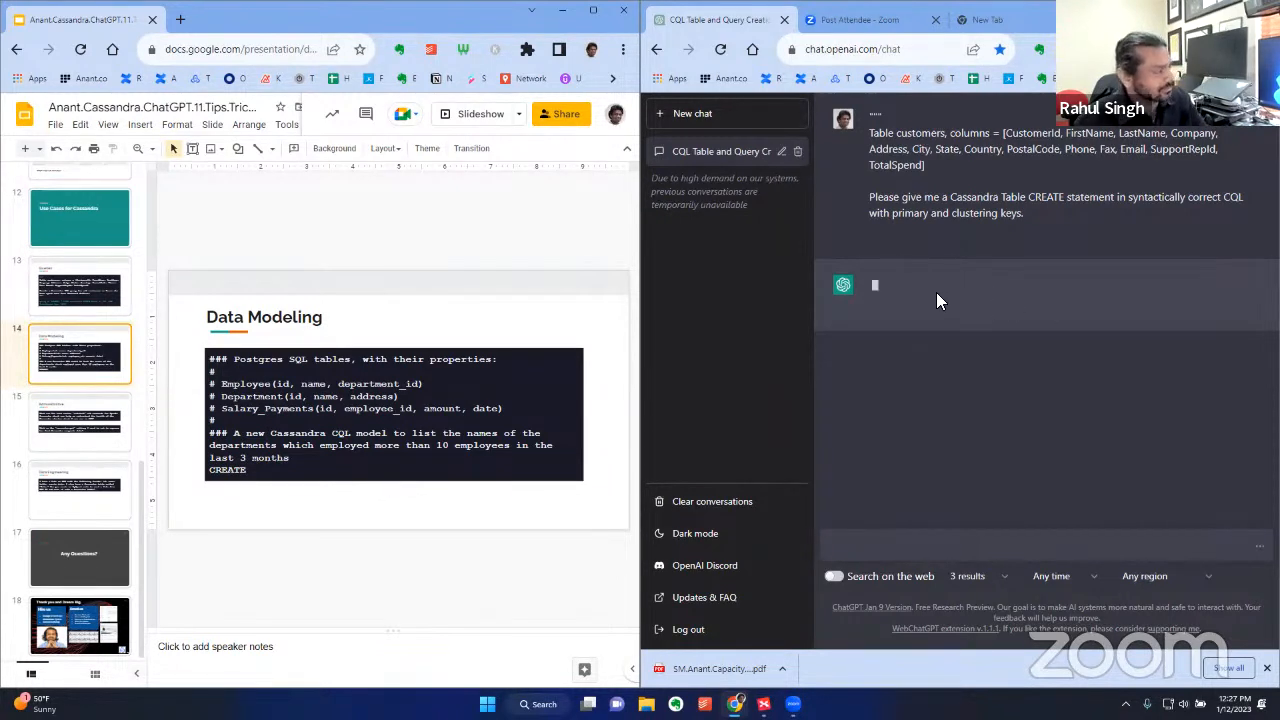
pyautogui.moveTo(930, 404)
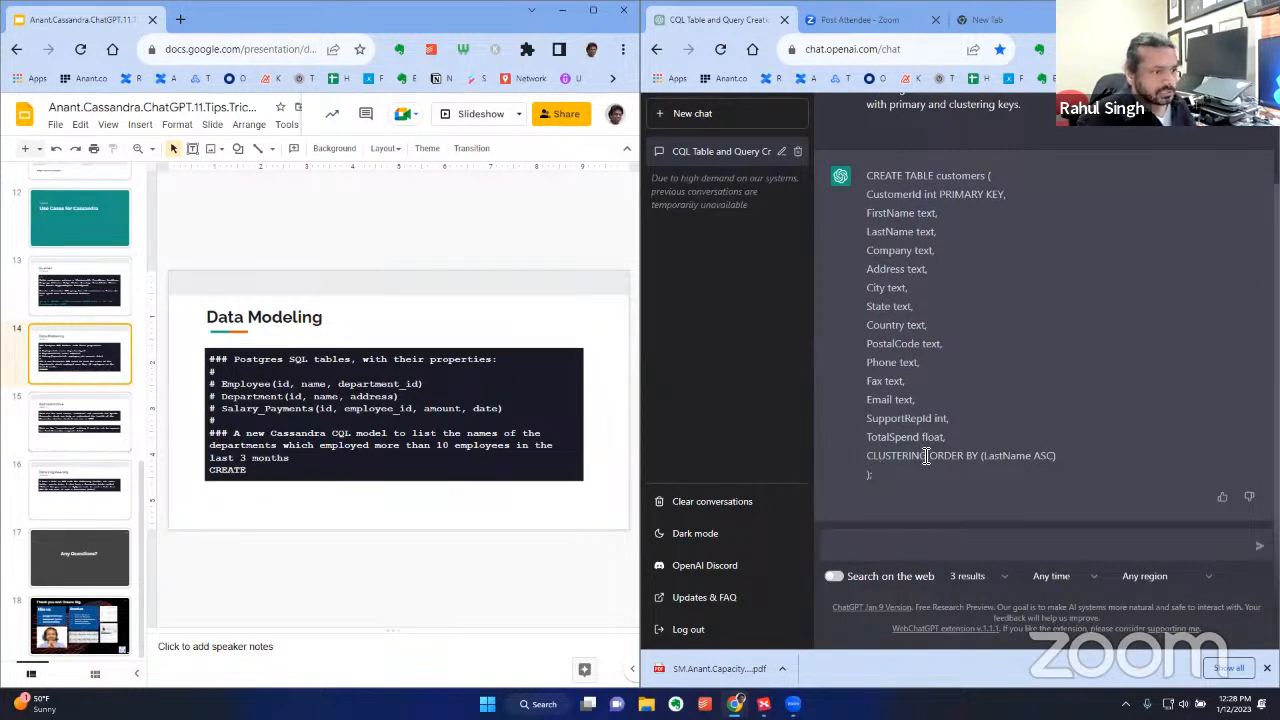
pyautogui.moveTo(1136, 458)
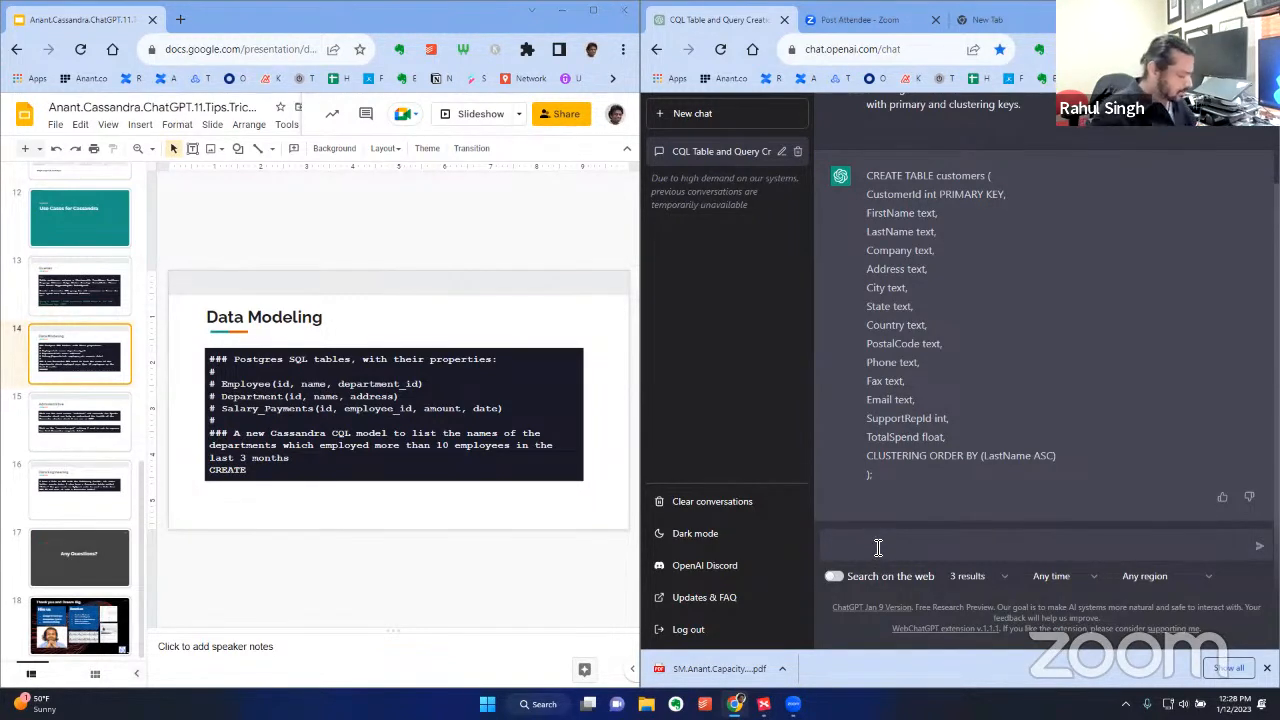
# Write the instruction asking ChatGPT to produce syntactically correct CQL
pyautogui.write('Given a reques')
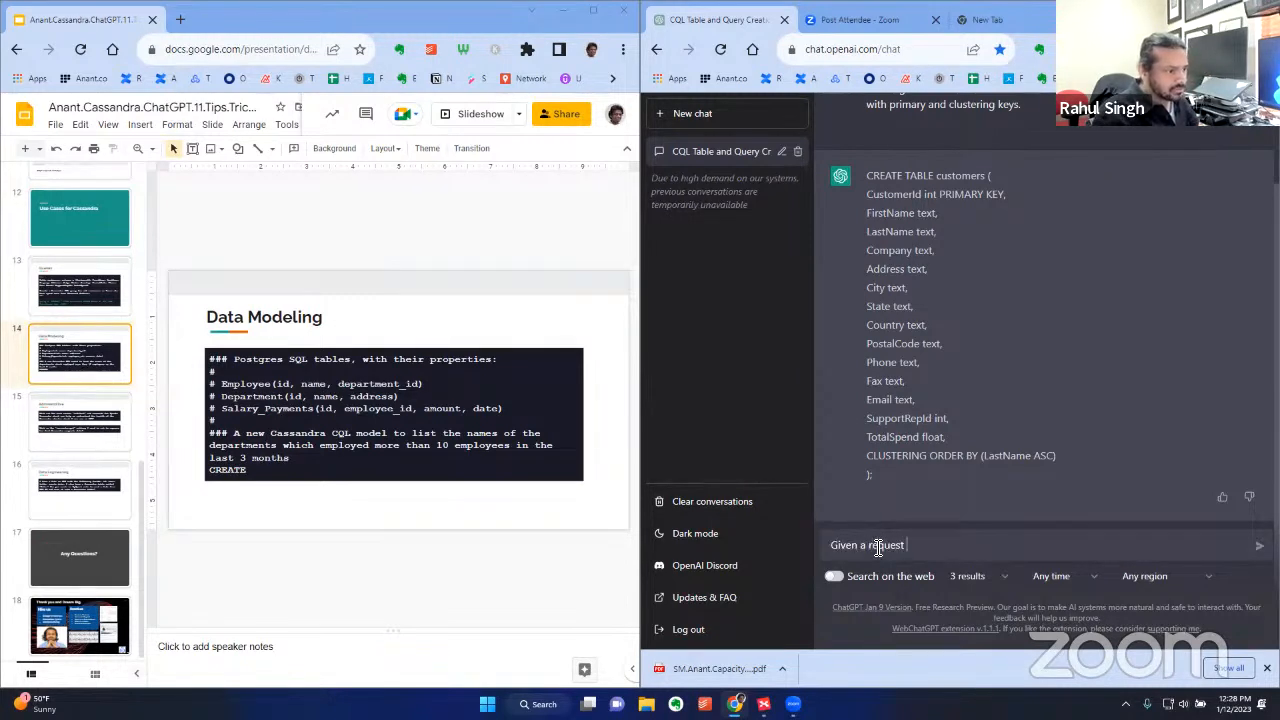
pyautogui.write('to do')
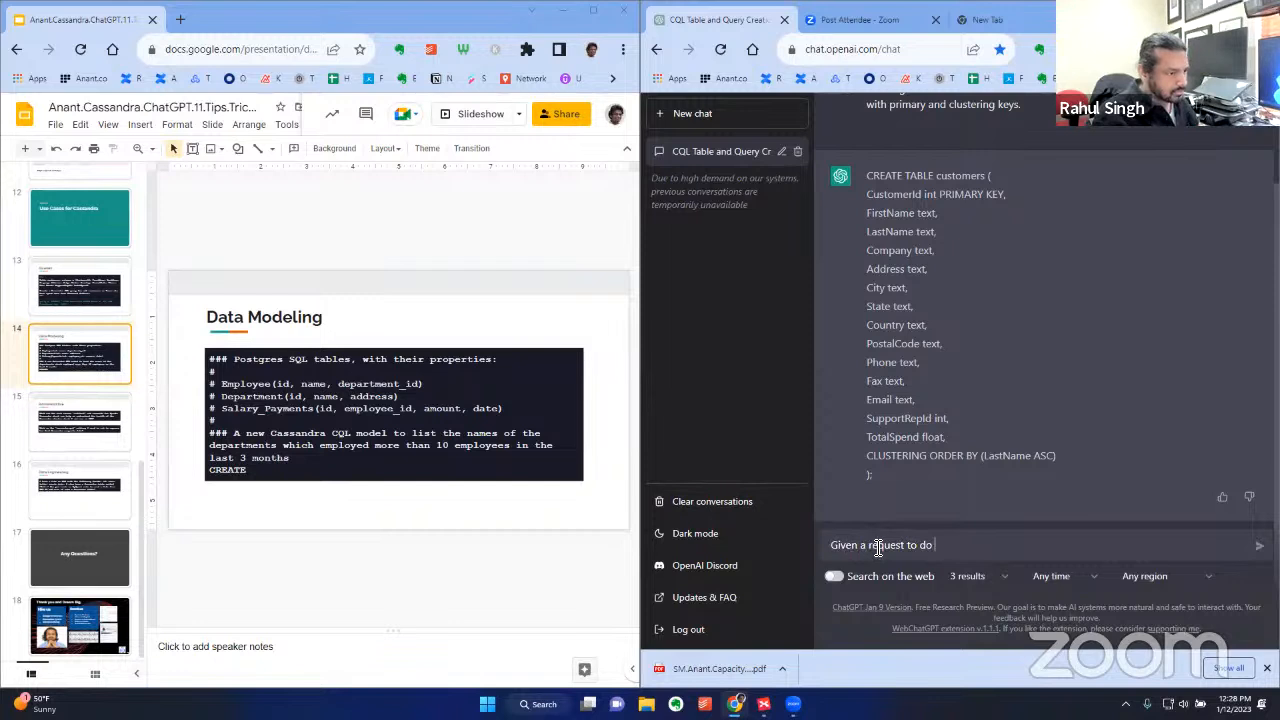
pyautogui.write('produce CQL')
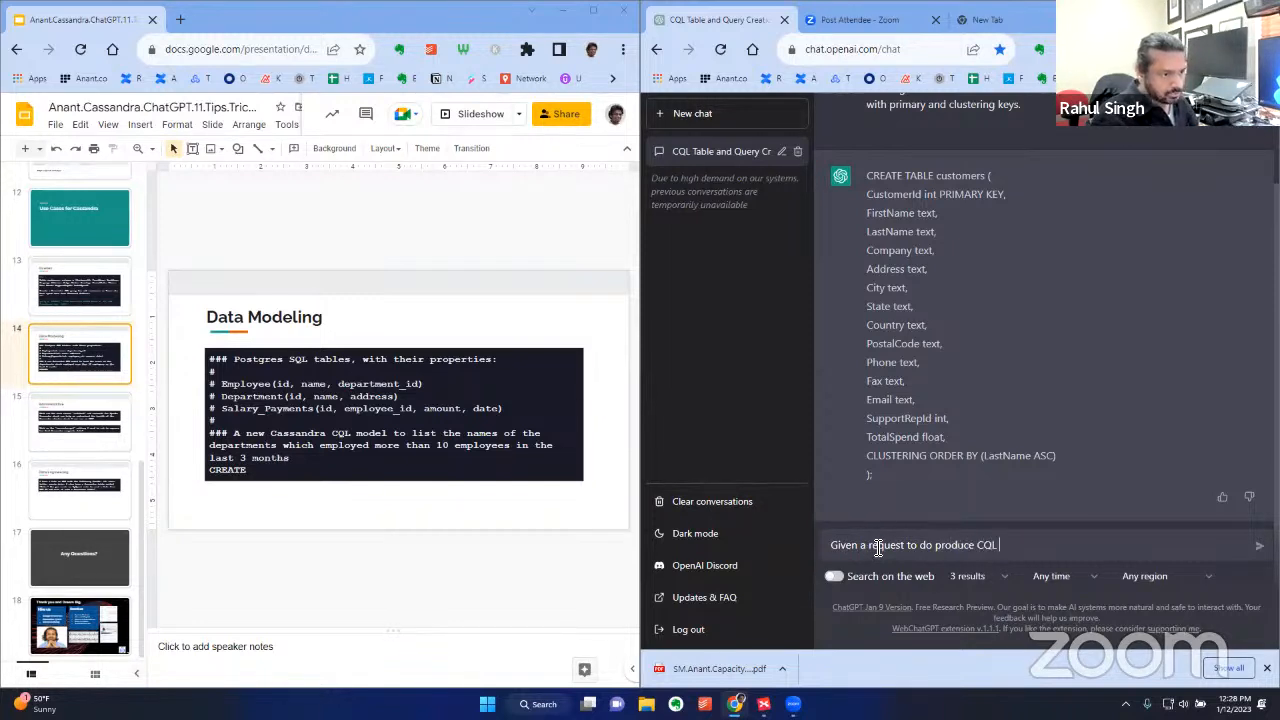
pyautogui.write(', p')
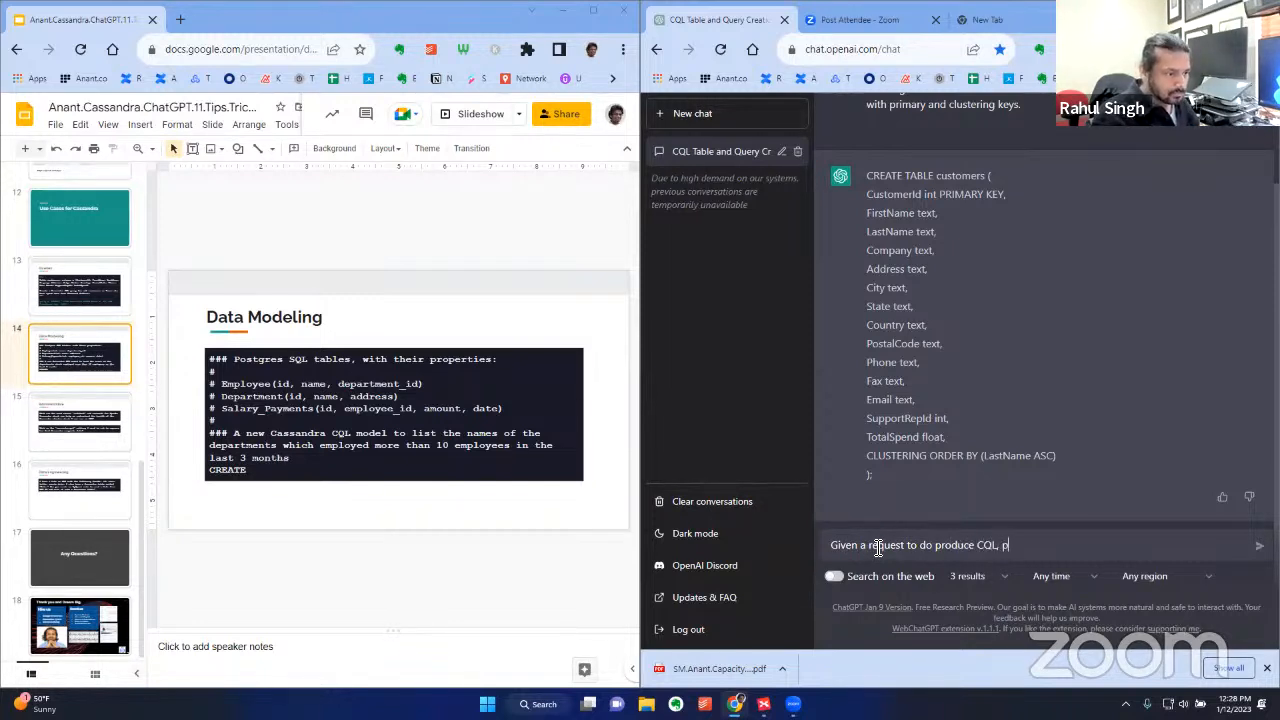
pyautogui.write('lease use')
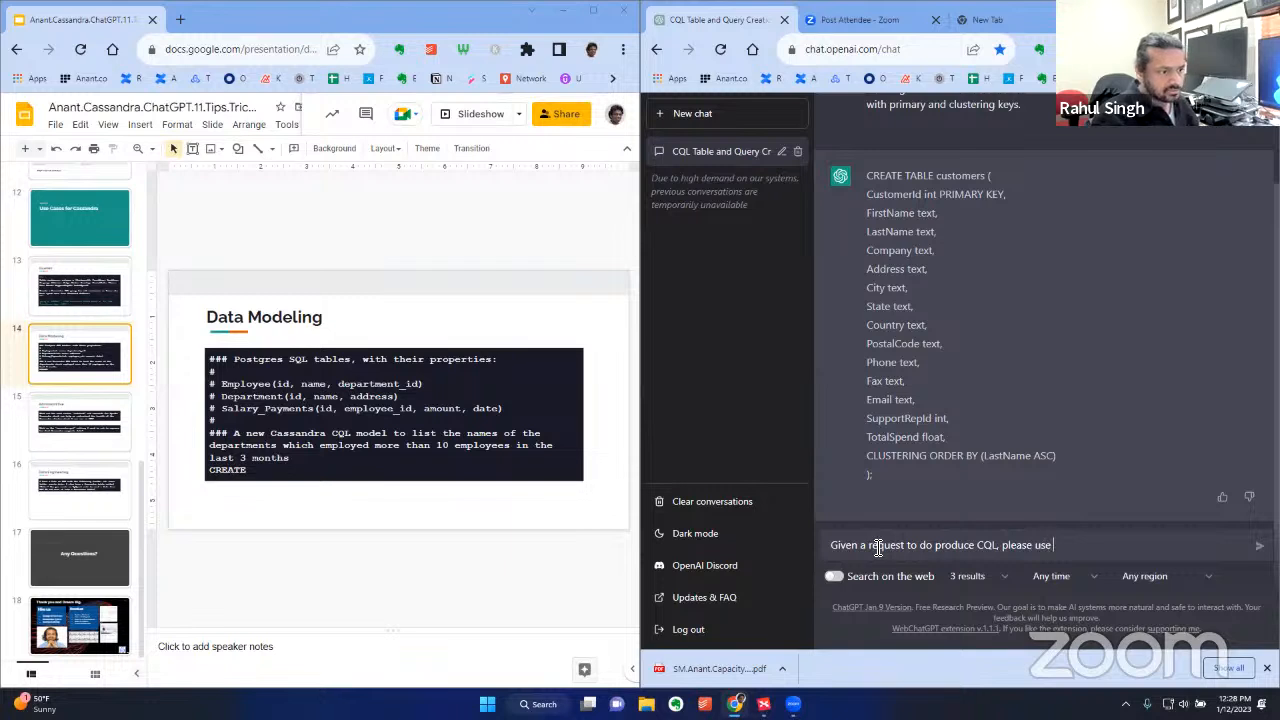
pyautogui.write('syntactically correct CQL that is used in Apache Cassandra .')
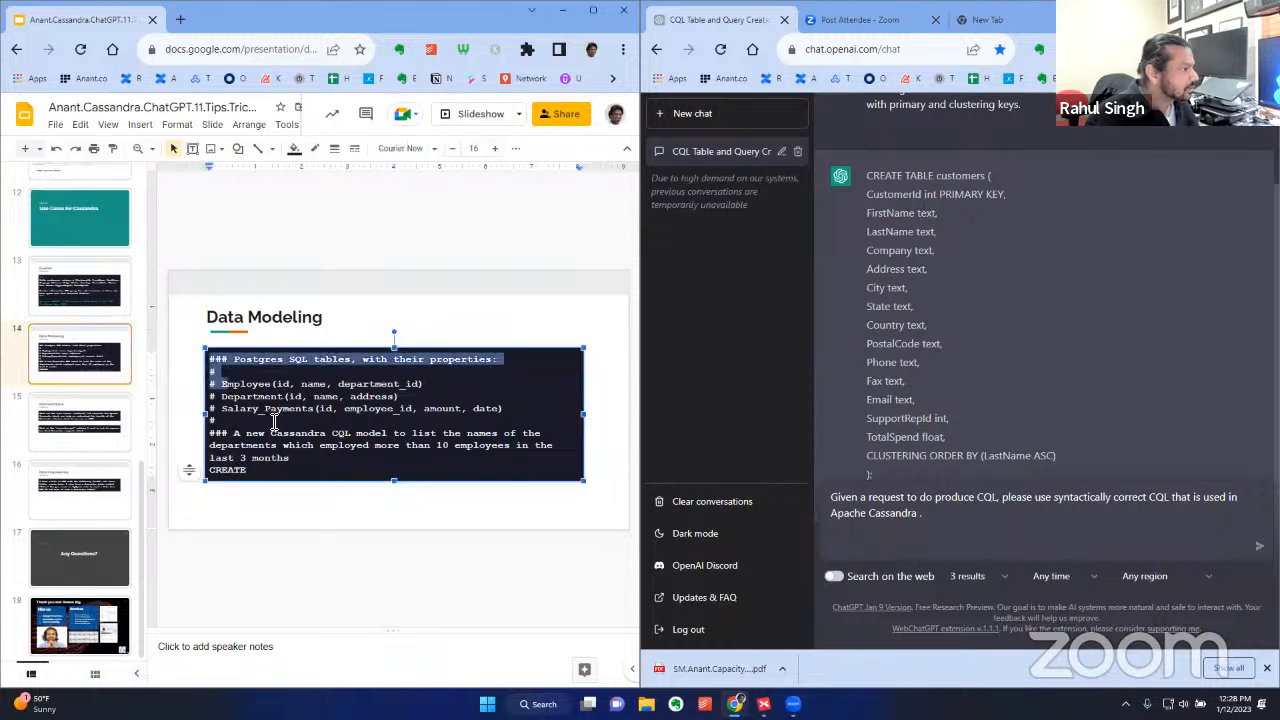
# Copy the slide's Postgres tables text into the prompt and send it
pyautogui.click(850, 530)
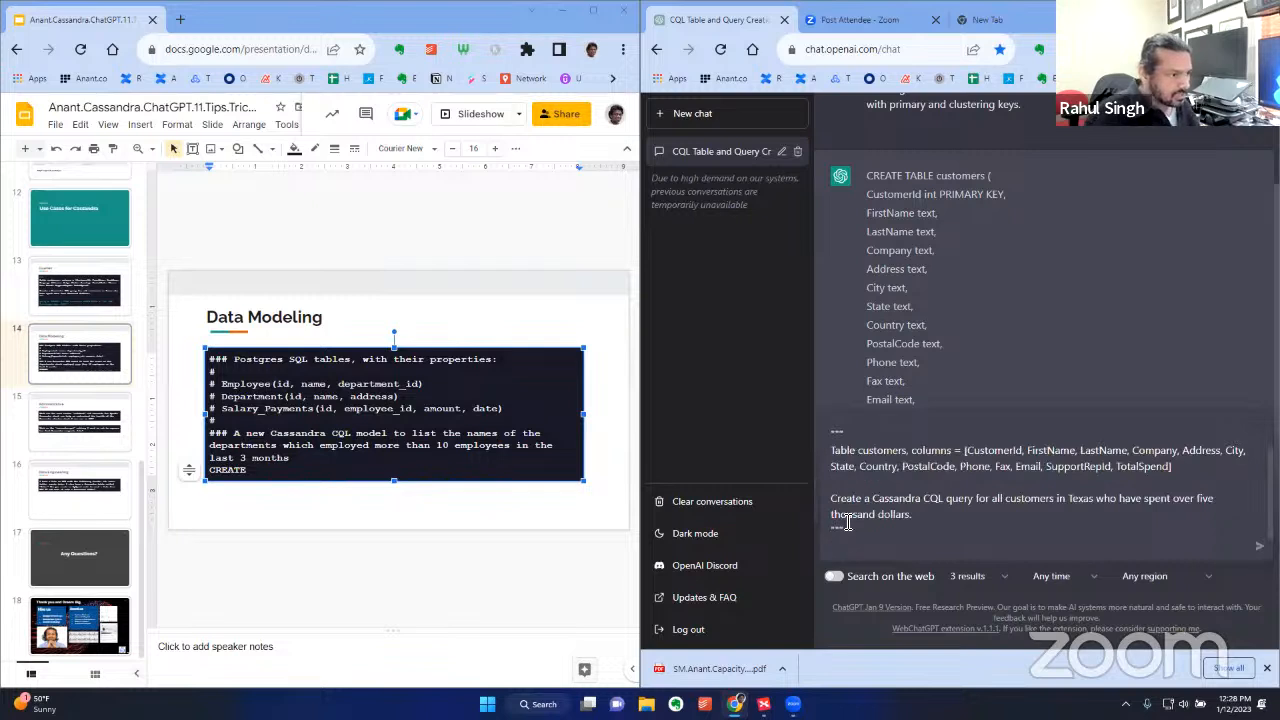
pyautogui.scroll(3)
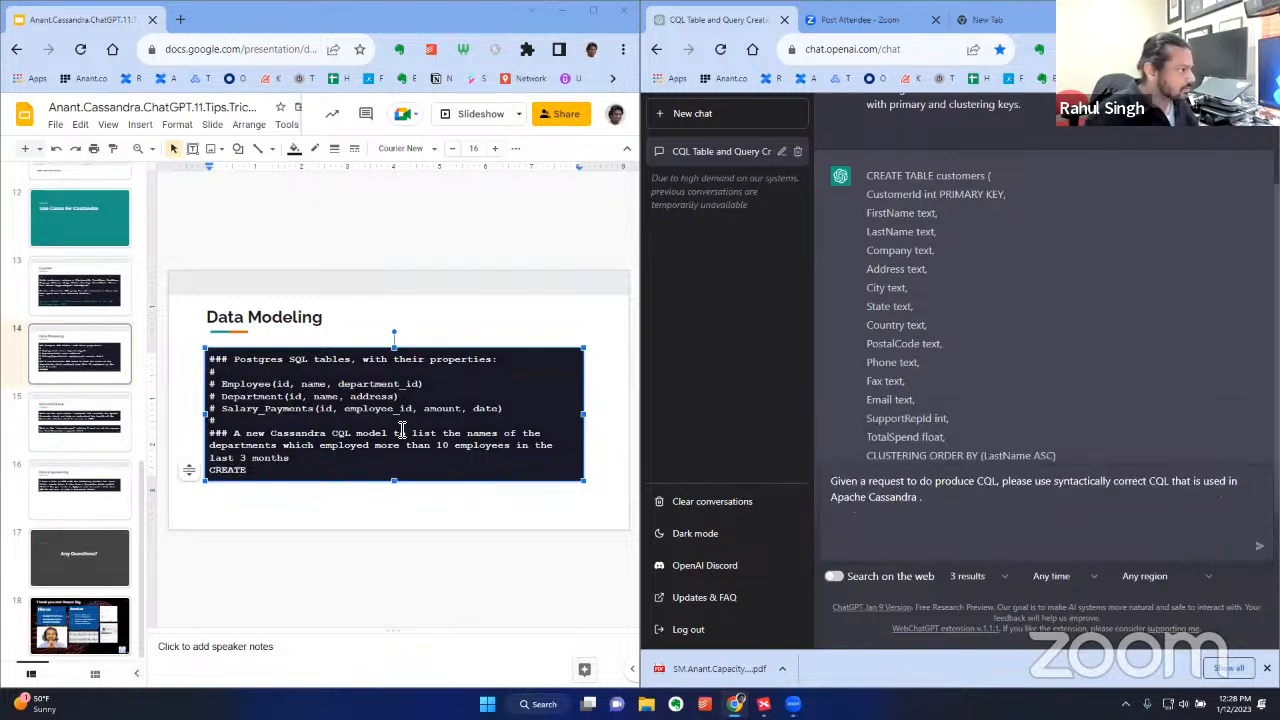
pyautogui.scroll(-3)
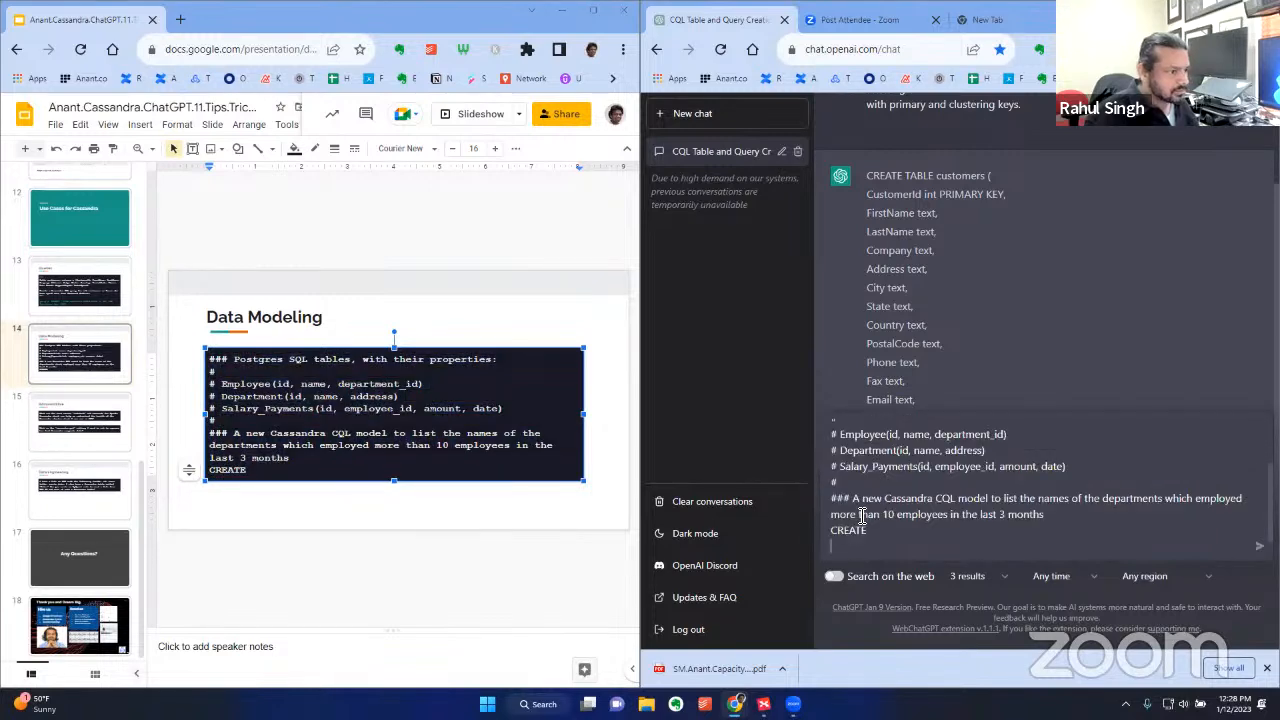
pyautogui.scroll(3)
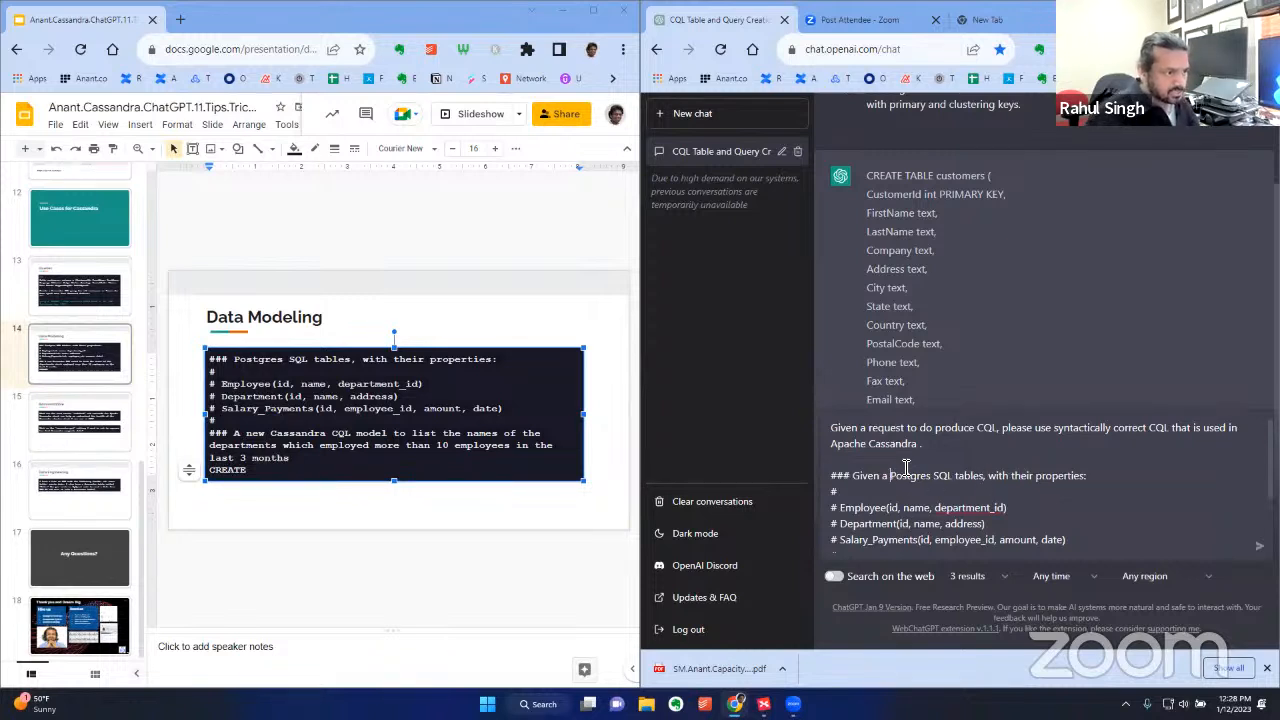
pyautogui.scroll(-3)
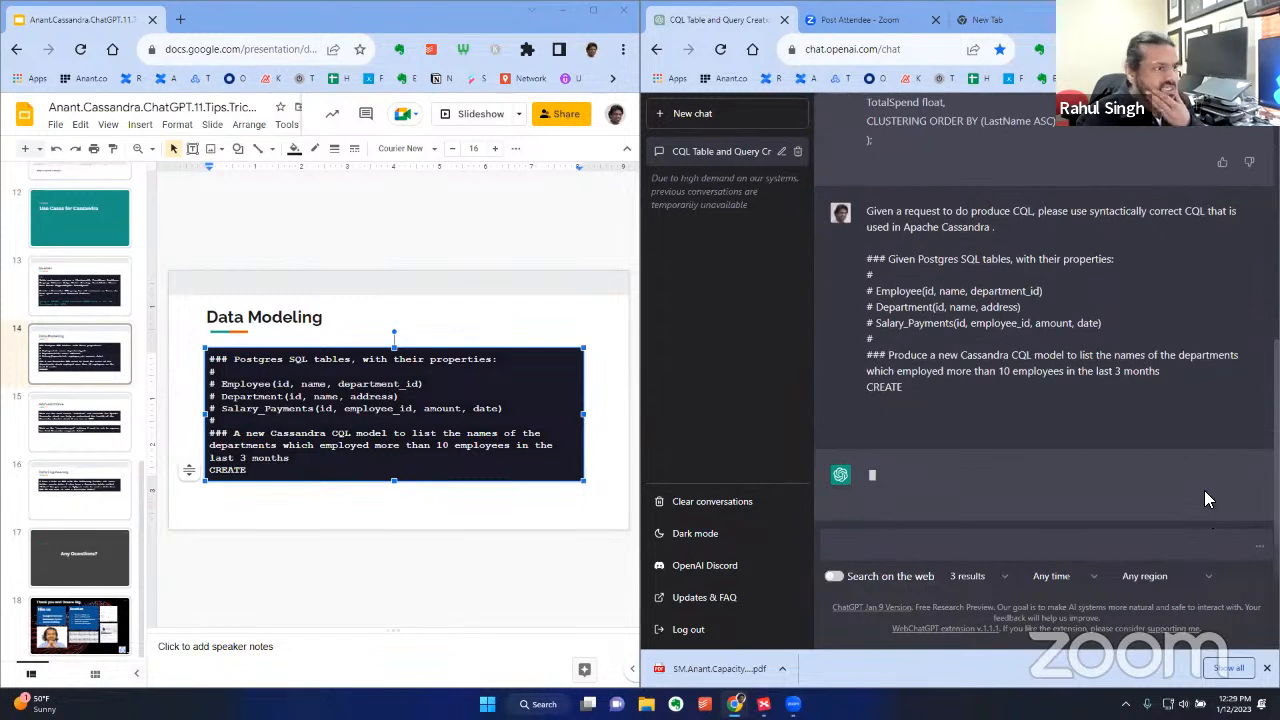
pyautogui.moveTo(1154, 380)
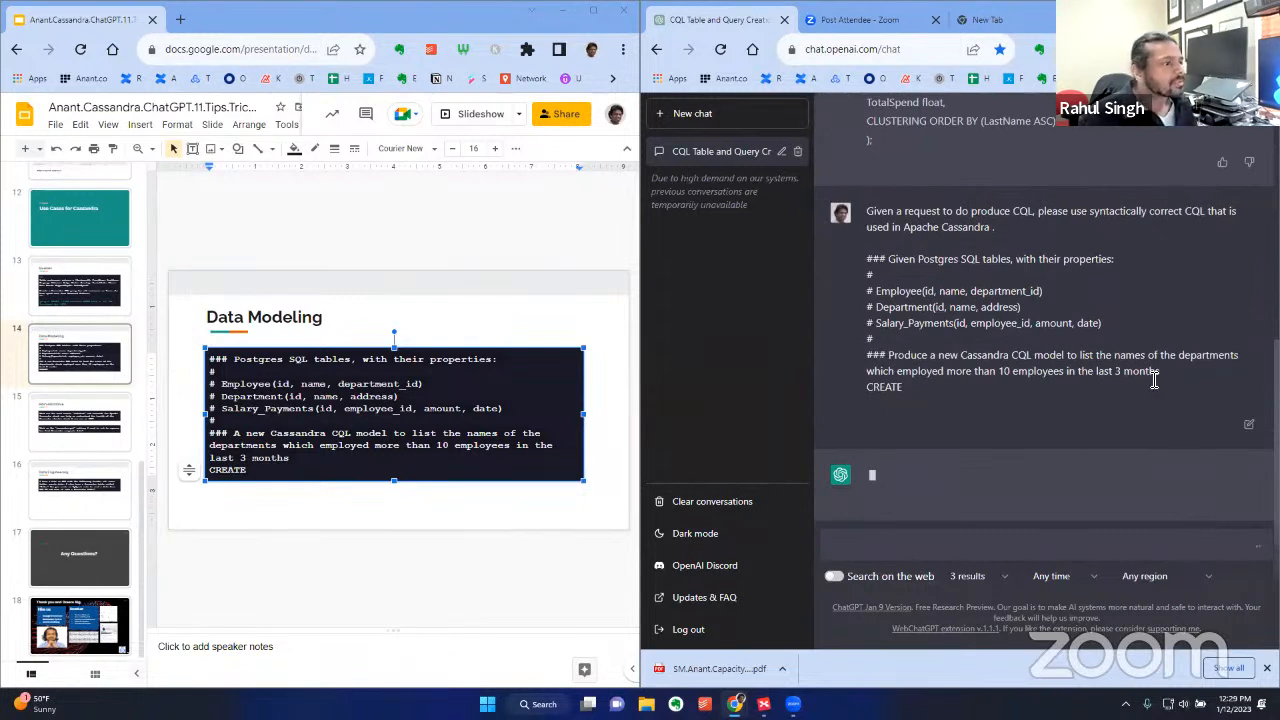
pyautogui.moveTo(1180, 384)
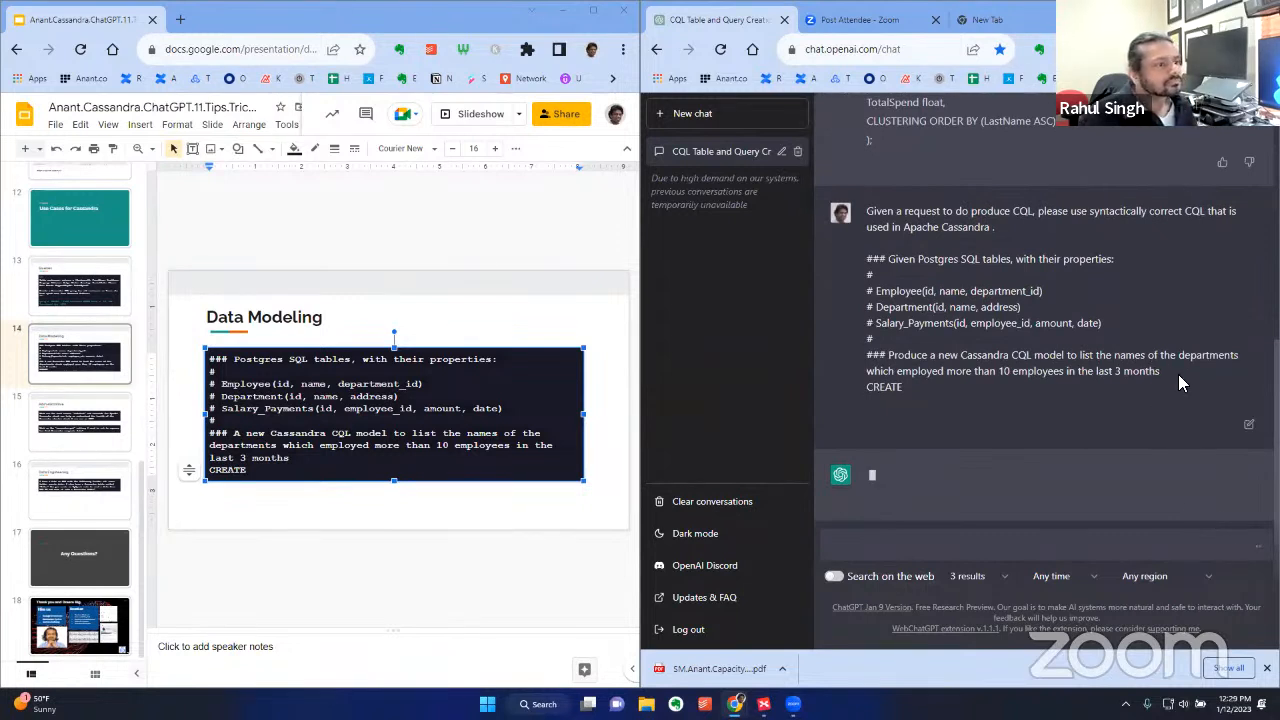
pyautogui.moveTo(1178, 370)
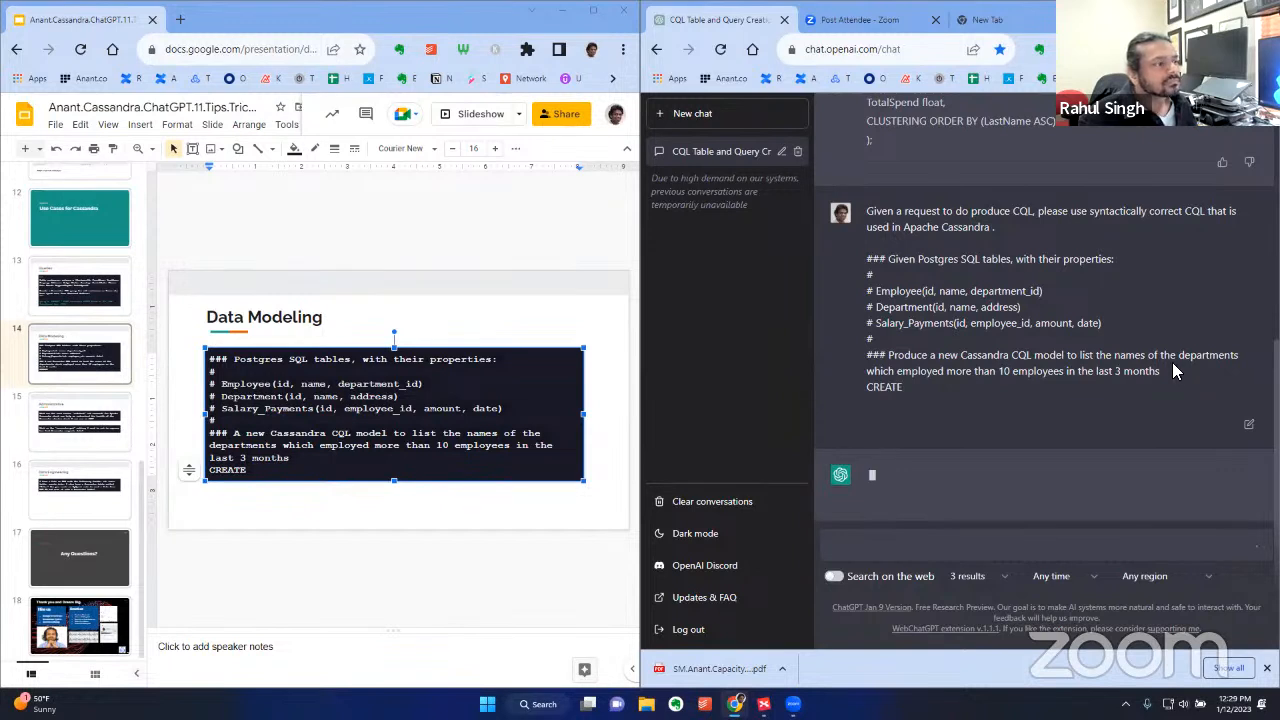
pyautogui.moveTo(1156, 384)
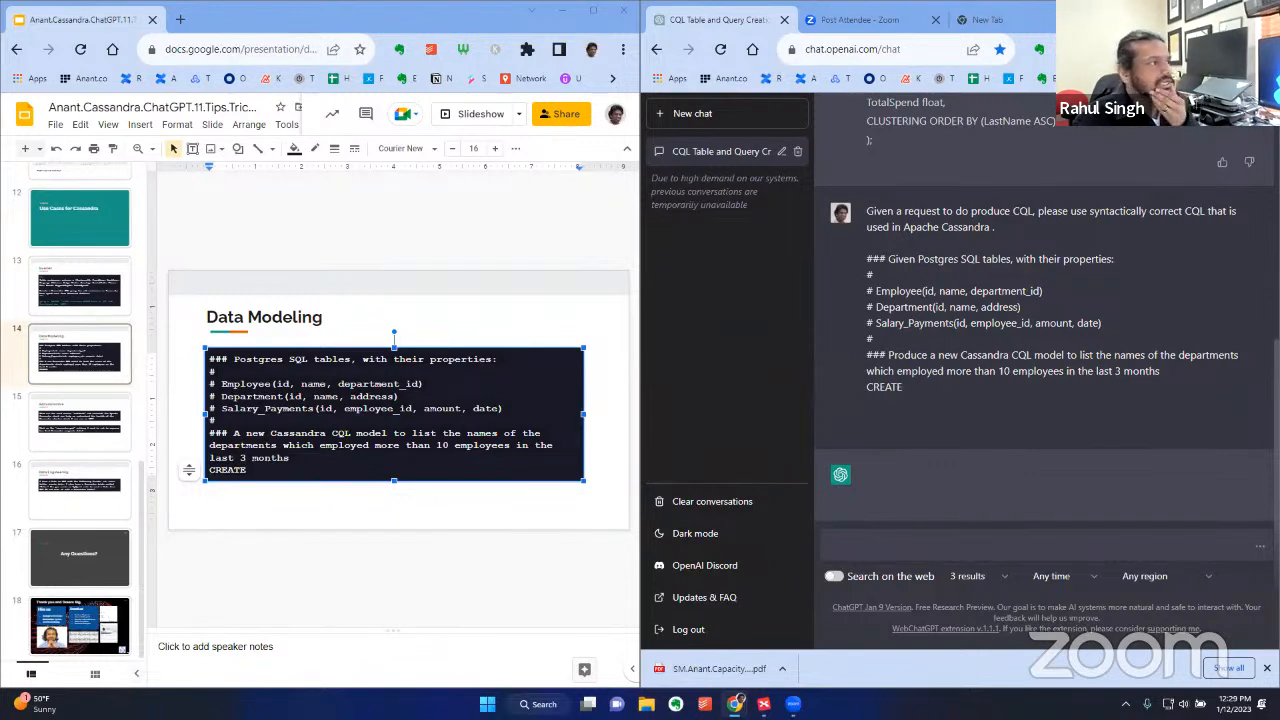
# Switch to the Airtable base and review the full Nodetool prompt text
pyautogui.click(236, 14)
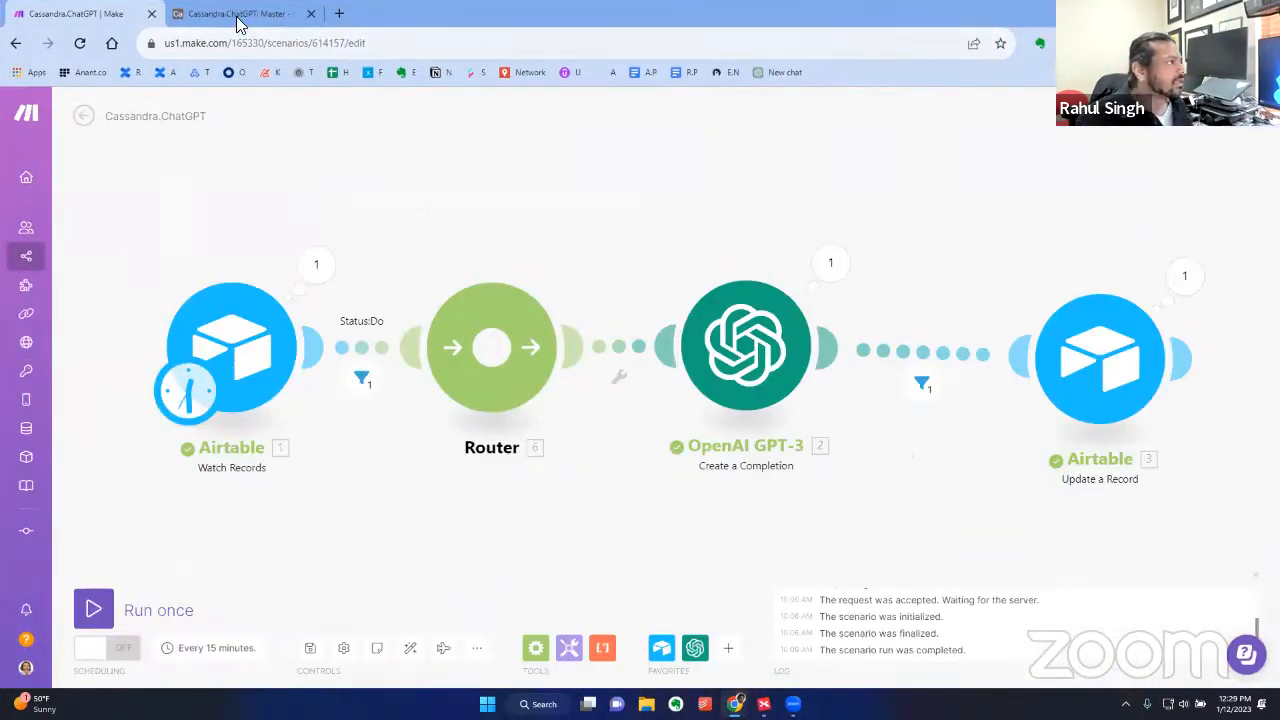
pyautogui.click(236, 14)
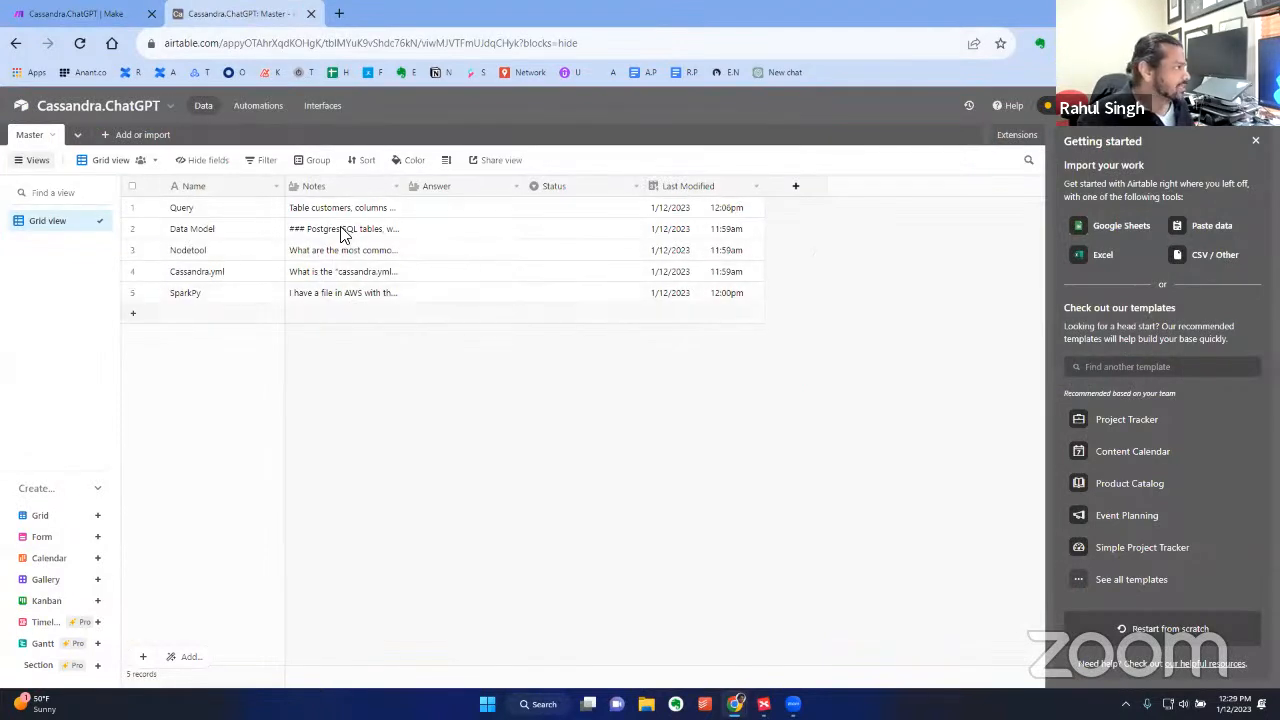
pyautogui.moveTo(436, 384)
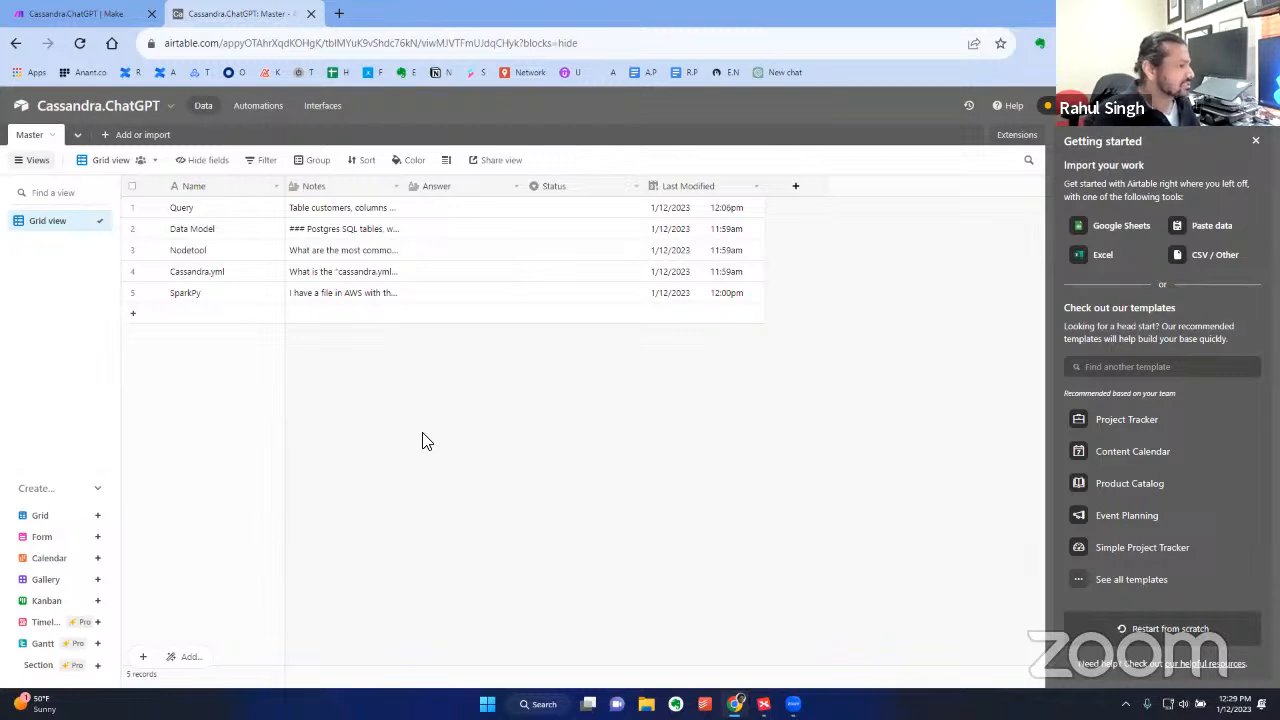
pyautogui.moveTo(408, 422)
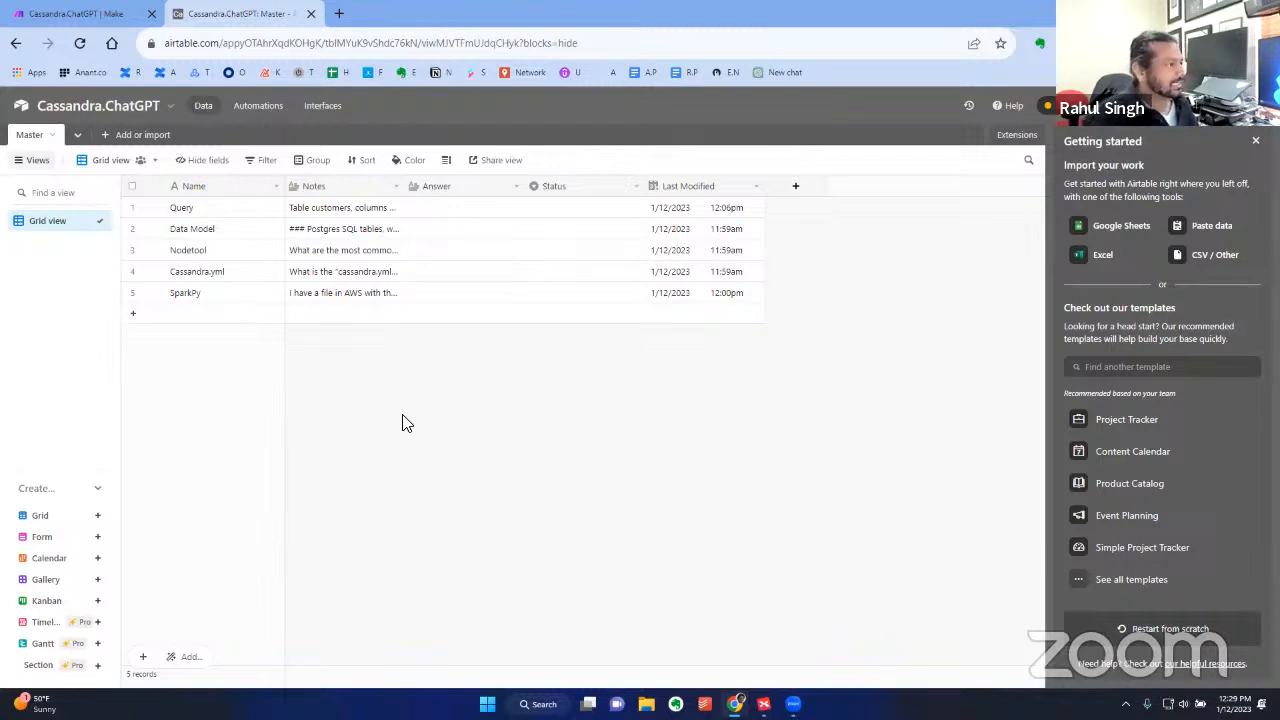
pyautogui.moveTo(452, 384)
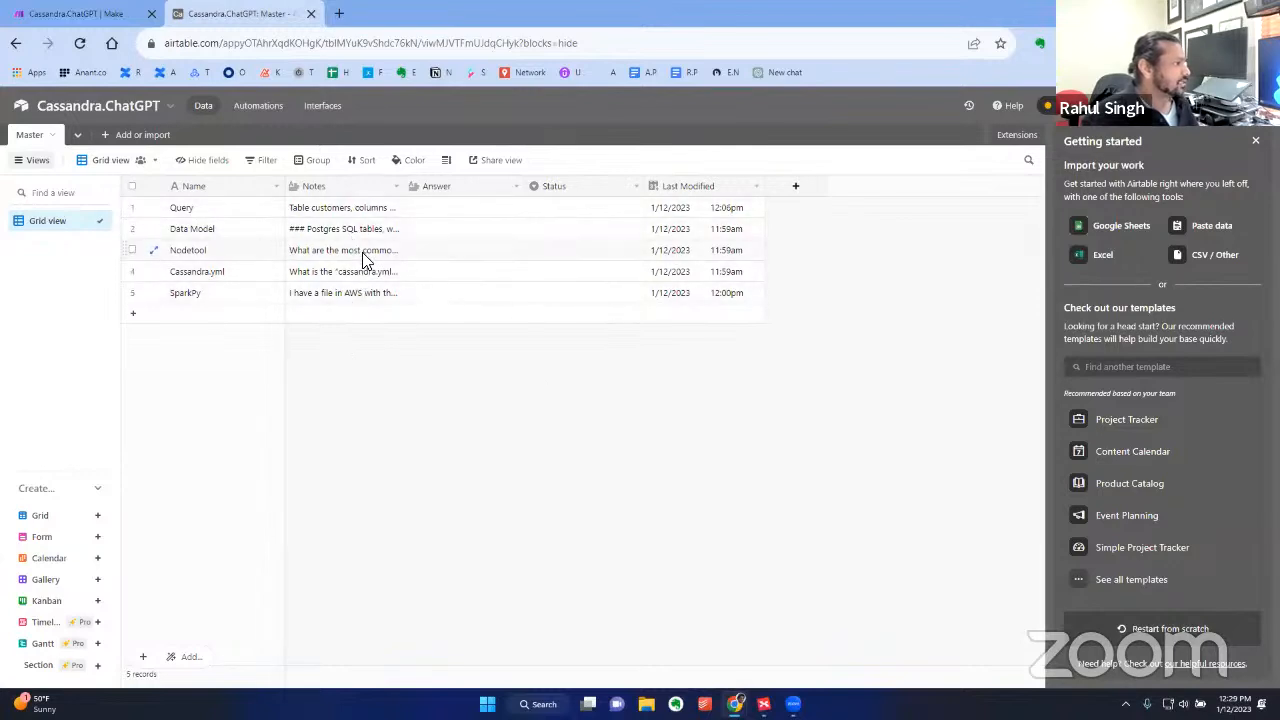
pyautogui.click(344, 248)
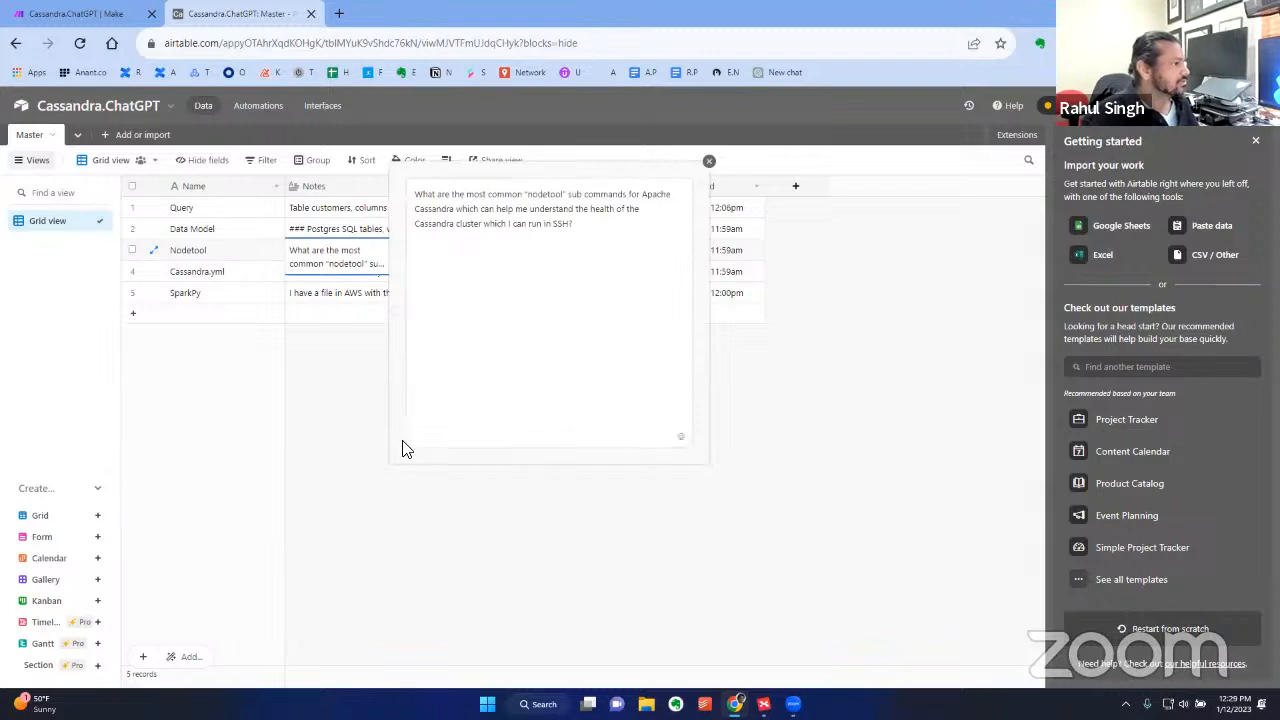
pyautogui.click(708, 160)
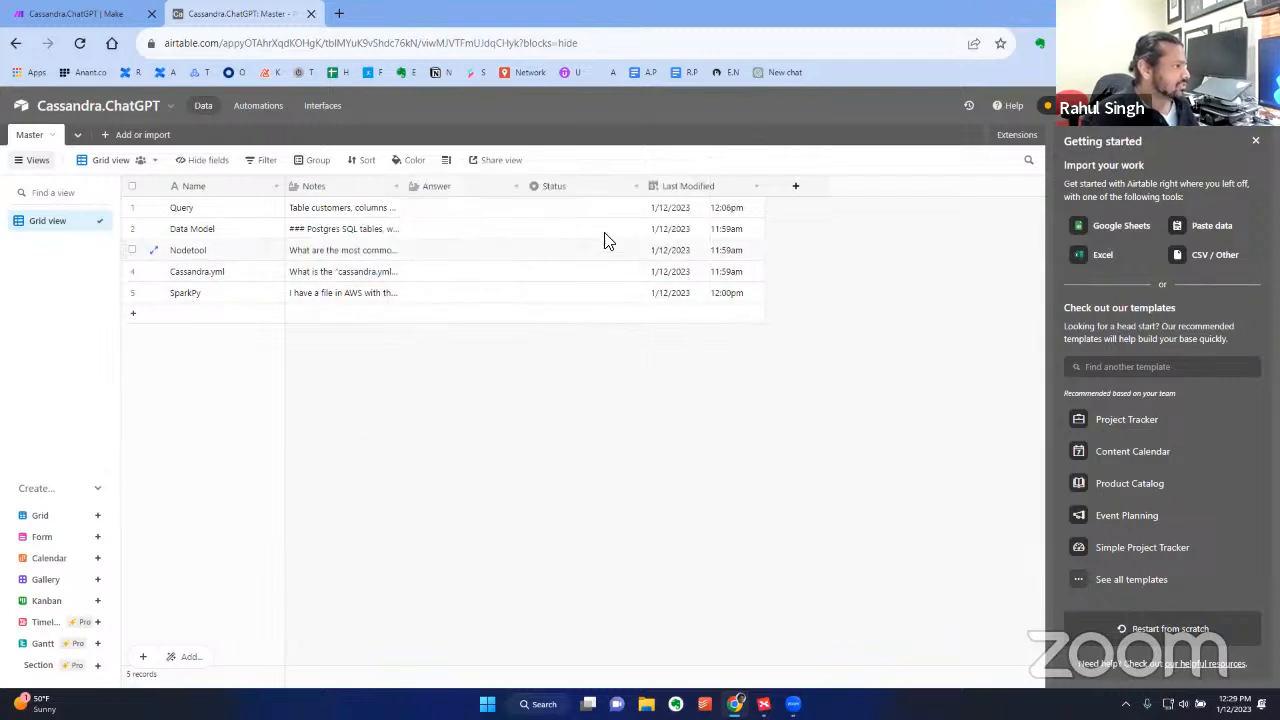
# Set the Nodetool, Cassandra.yaml and SparkPy rows to status Do, then return to Make
pyautogui.click(584, 248)
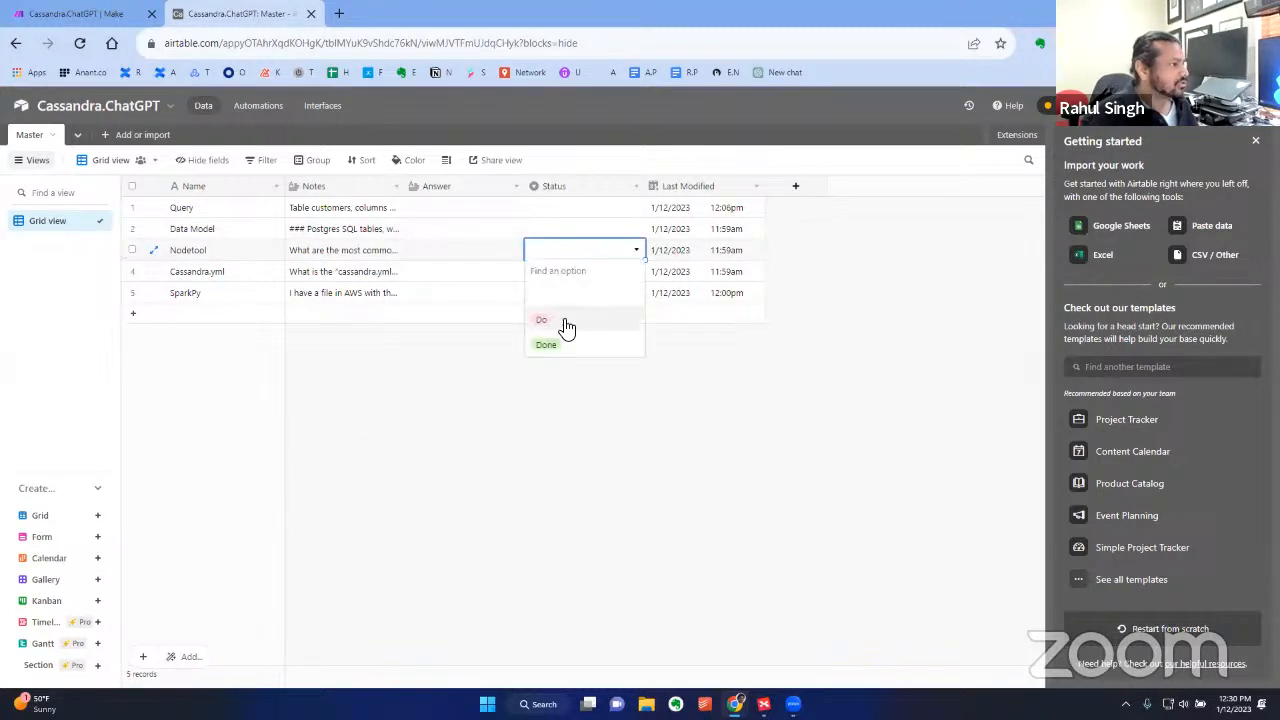
pyautogui.click(542, 320)
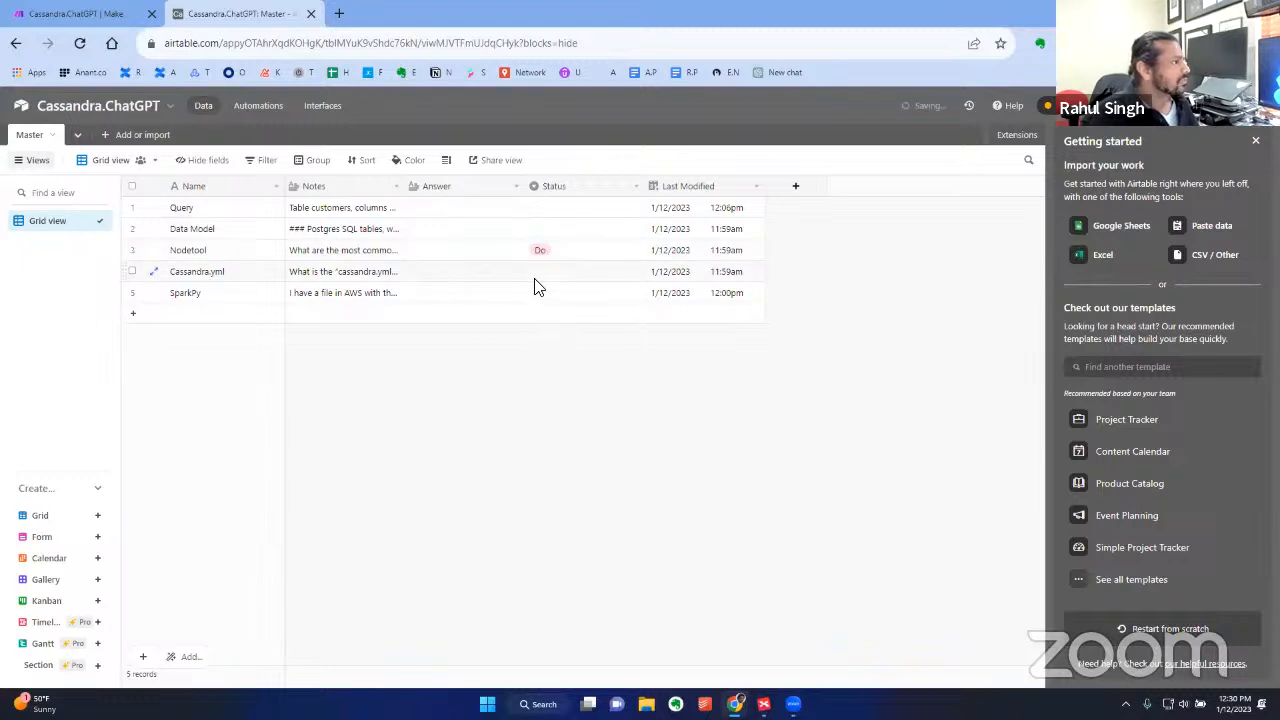
pyautogui.click(584, 272)
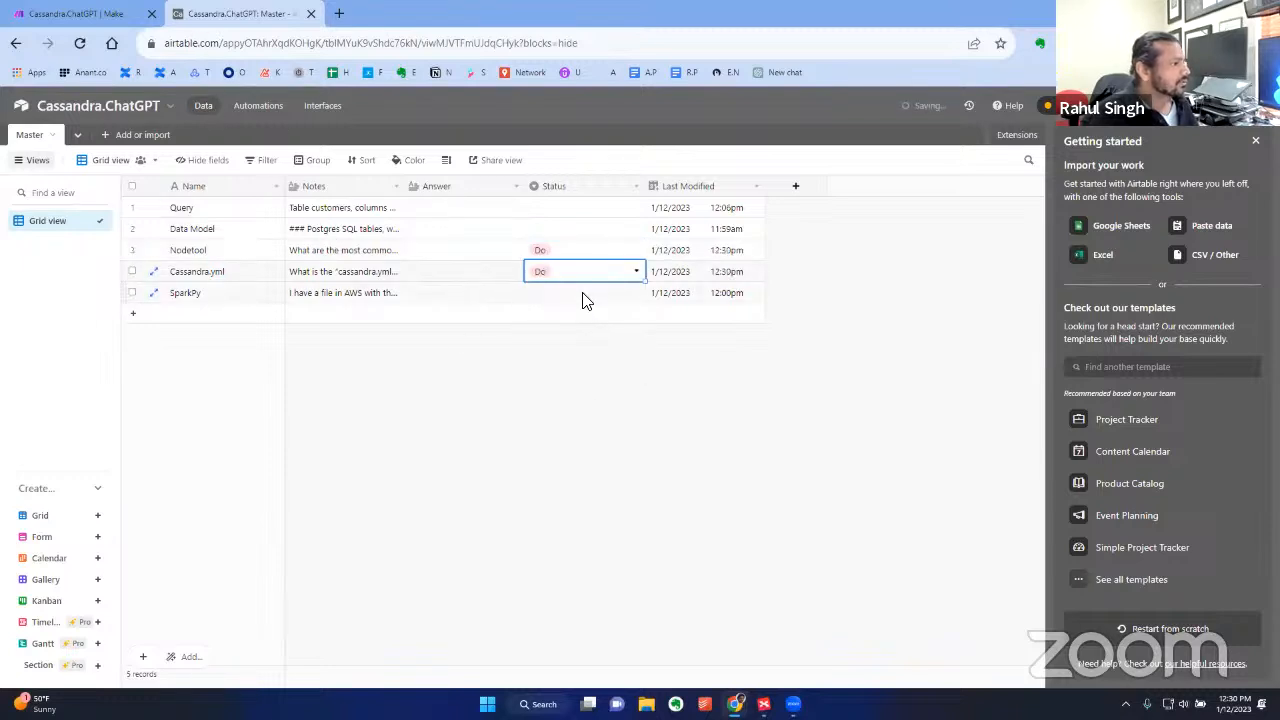
pyautogui.click(584, 292)
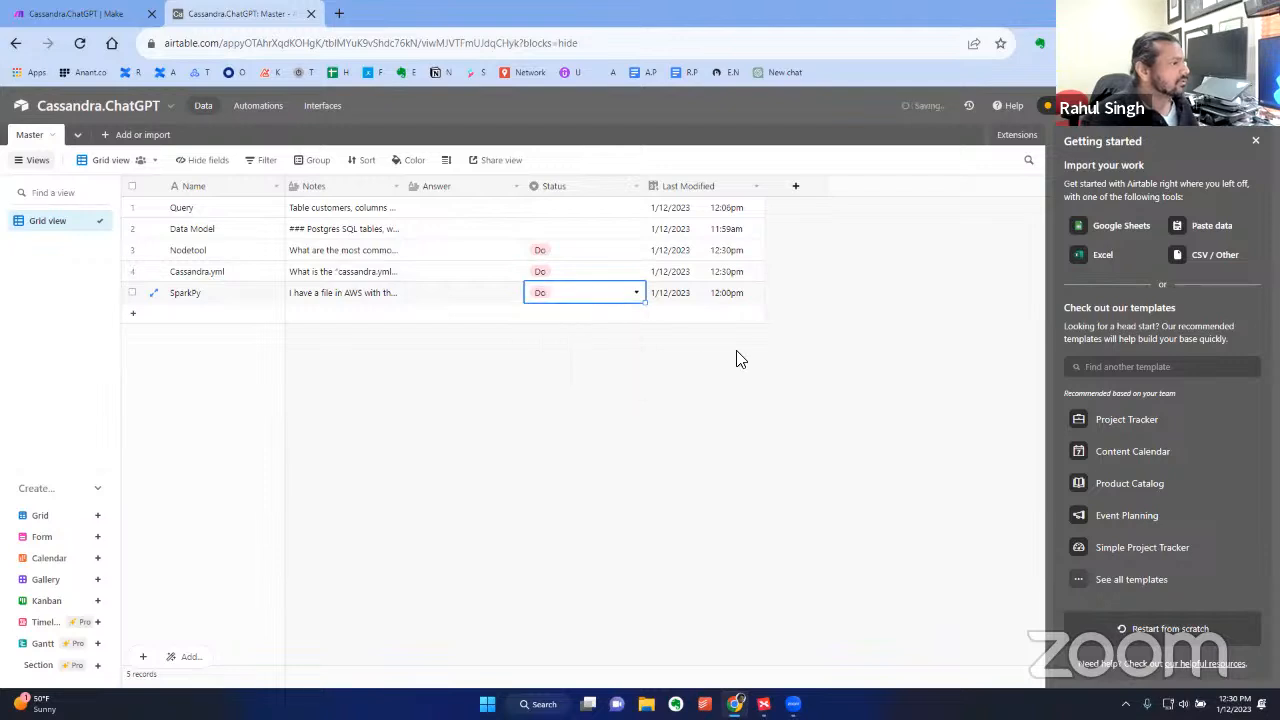
pyautogui.click(230, 12)
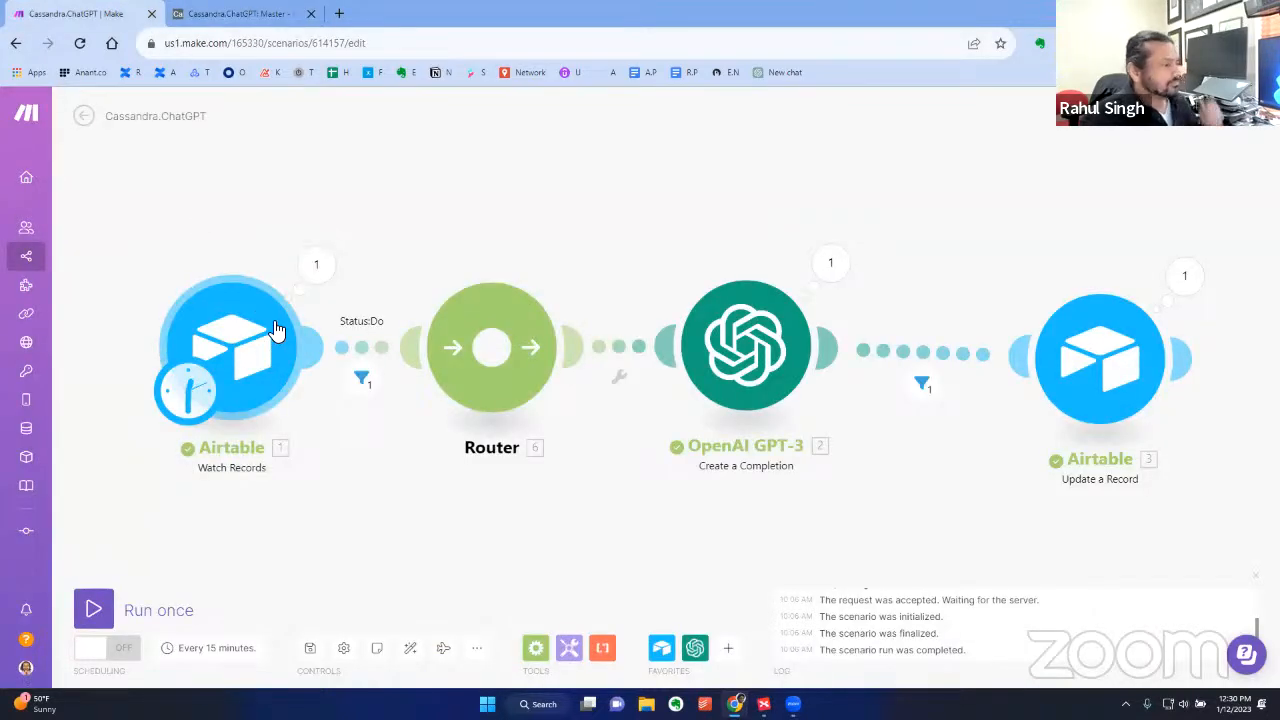
pyautogui.moveTo(304, 36)
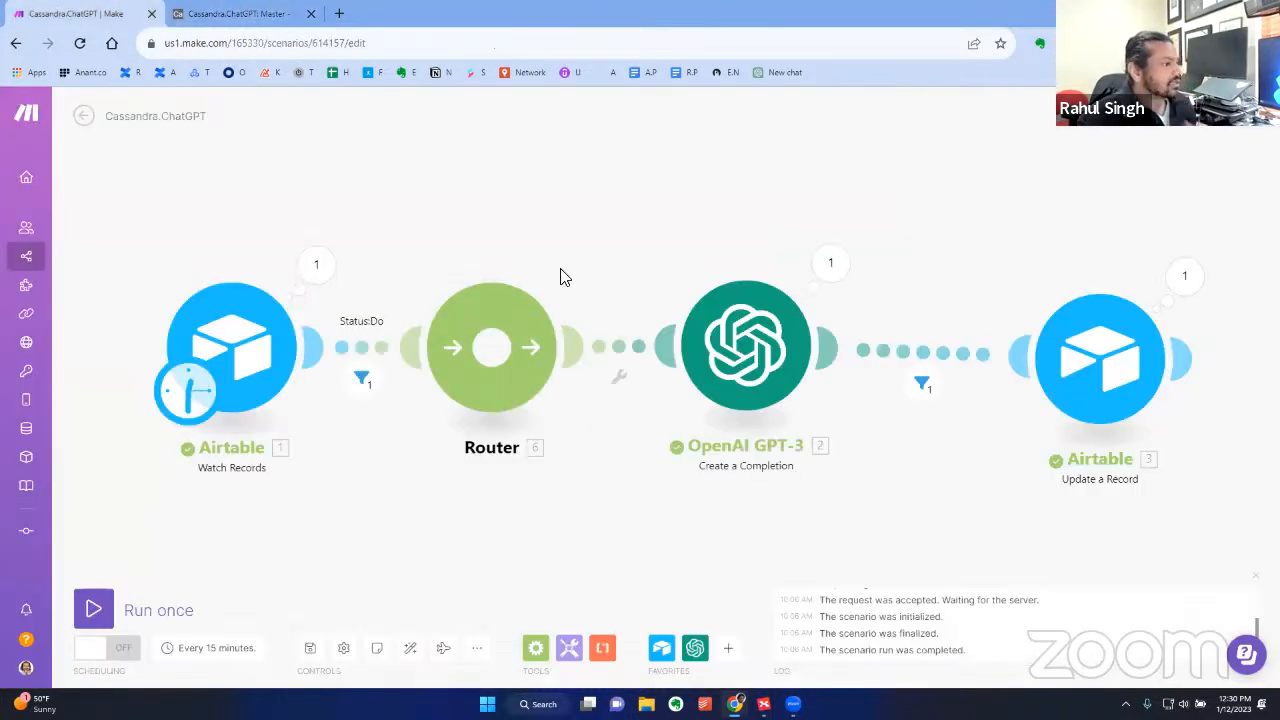
# Show the OpenAI GPT-3 'Create a Completion' module settings with its model list
pyautogui.click(744, 344)
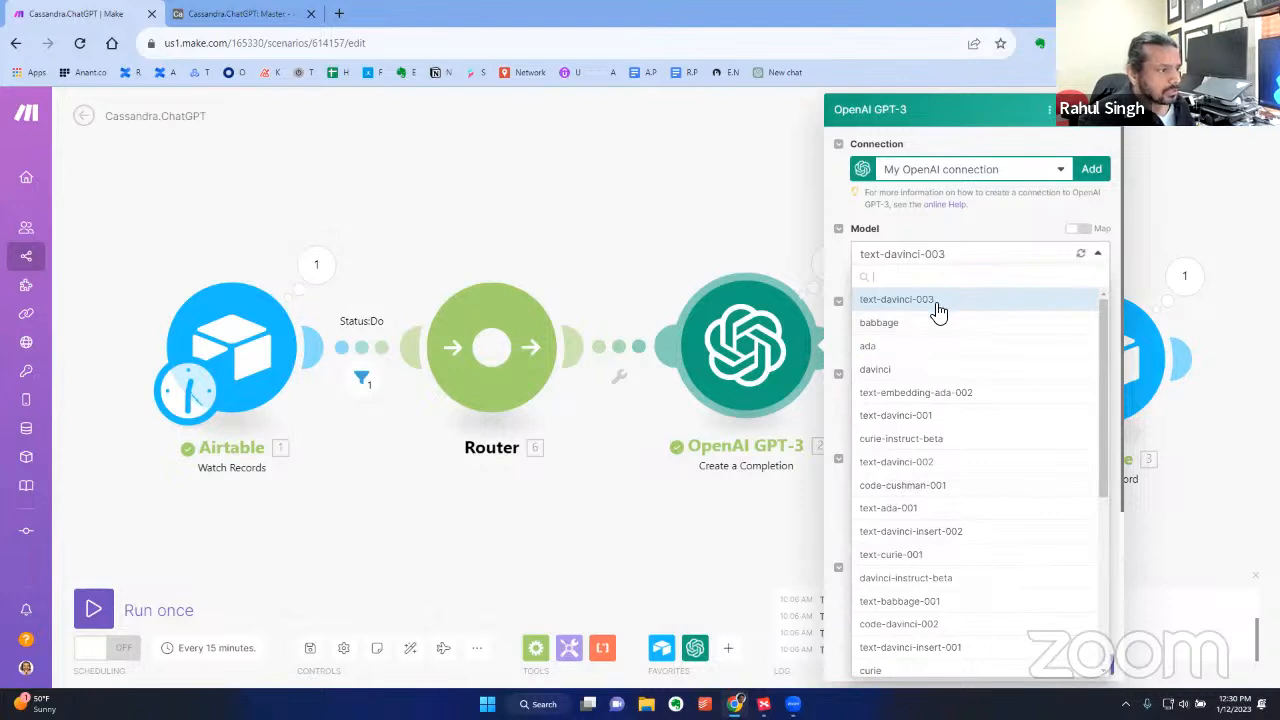
pyautogui.scroll(-3)
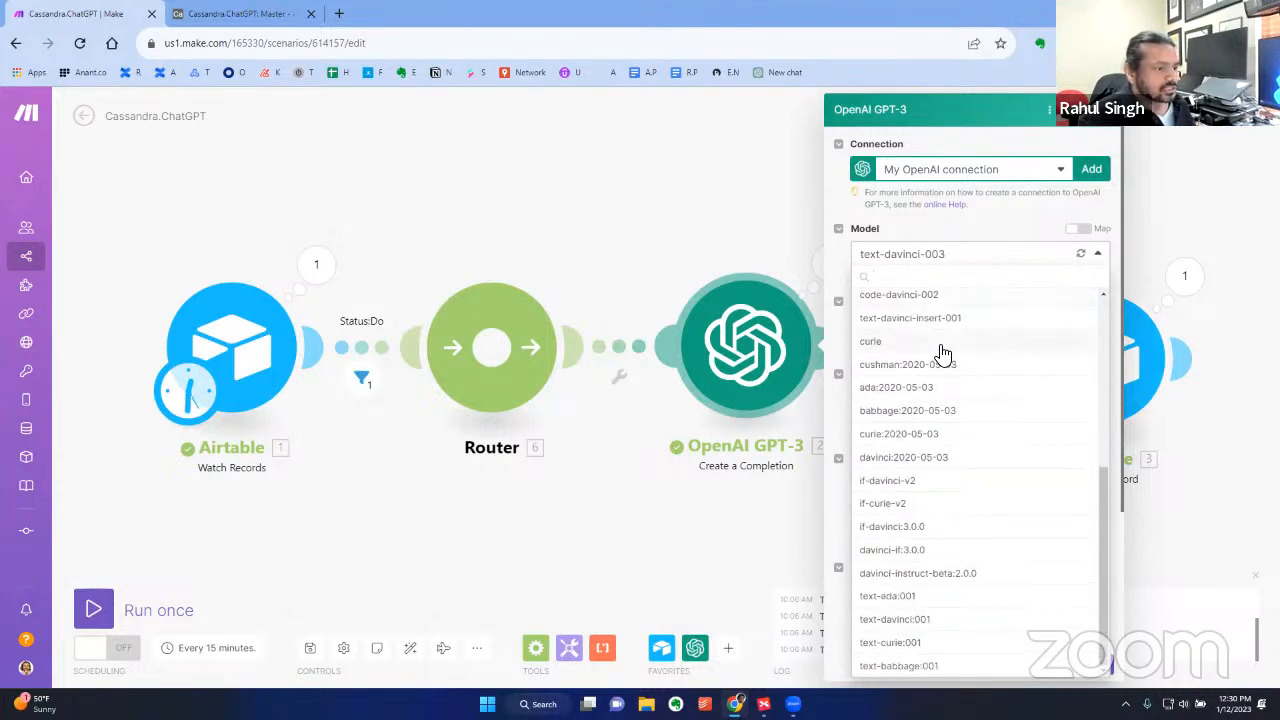
pyautogui.scroll(3)
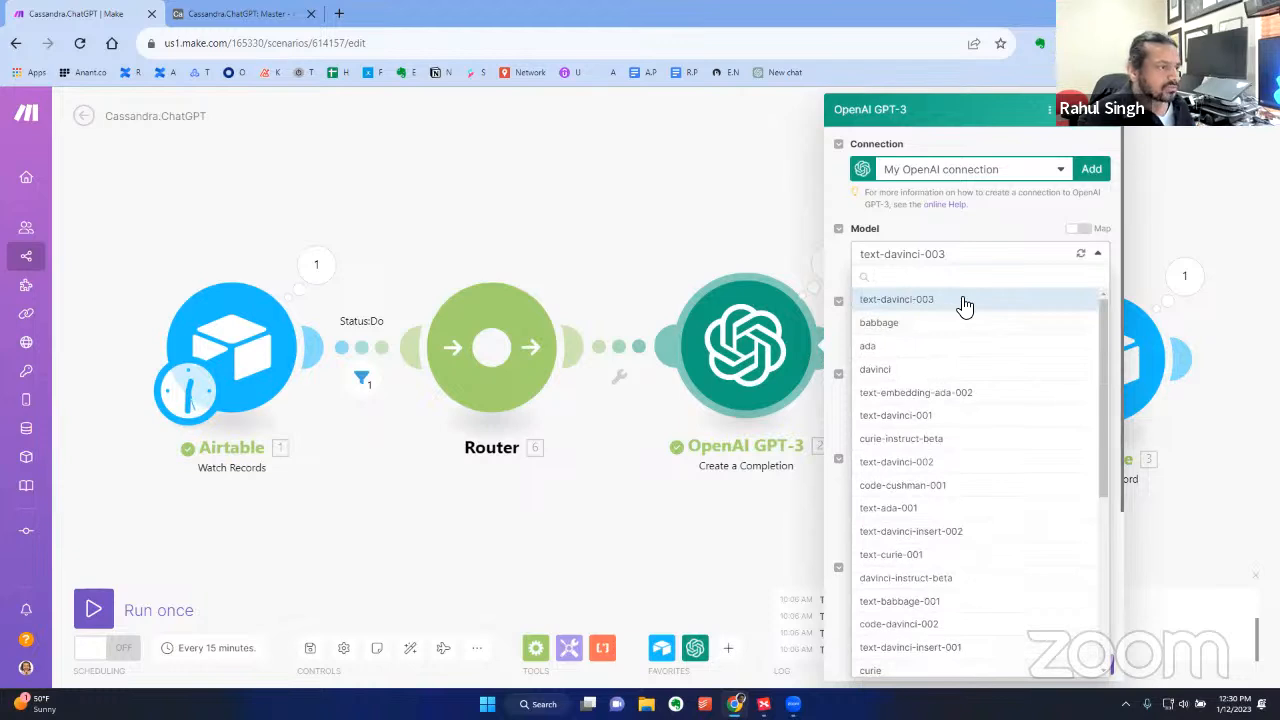
pyautogui.moveTo(968, 344)
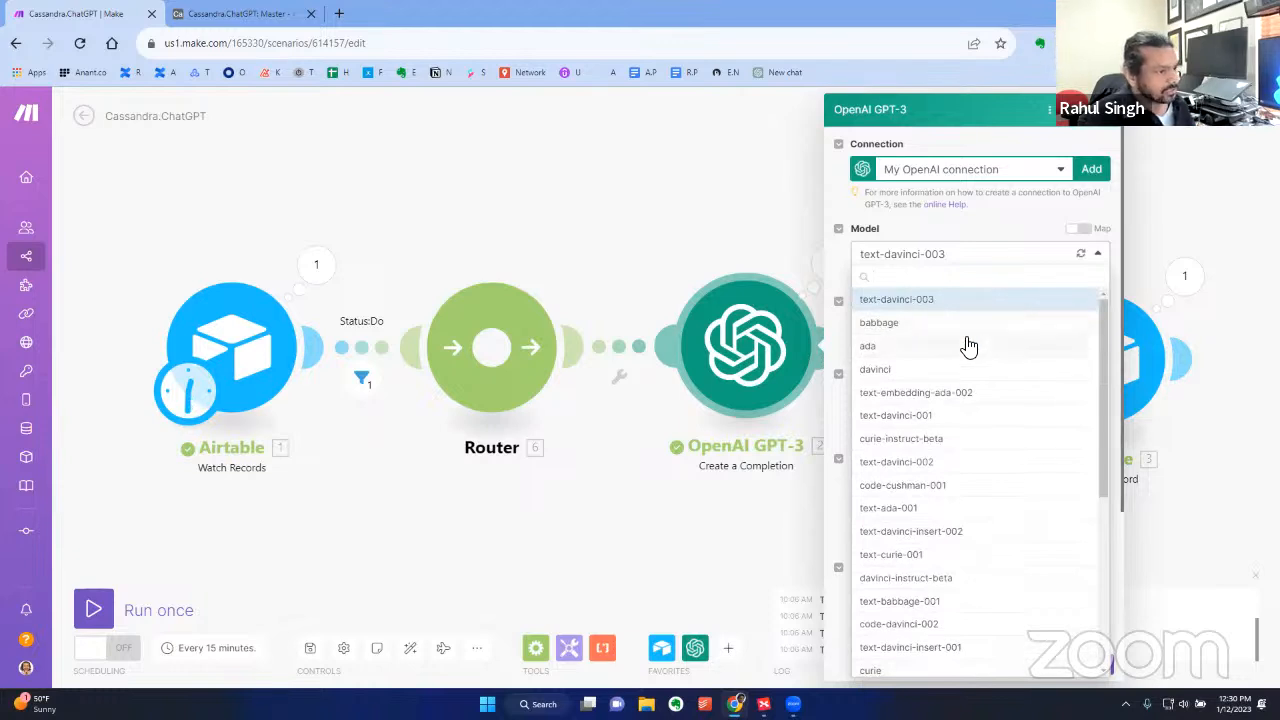
pyautogui.moveTo(918, 356)
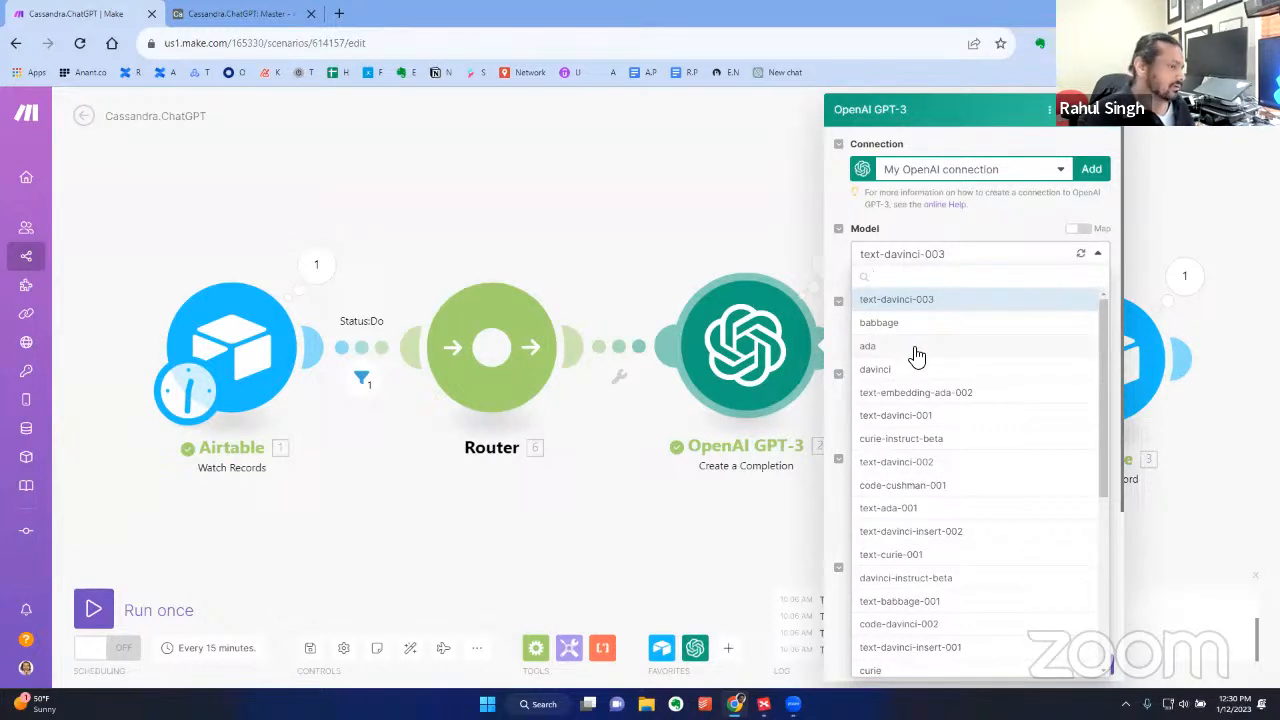
pyautogui.moveTo(970, 584)
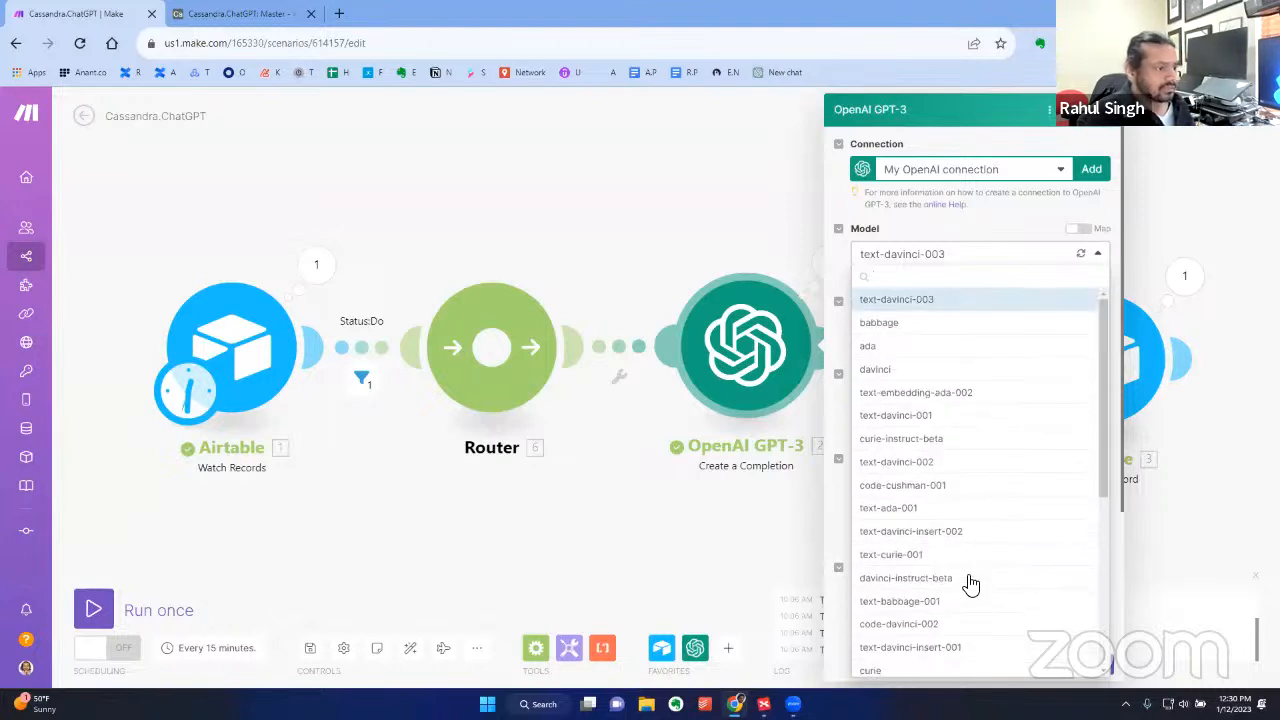
pyautogui.scroll(-3)
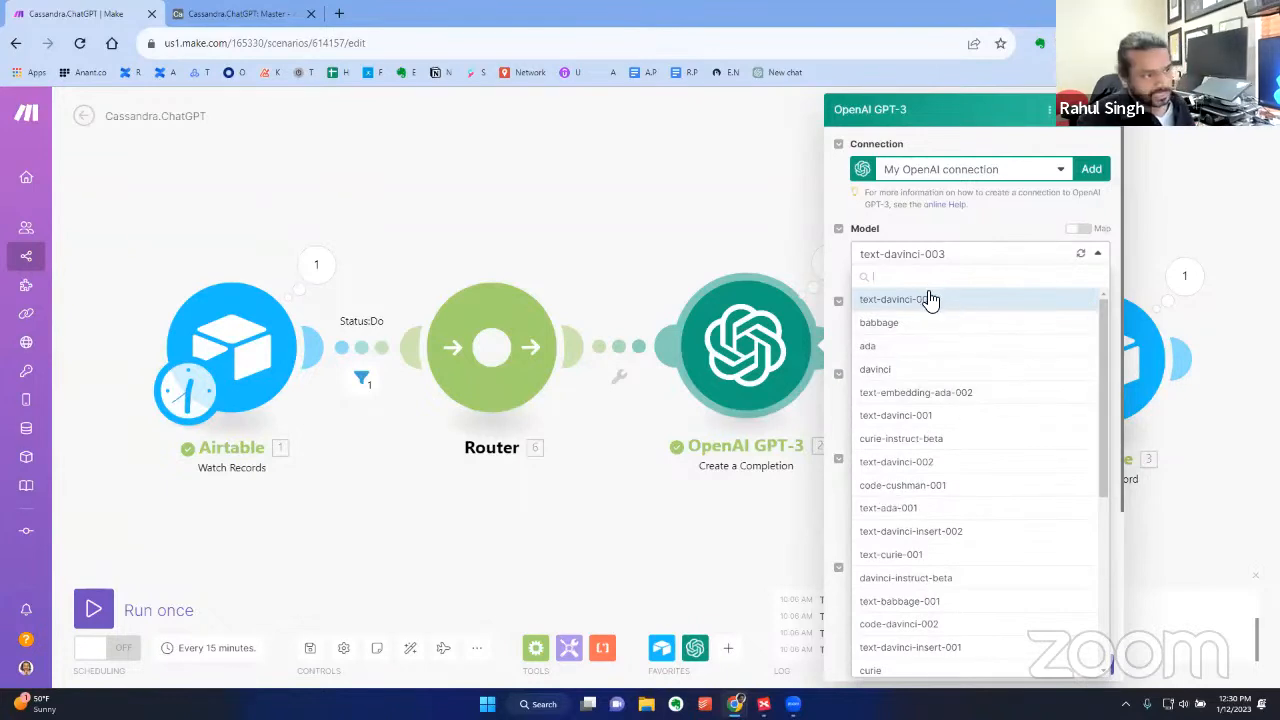
pyautogui.moveTo(896, 352)
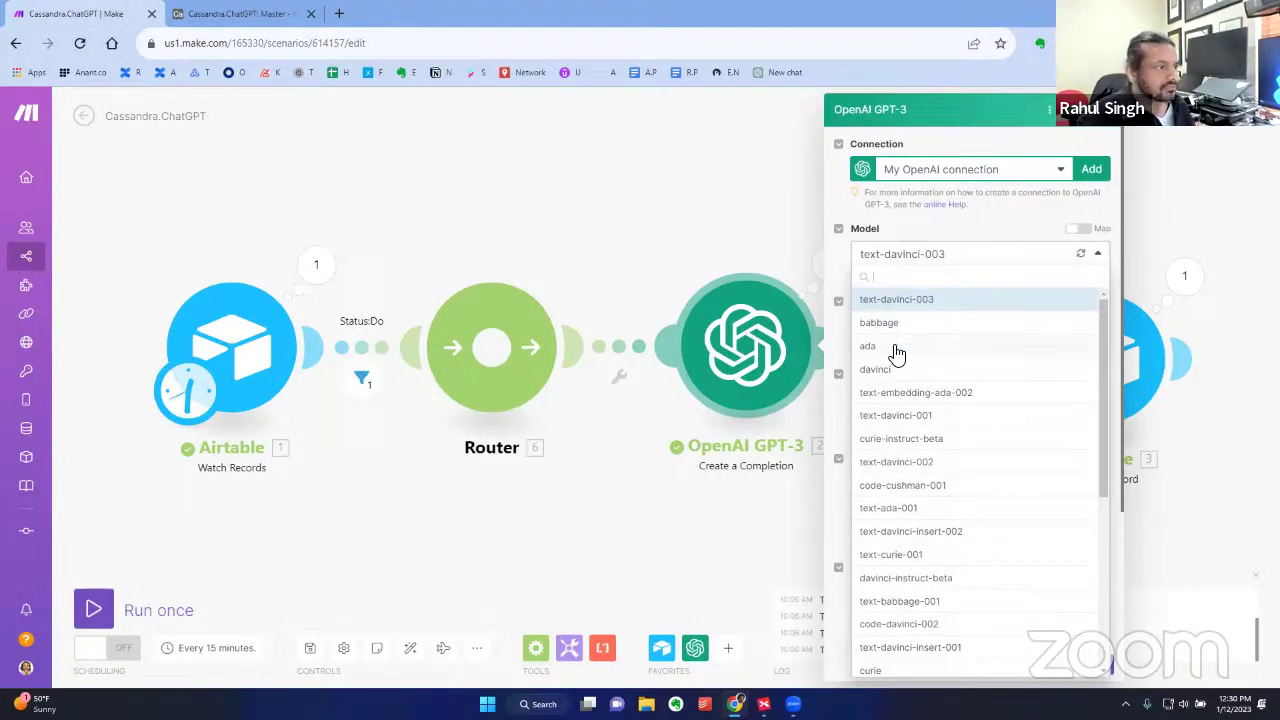
pyautogui.click(868, 344)
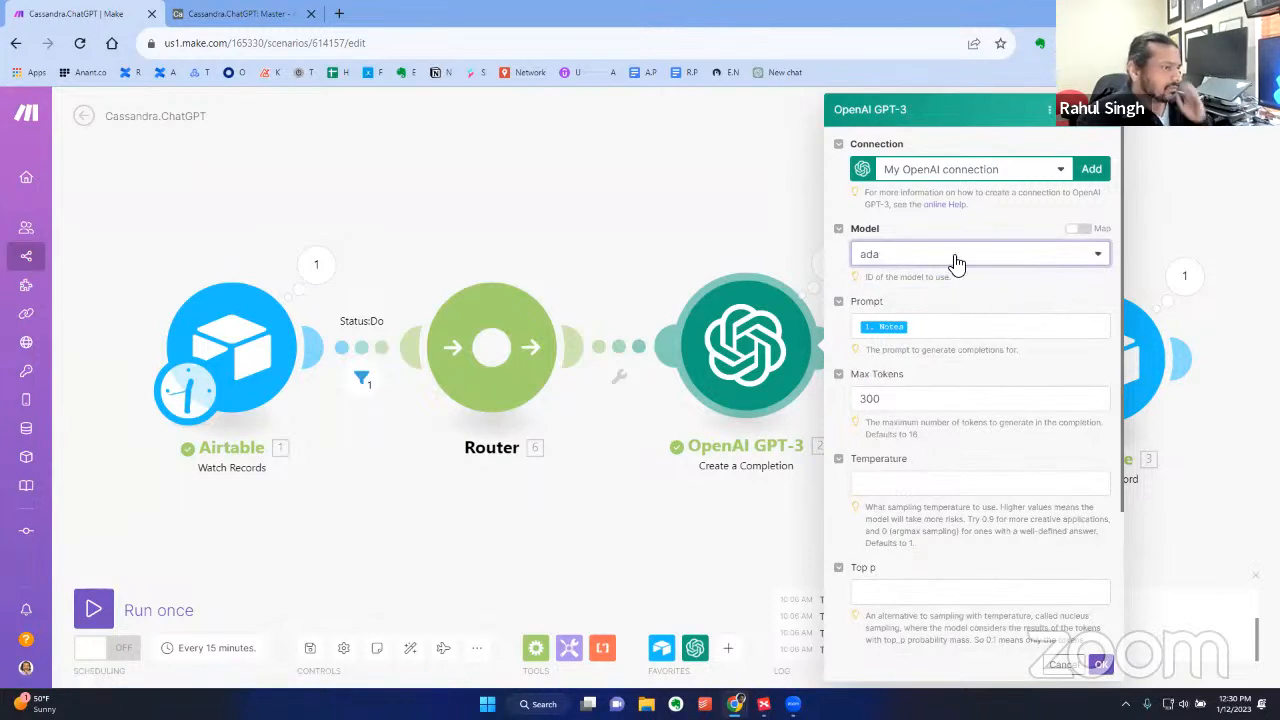
pyautogui.click(978, 252)
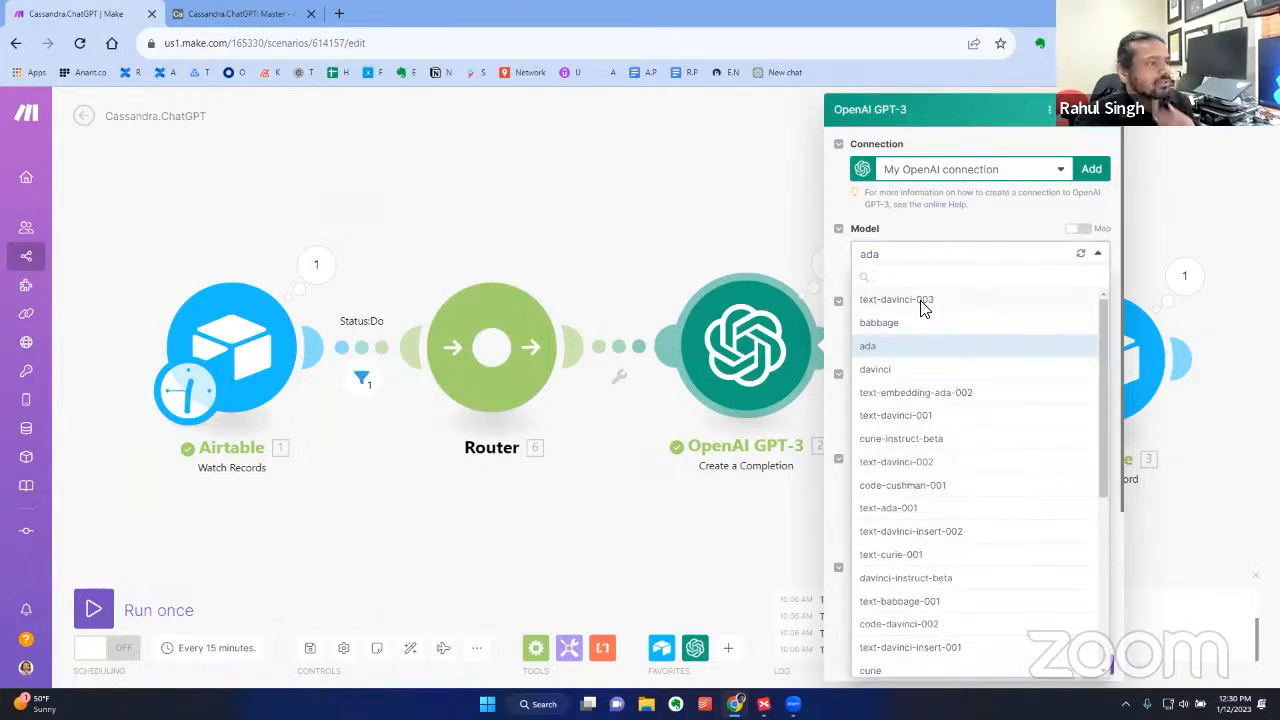
pyautogui.click(896, 300)
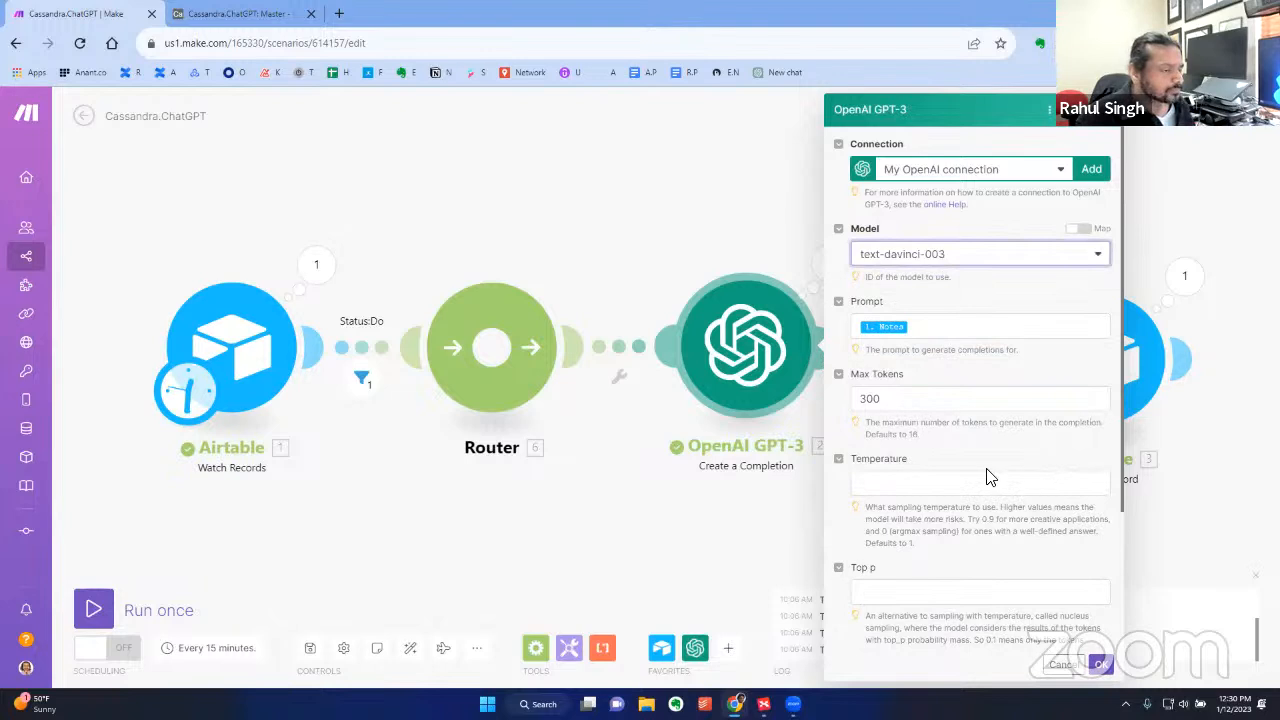
pyautogui.scroll(-3)
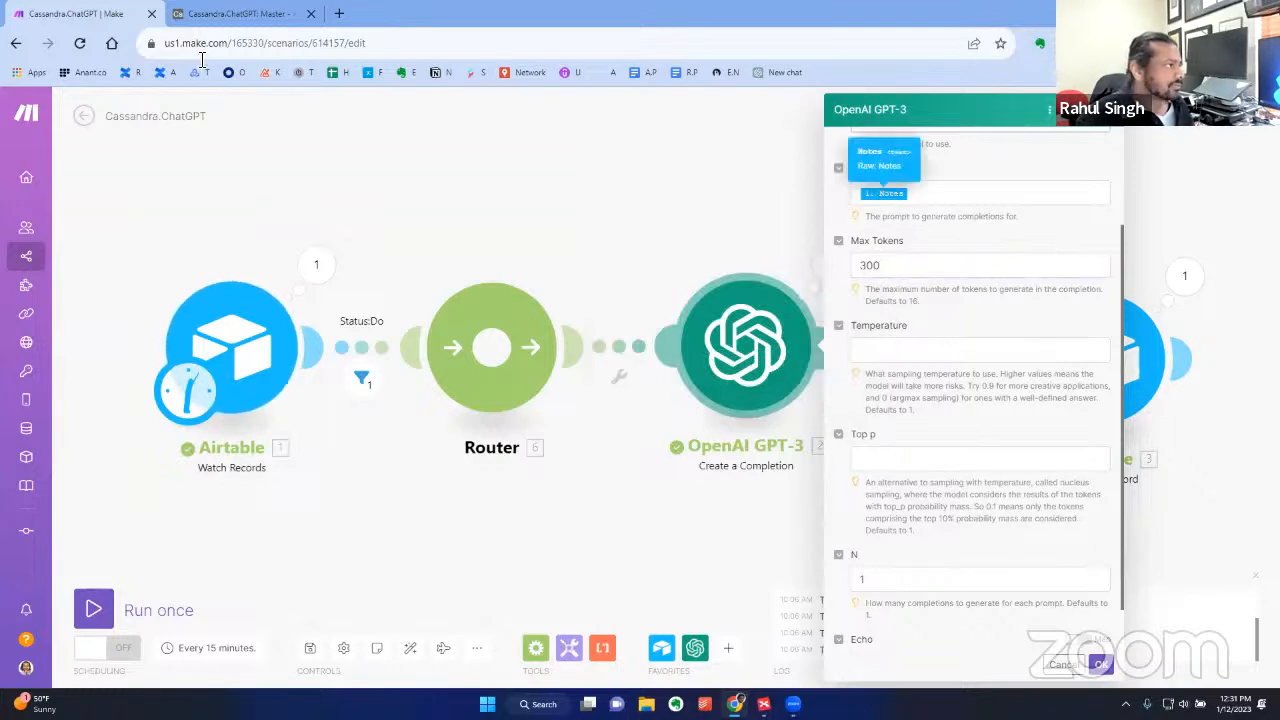
pyautogui.click(76, 12)
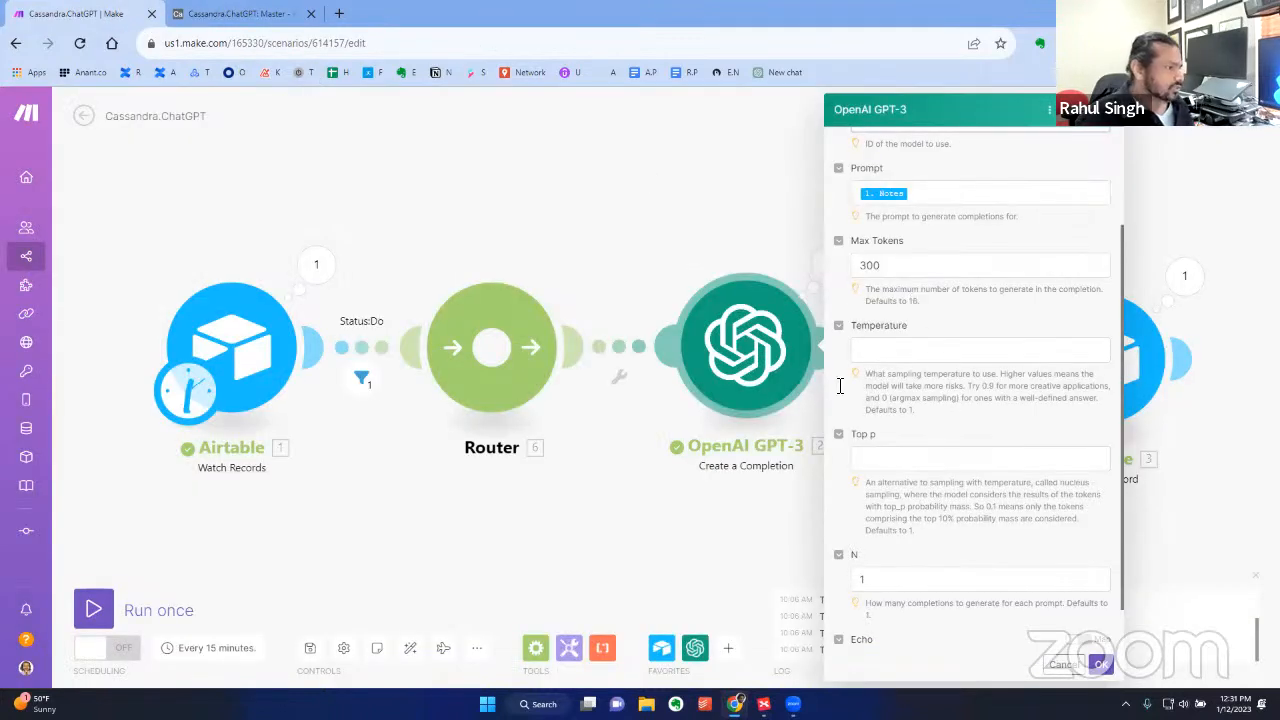
pyautogui.scroll(-3)
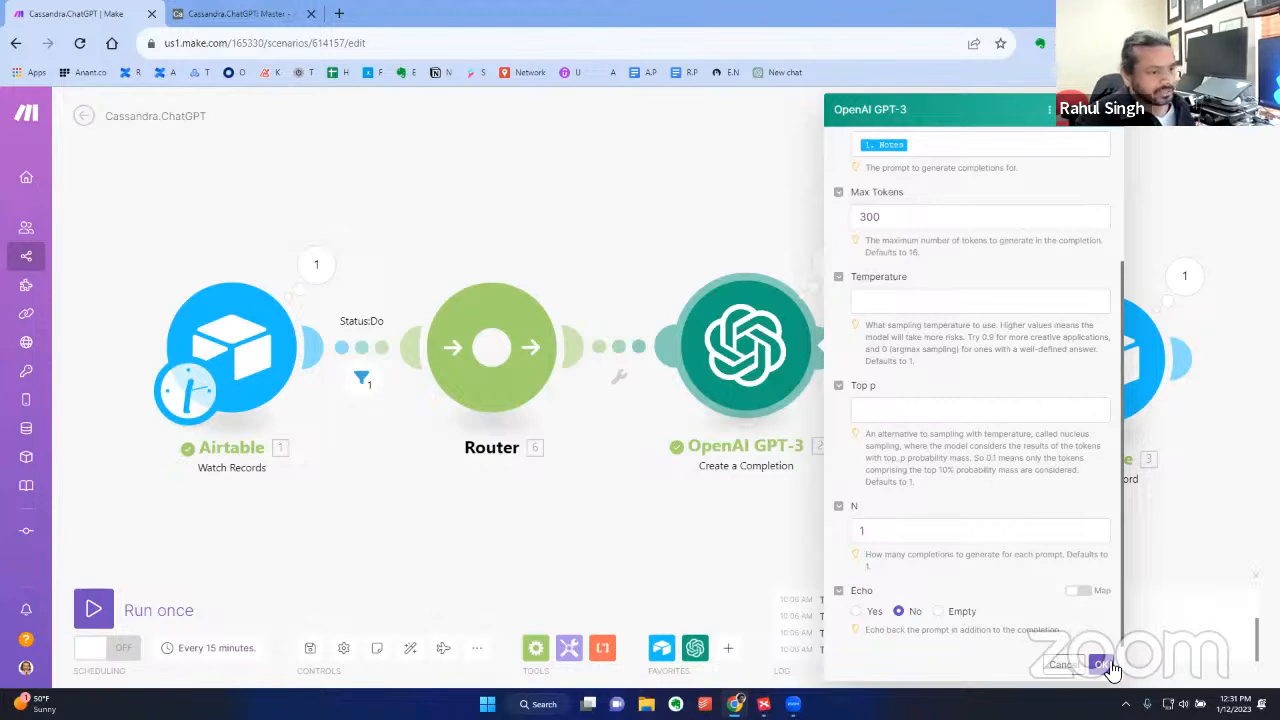
pyautogui.click(1100, 664)
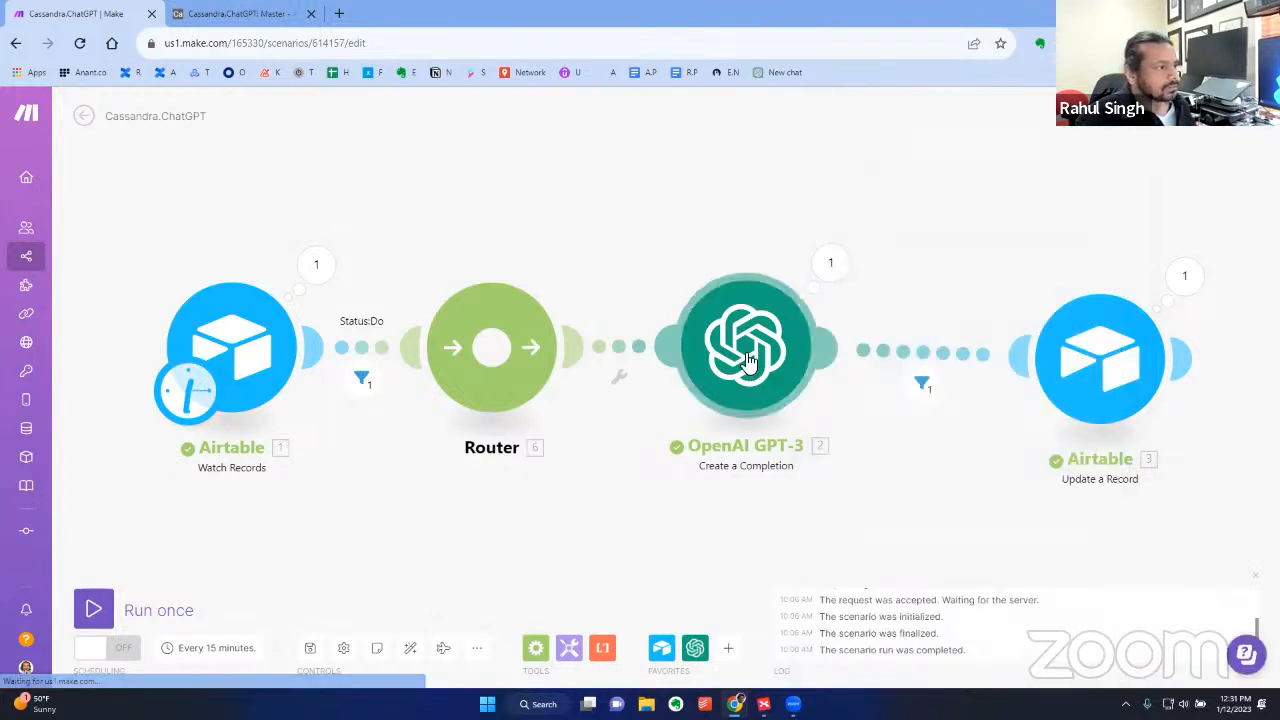
pyautogui.click(1100, 360)
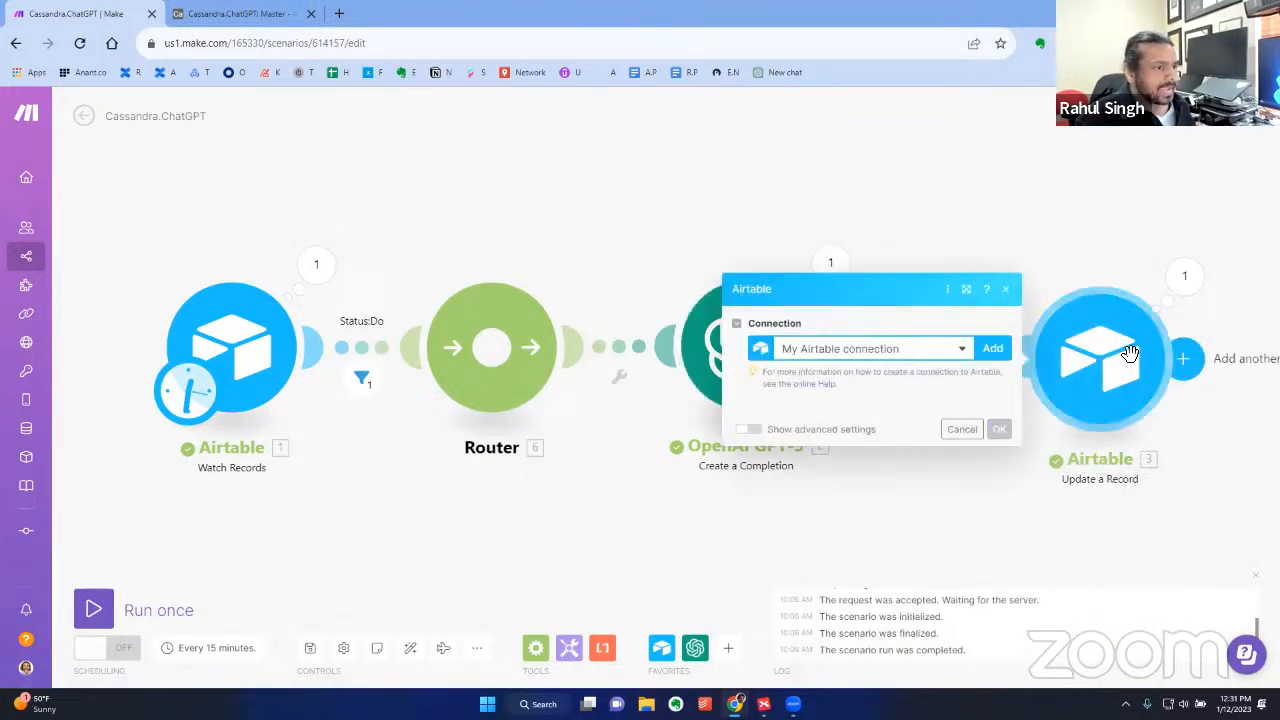
pyautogui.click(998, 428)
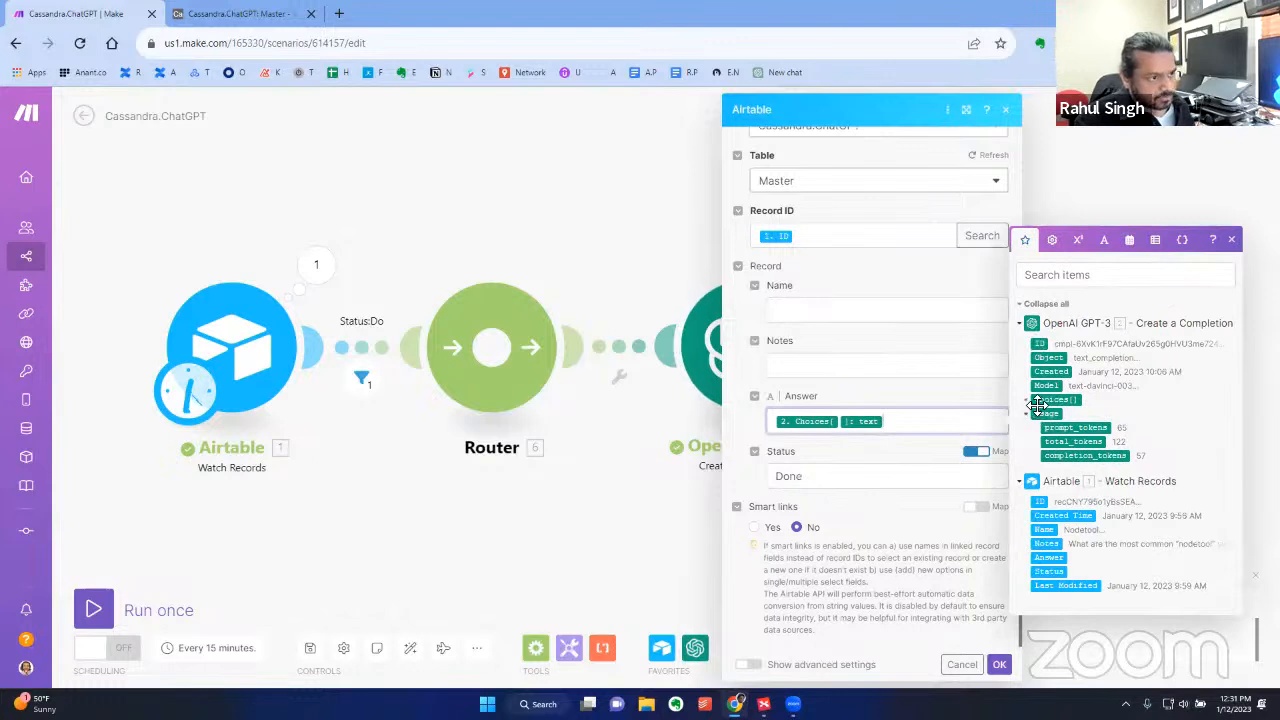
pyautogui.click(1056, 400)
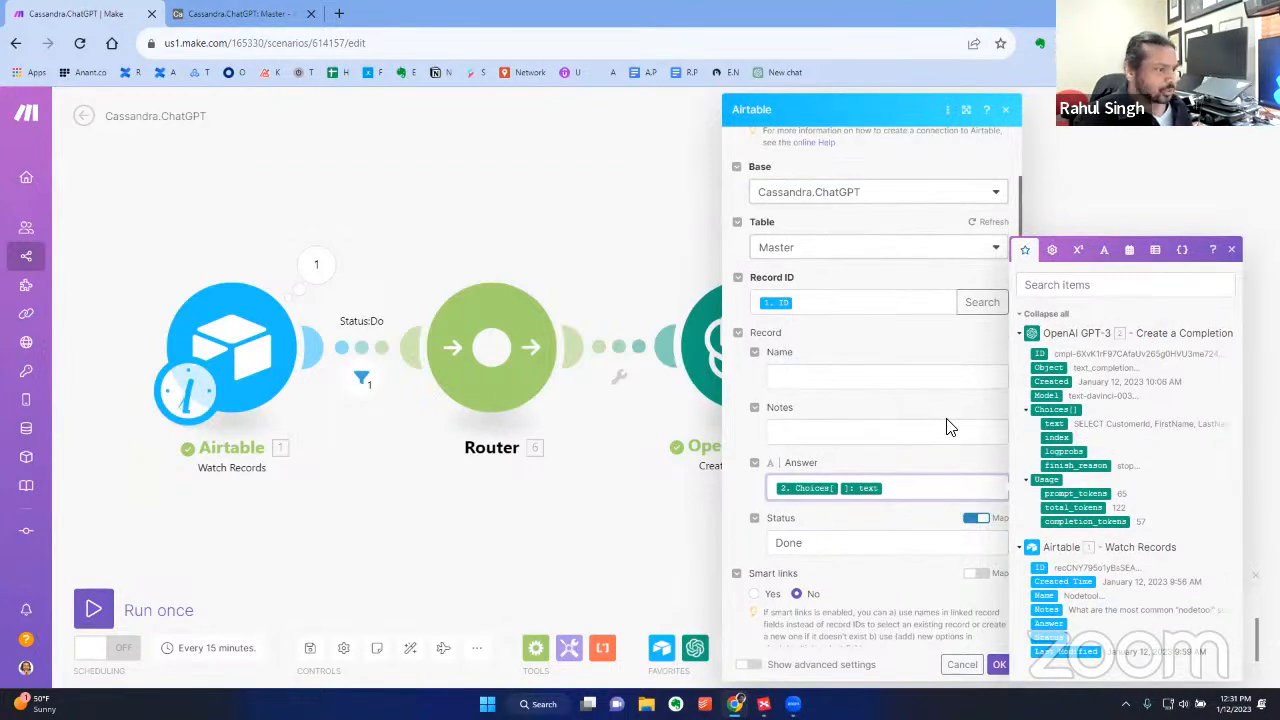
pyautogui.scroll(-3)
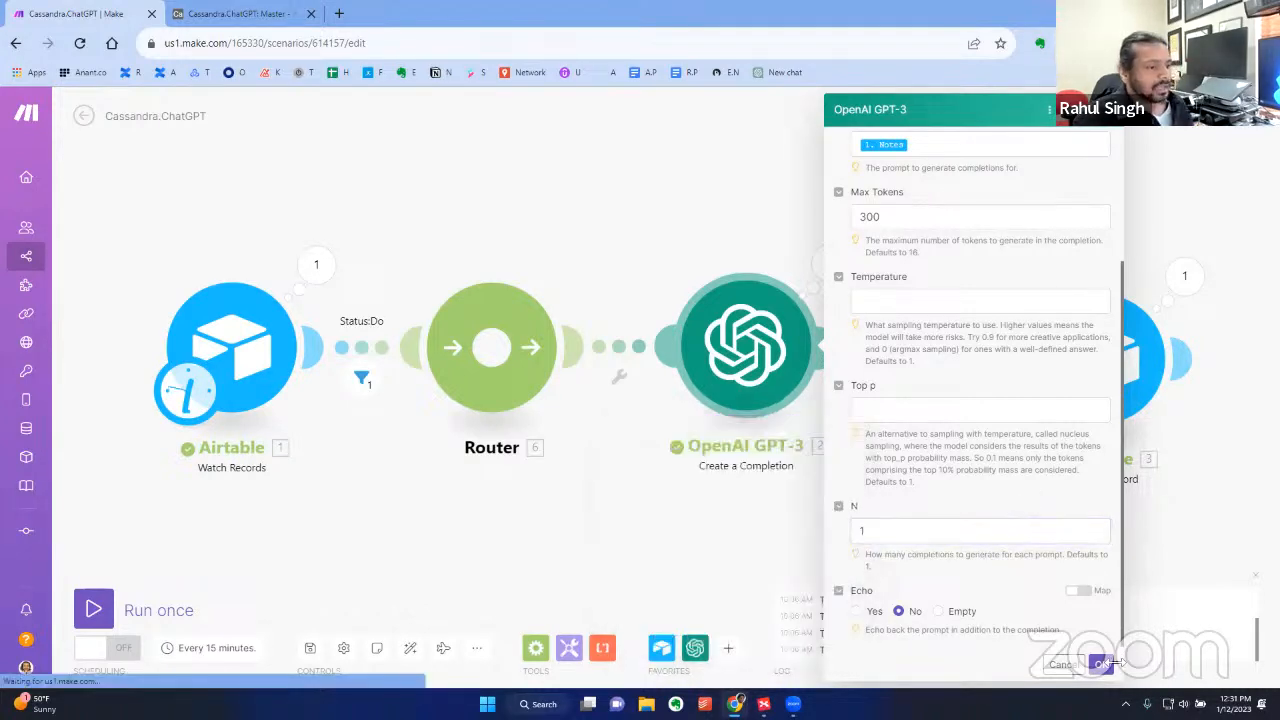
pyautogui.click(1100, 664)
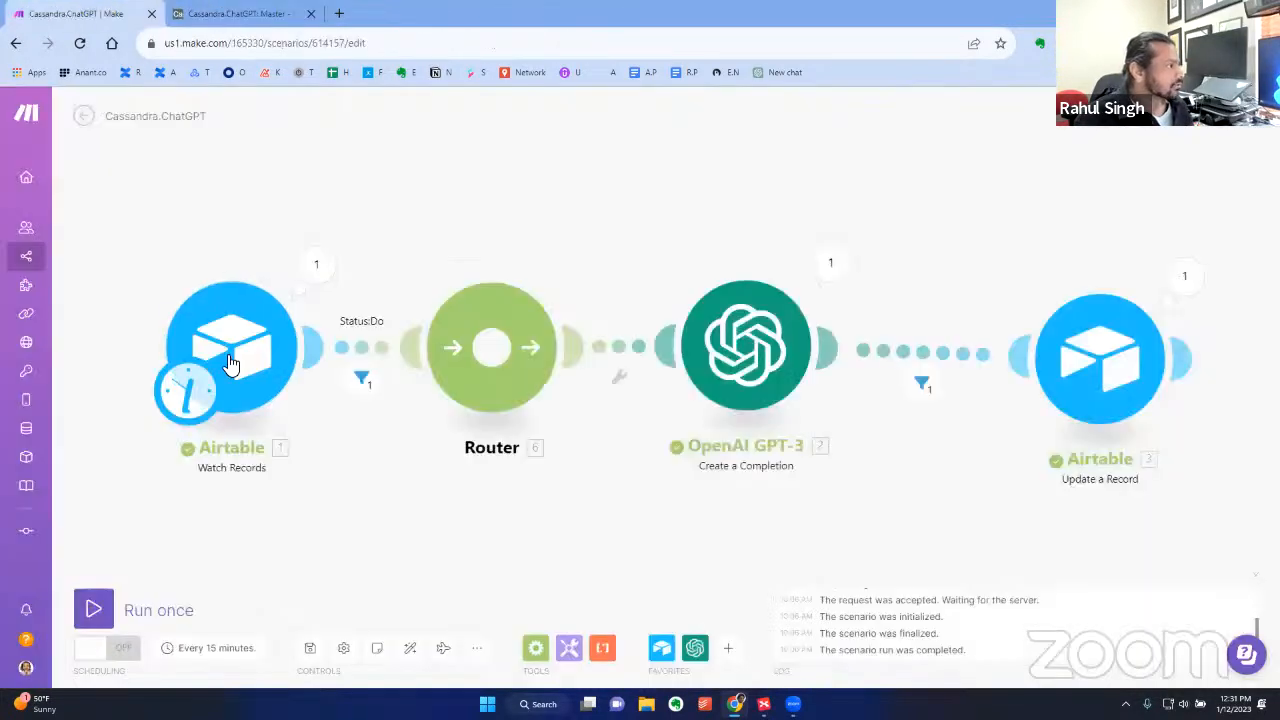
# Run the Make scenario once and switch over to the Cassandra.ChatGPT Airtable base
pyautogui.click(92, 608)
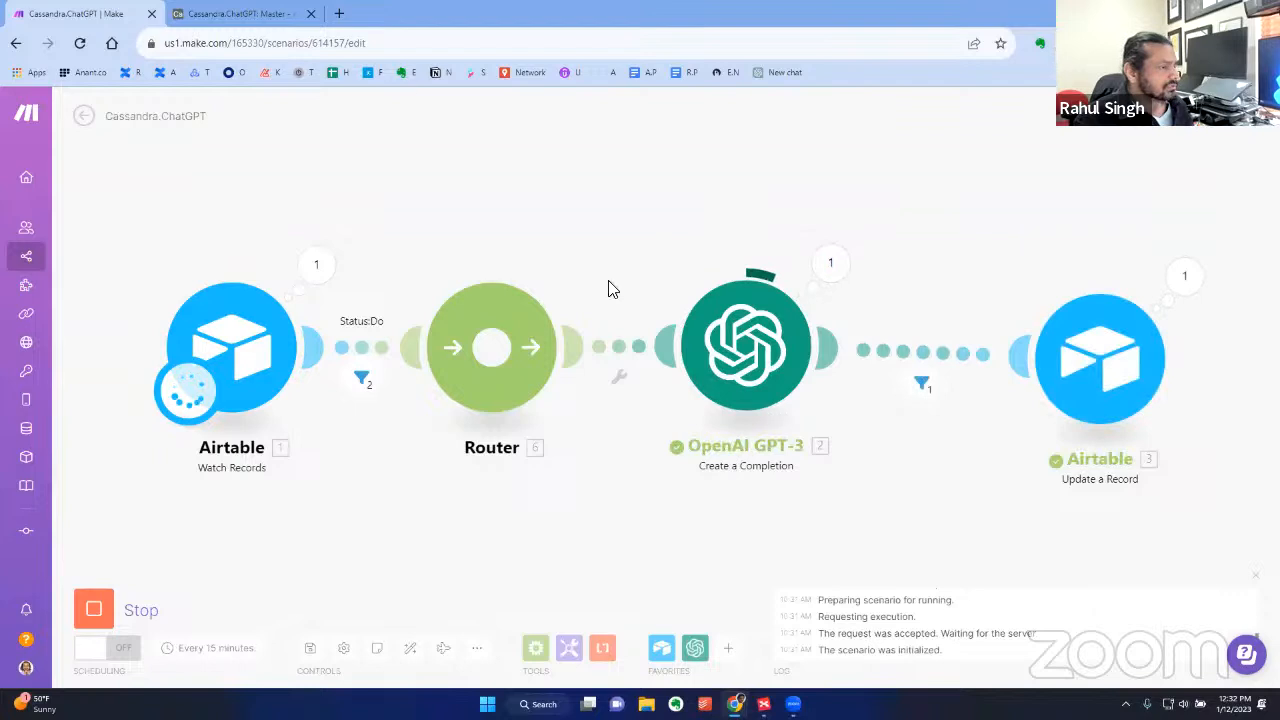
pyautogui.click(240, 12)
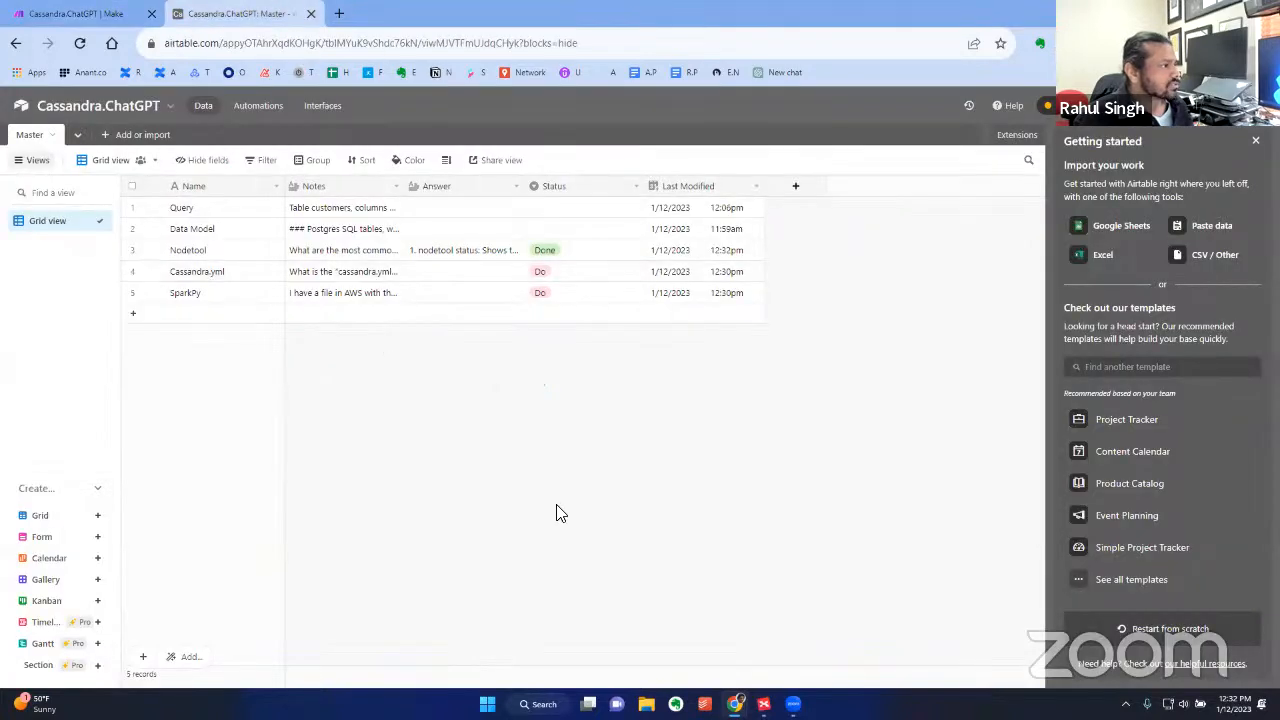
# Check the new Cassandra.yml answer row and peek at the Nodetool prompt text
pyautogui.click(460, 272)
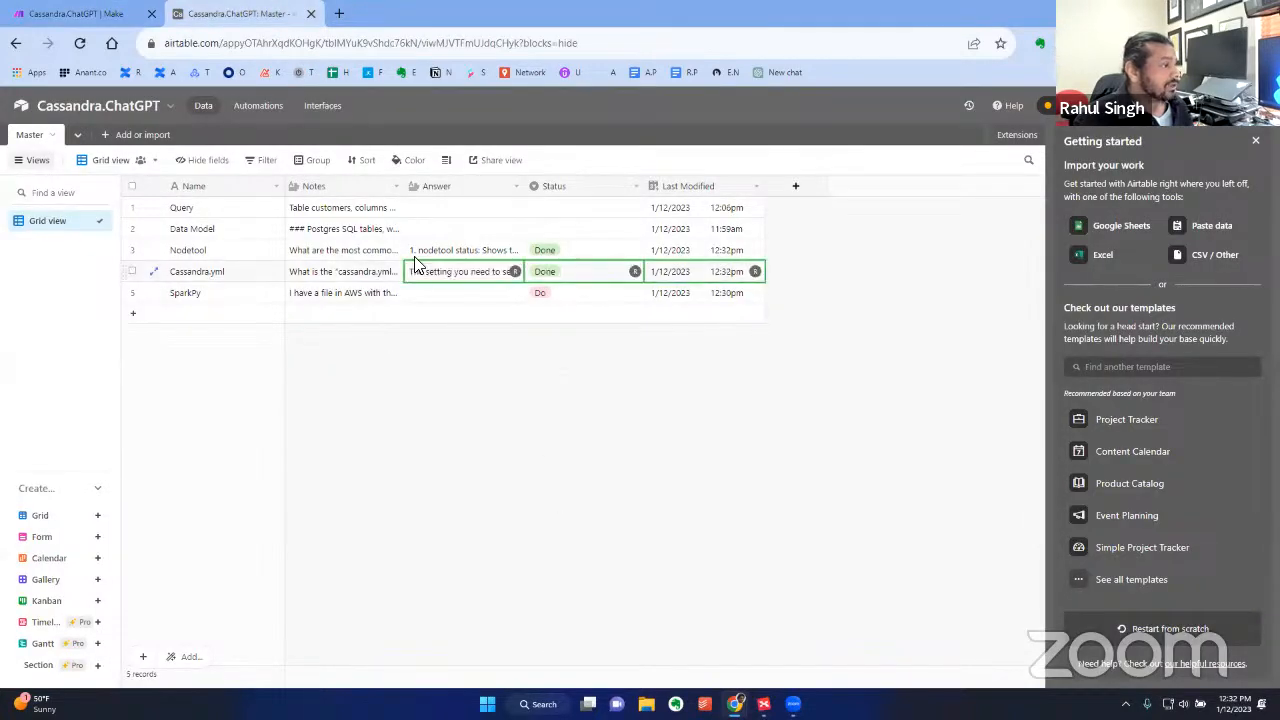
pyautogui.click(436, 316)
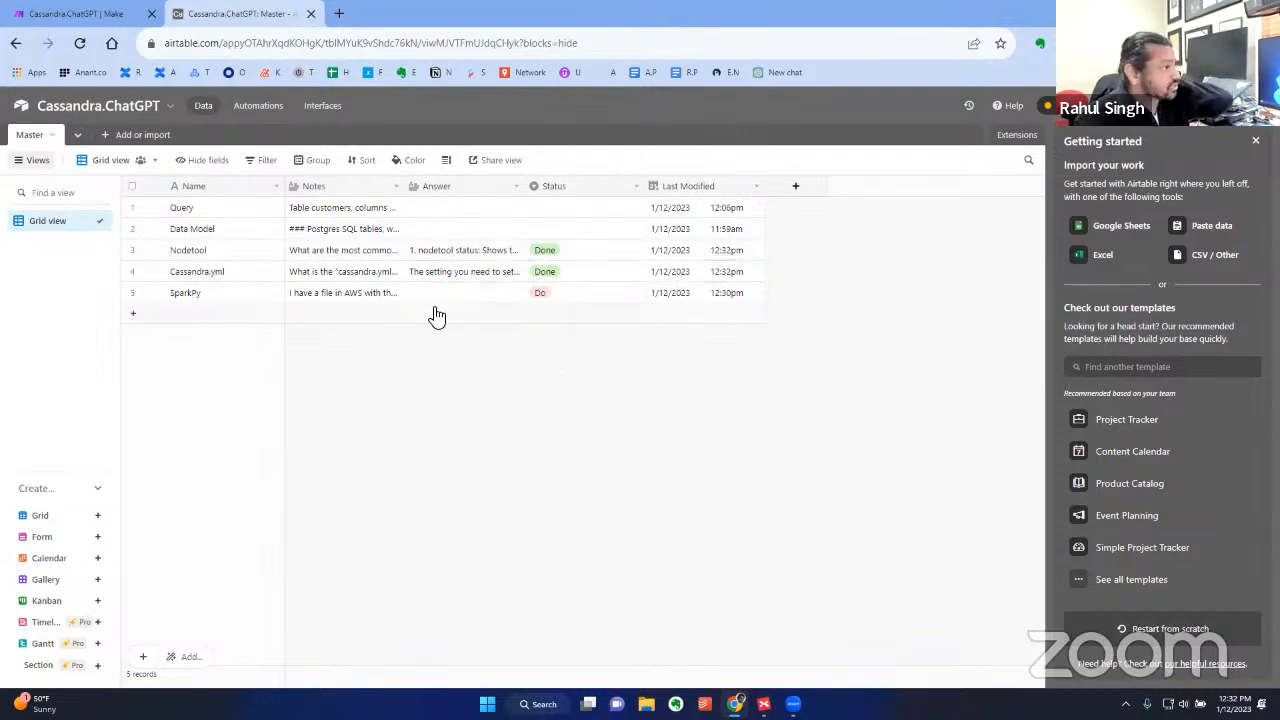
pyautogui.moveTo(528, 412)
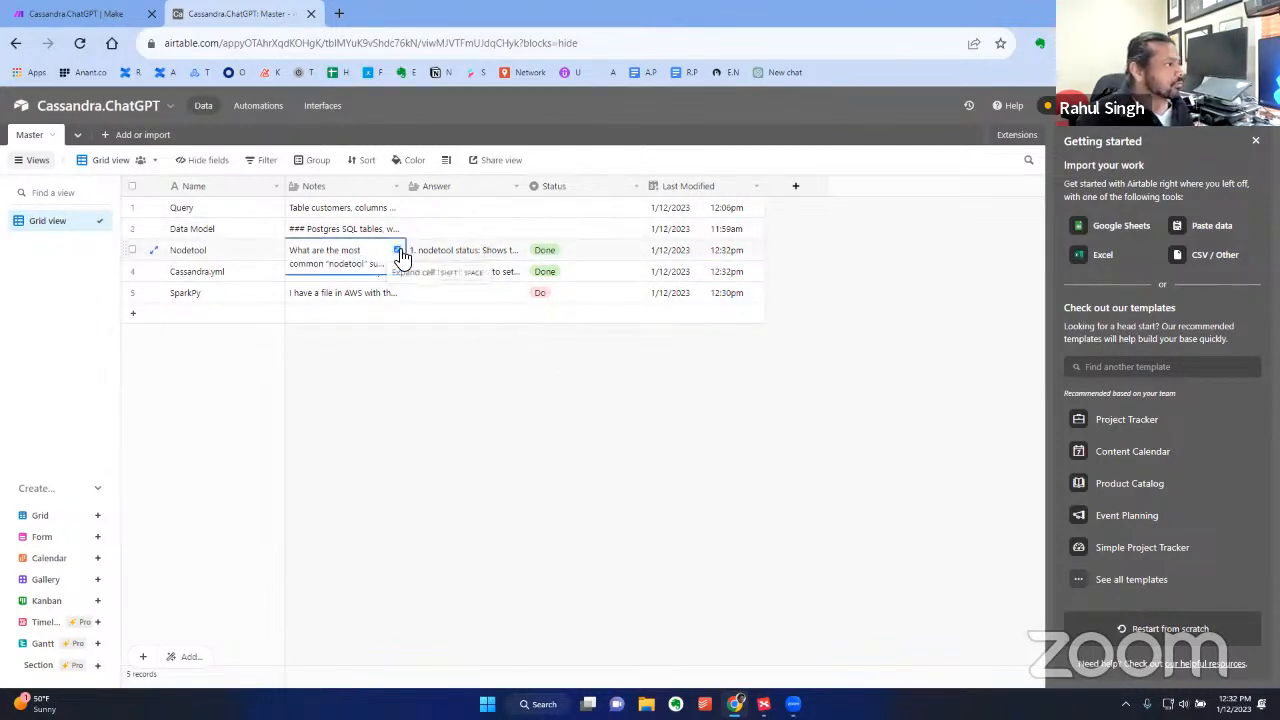
pyautogui.click(398, 250)
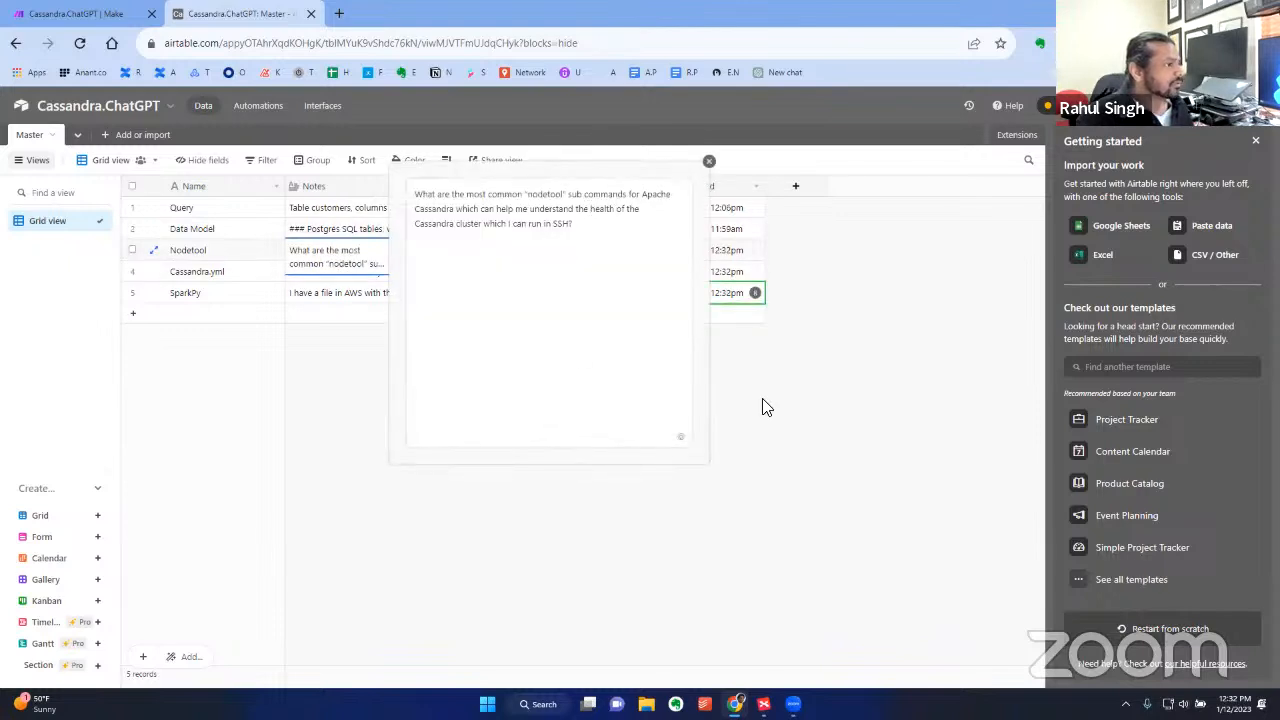
pyautogui.click(708, 160)
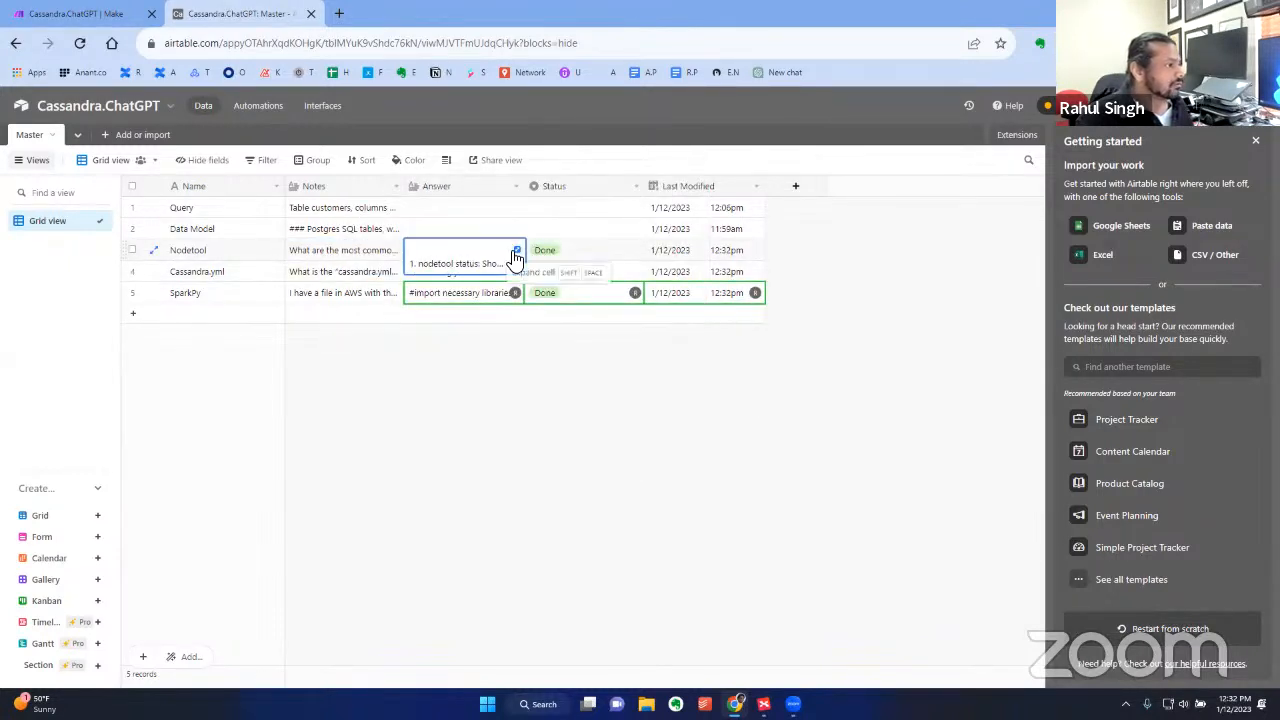
# Expand the Nodetool answer and read its list of nodetool commands (status, tpstats, info, repair)
pyautogui.click(516, 250)
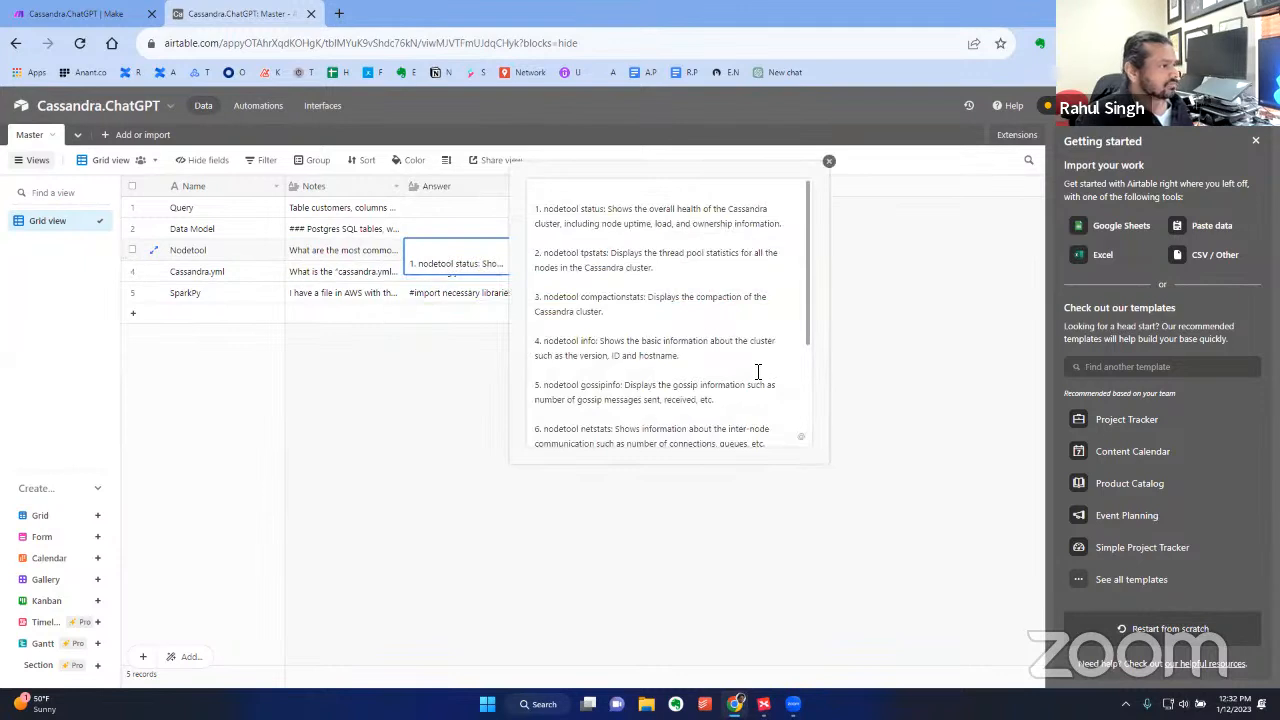
pyautogui.scroll(-3)
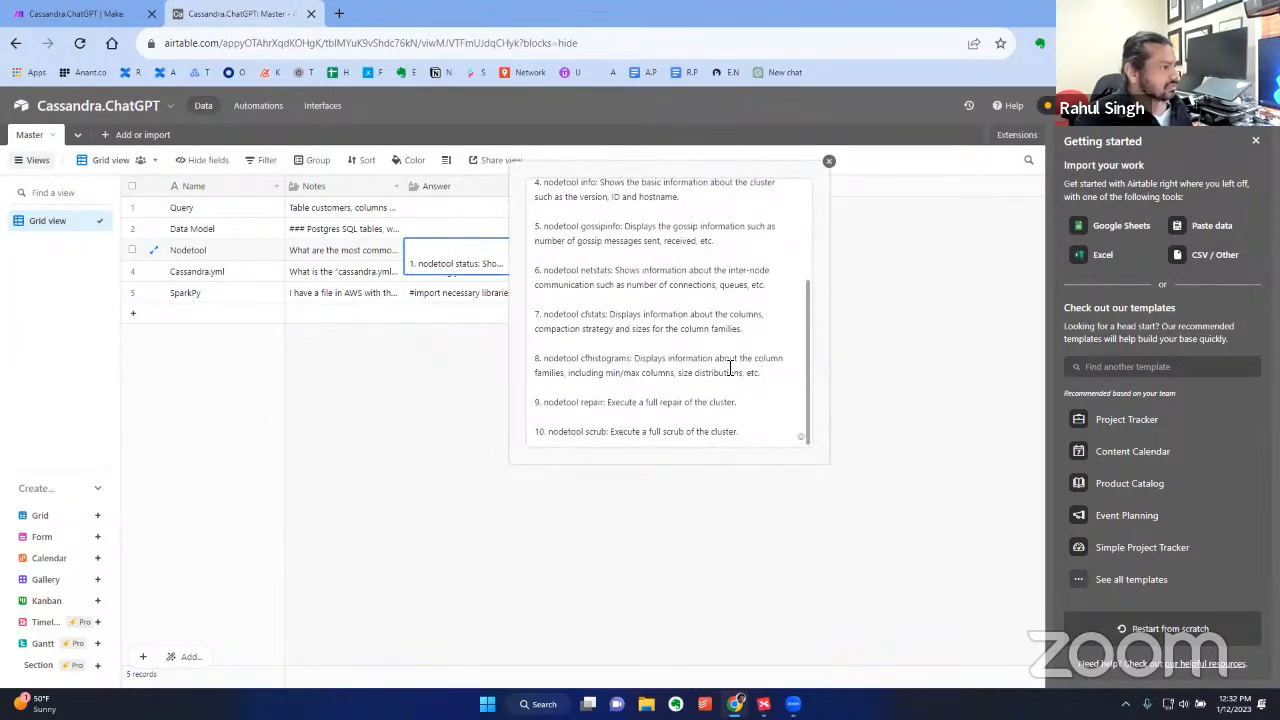
pyautogui.scroll(3)
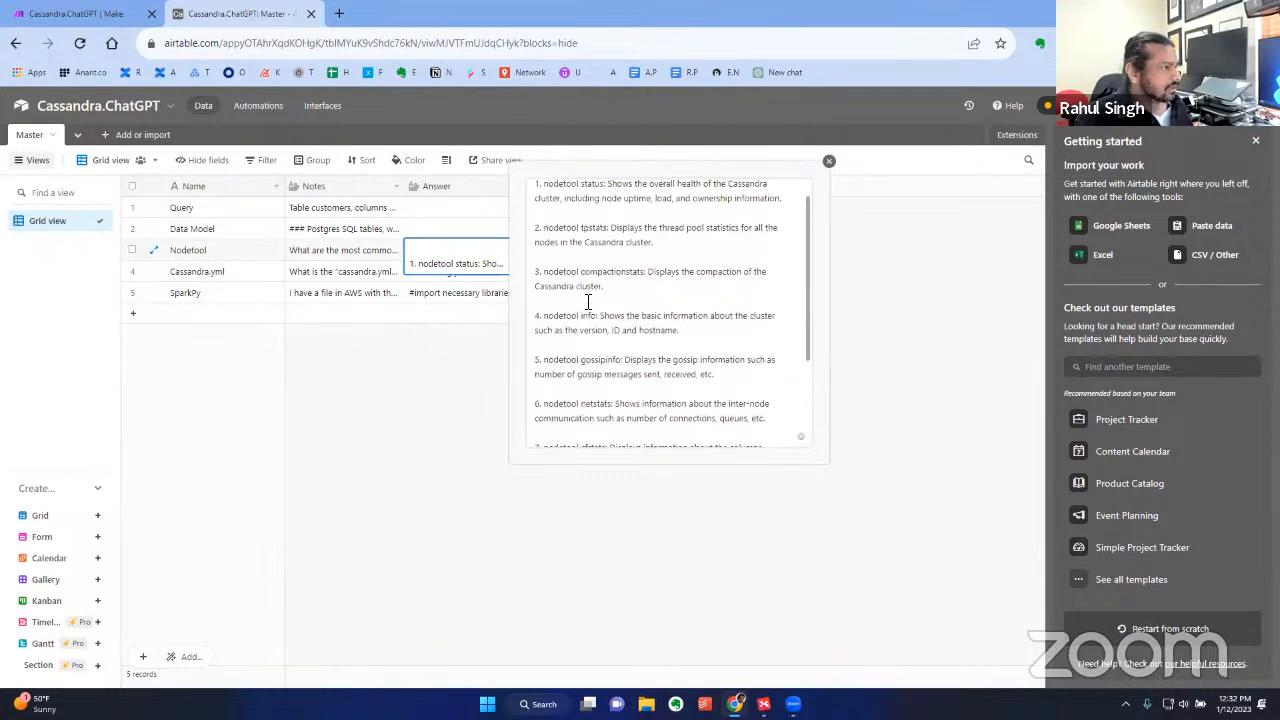
pyautogui.scroll(-3)
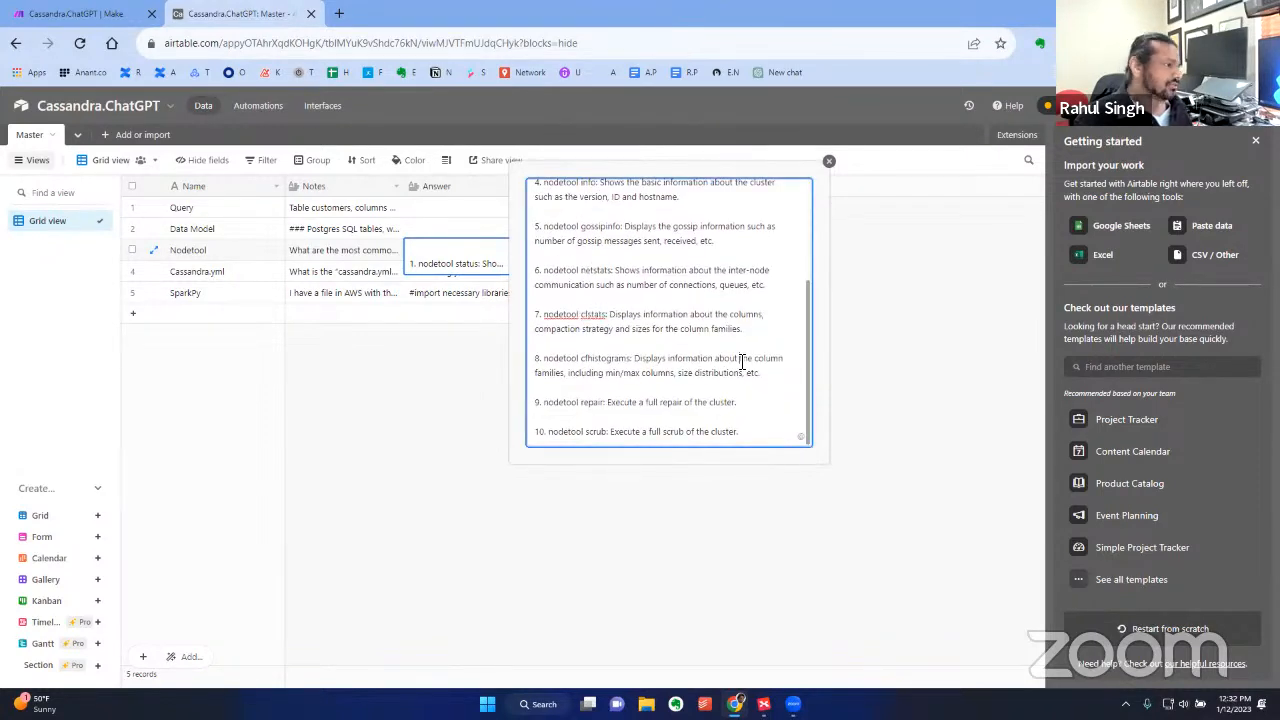
pyautogui.moveTo(718, 540)
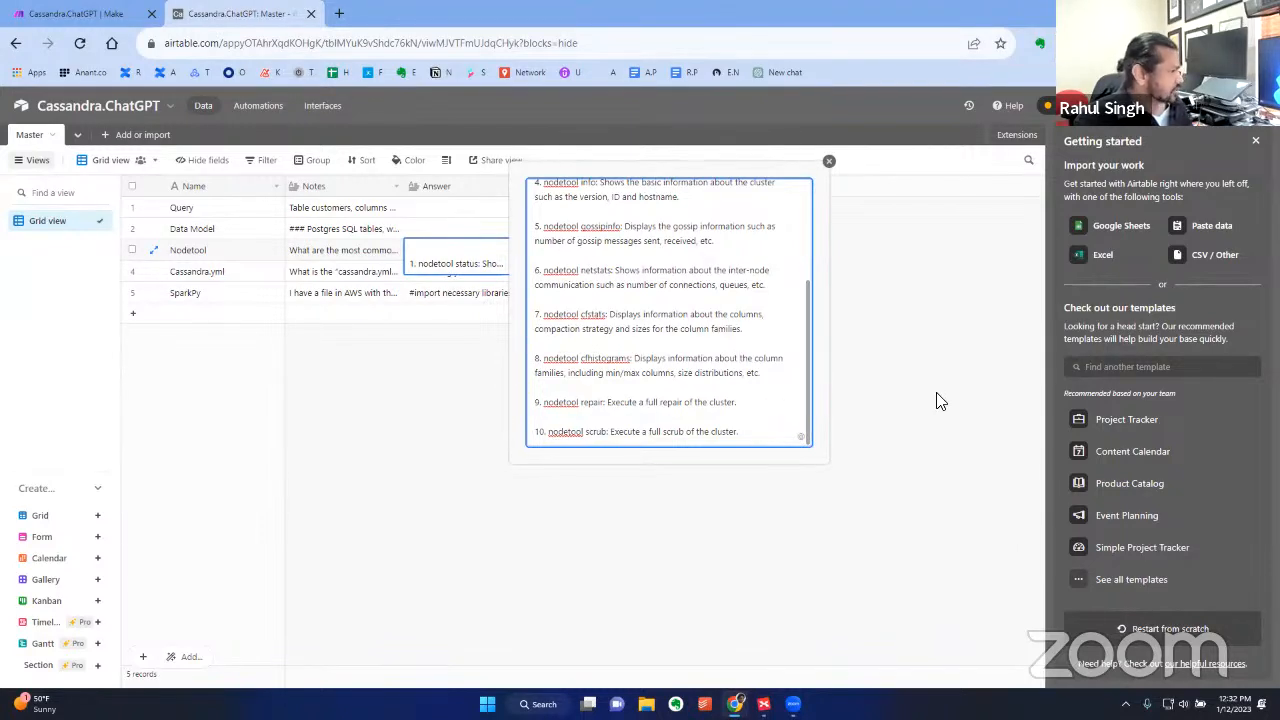
pyautogui.moveTo(424, 378)
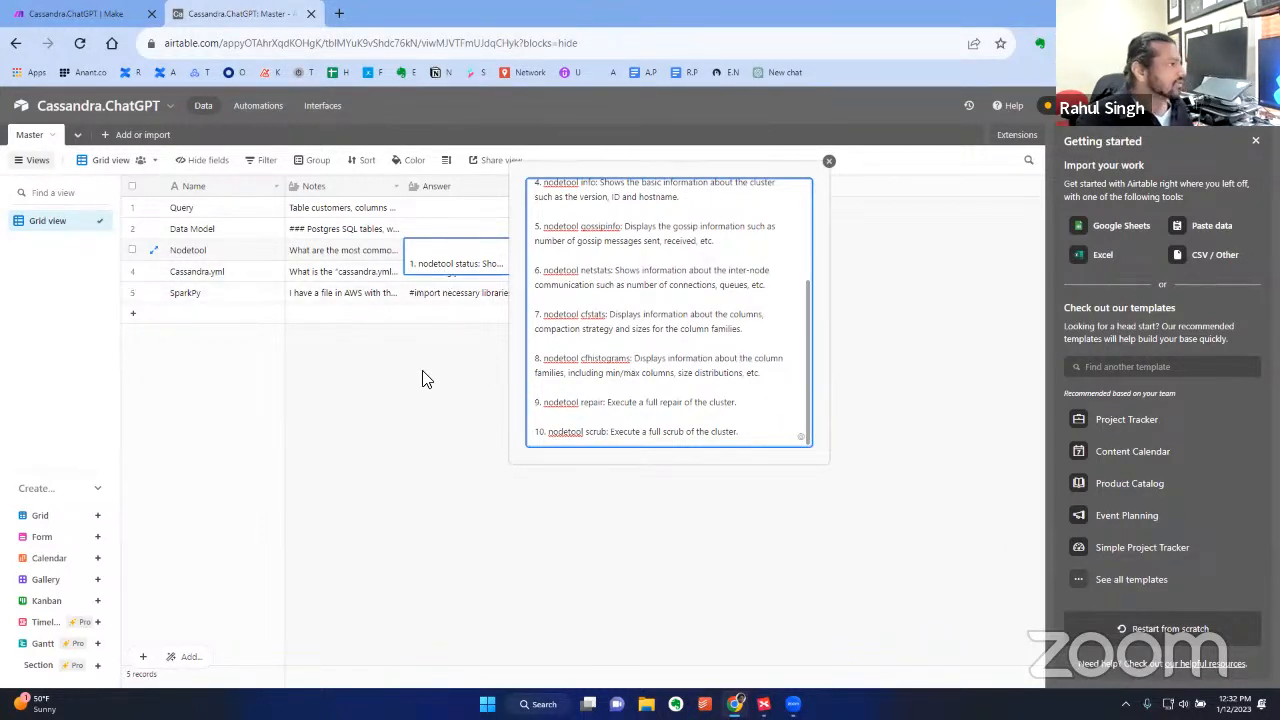
pyautogui.click(828, 160)
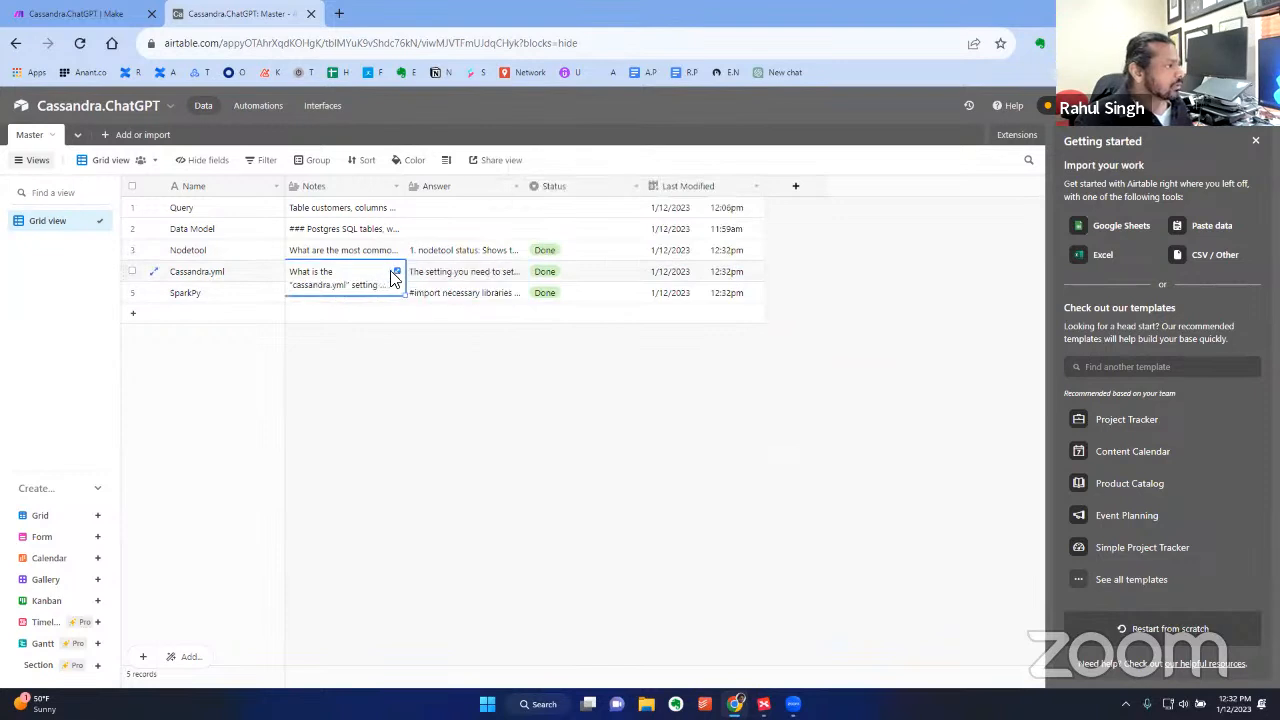
pyautogui.click(396, 272)
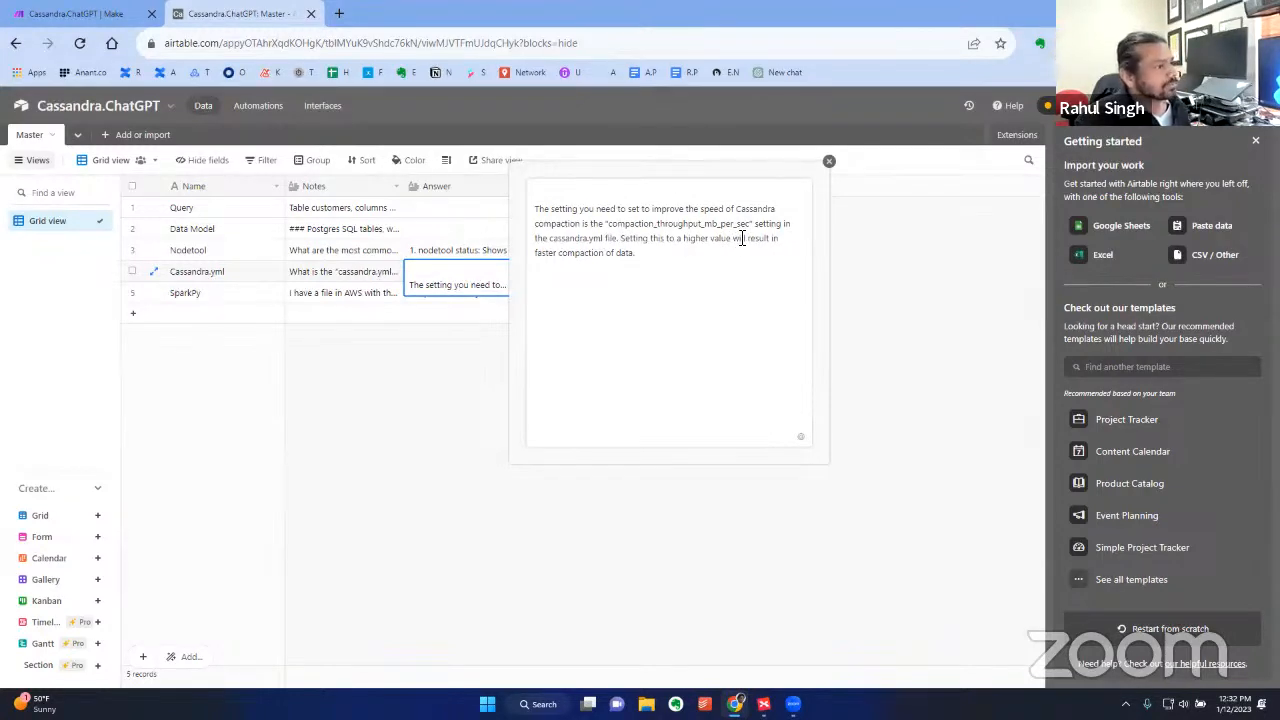
pyautogui.moveTo(644, 260)
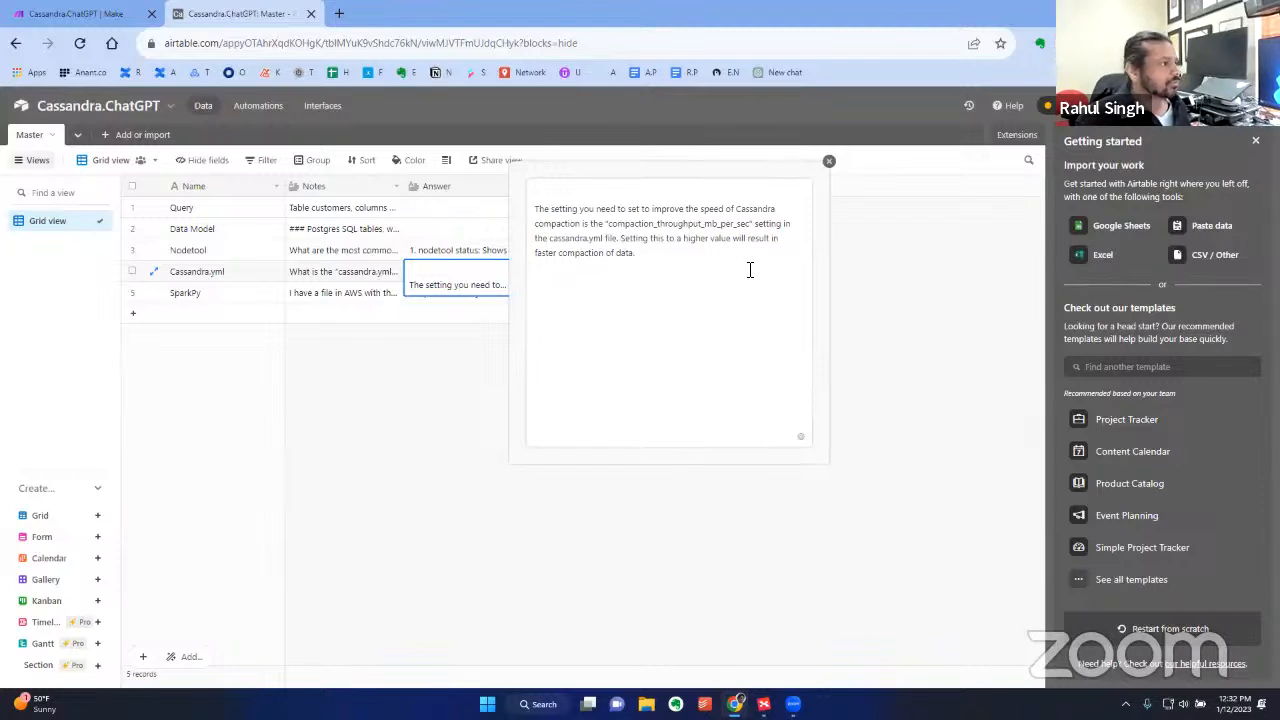
pyautogui.moveTo(472, 376)
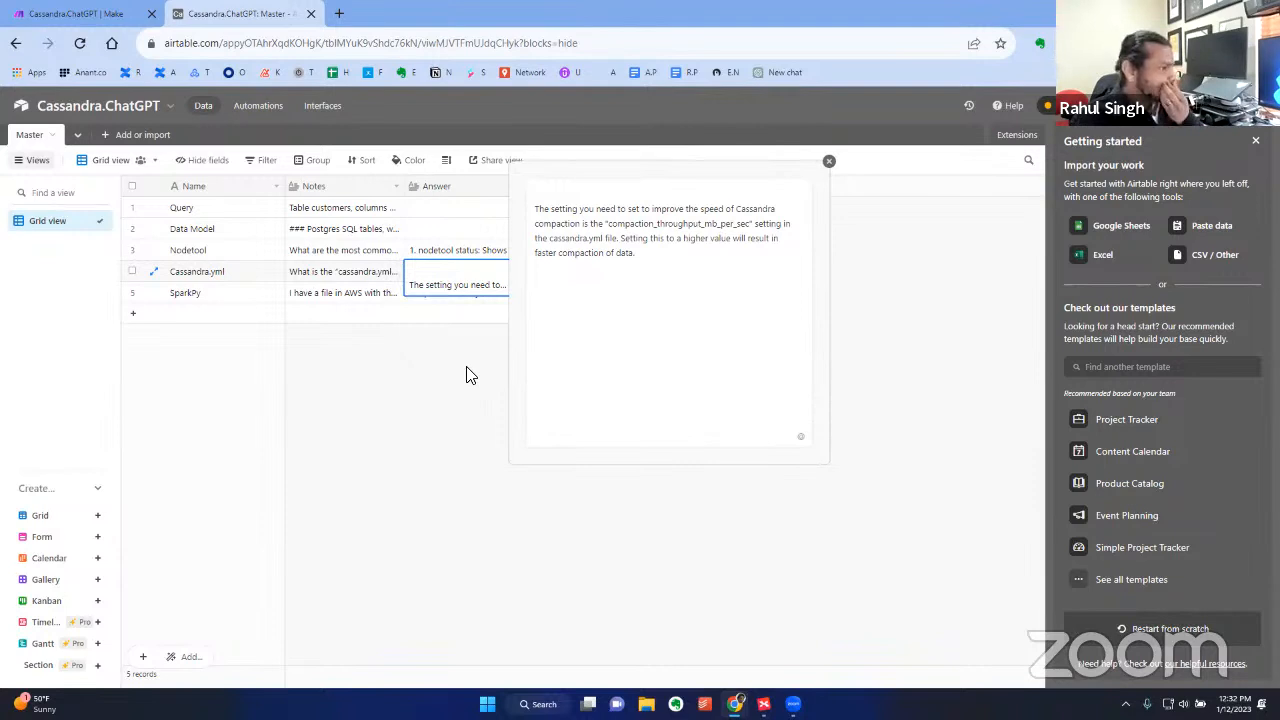
pyautogui.moveTo(424, 400)
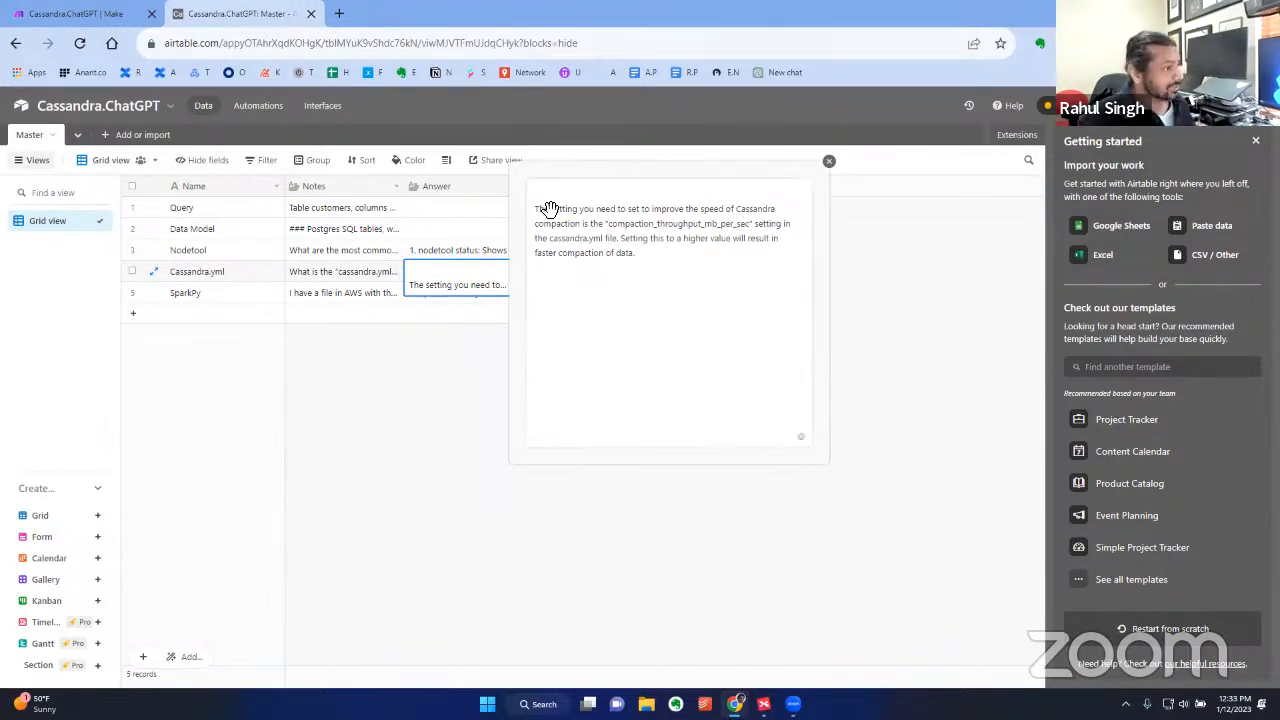
pyautogui.click(828, 160)
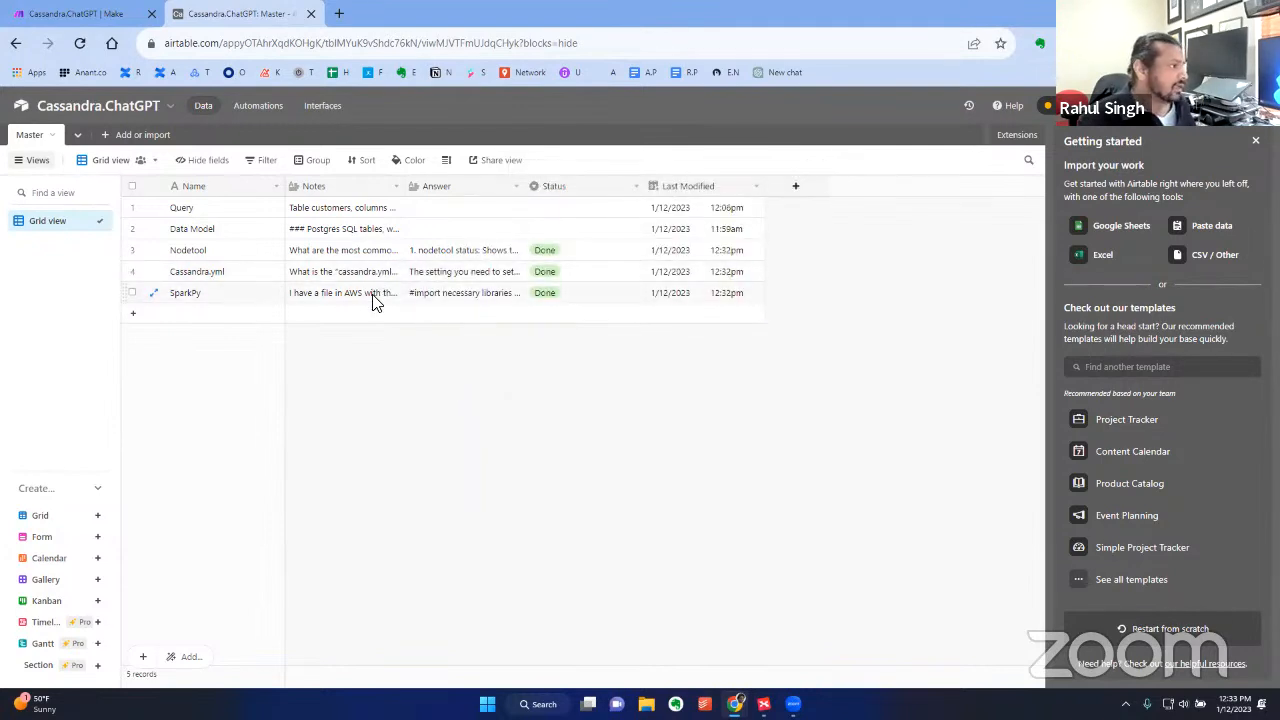
pyautogui.click(342, 292)
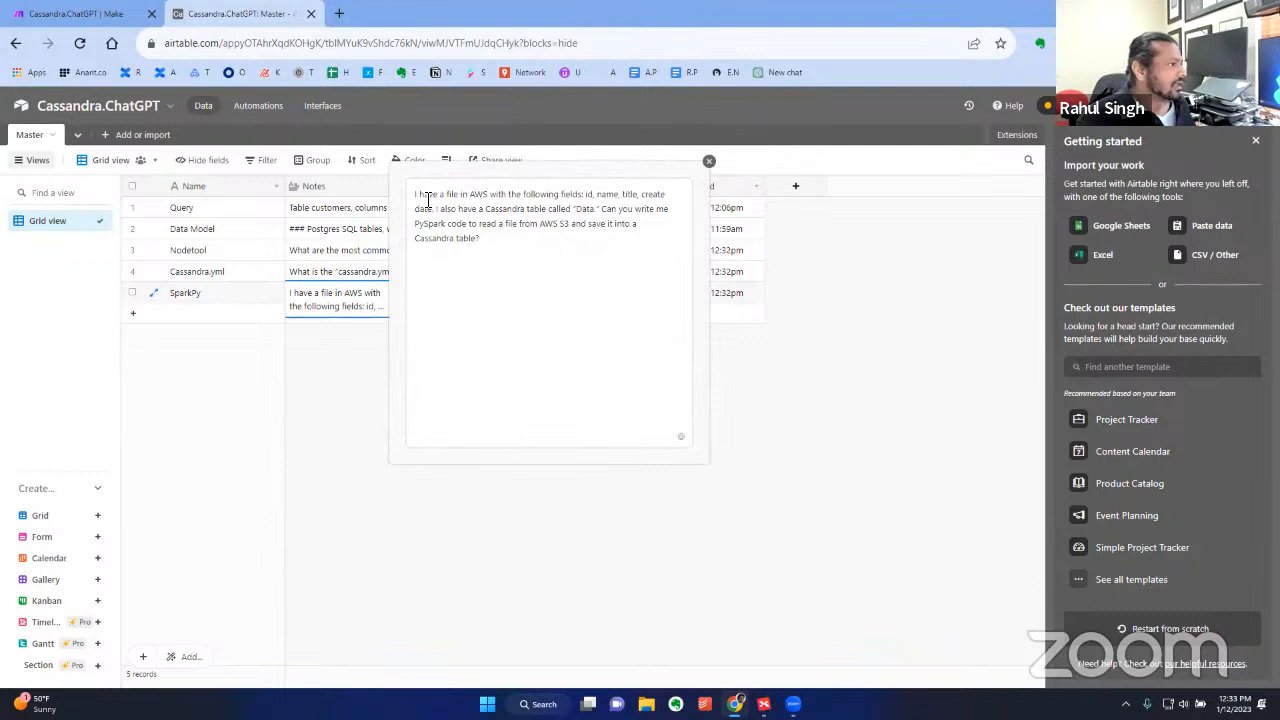
pyautogui.moveTo(450, 268)
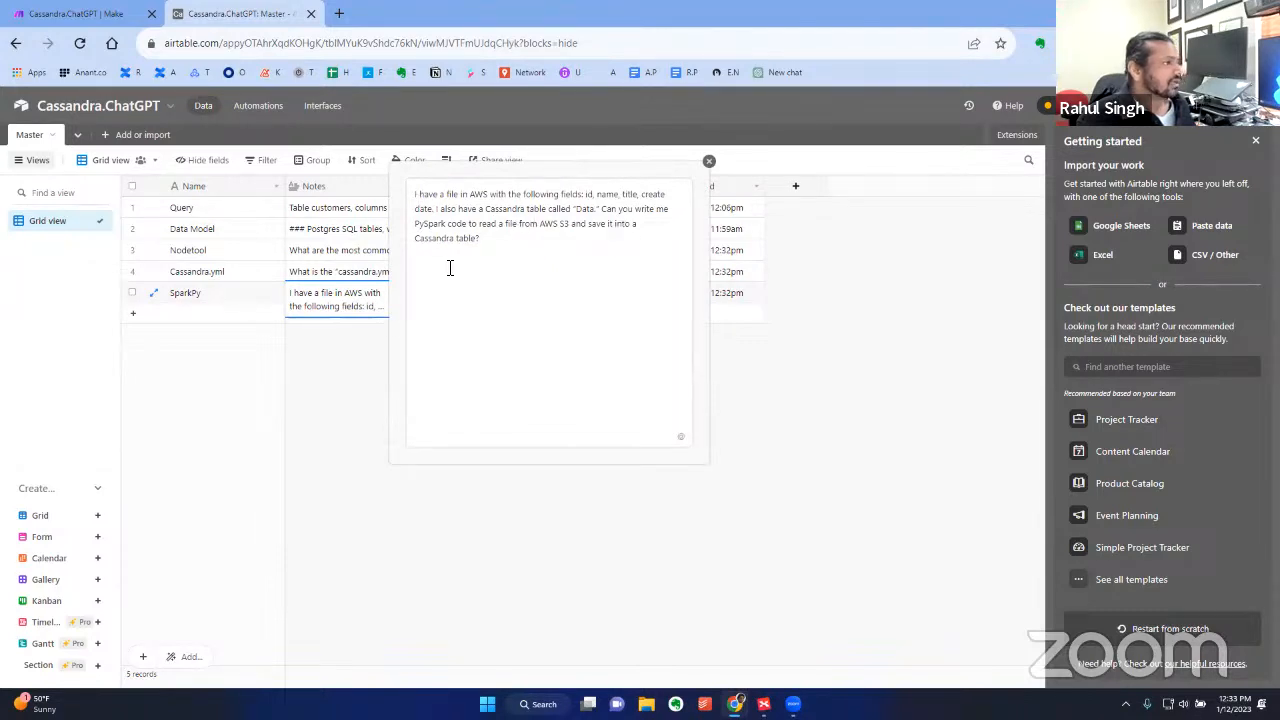
pyautogui.click(708, 160)
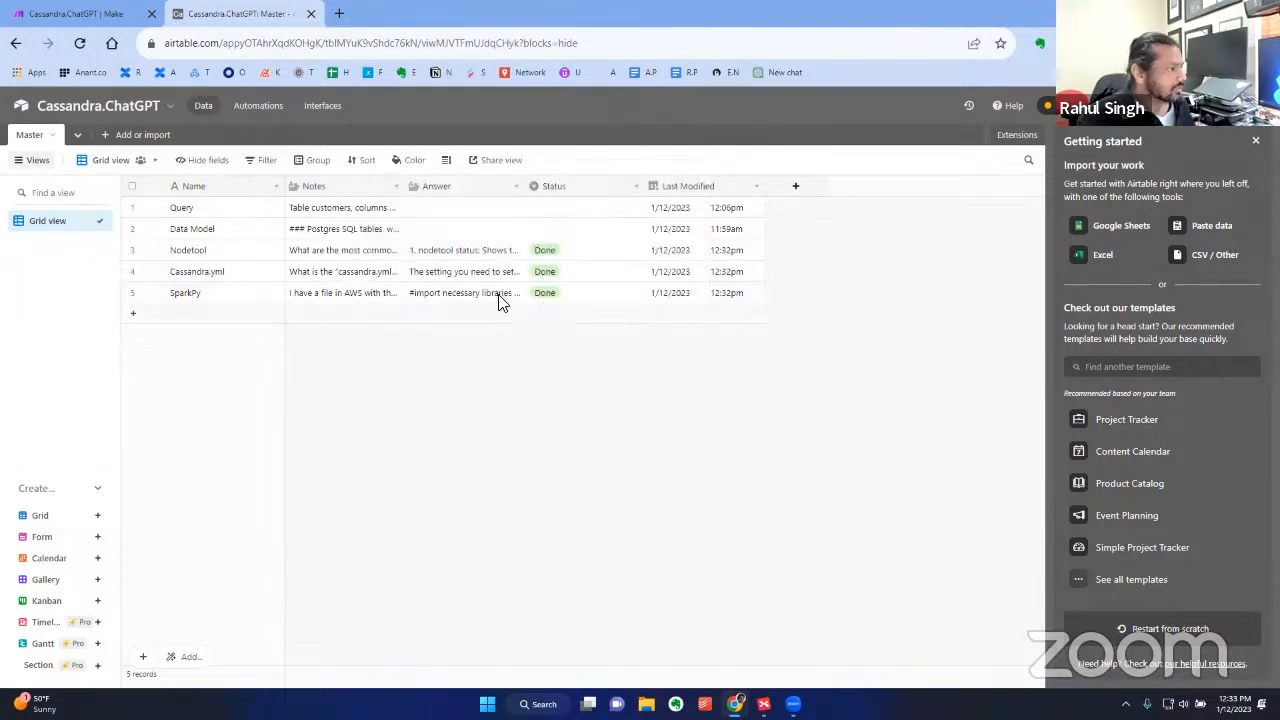
pyautogui.click(464, 292)
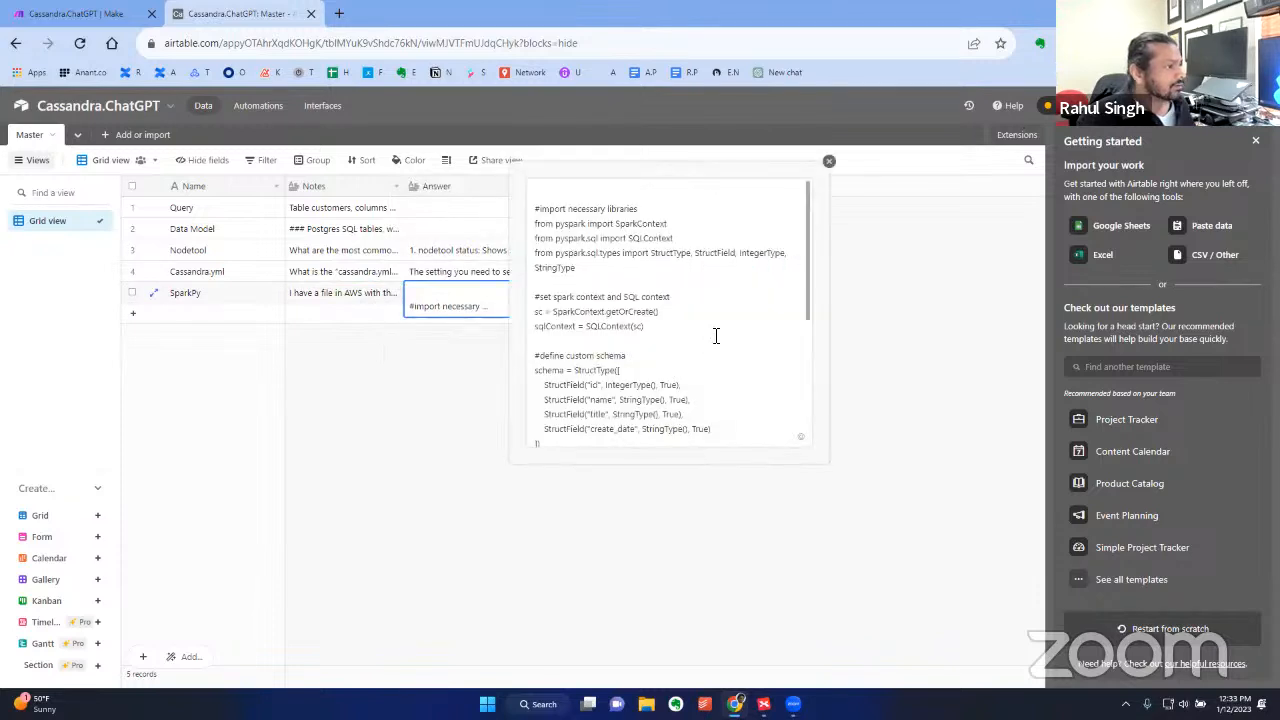
pyautogui.scroll(-3)
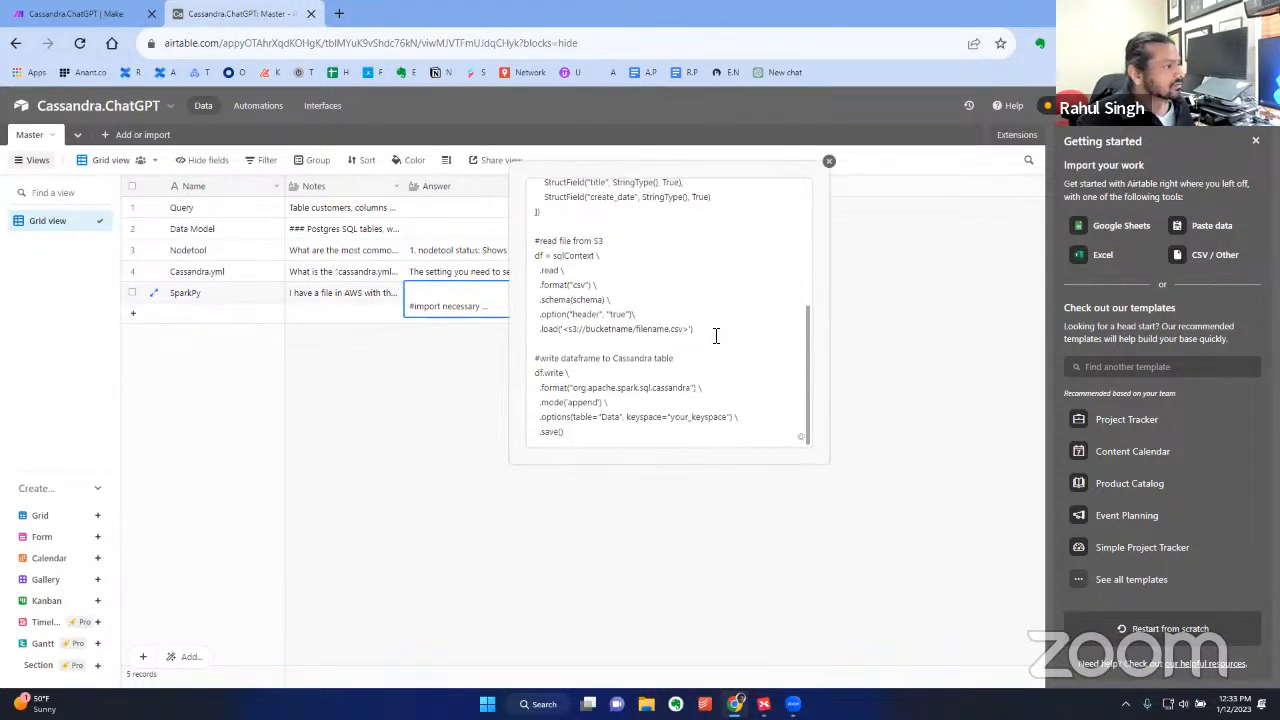
pyautogui.scroll(3)
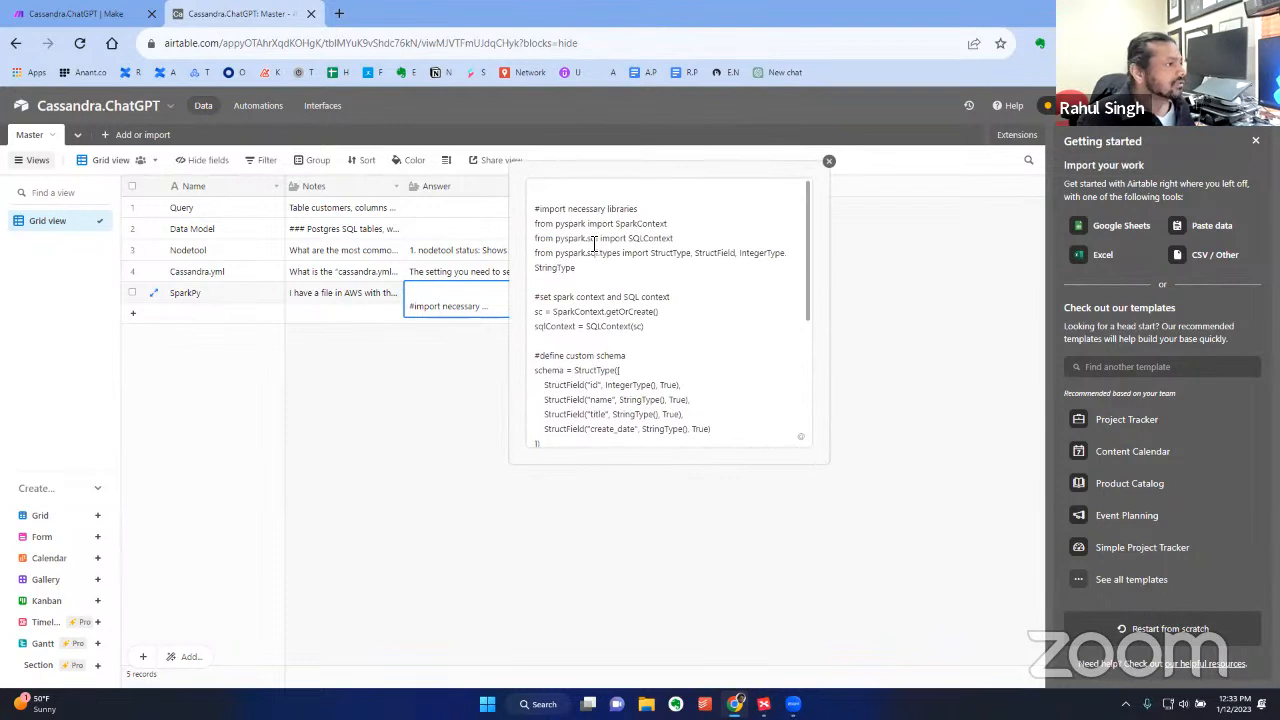
pyautogui.moveTo(708, 378)
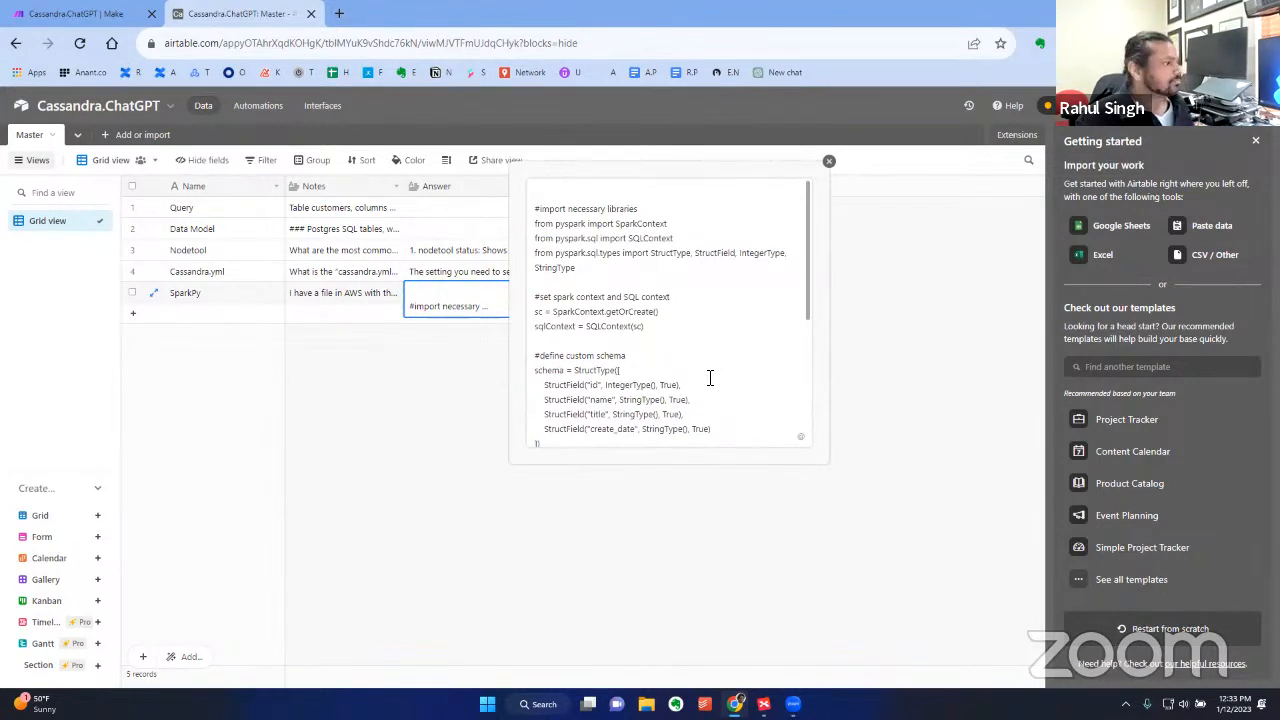
pyautogui.scroll(-3)
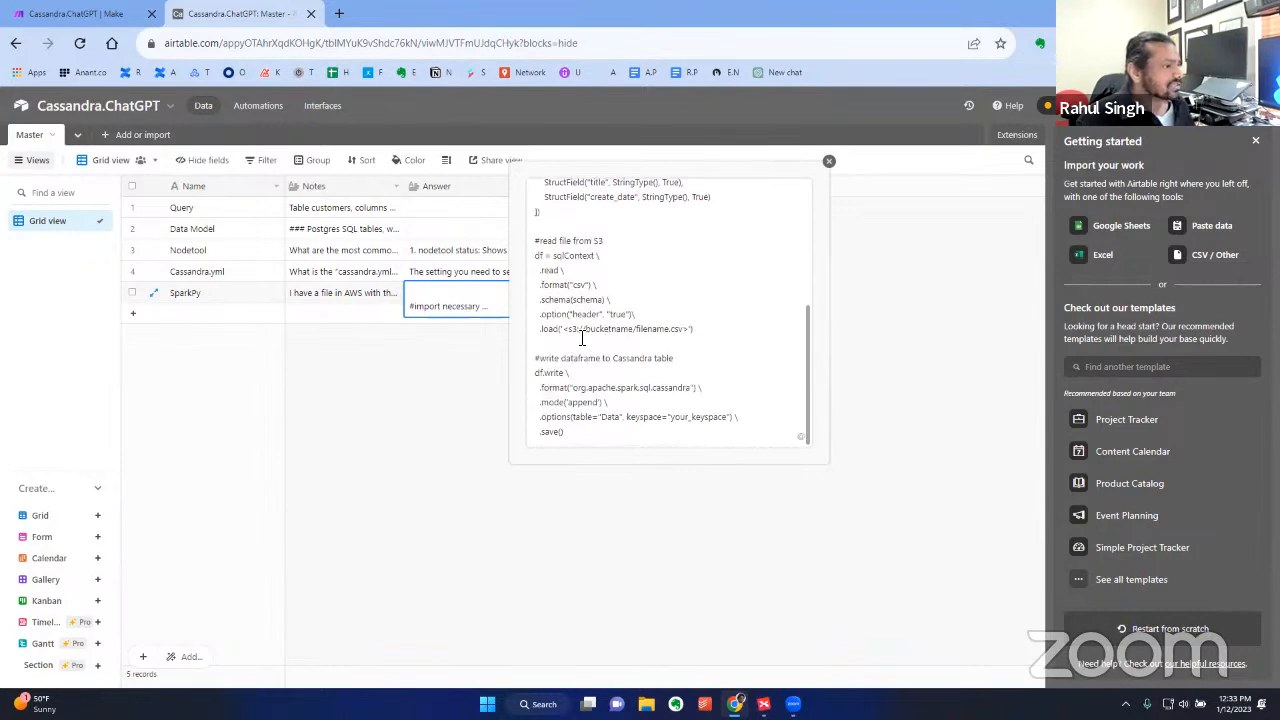
pyautogui.doubleClick(628, 328)
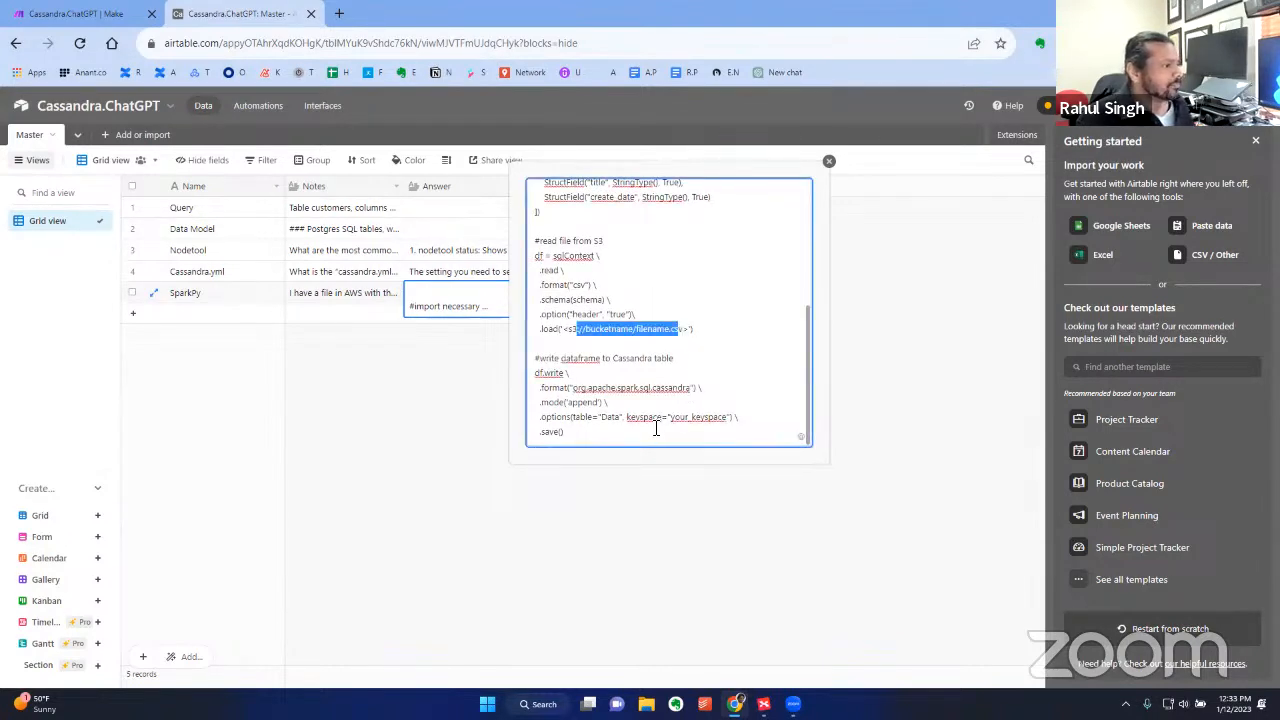
pyautogui.scroll(3)
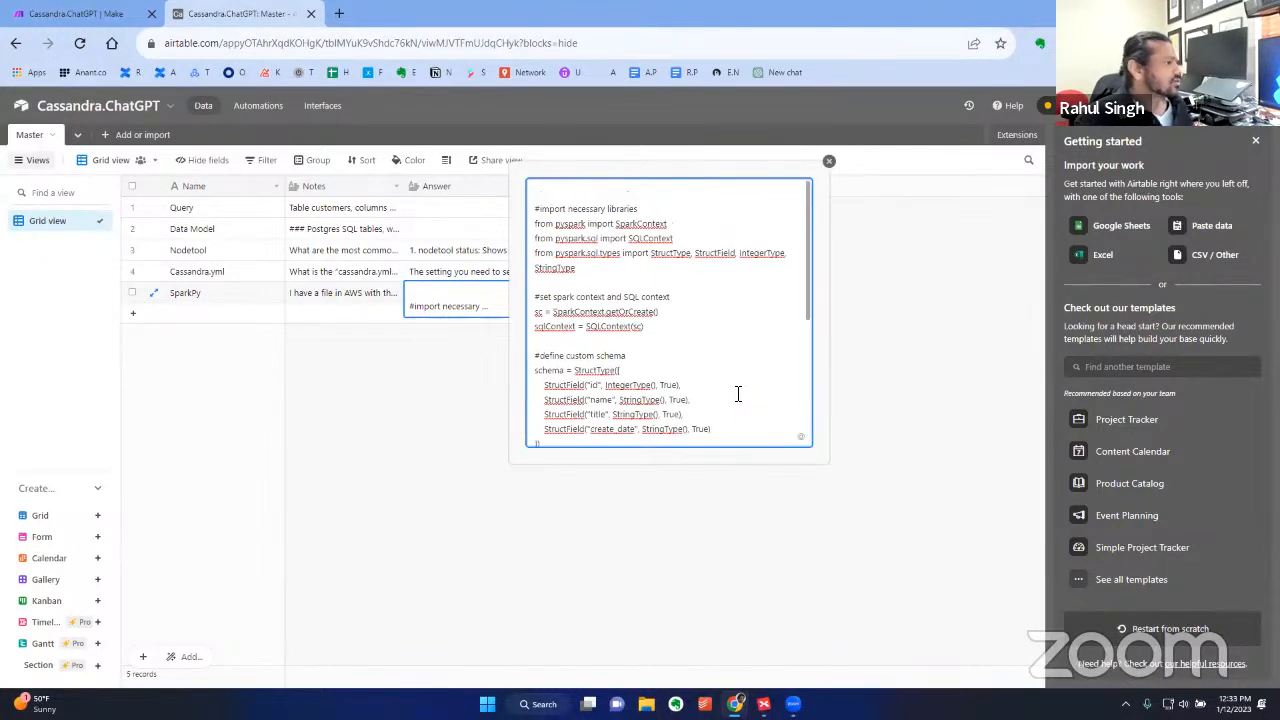
pyautogui.moveTo(370, 410)
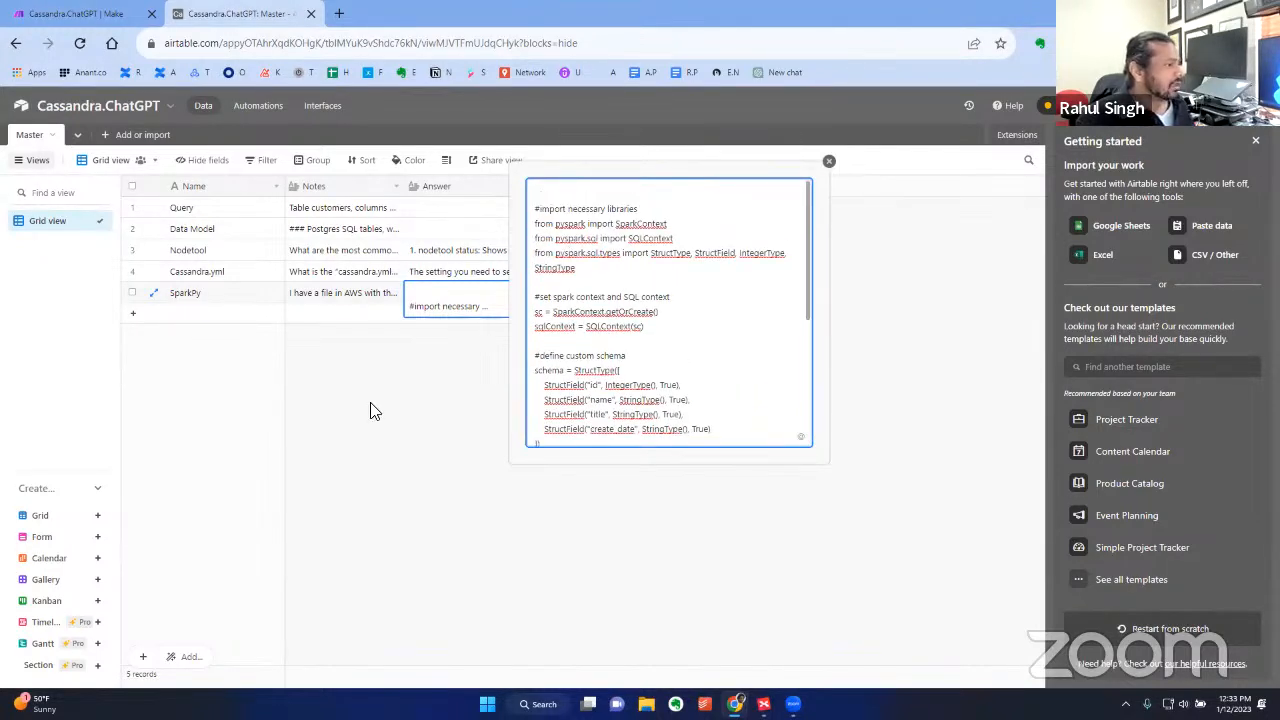
pyautogui.click(828, 160)
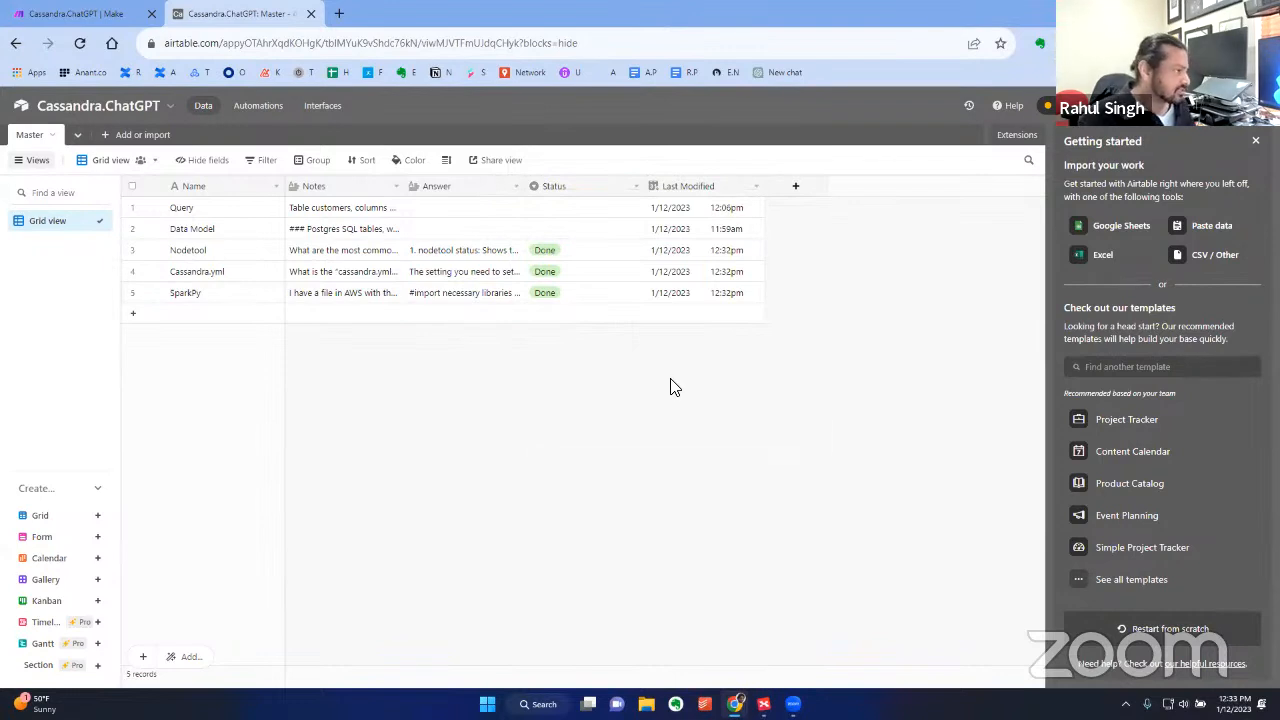
pyautogui.moveTo(648, 374)
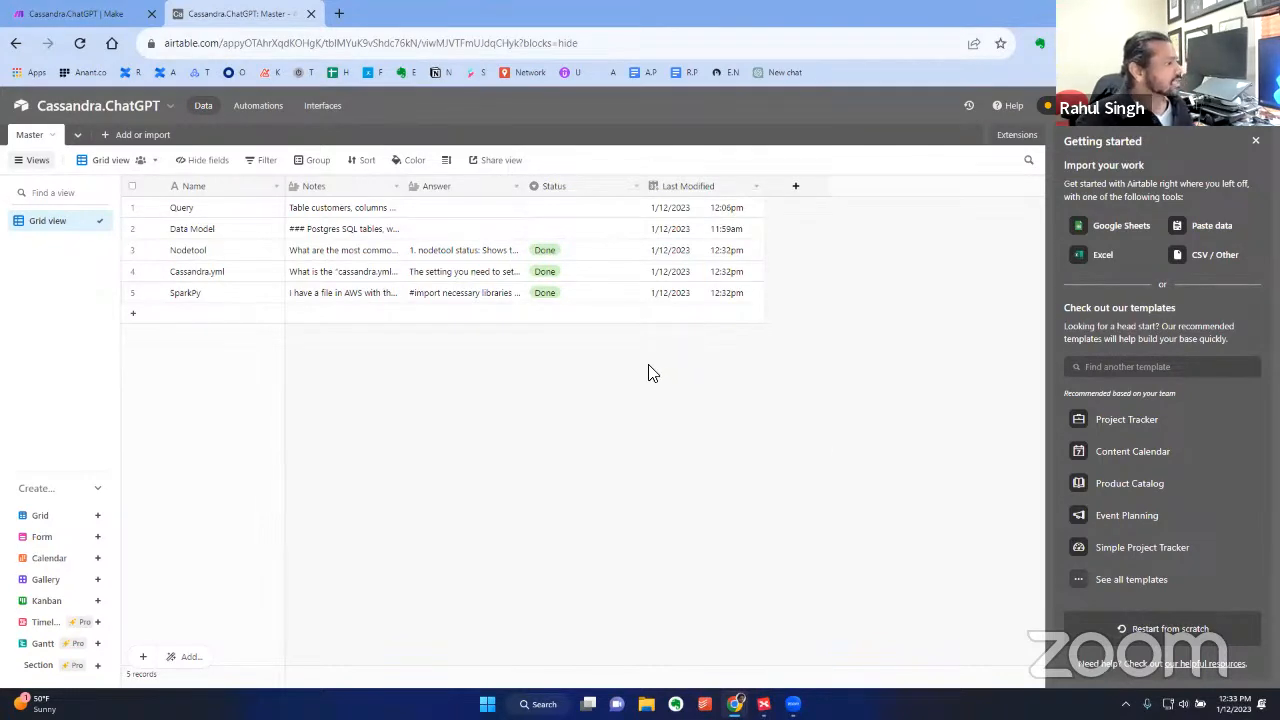
pyautogui.click(464, 206)
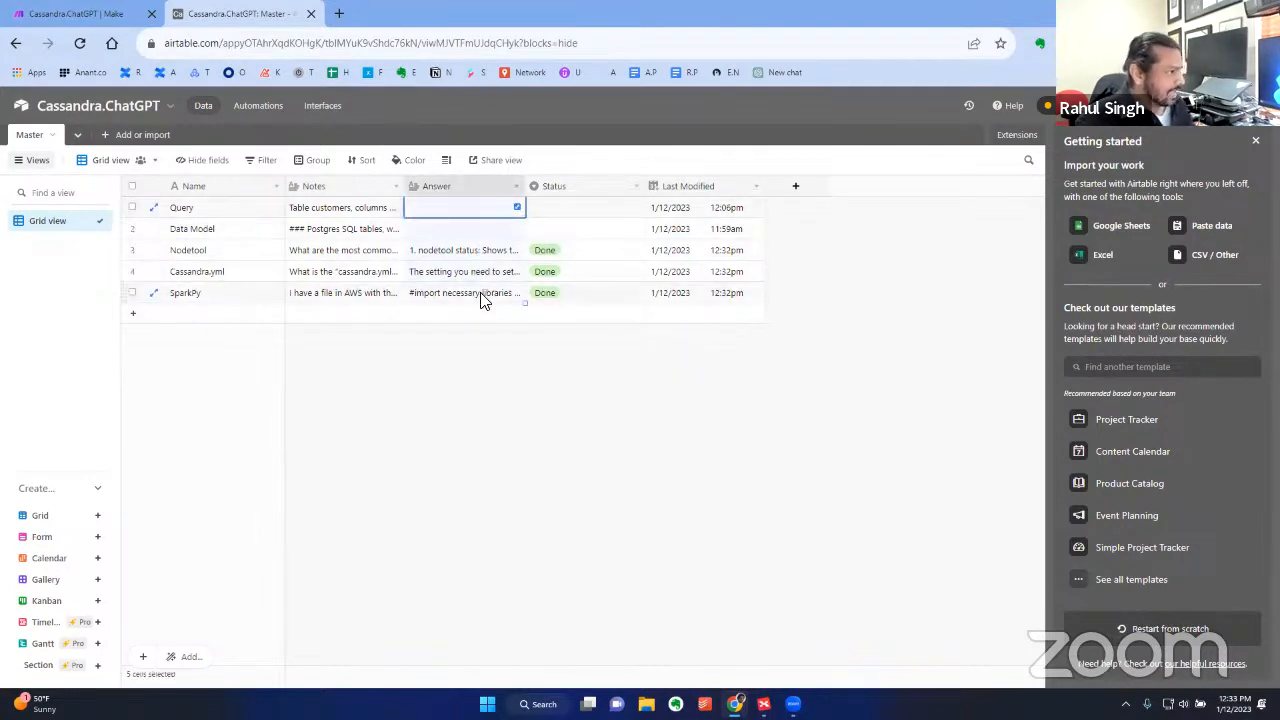
# Clear the selected Answer cells and set the Query record's Status back to Do
pyautogui.press('Delete')
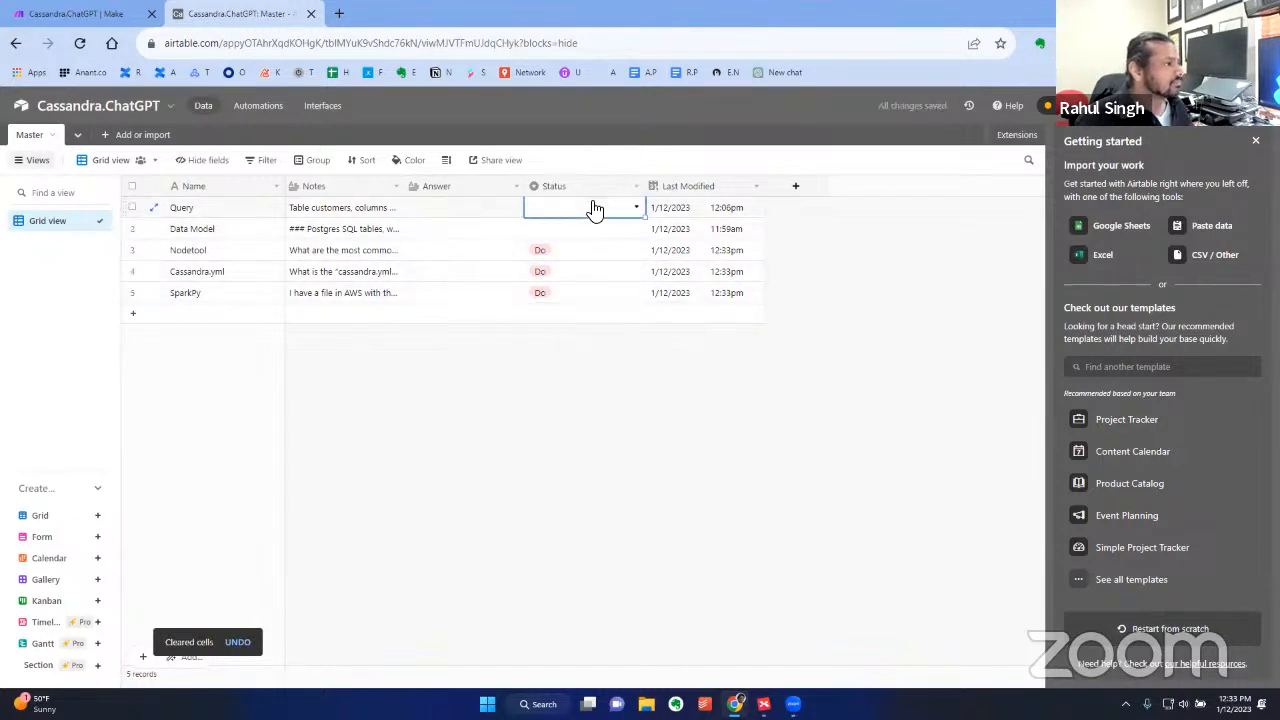
pyautogui.click(584, 228)
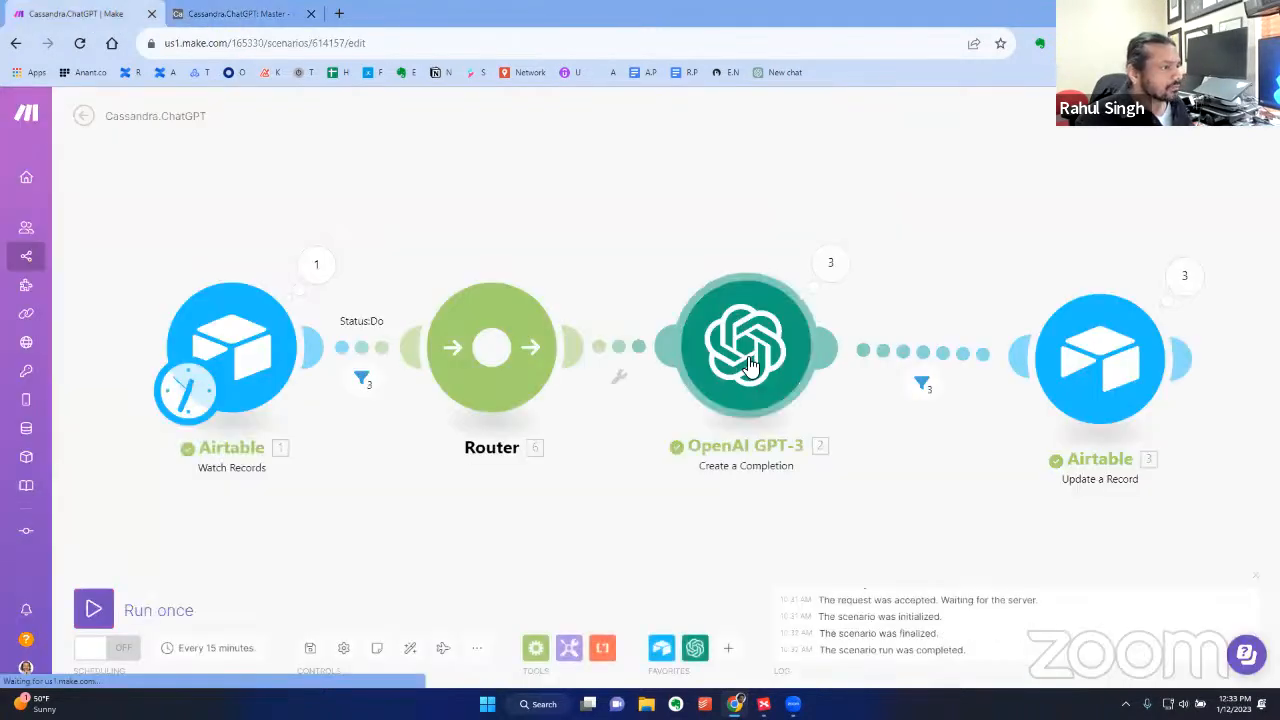
# Switch the OpenAI GPT-3 completion module to the ada model, run the scenario once, and go to Airtable
pyautogui.click(744, 344)
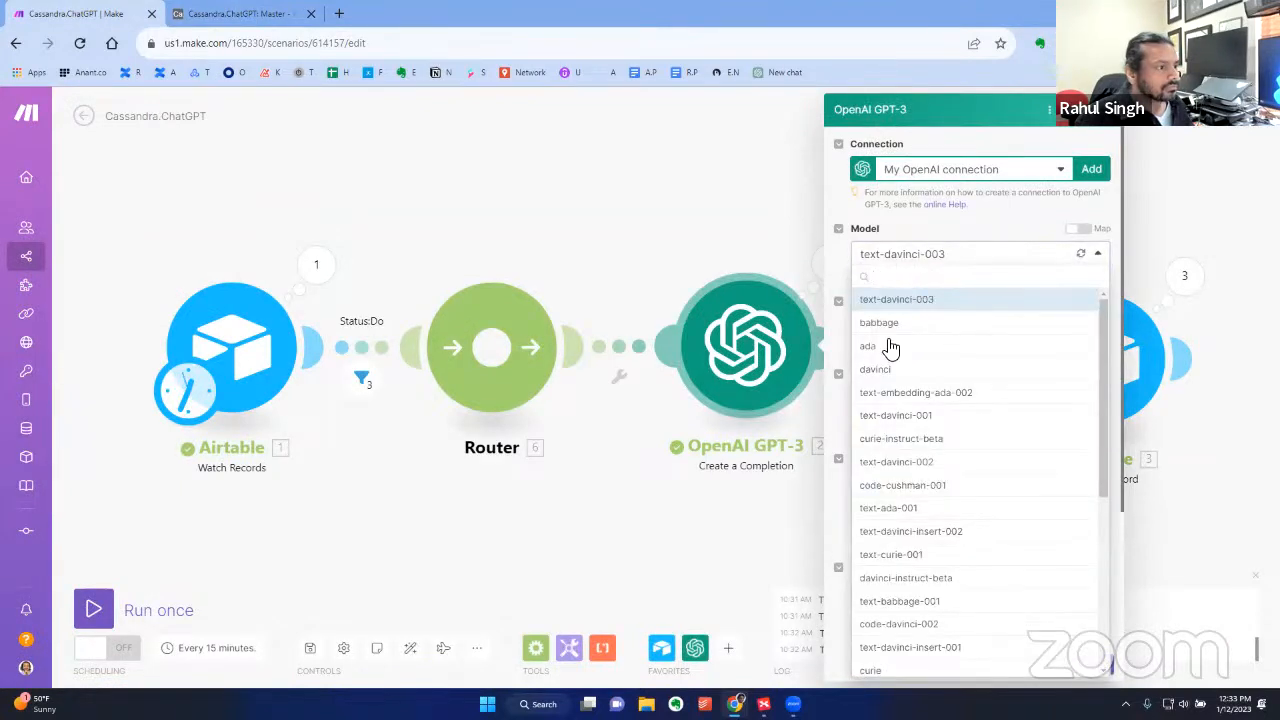
pyautogui.click(868, 344)
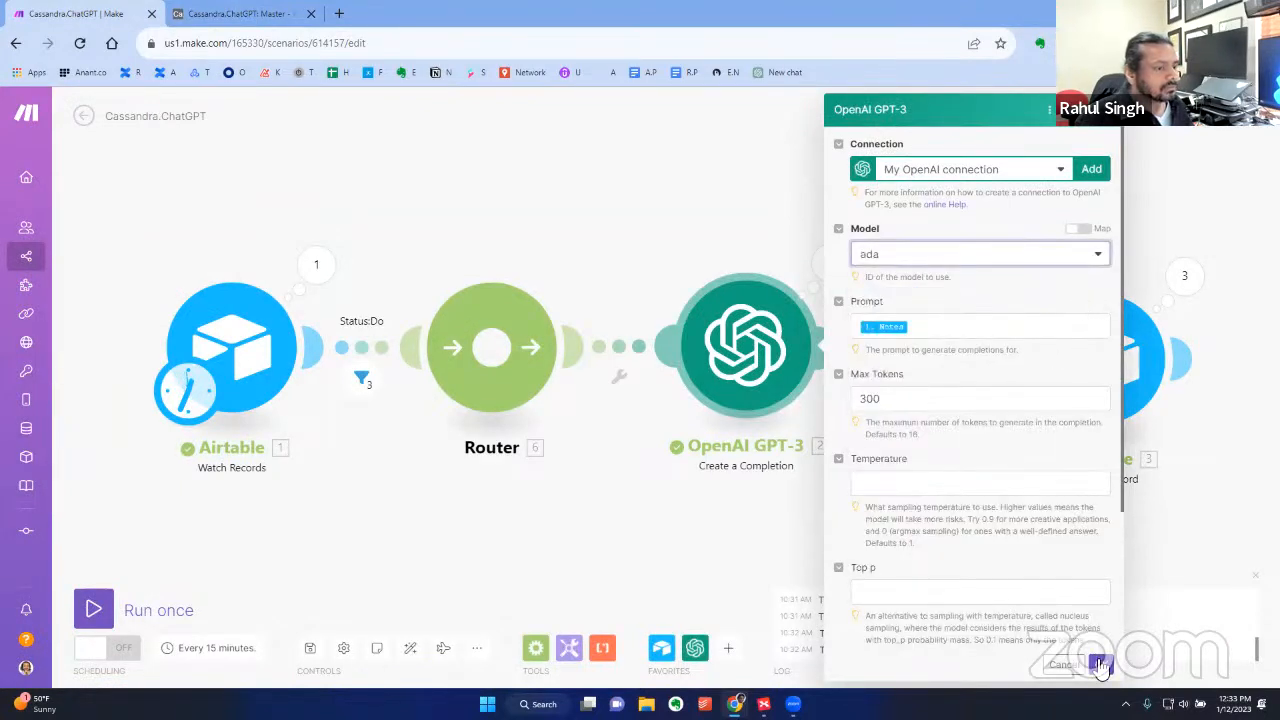
pyautogui.click(1100, 664)
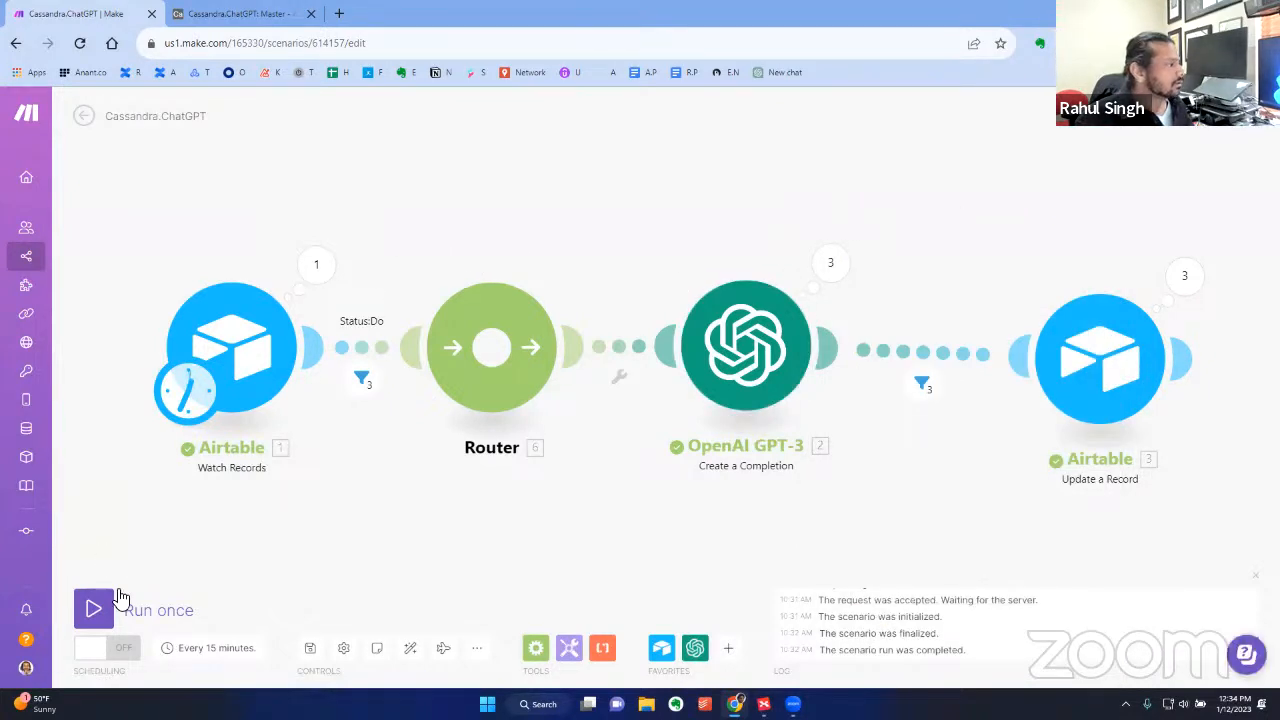
pyautogui.click(92, 608)
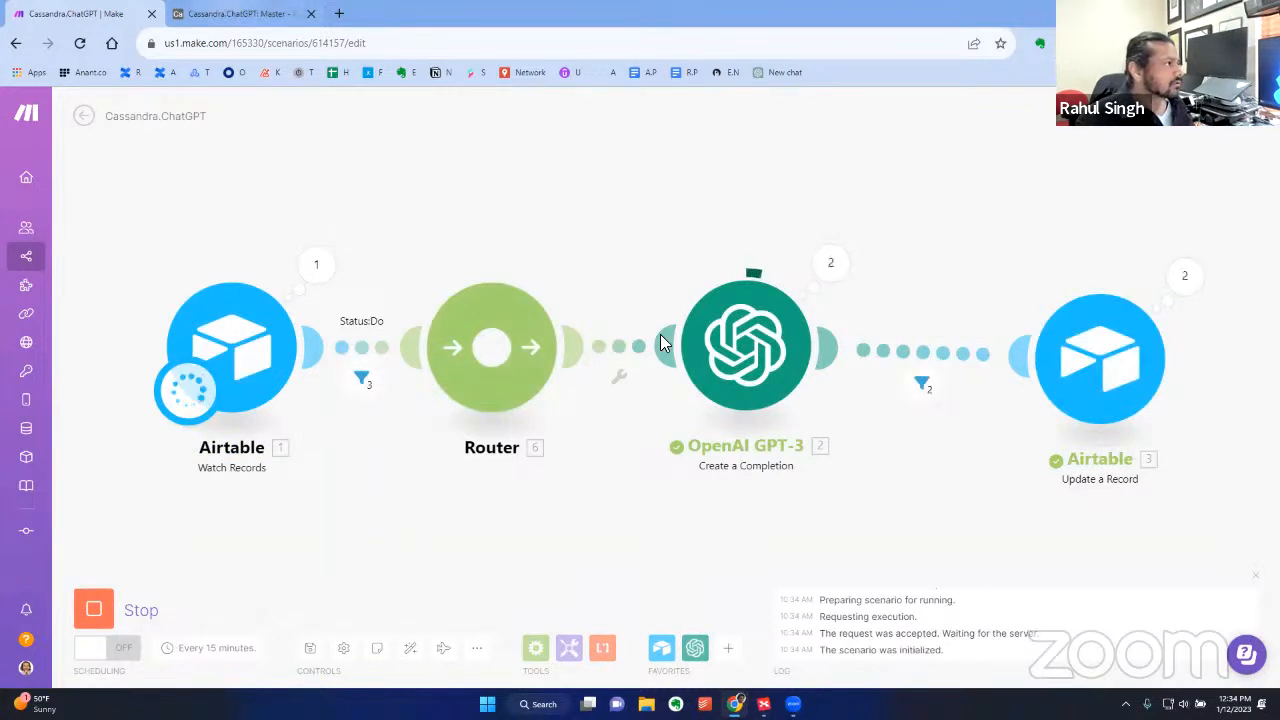
pyautogui.click(240, 12)
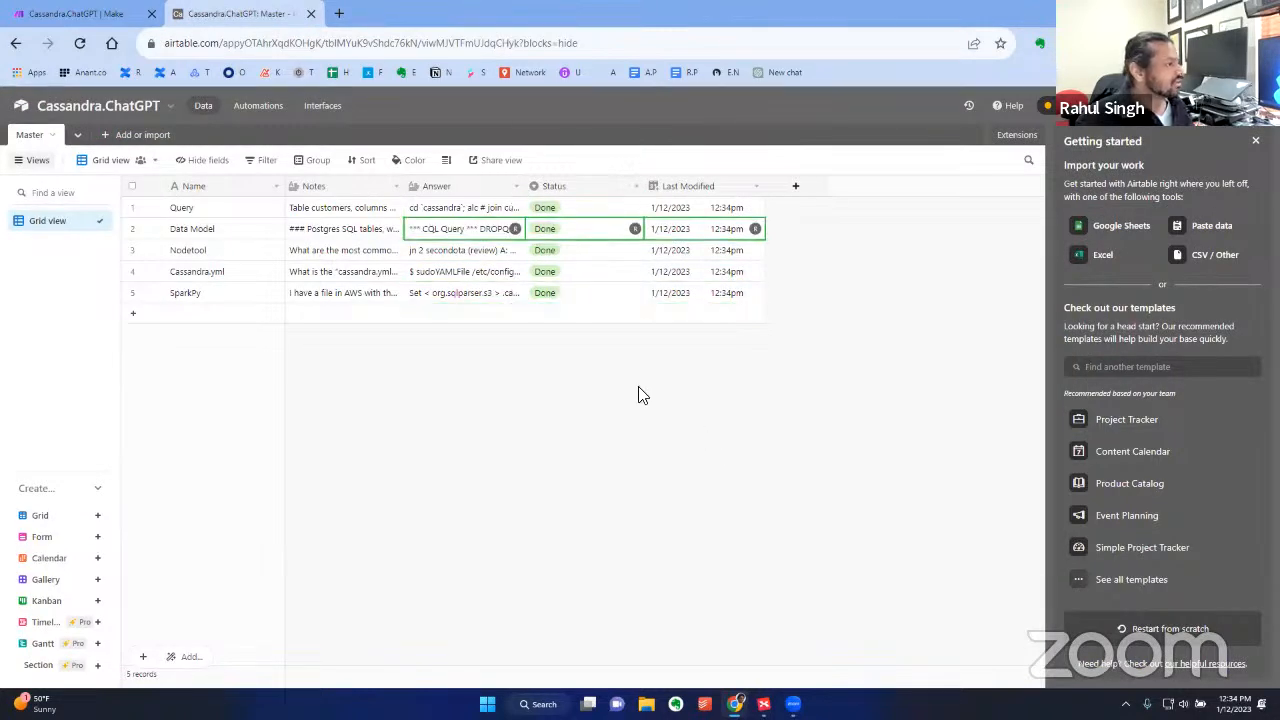
# Expand and read the Query record's full ada-generated answer, then close it
pyautogui.click(464, 206)
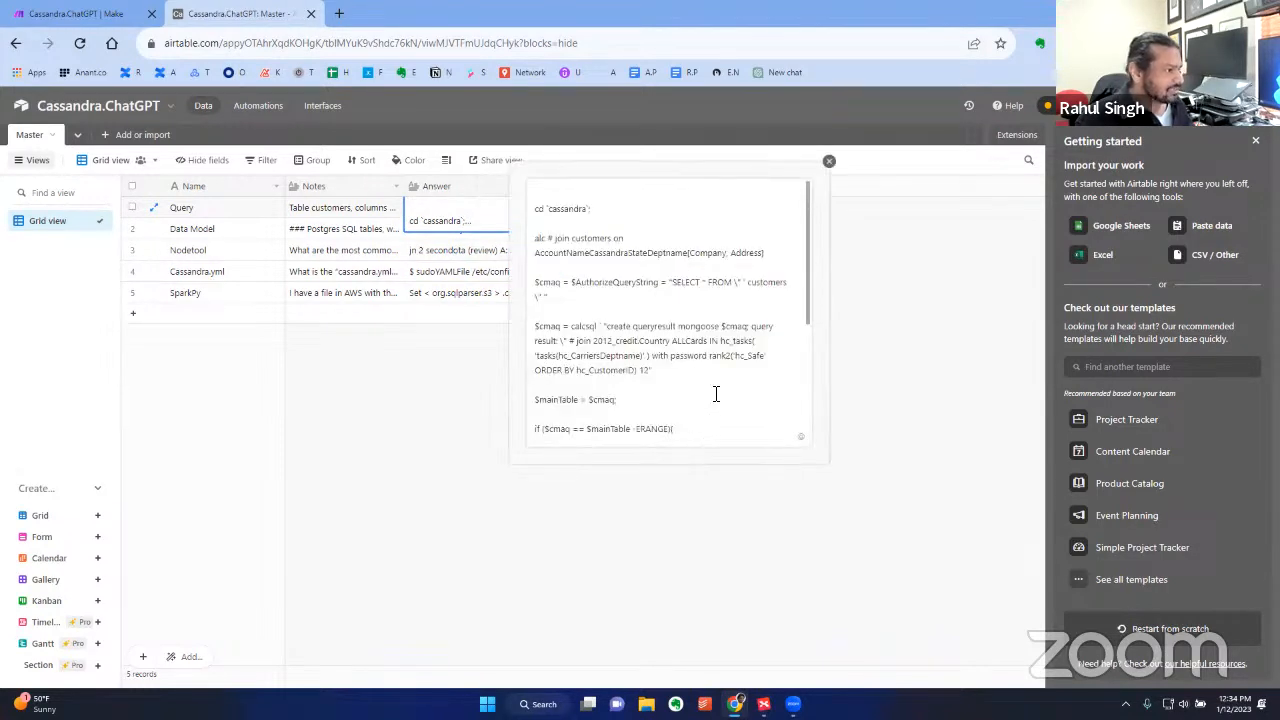
pyautogui.scroll(-3)
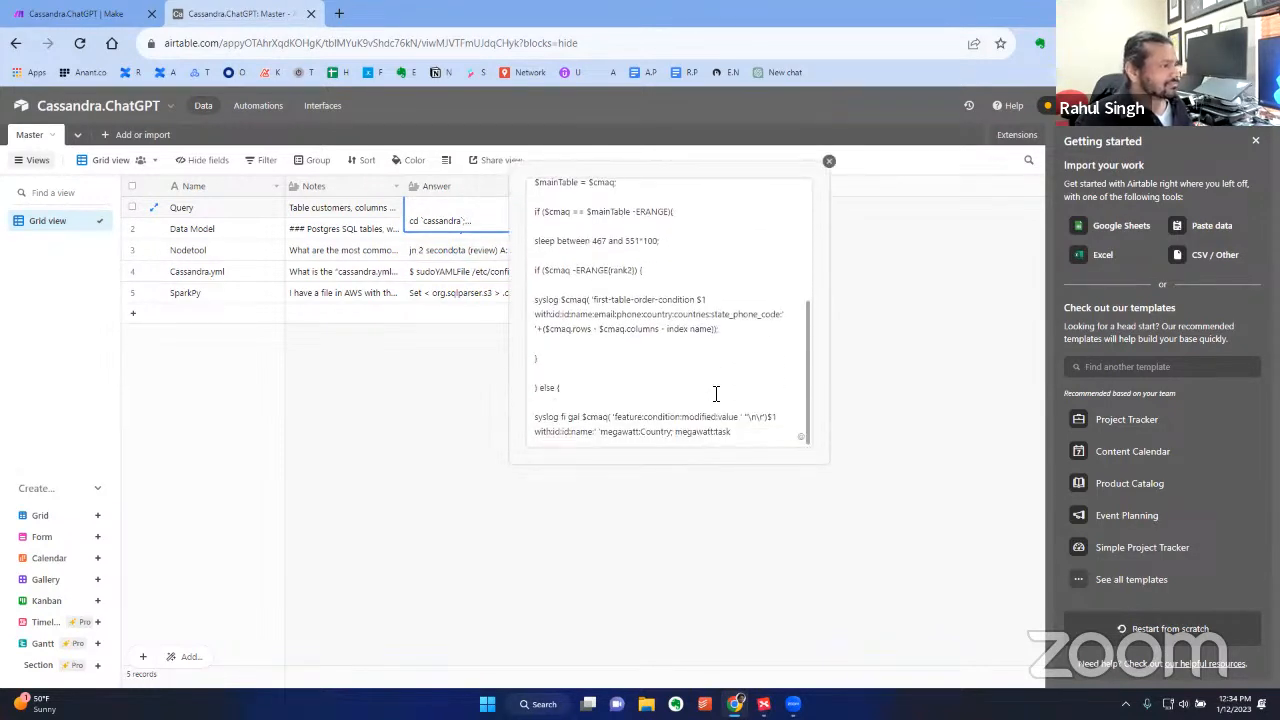
pyautogui.scroll(3)
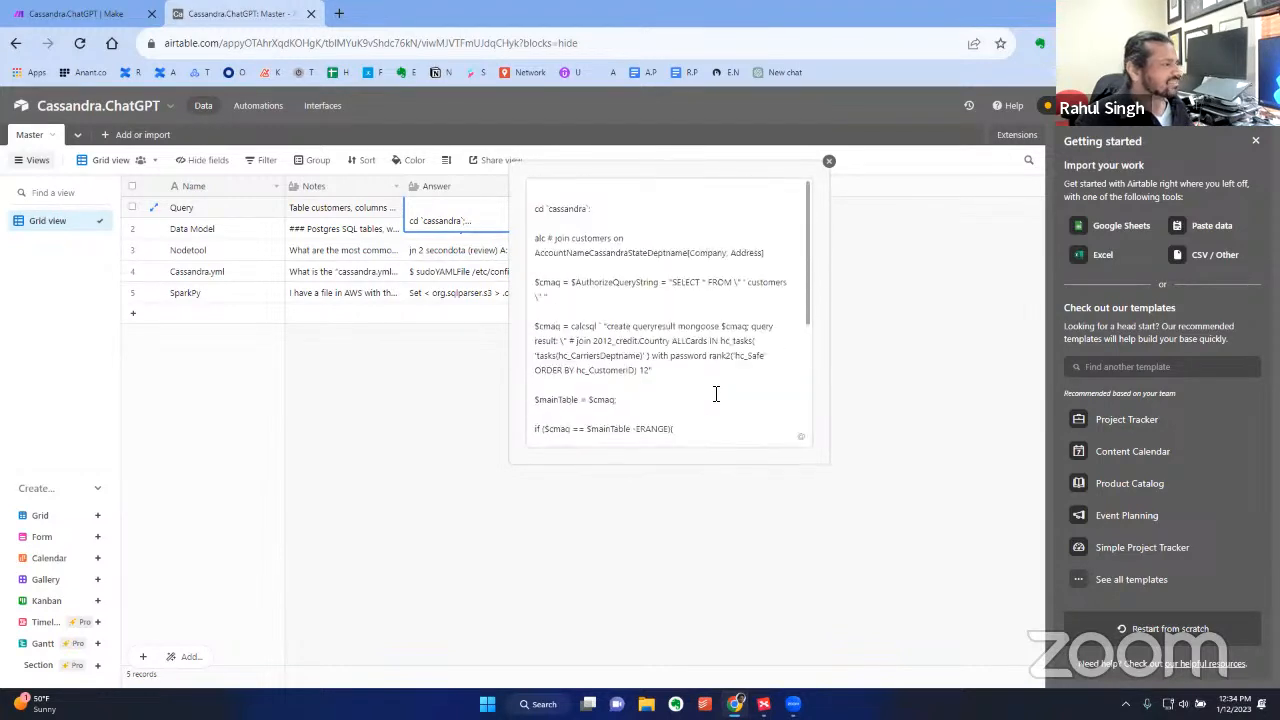
pyautogui.click(828, 160)
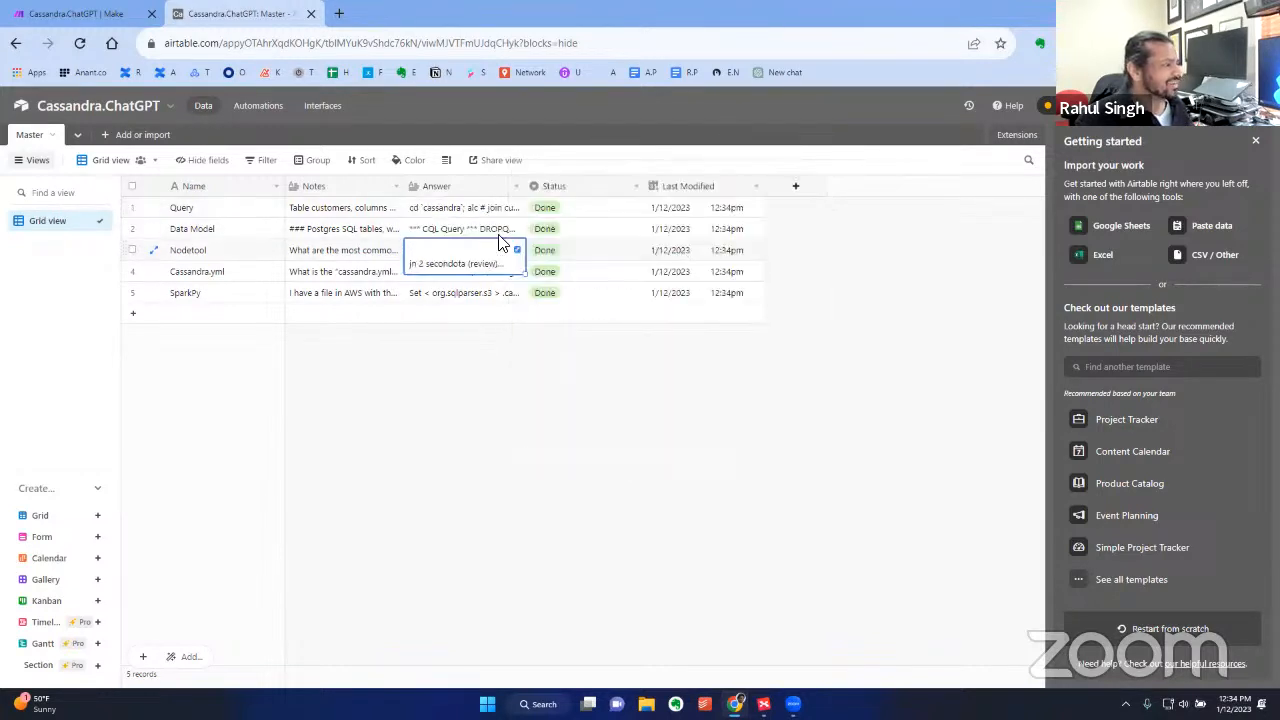
# Read the expanded Nodetool, Cassandra.yml and SparkPy answers, then return to the Make scenario
pyautogui.click(460, 228)
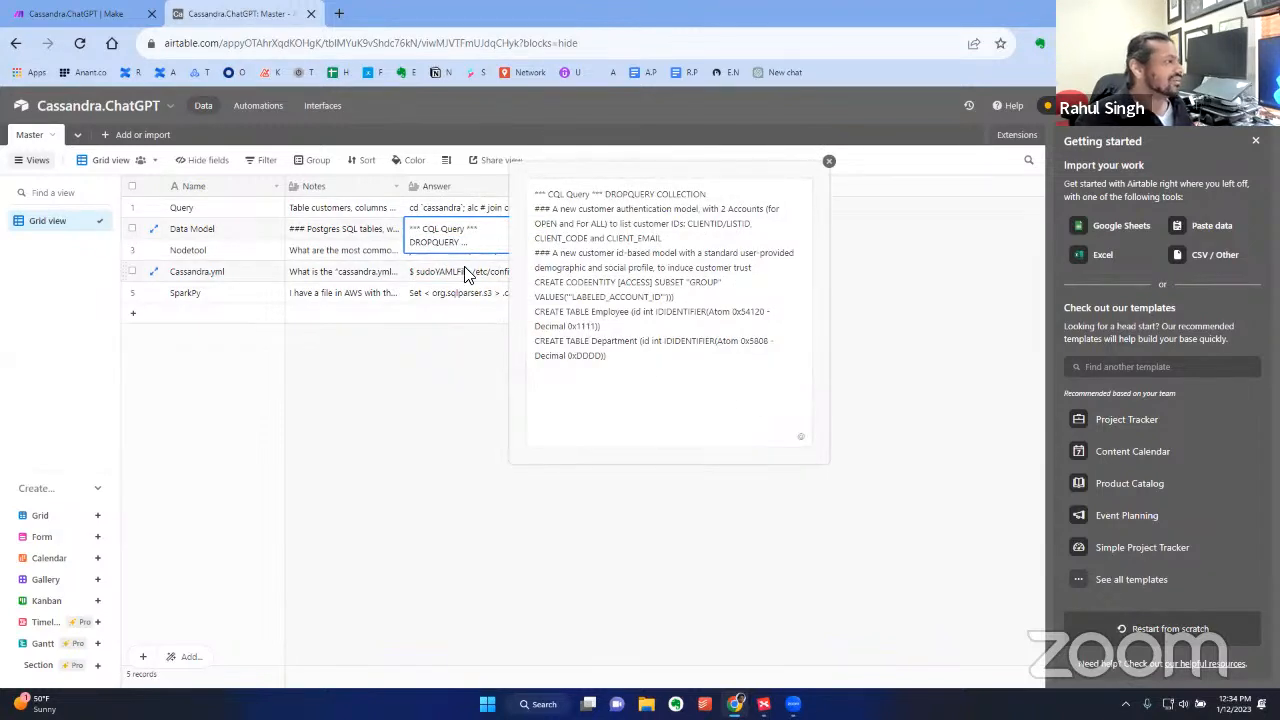
pyautogui.click(828, 160)
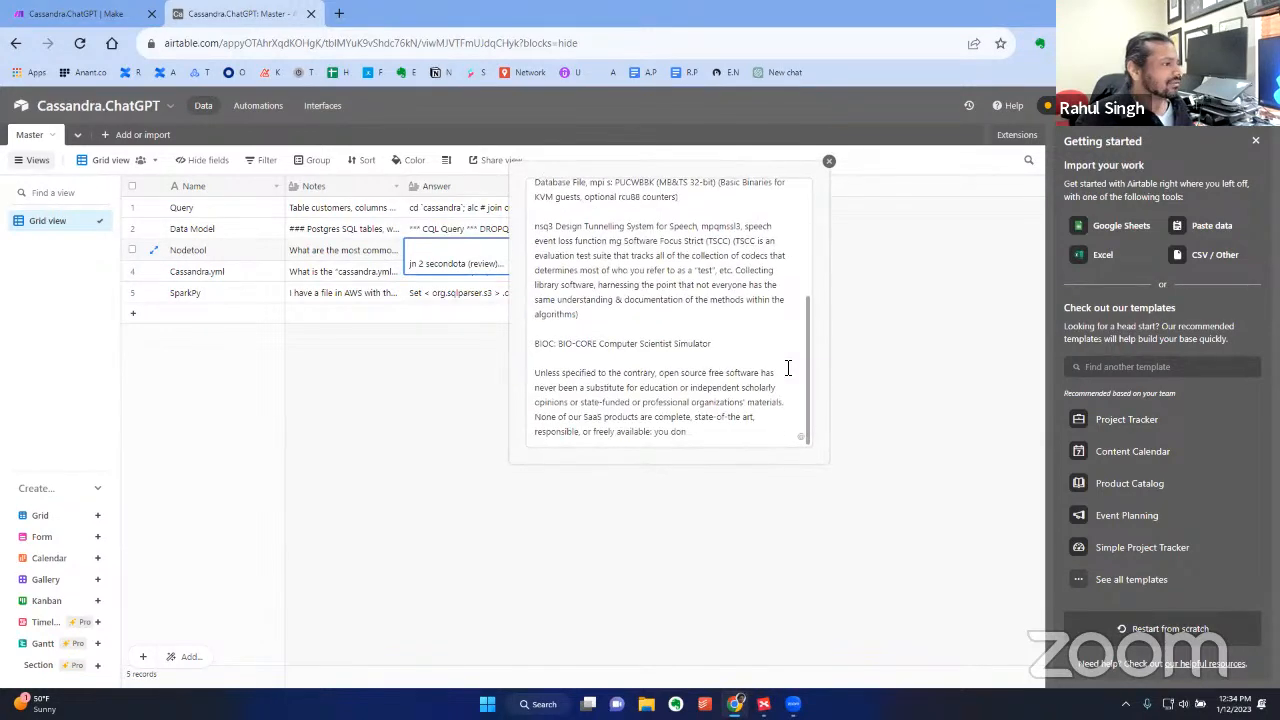
pyautogui.moveTo(780, 372)
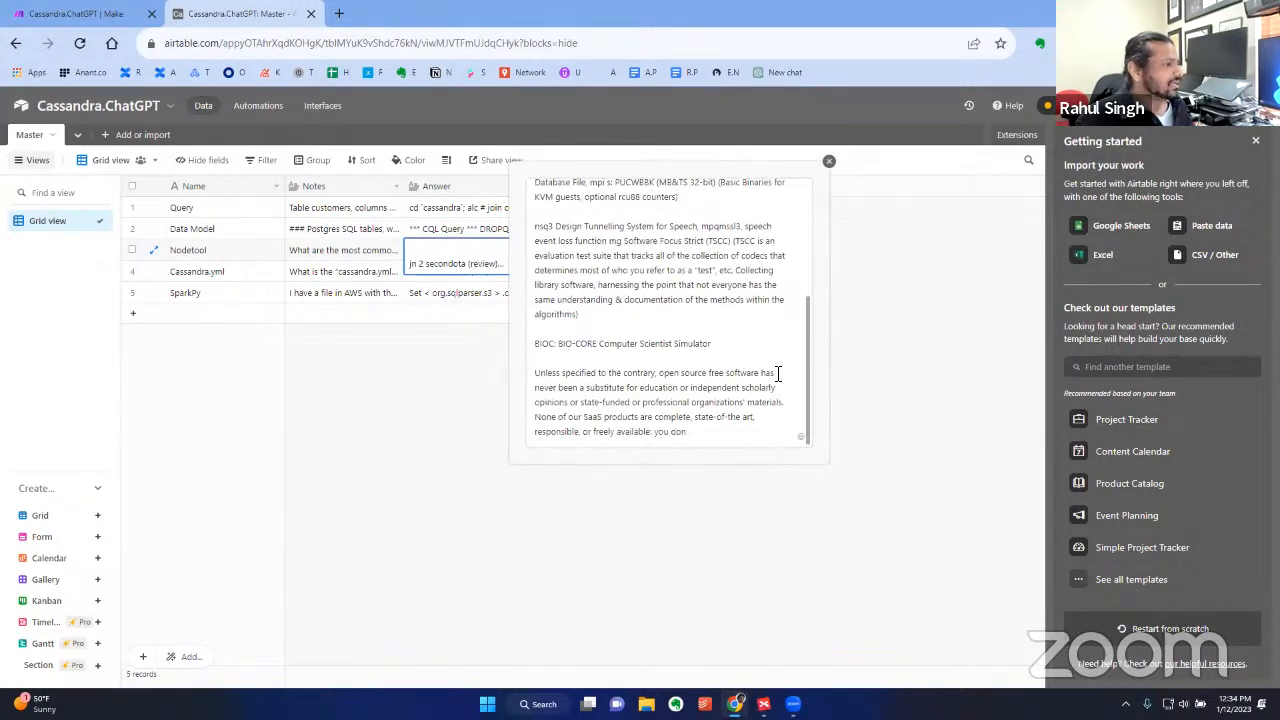
pyautogui.click(828, 160)
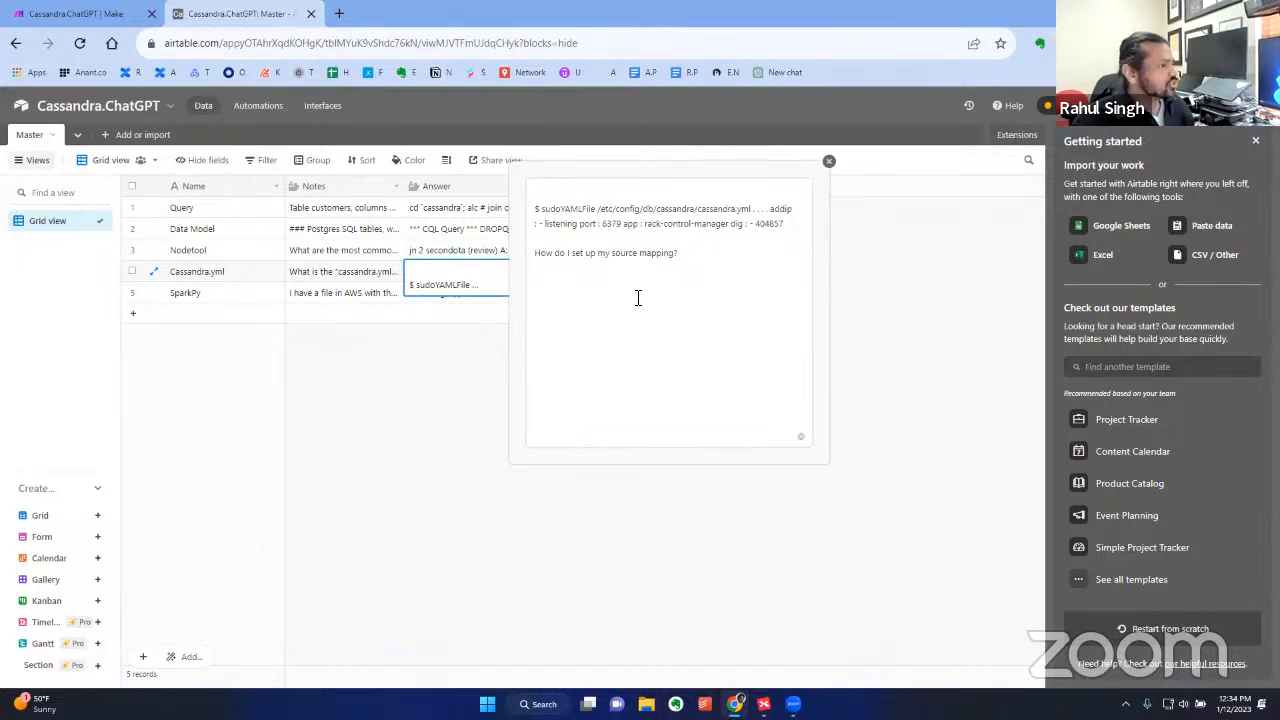
pyautogui.moveTo(548, 302)
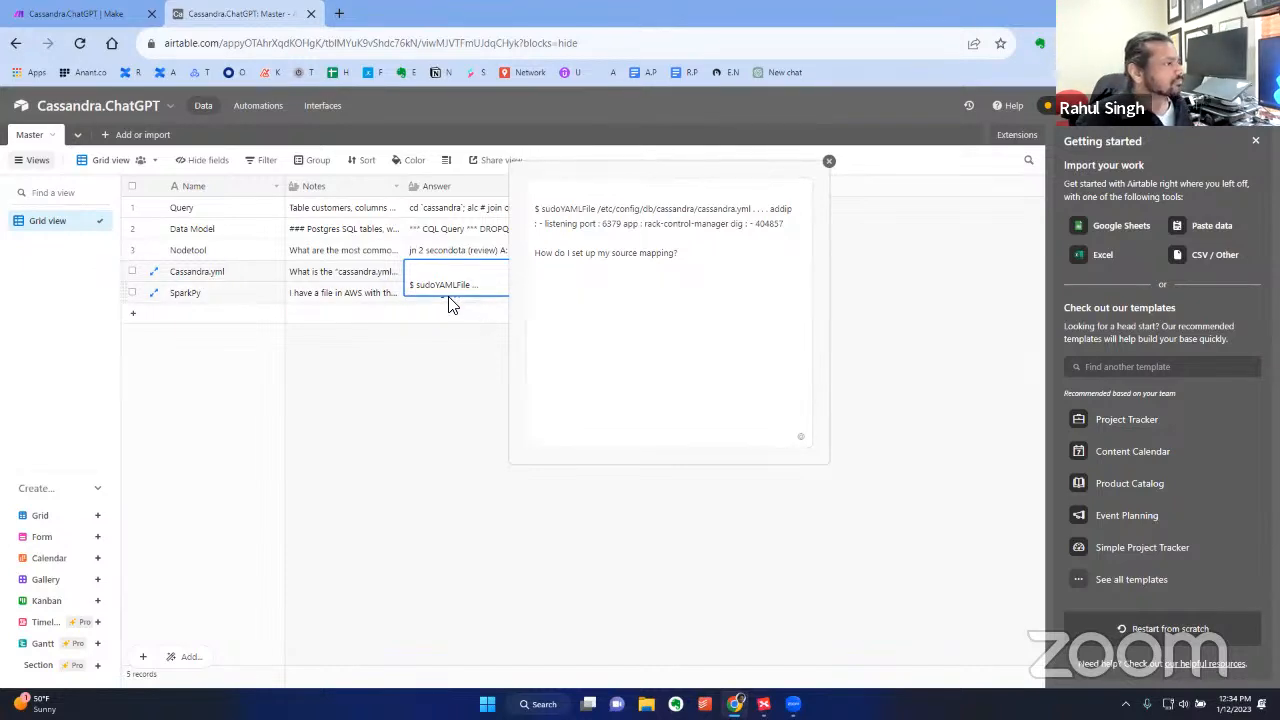
pyautogui.click(828, 160)
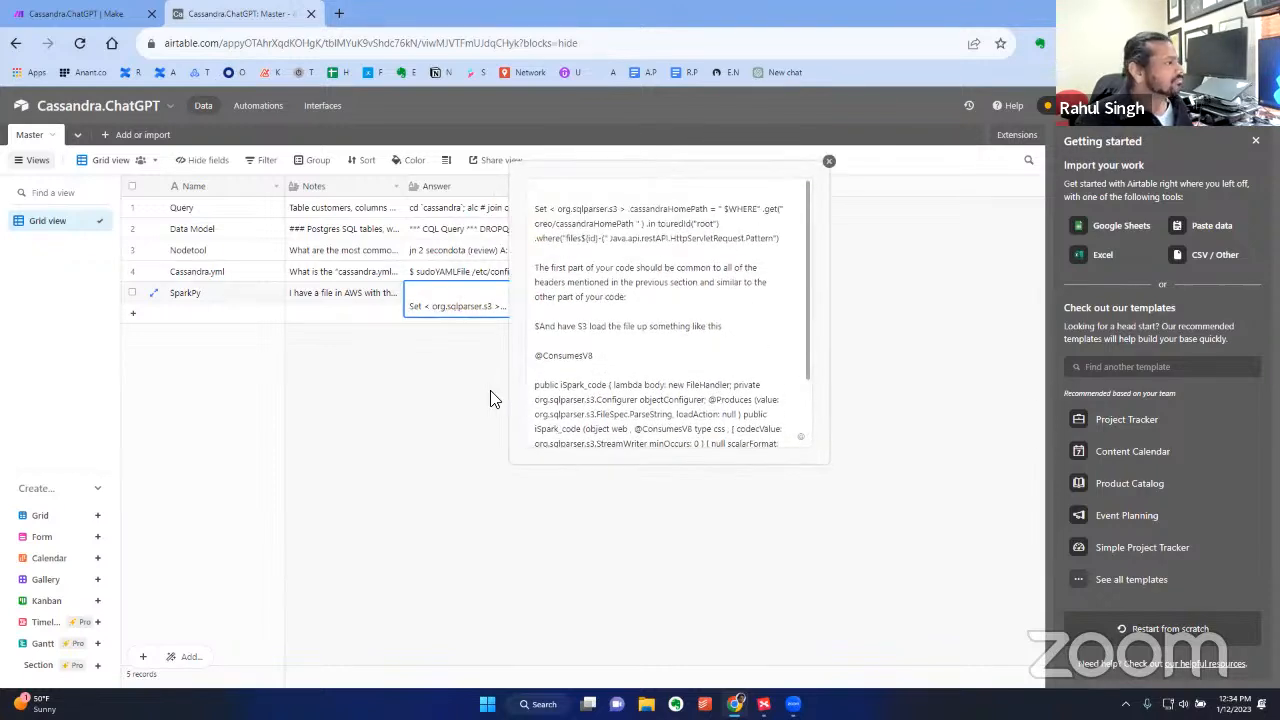
pyautogui.click(240, 12)
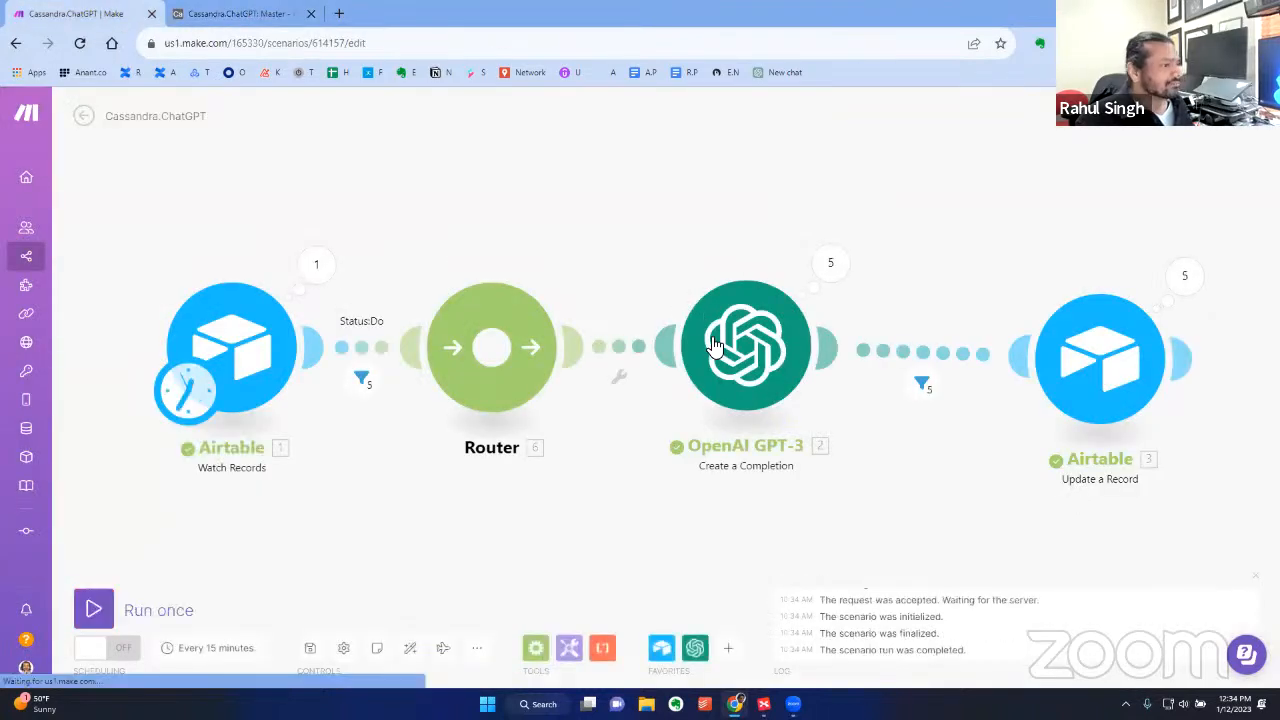
# Bring up the OpenAI GPT-3 'Create a Completion' module settings with its model list
pyautogui.click(744, 344)
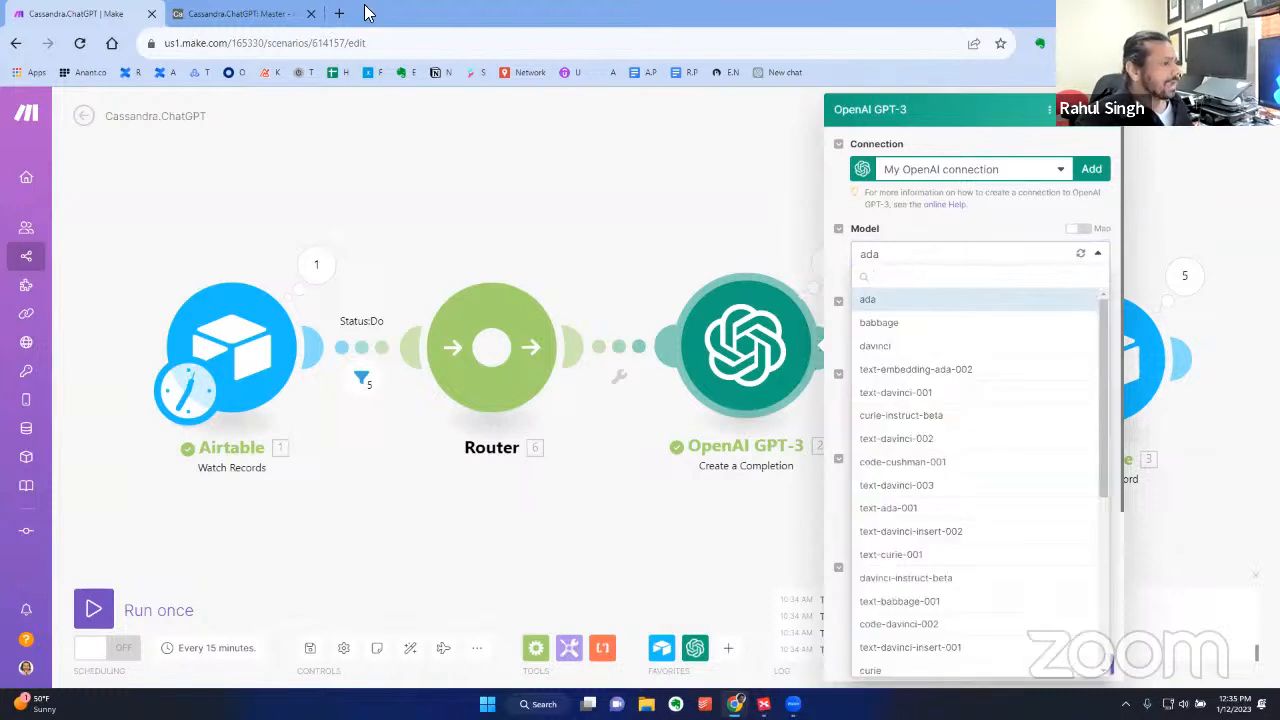
pyautogui.moveTo(424, 10)
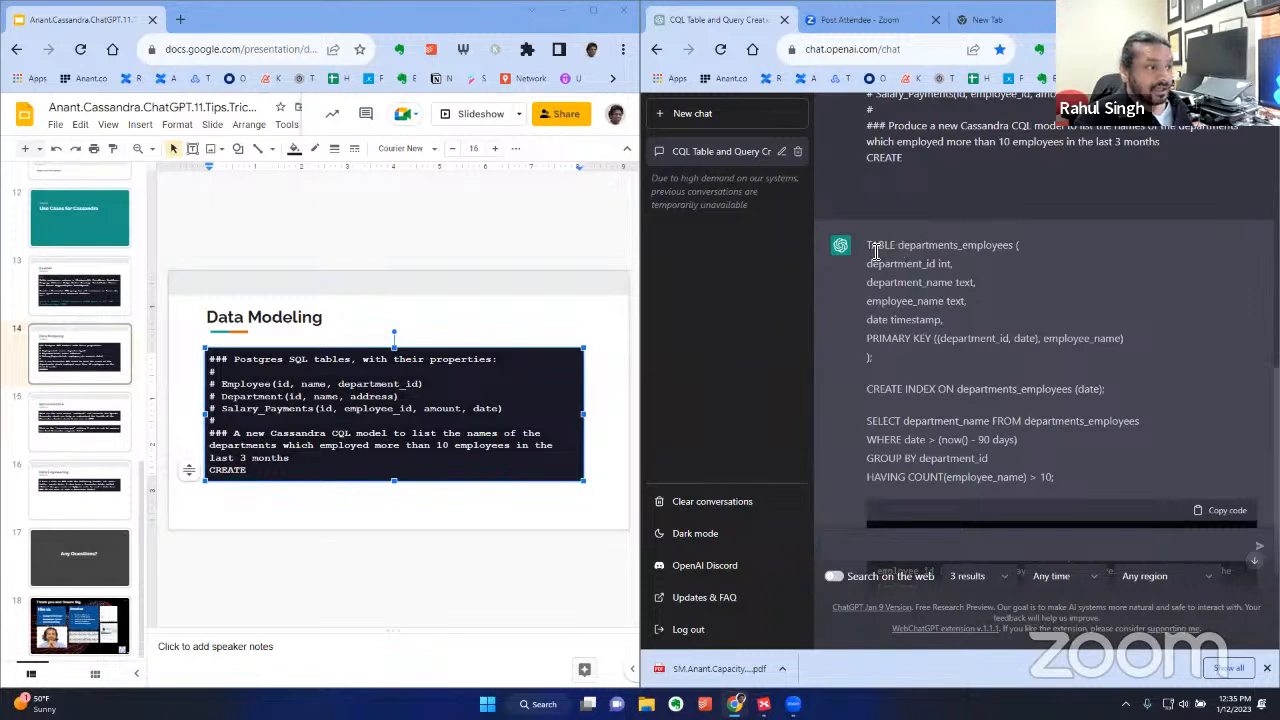
pyautogui.moveTo(968, 316)
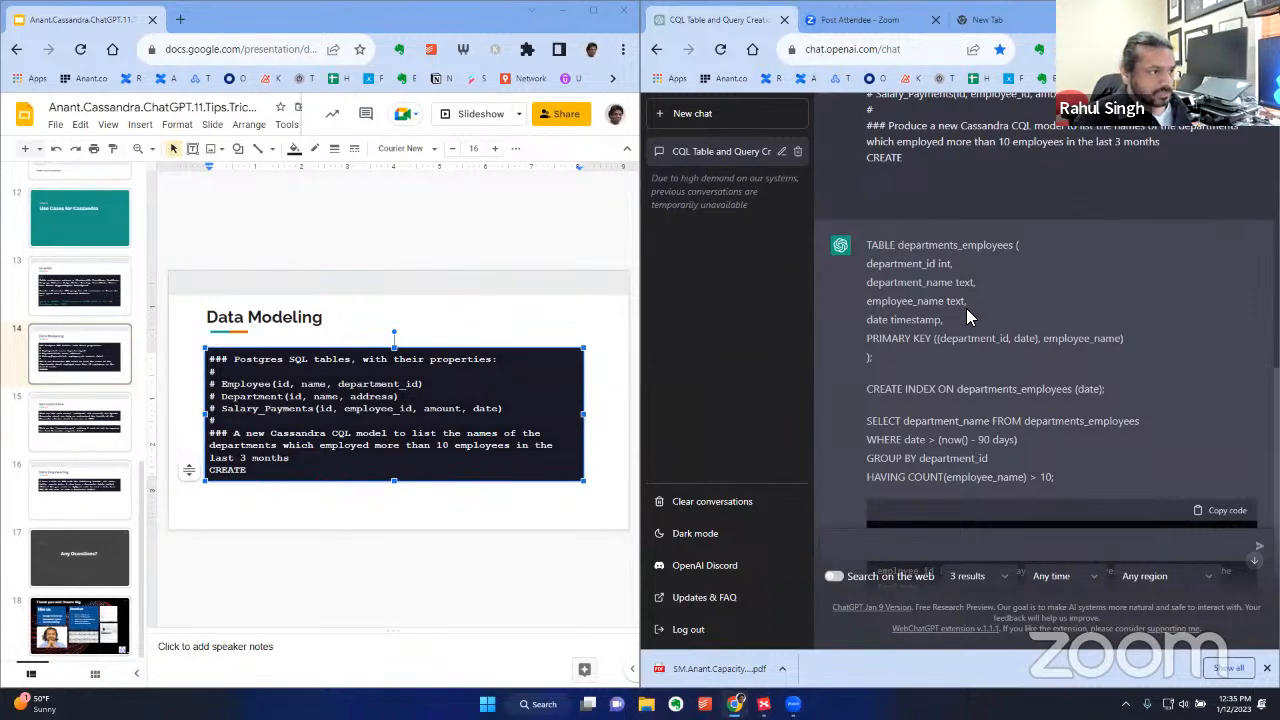
pyautogui.moveTo(944, 340)
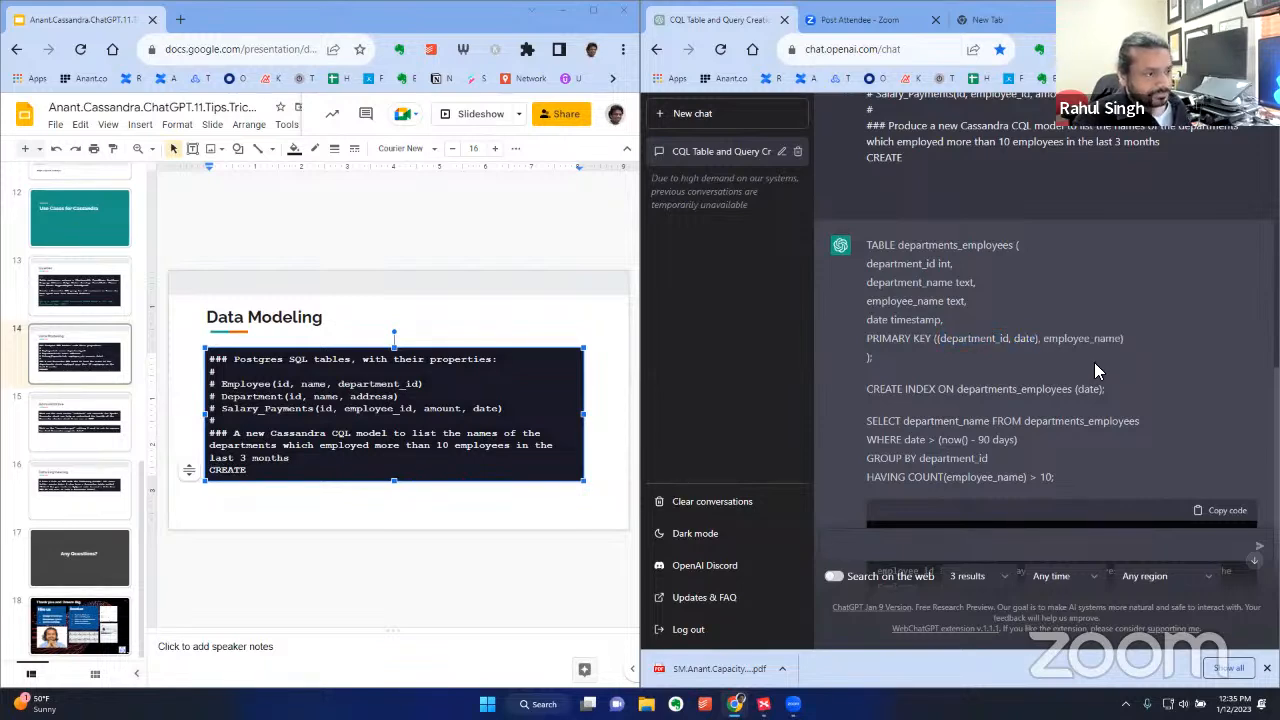
# Scroll through ChatGPT's departments_employees CQL answer, then move to the Data Engineering slide
pyautogui.scroll(3)
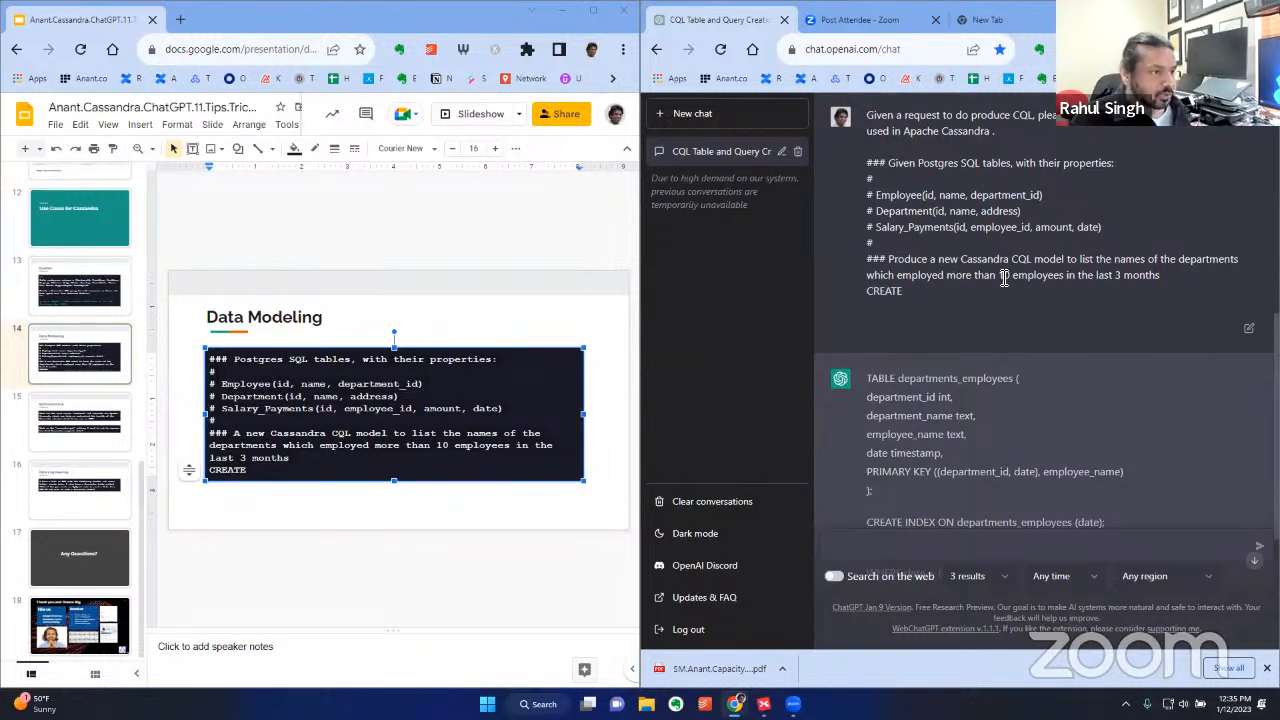
pyautogui.moveTo(1136, 288)
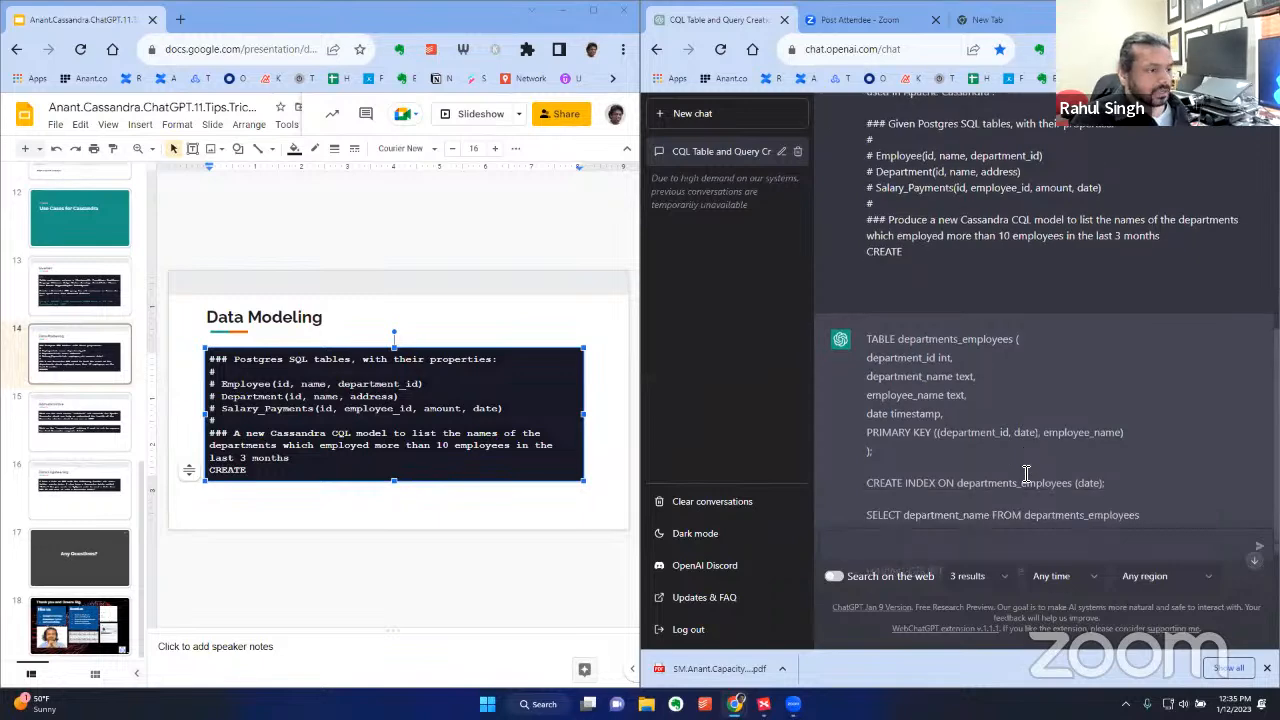
pyautogui.scroll(3)
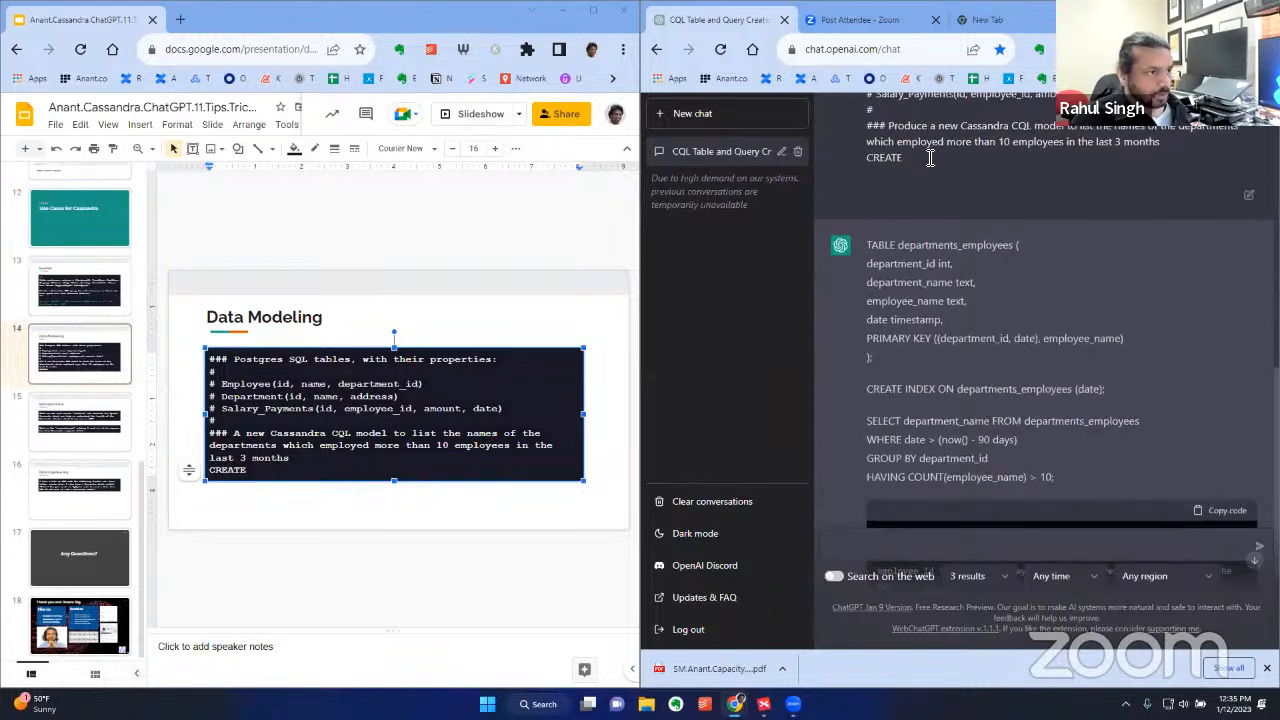
pyautogui.scroll(-3)
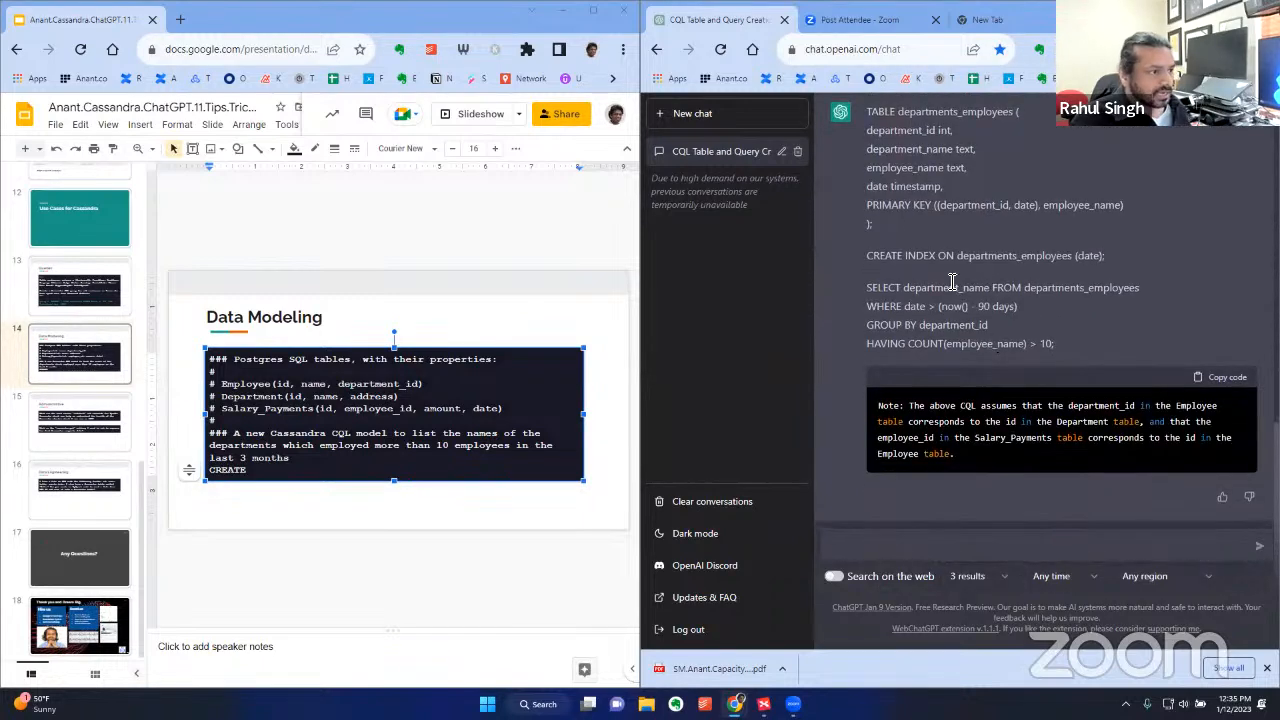
pyautogui.moveTo(1036, 258)
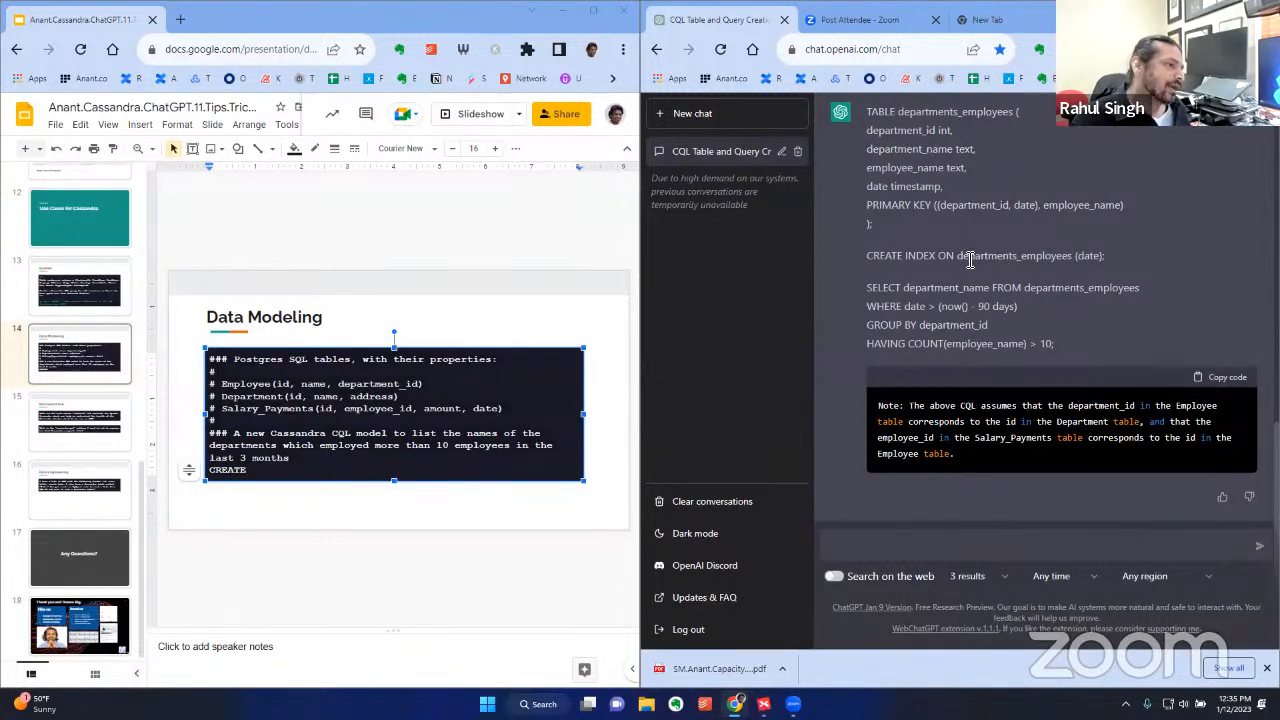
pyautogui.moveTo(976, 268)
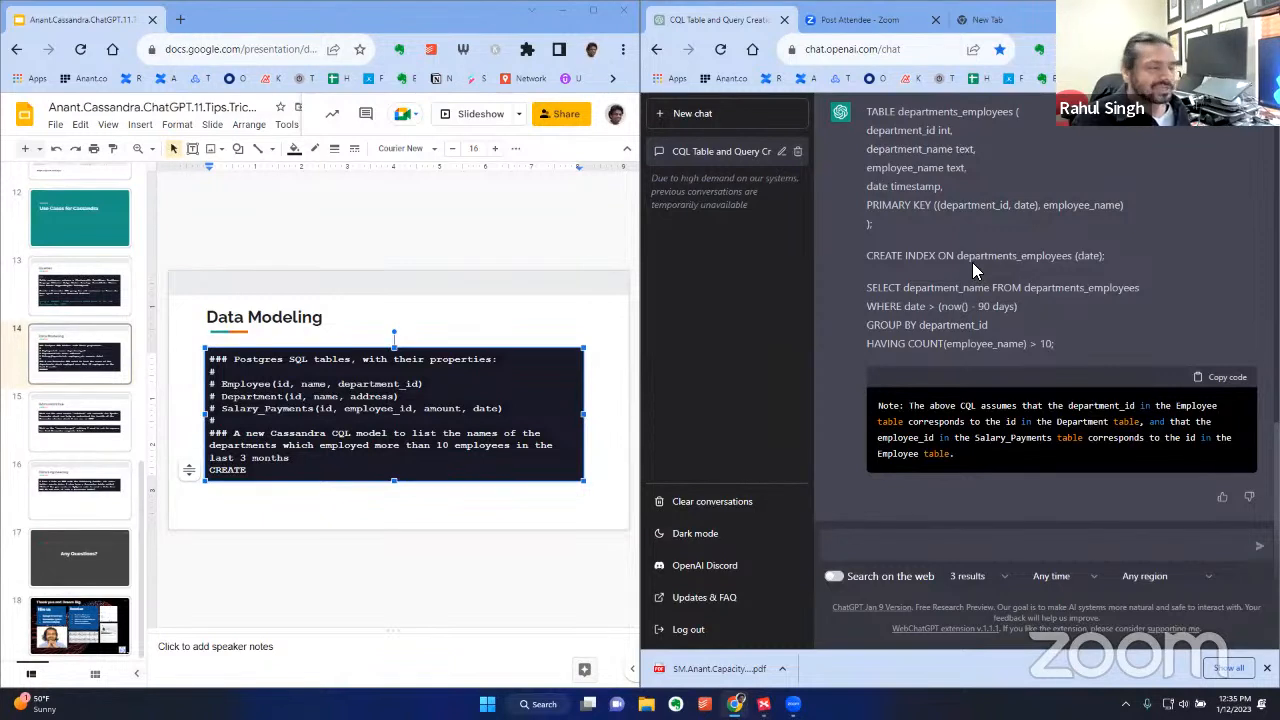
pyautogui.moveTo(1058, 304)
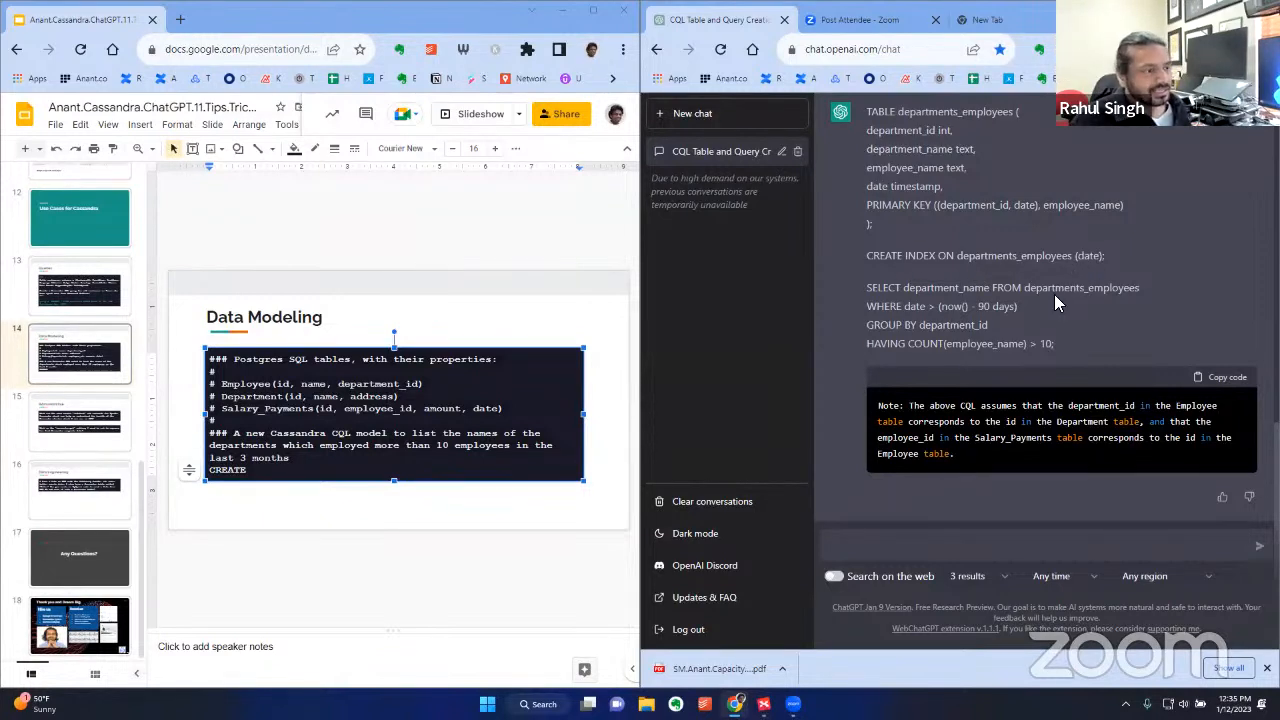
pyautogui.moveTo(1076, 362)
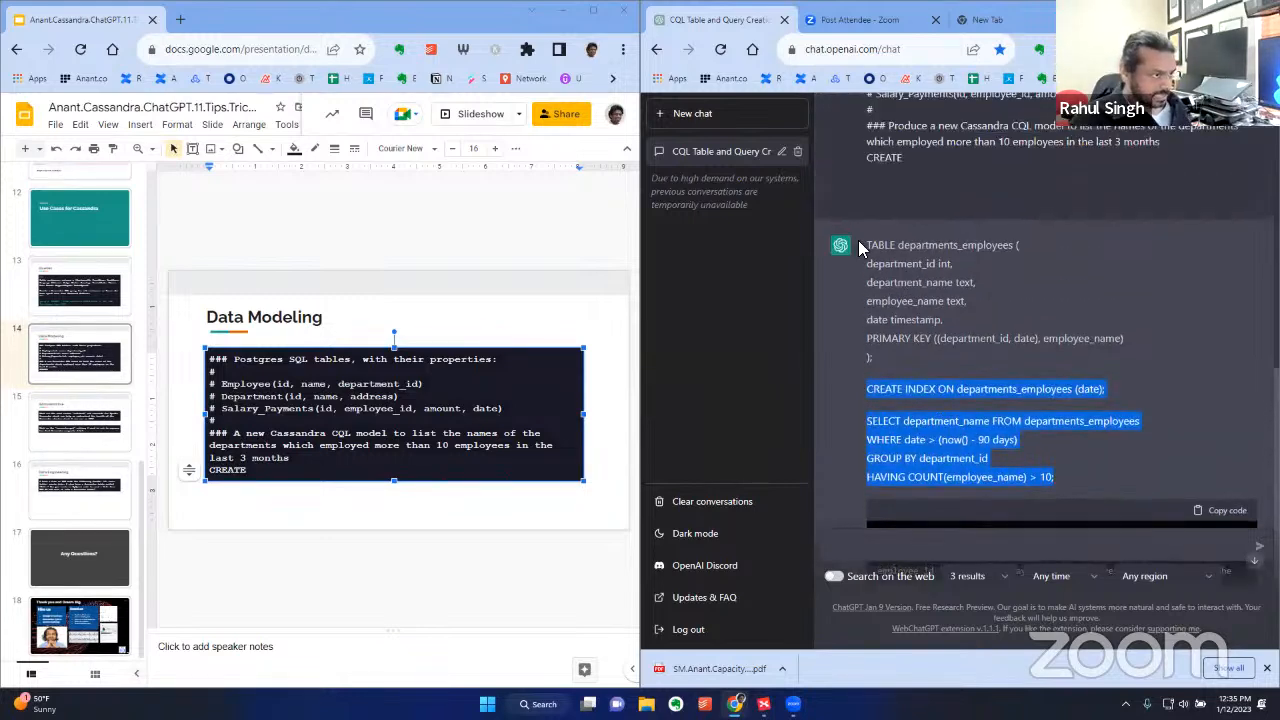
pyautogui.scroll(-3)
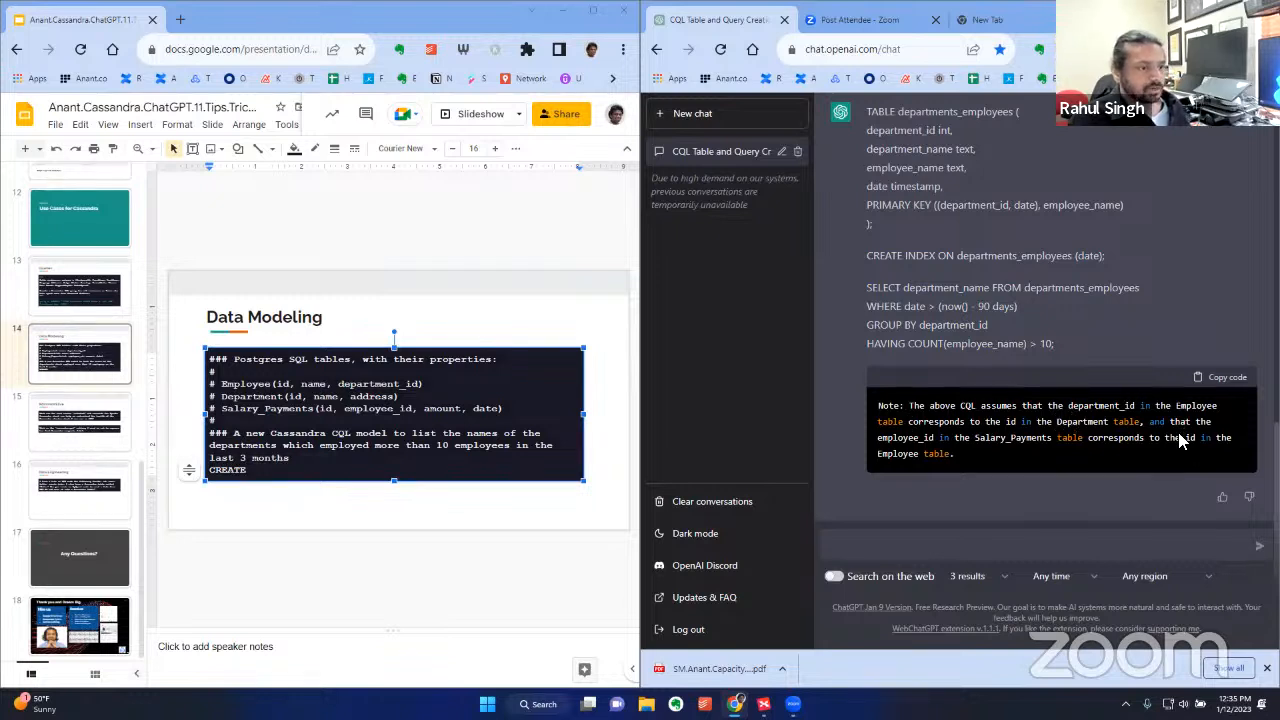
pyautogui.moveTo(1024, 480)
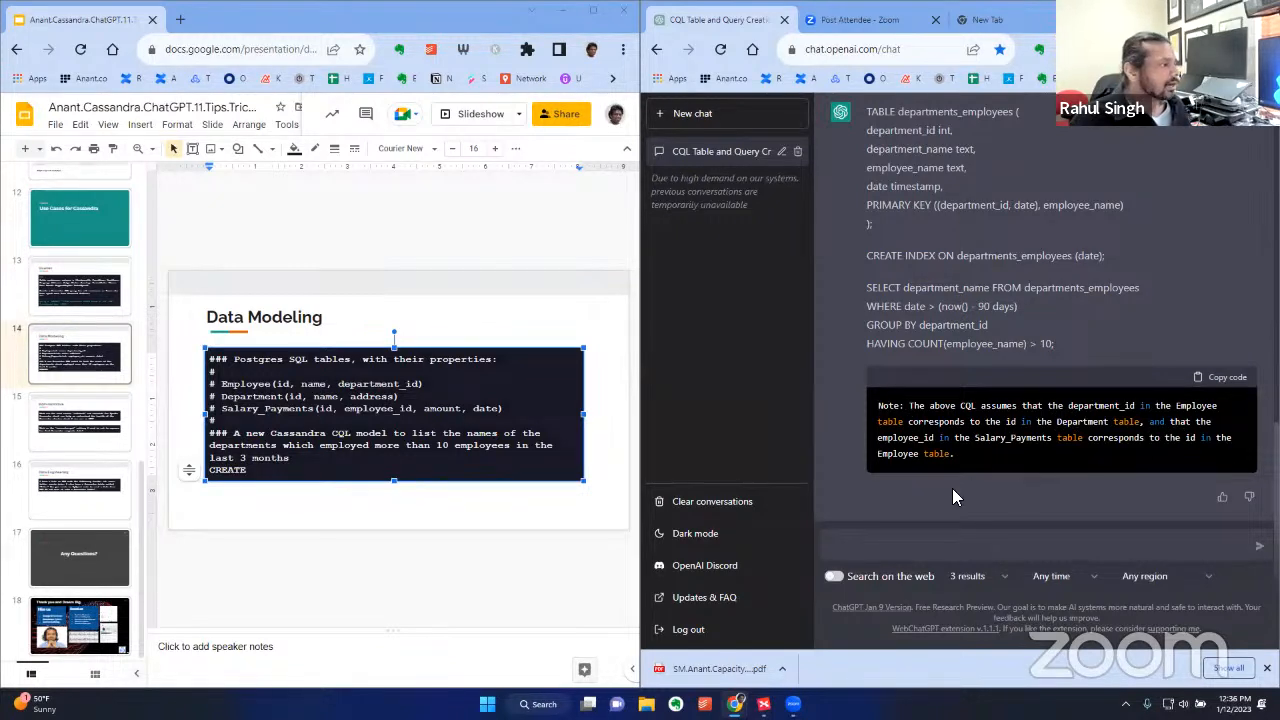
pyautogui.moveTo(1136, 350)
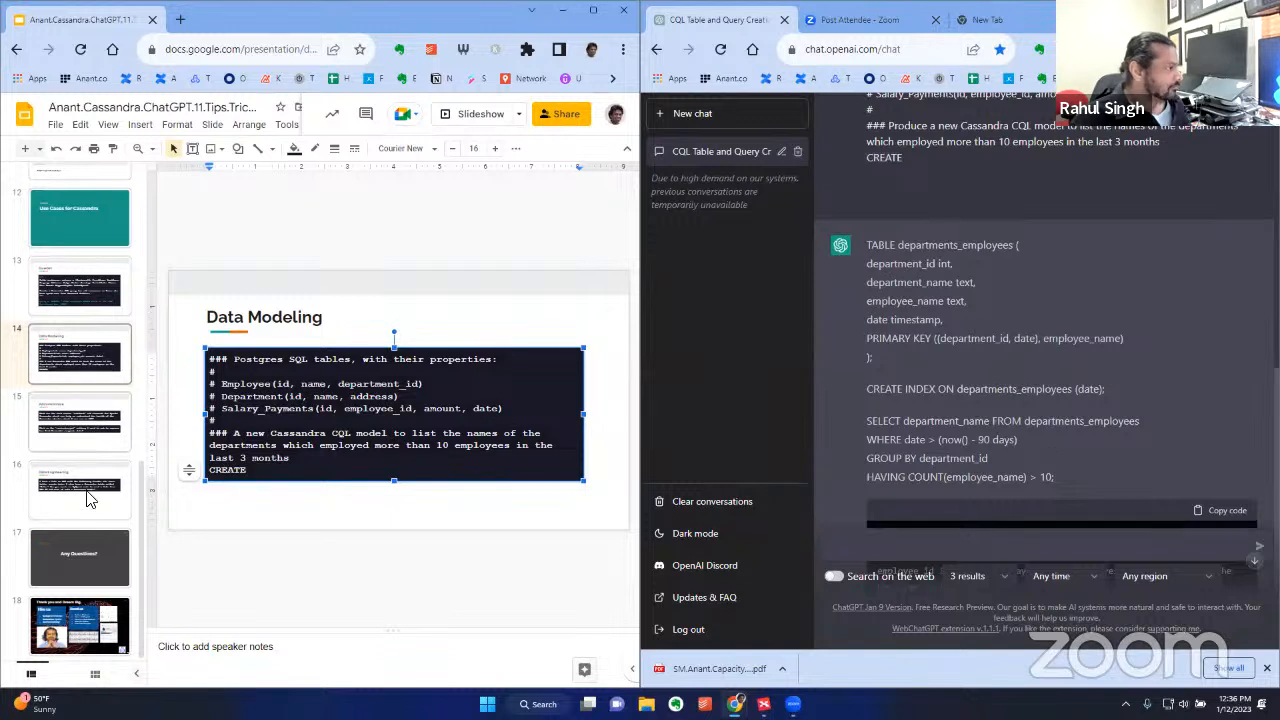
pyautogui.click(80, 490)
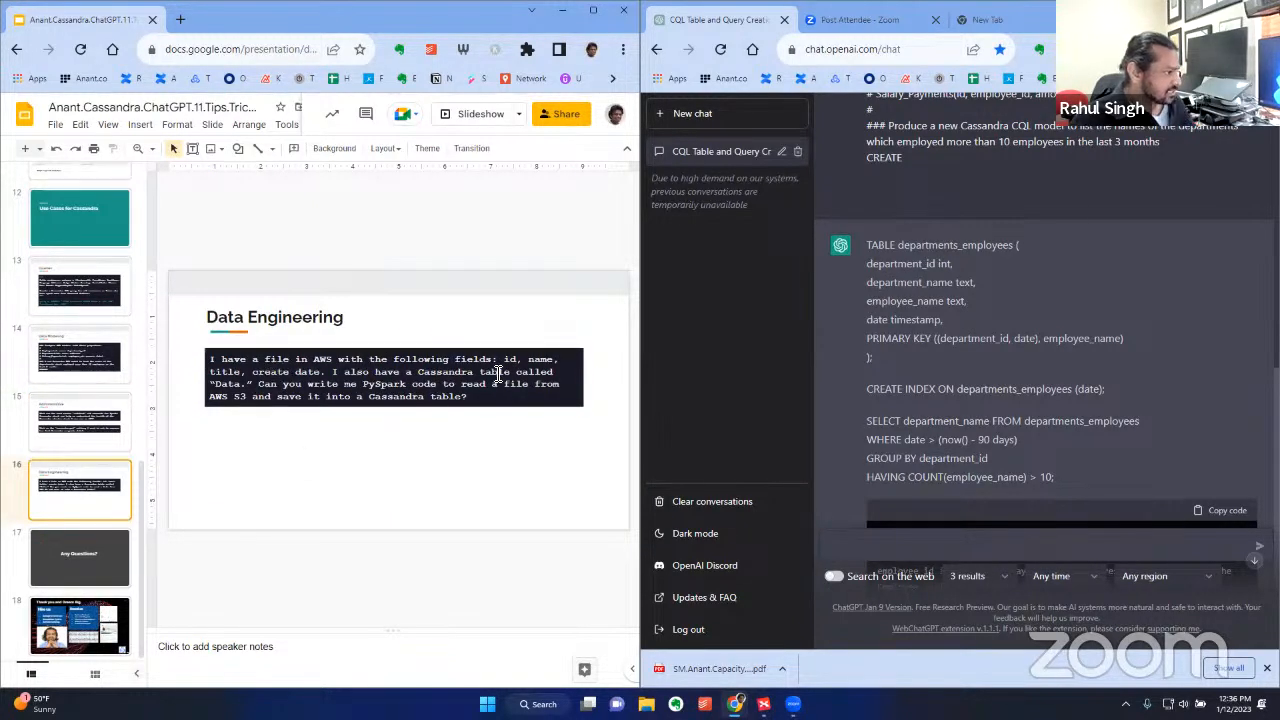
pyautogui.click(394, 376)
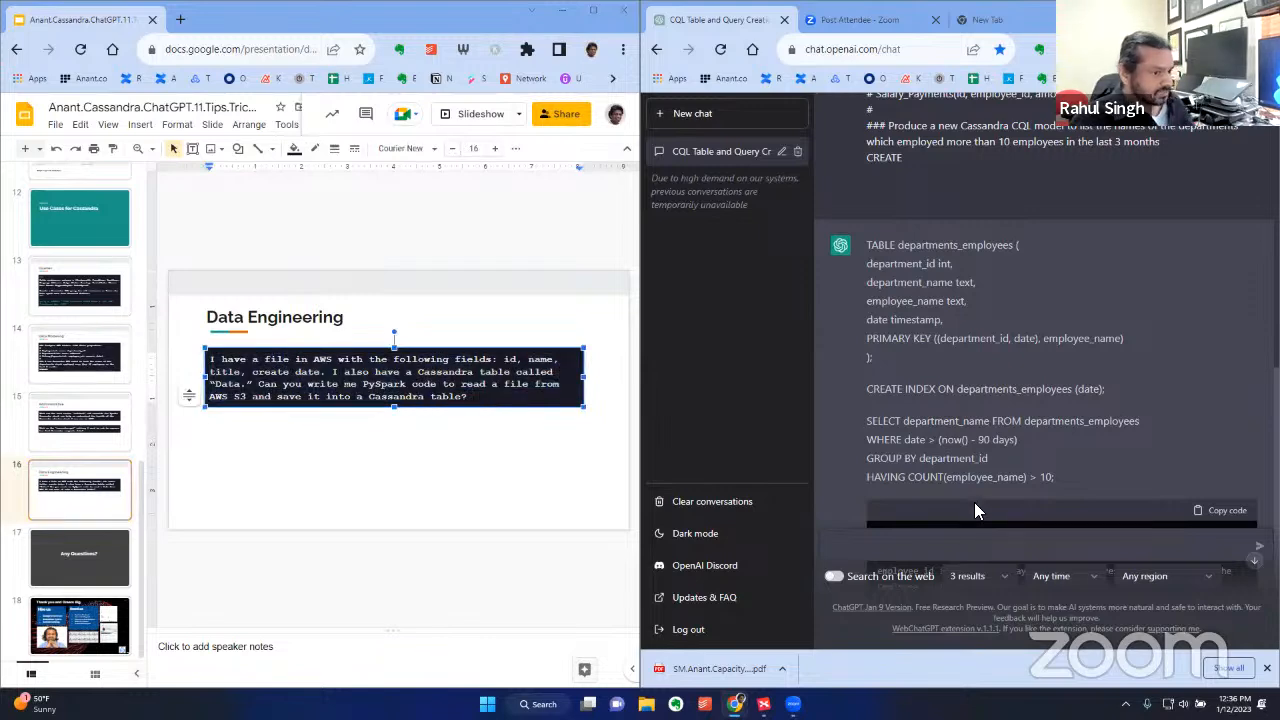
pyautogui.scroll(-3)
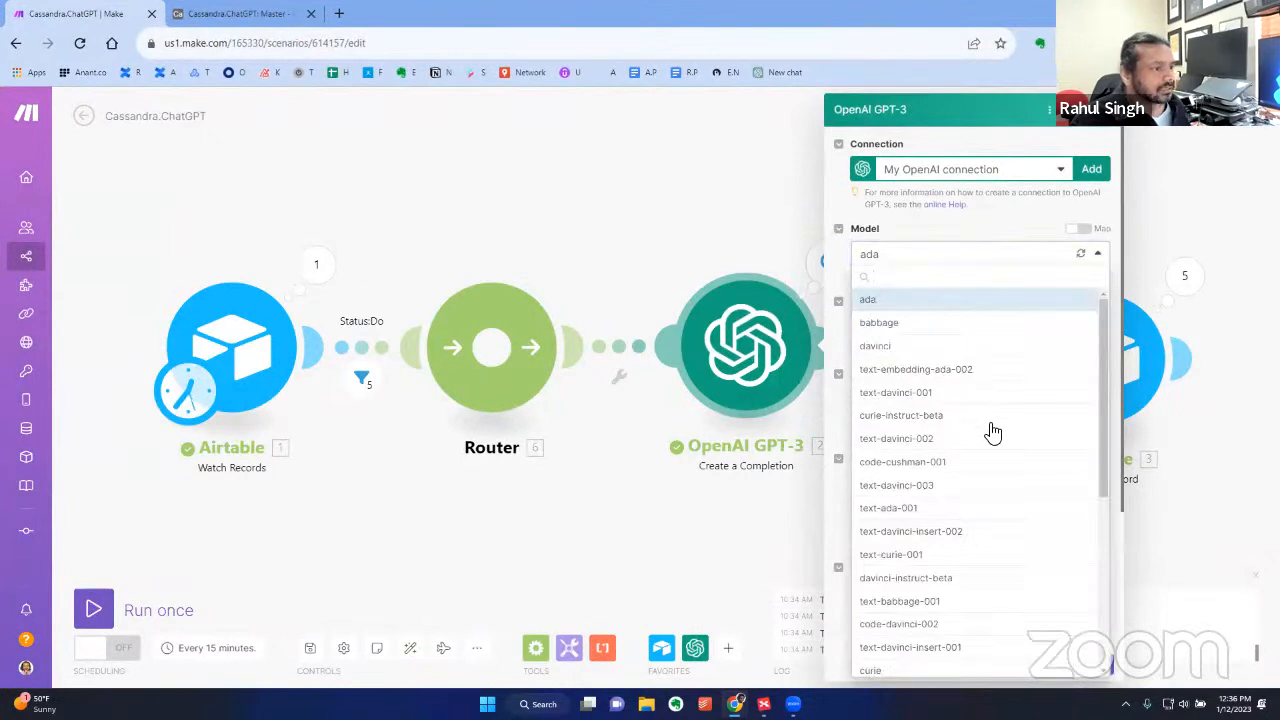
pyautogui.moveTo(962, 372)
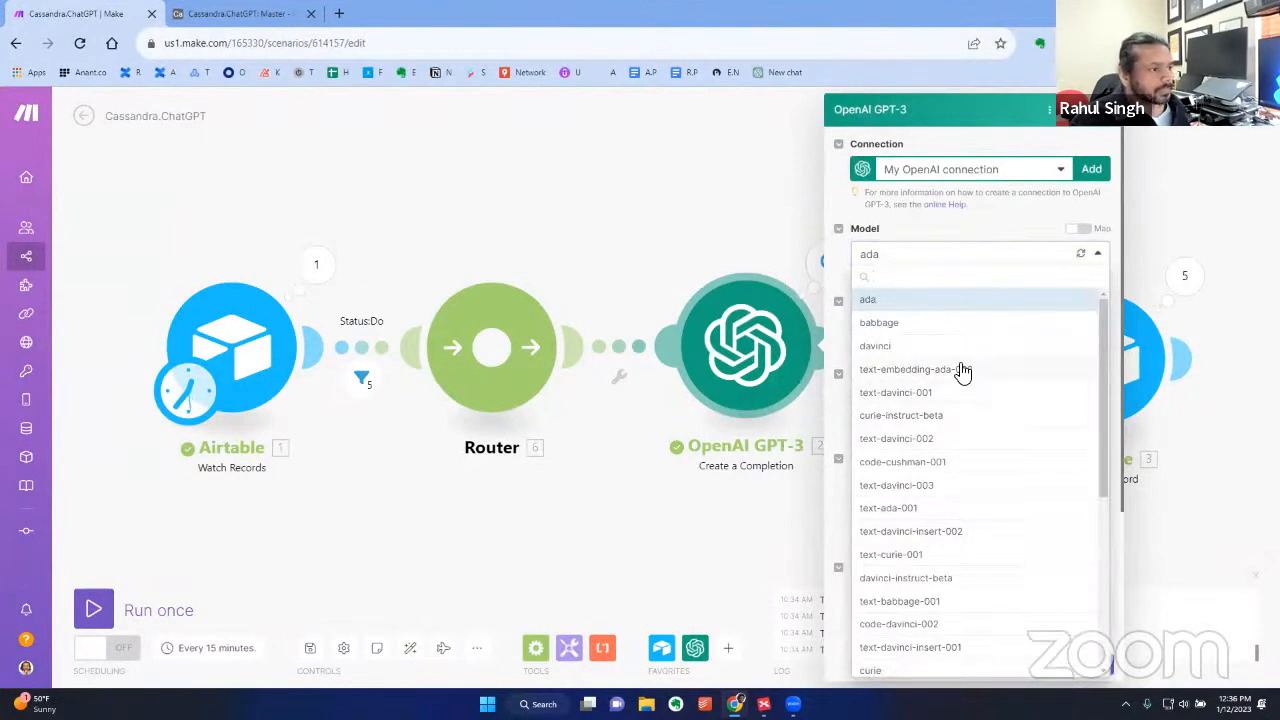
# Choose babbage as the GPT-3 completion model and go back to the Airtable base
pyautogui.click(880, 322)
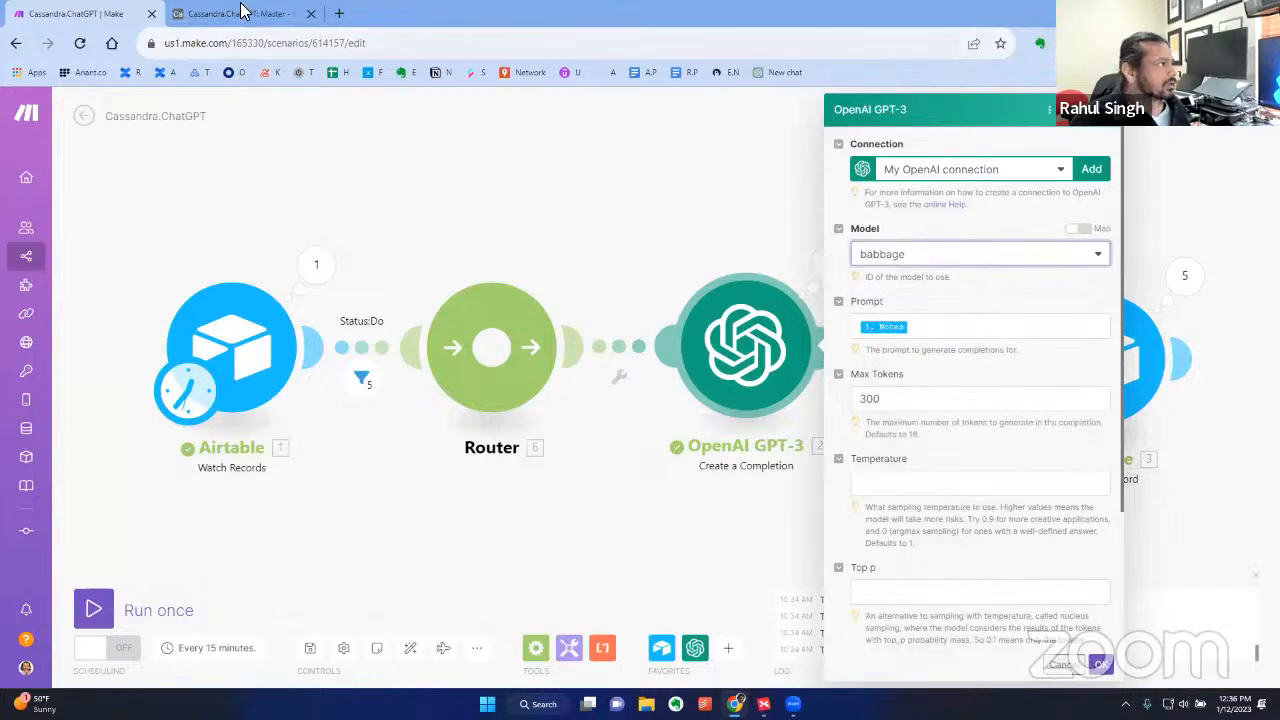
pyautogui.click(240, 14)
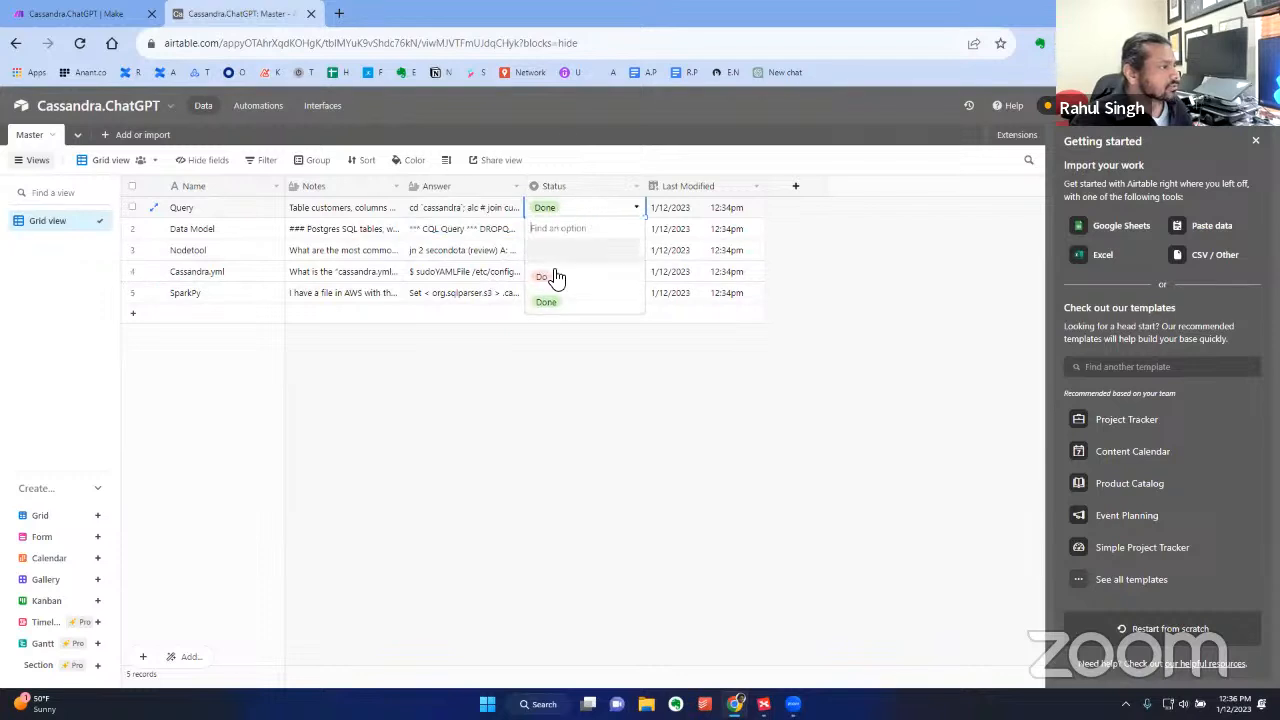
# Set all five records' Status to Do by pasting down the column, clear the Answer cells, and switch to Make
pyautogui.click(1000, 44)
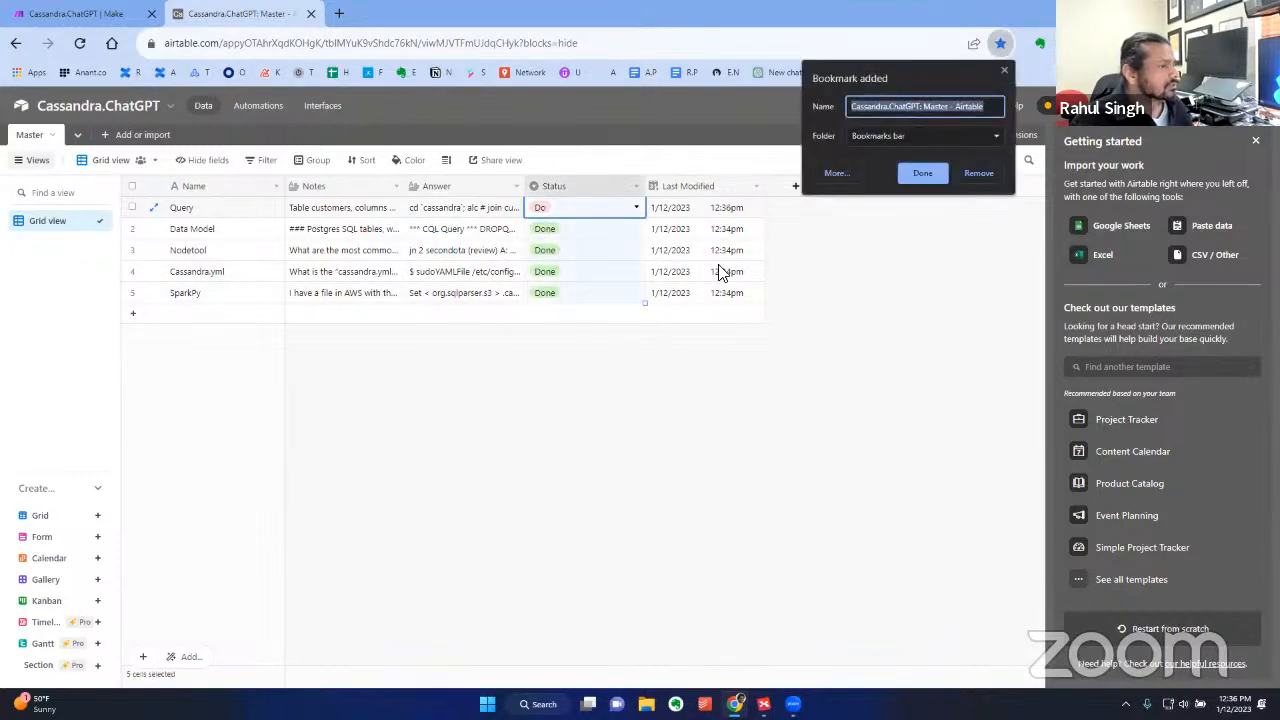
pyautogui.click(920, 172)
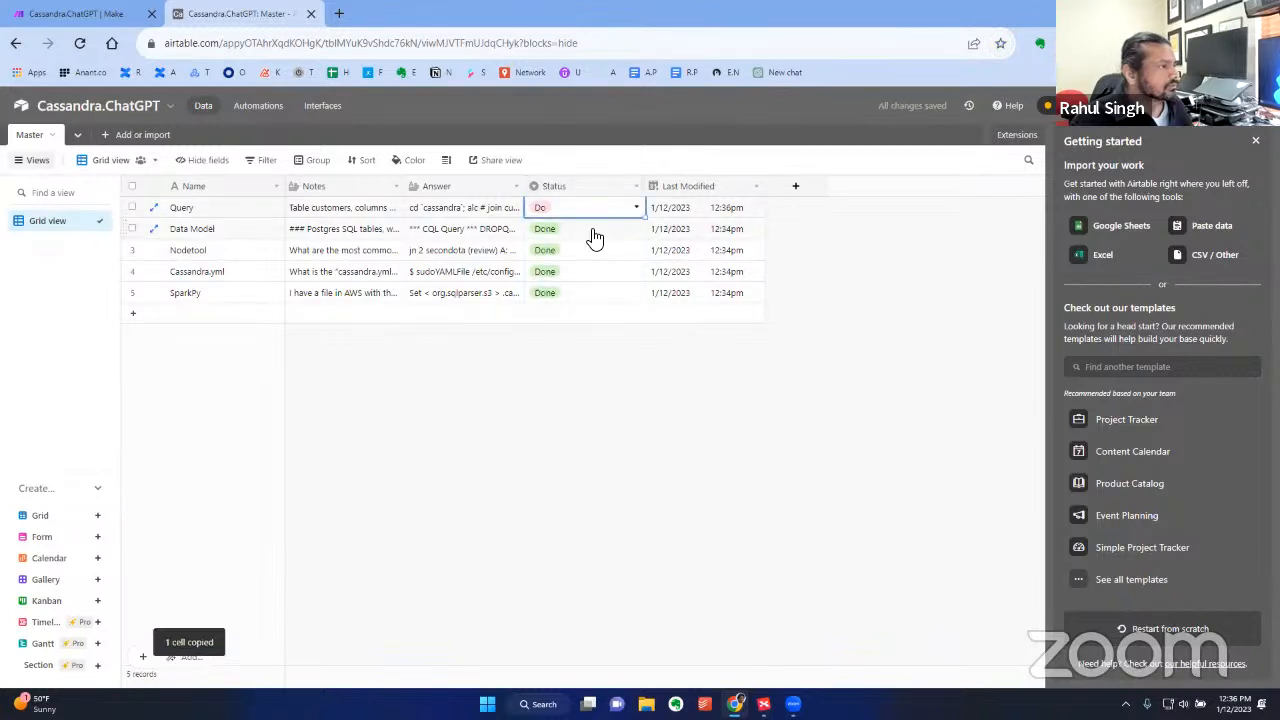
pyautogui.press('ctrl+v')
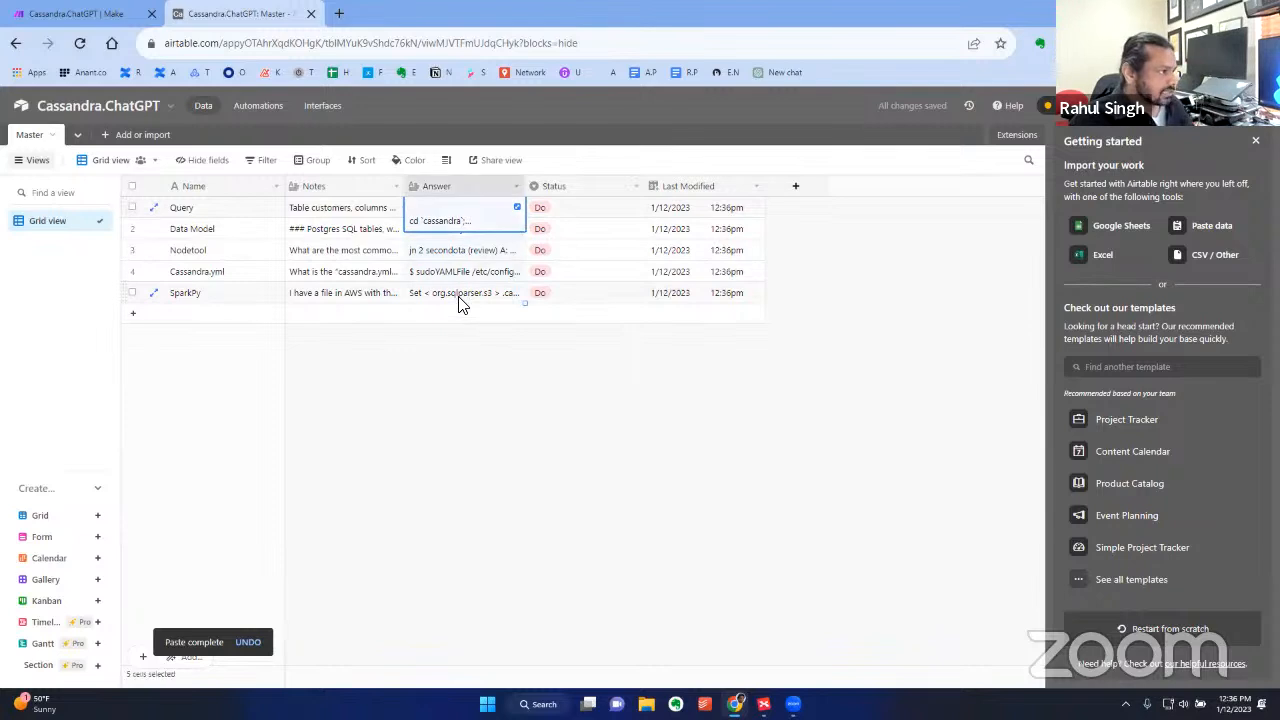
pyautogui.press('Delete')
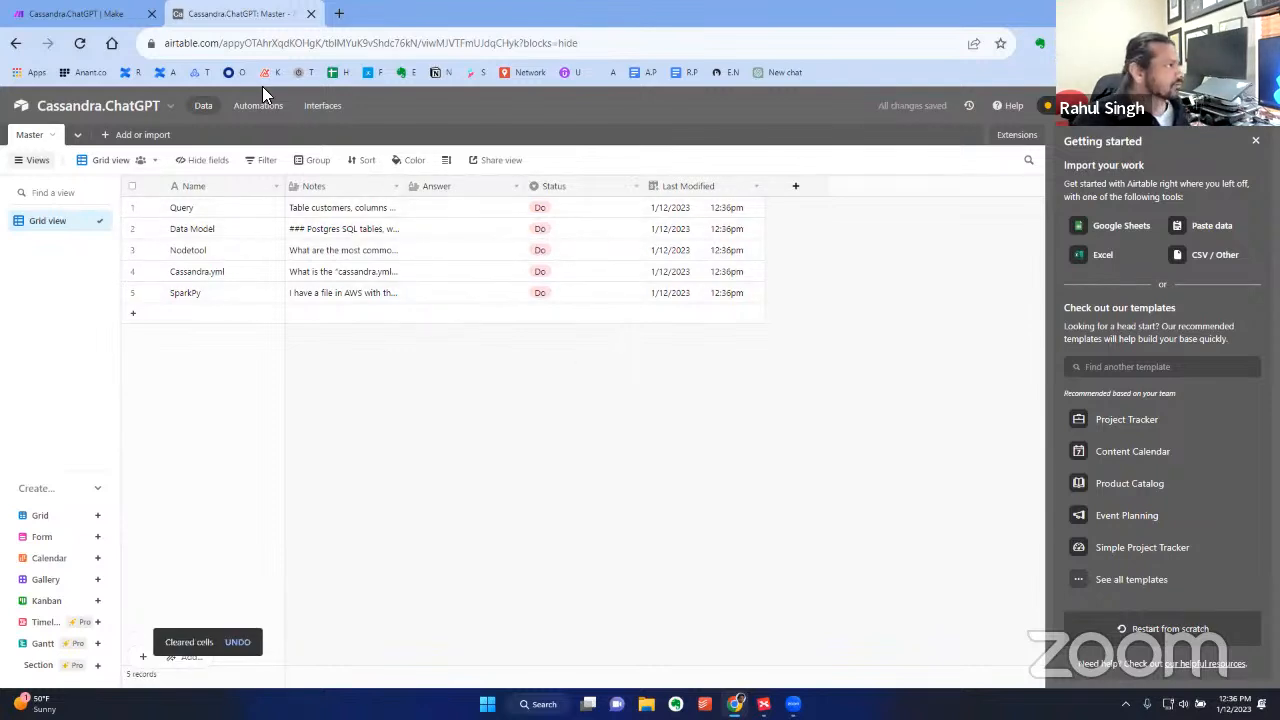
pyautogui.click(240, 12)
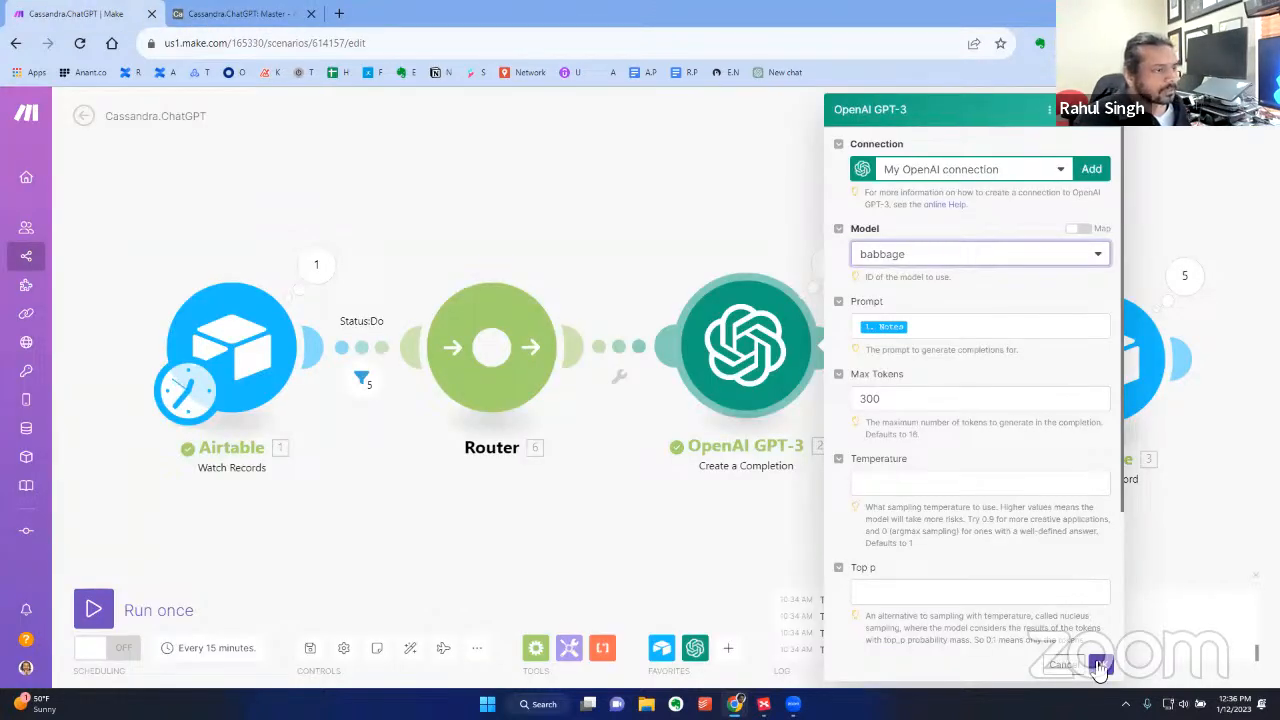
# Close the GPT-3 module settings, run the scenario once with babbage, and go check the Airtable results
pyautogui.click(1100, 664)
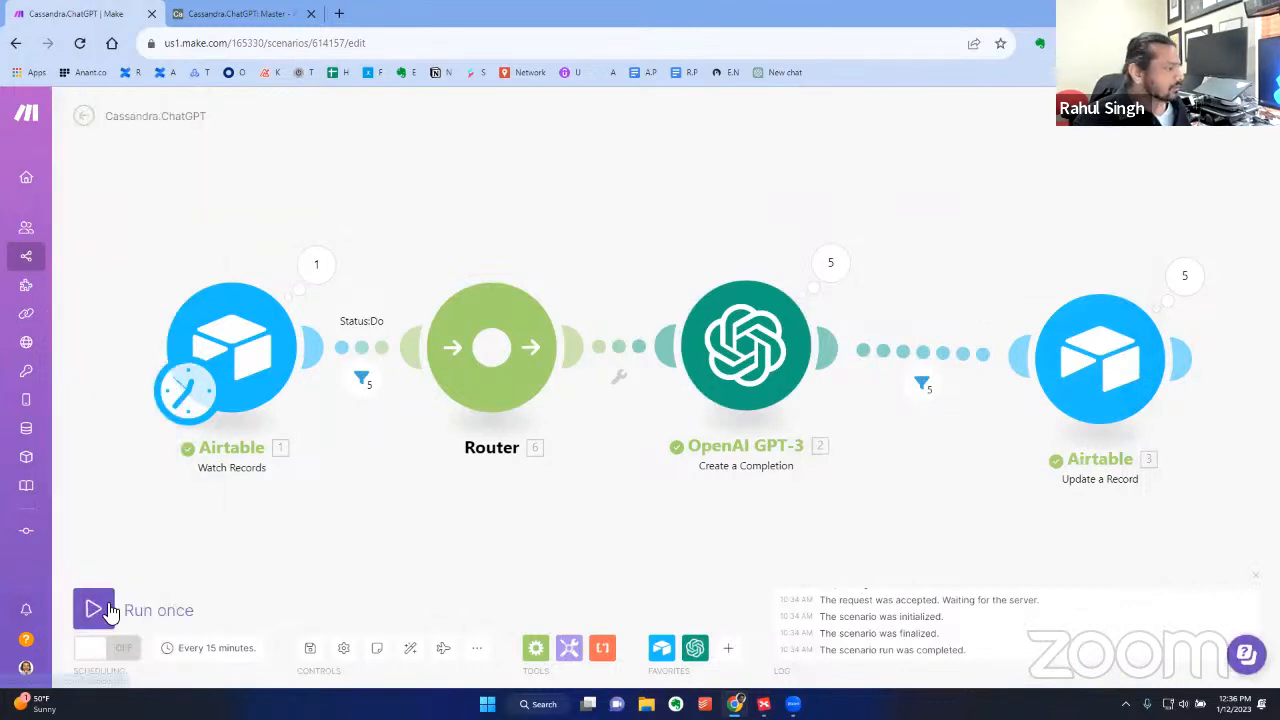
pyautogui.click(92, 610)
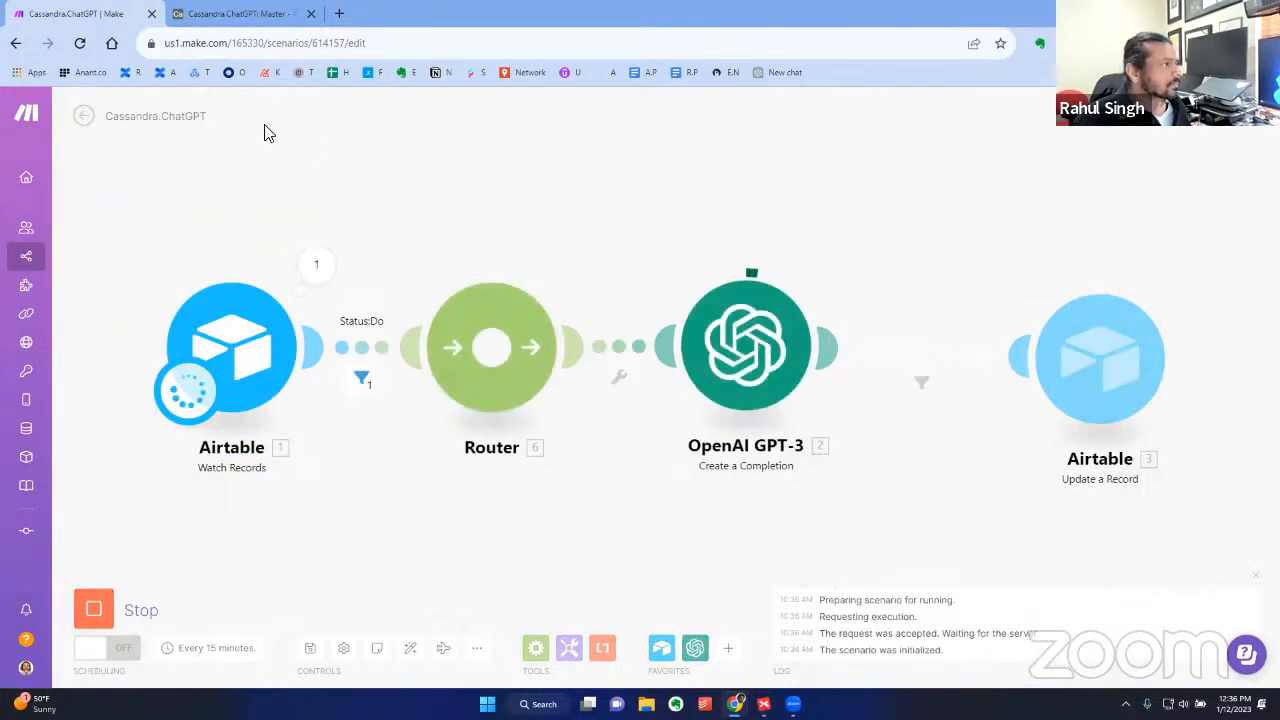
pyautogui.click(240, 12)
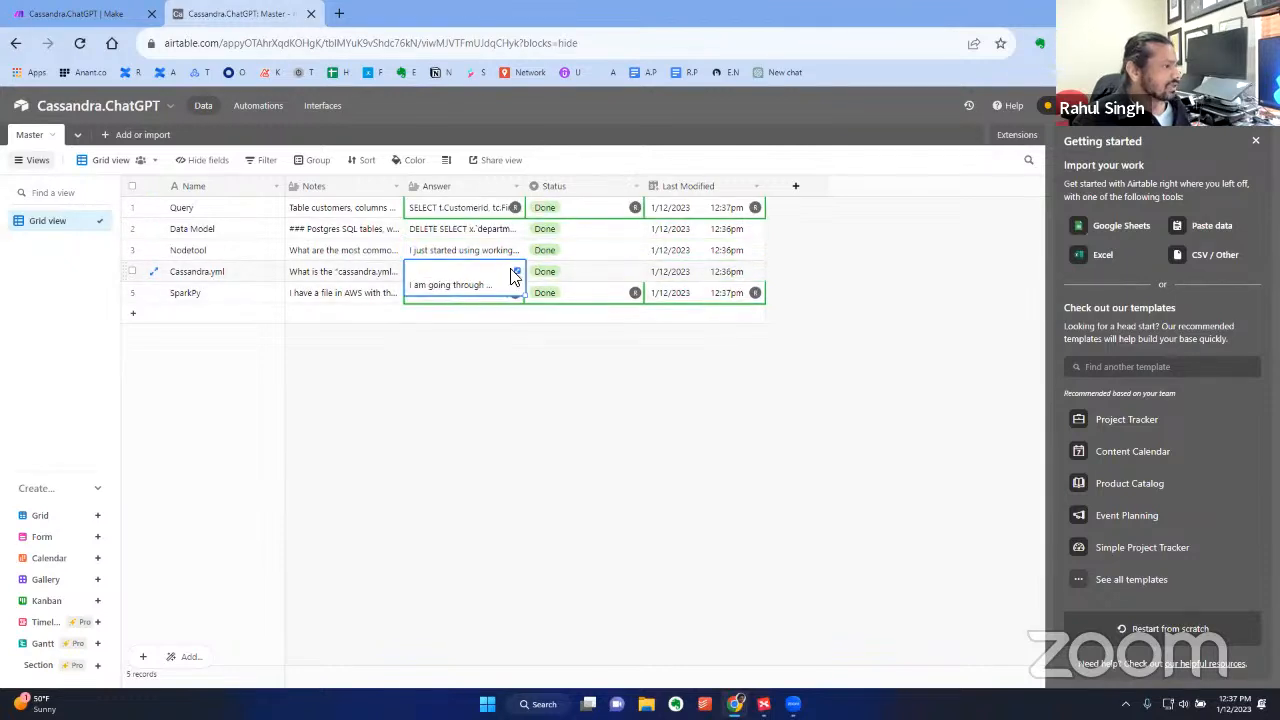
# Read the Query record's babbage-generated answer in full, then return to the Make scenario
pyautogui.click(514, 272)
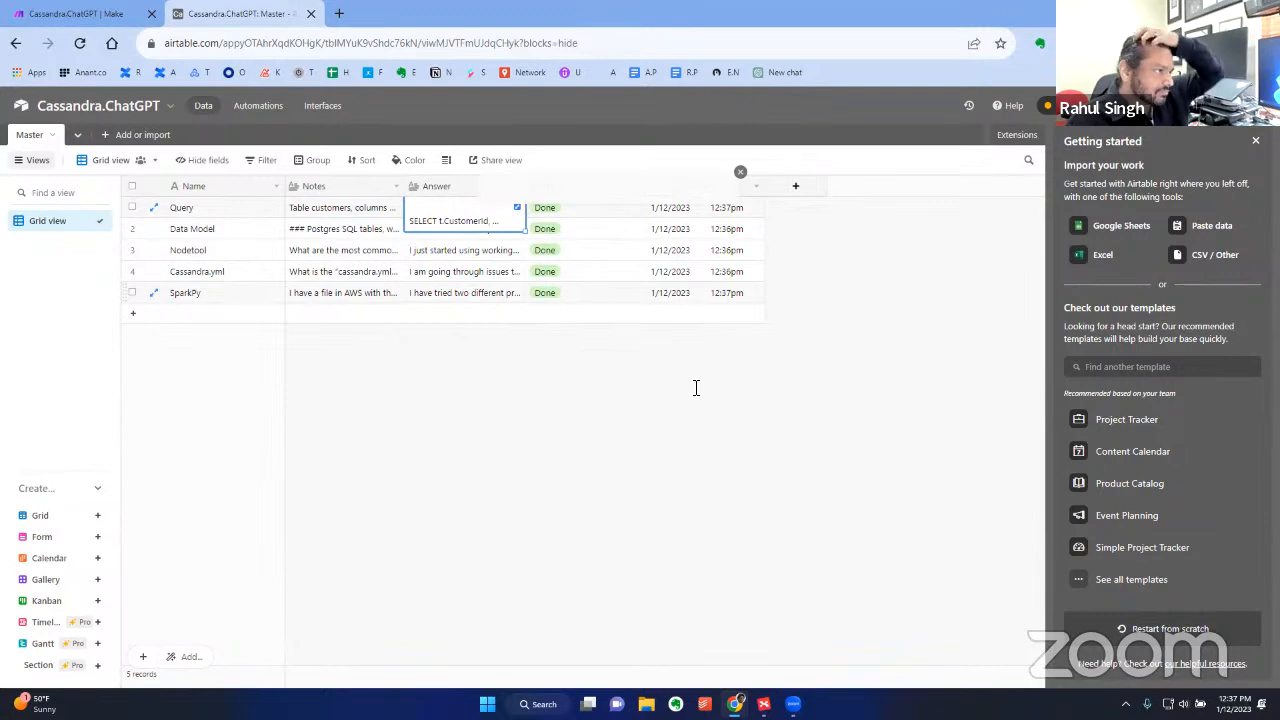
pyautogui.click(450, 220)
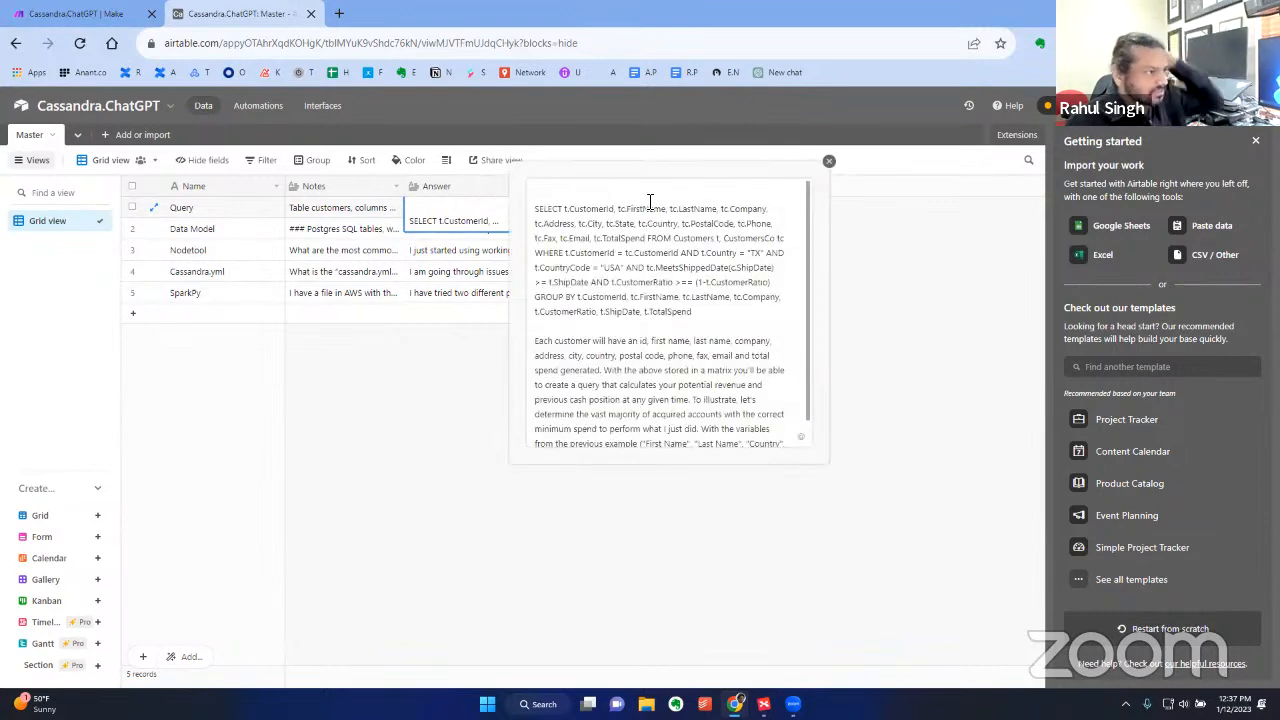
pyautogui.scroll(-3)
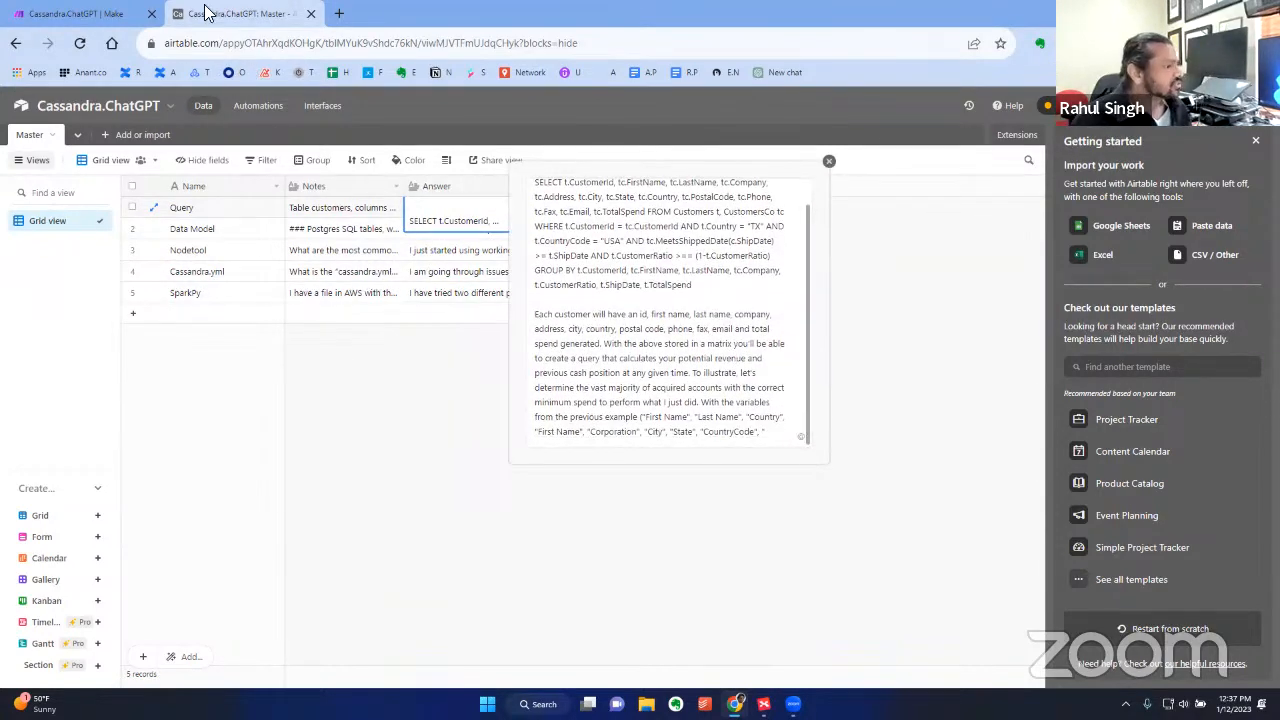
pyautogui.click(240, 12)
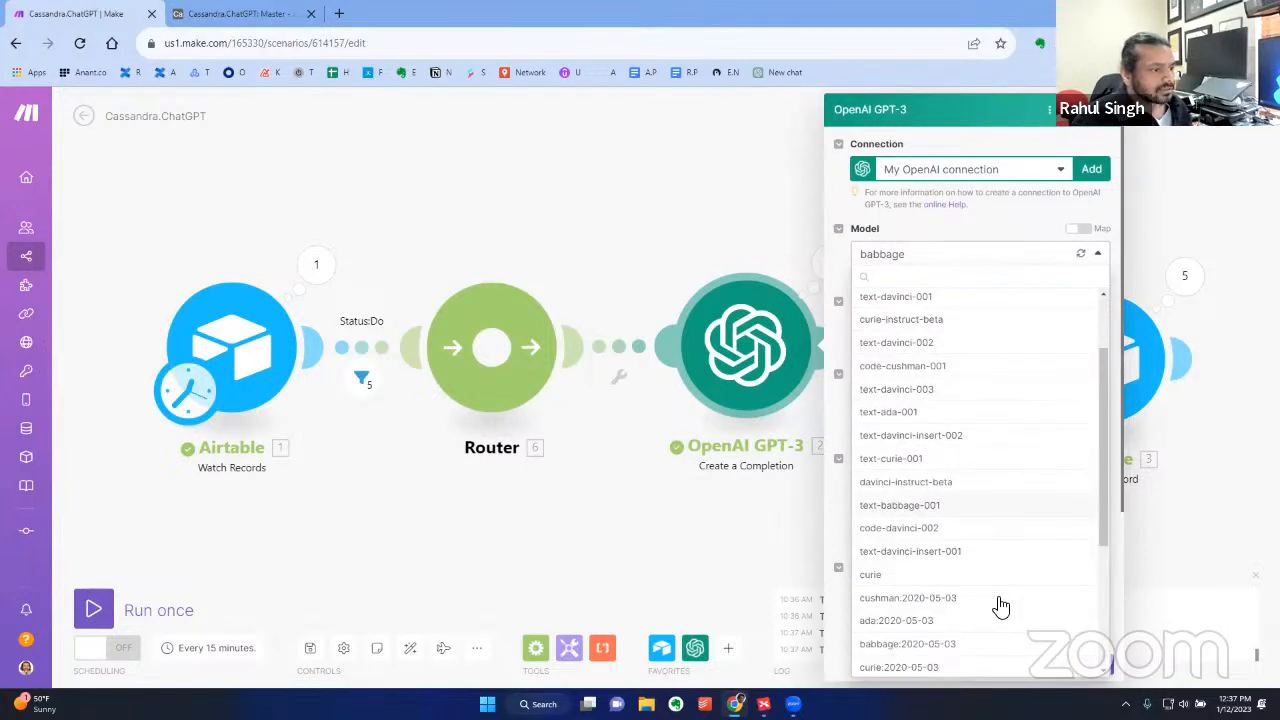
# Set the GPT-3 module's model to text-davinci-003 and reopen its settings
pyautogui.scroll(-3)
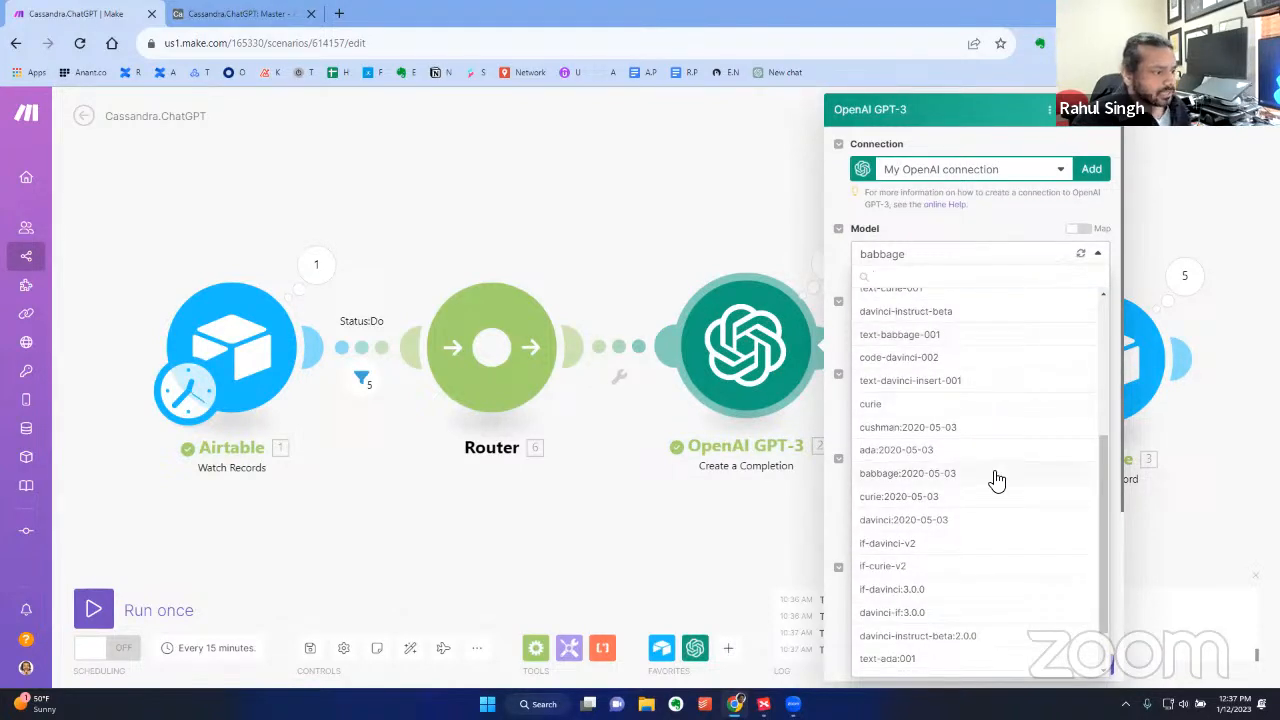
pyautogui.write('davinci')
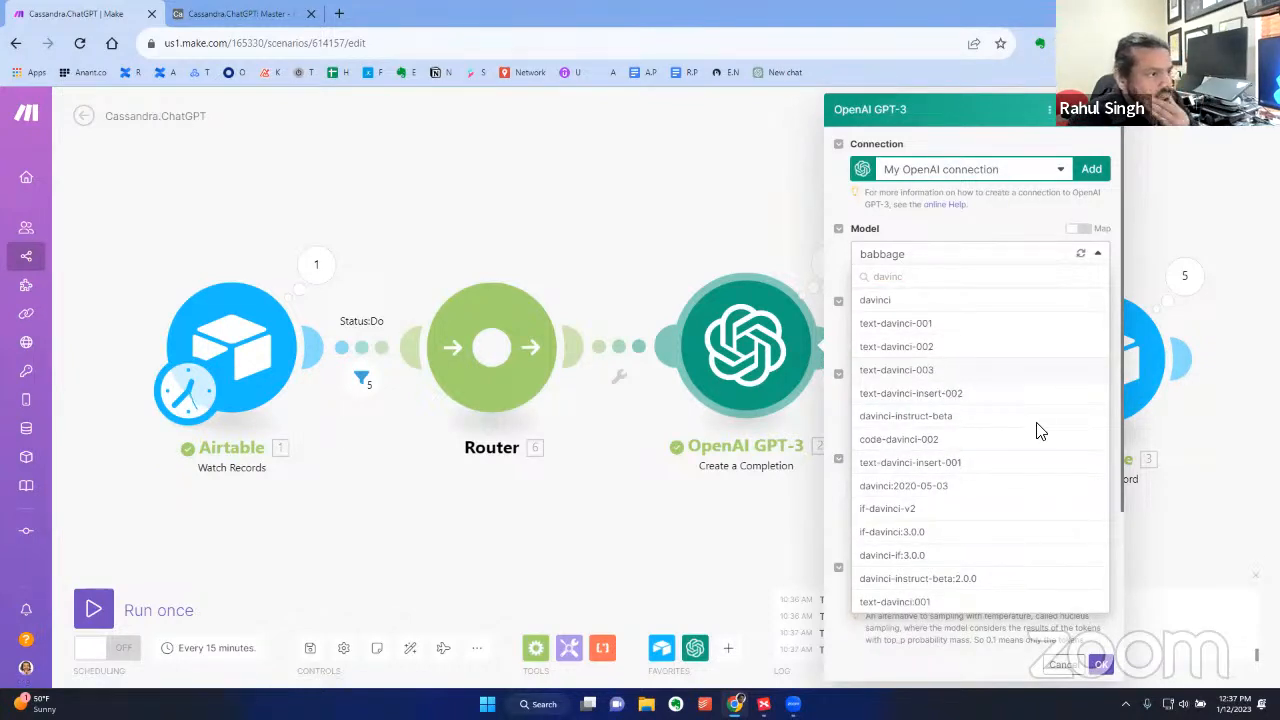
pyautogui.click(1062, 664)
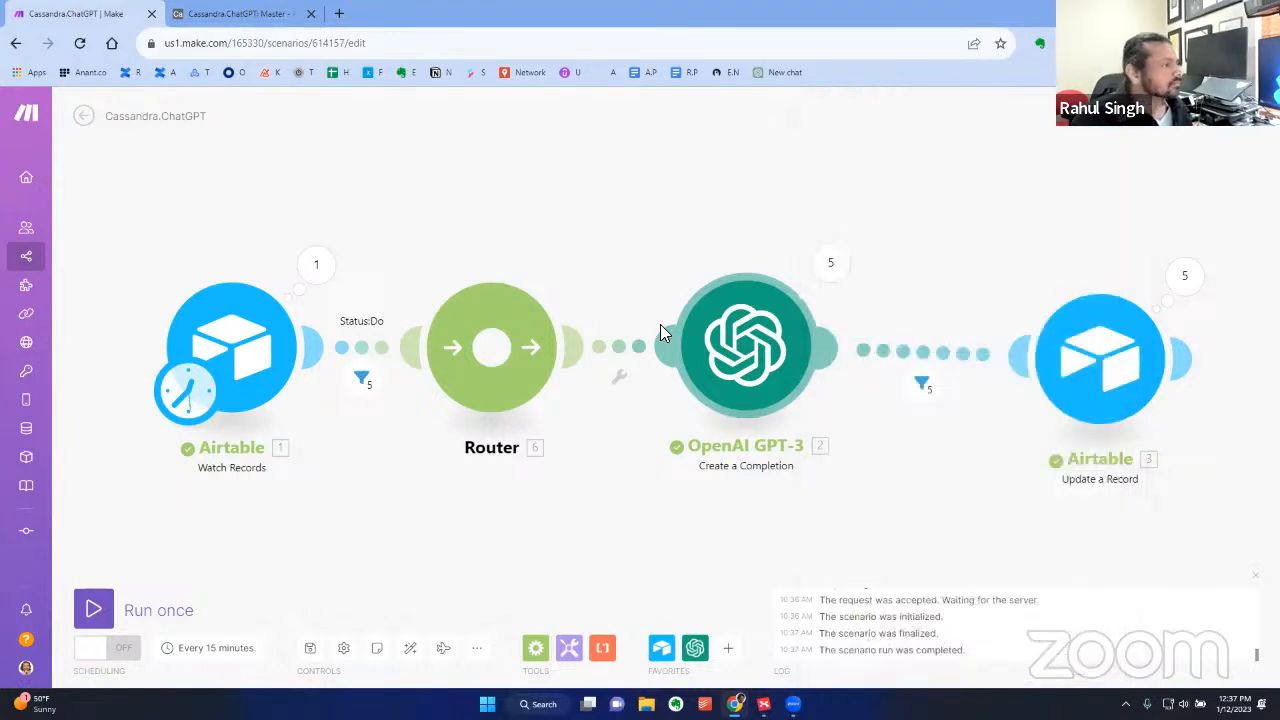
pyautogui.click(744, 344)
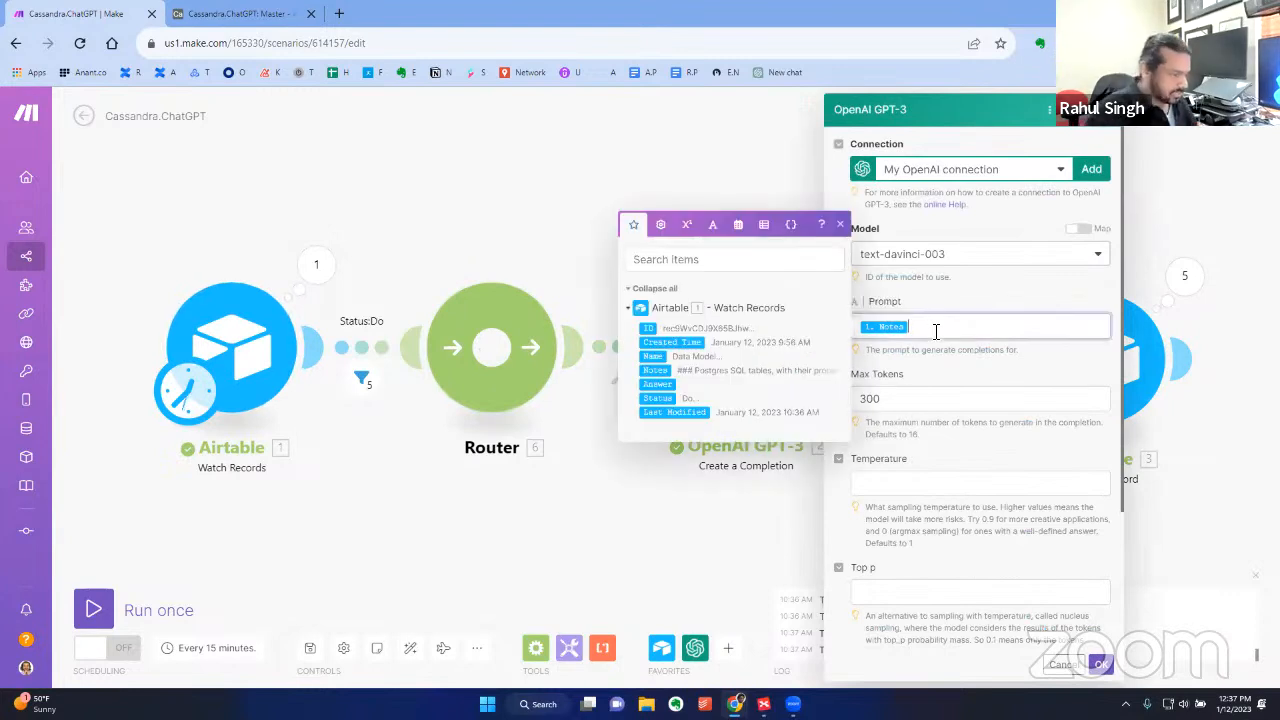
# Prefix the prompt with an instruction to answer only for Apache Cassandra in CQL, not SQL
pyautogui.write('Given the r')
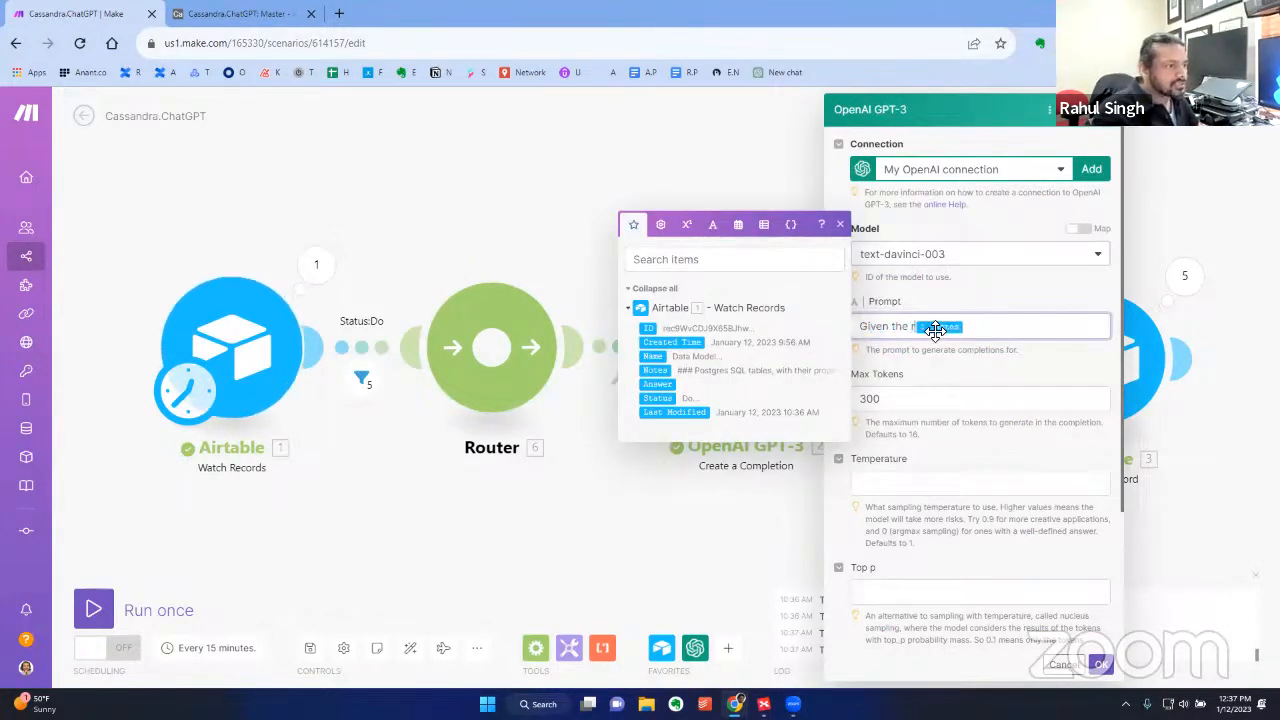
pyautogui.click(654, 370)
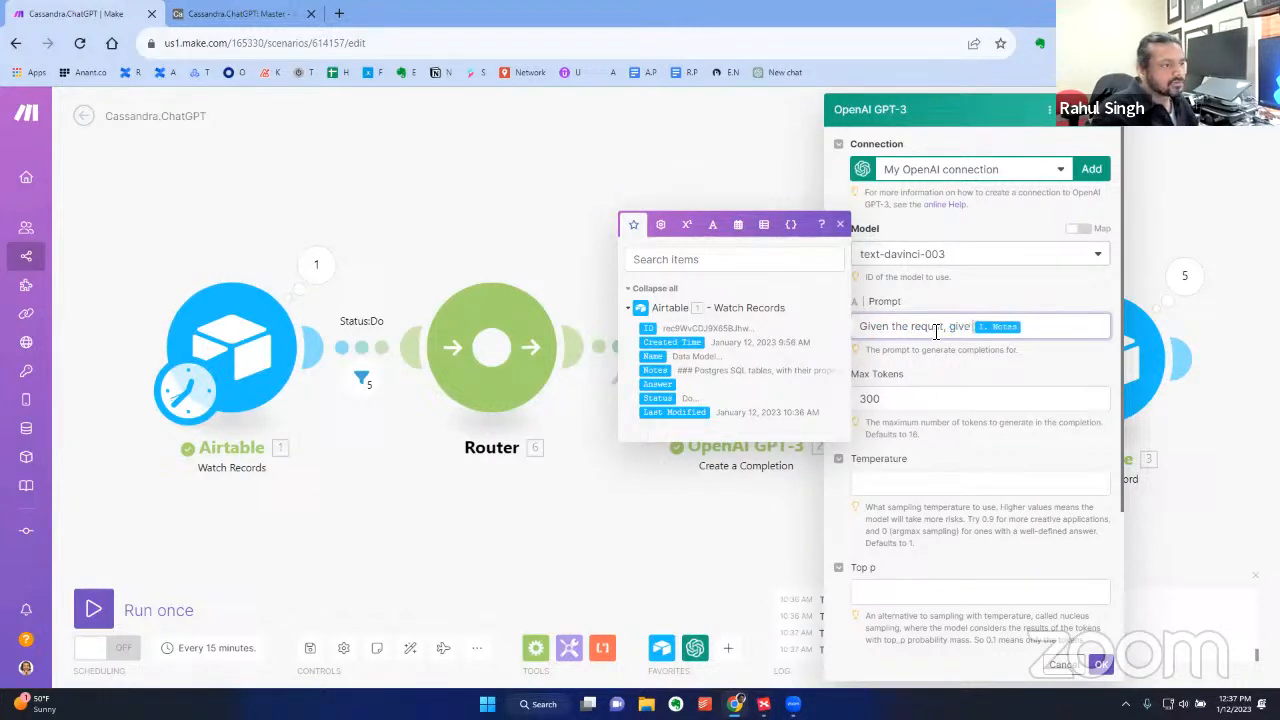
pyautogui.write('responses back that only work for the Apache Cassandra database which uses')
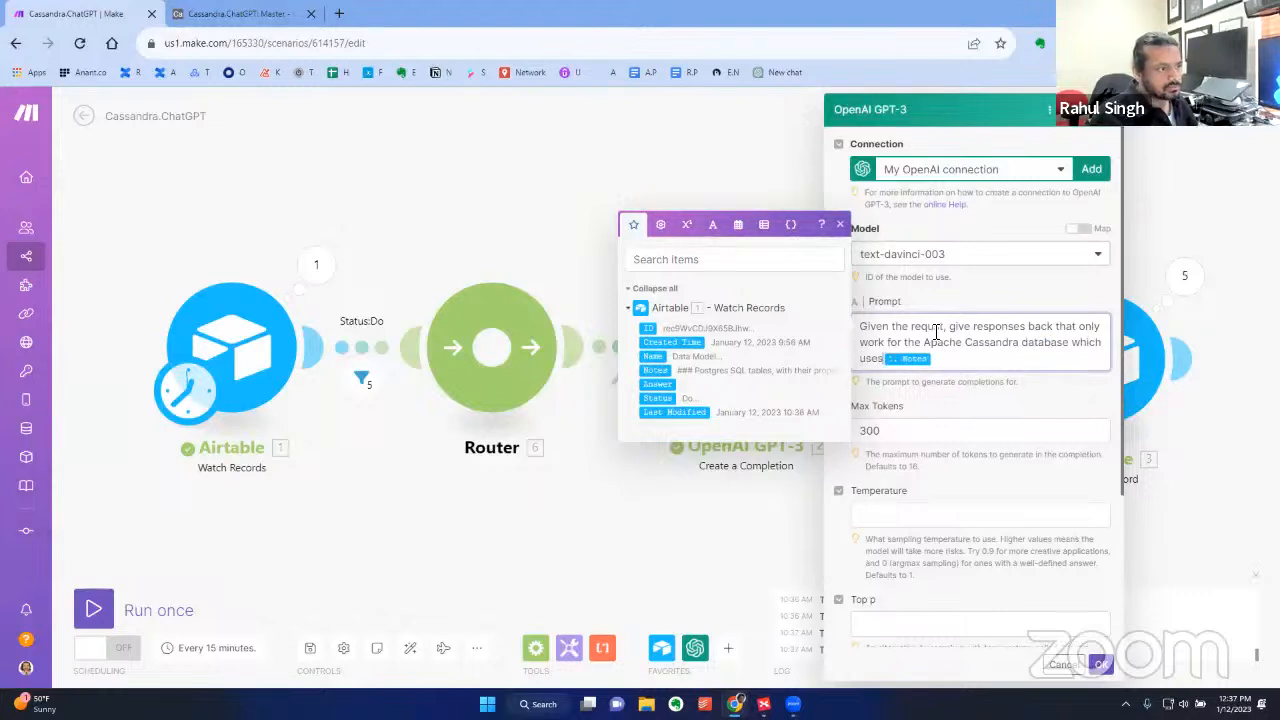
pyautogui.write('SQL and no')
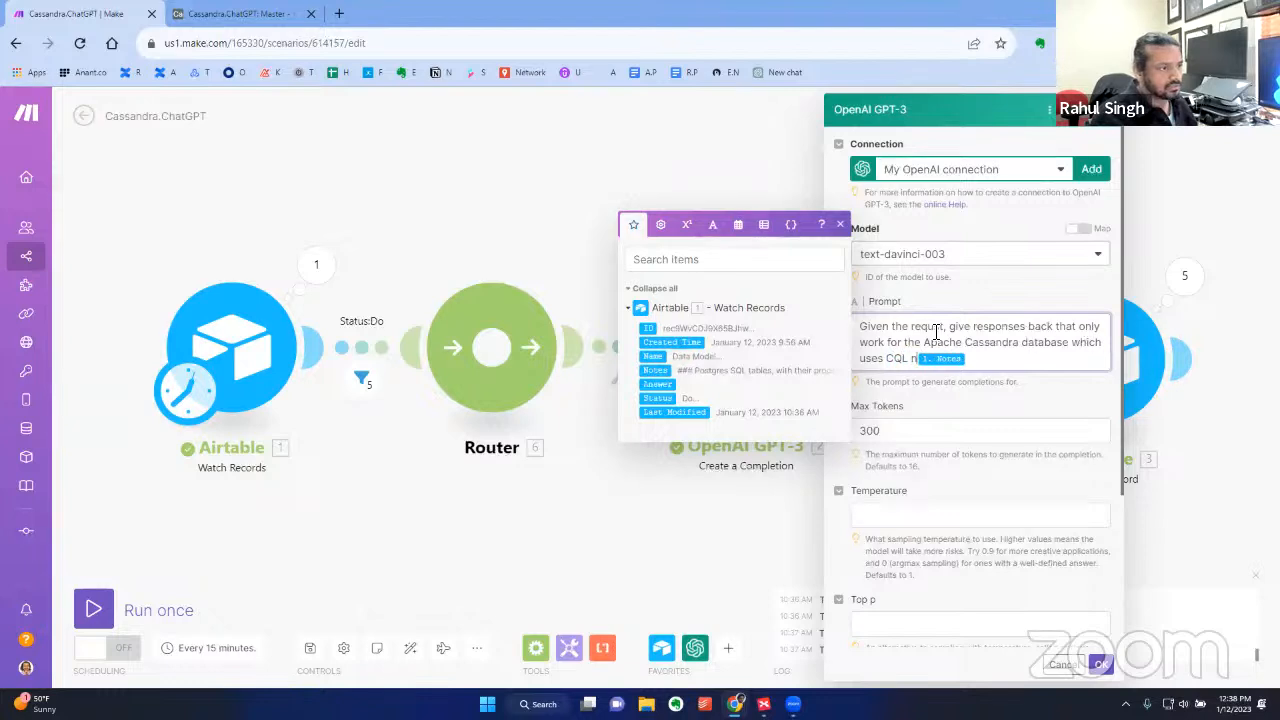
pyautogui.write('and not SQL.')
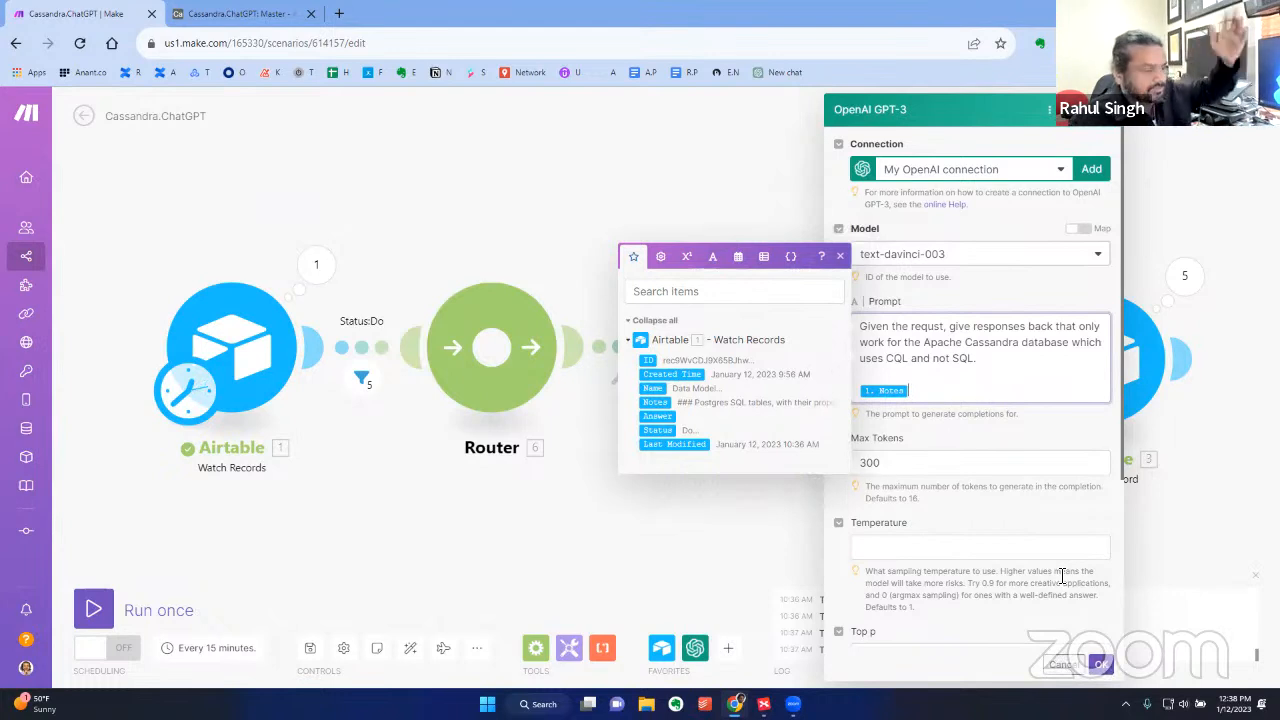
pyautogui.click(980, 462)
pyautogui.write('500')
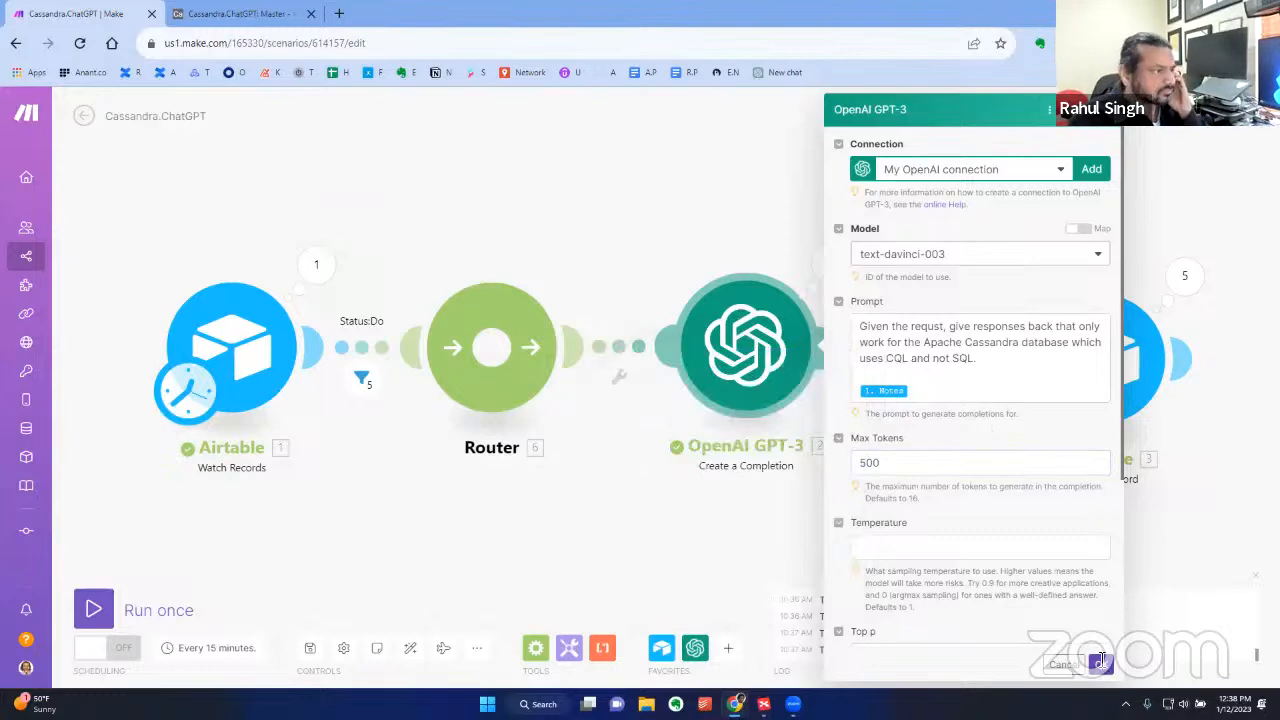
# Save the GPT-3 settings with max tokens 500, then set the Query record's Status back to Do in Airtable
pyautogui.click(92, 608)
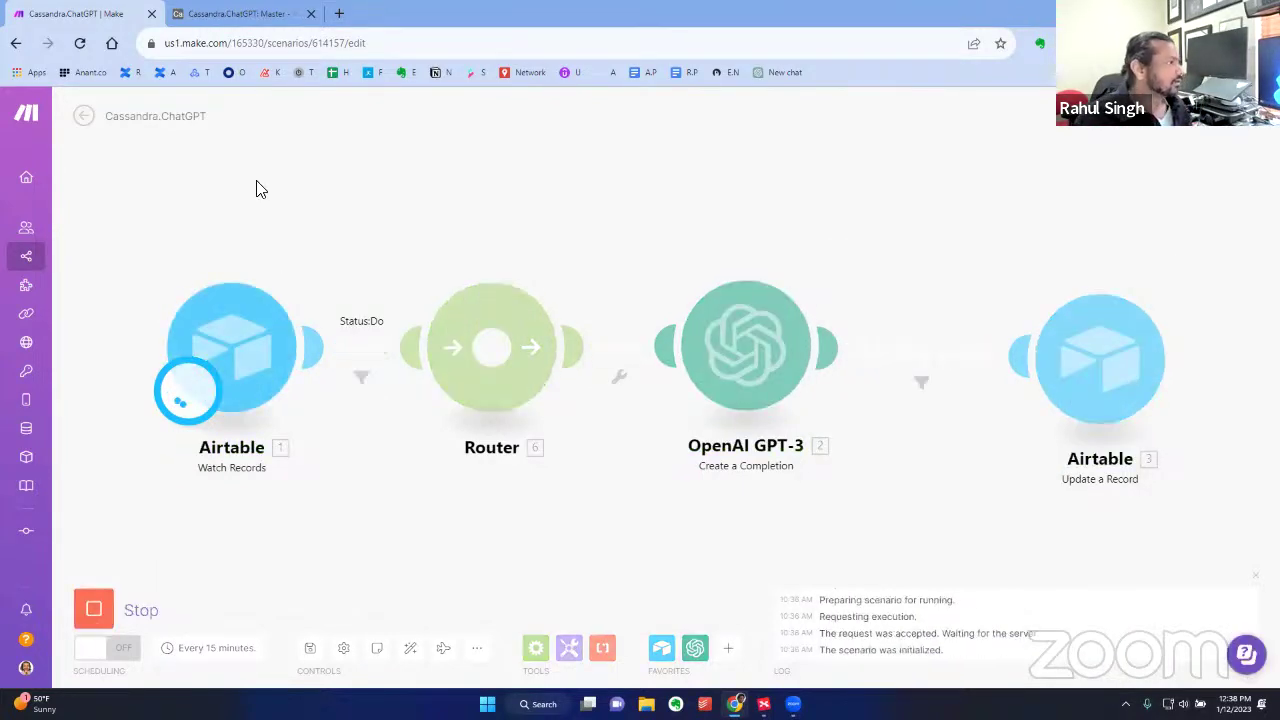
pyautogui.click(240, 14)
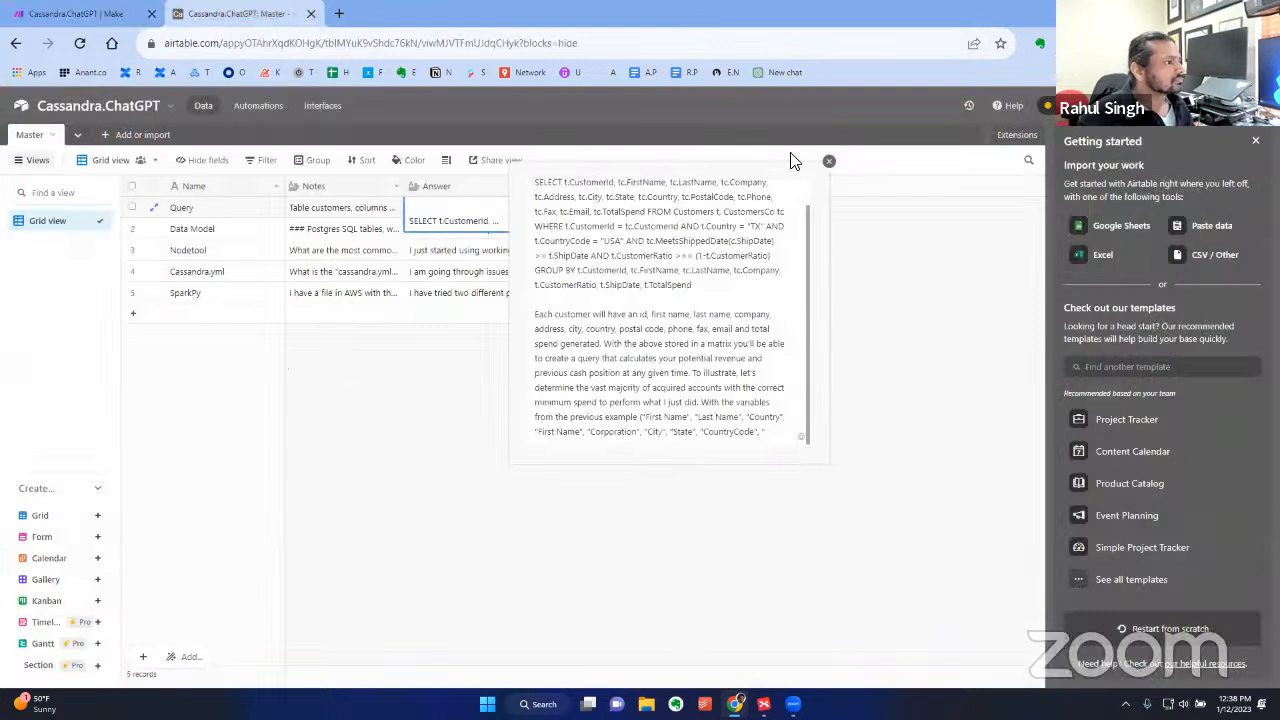
pyautogui.click(828, 160)
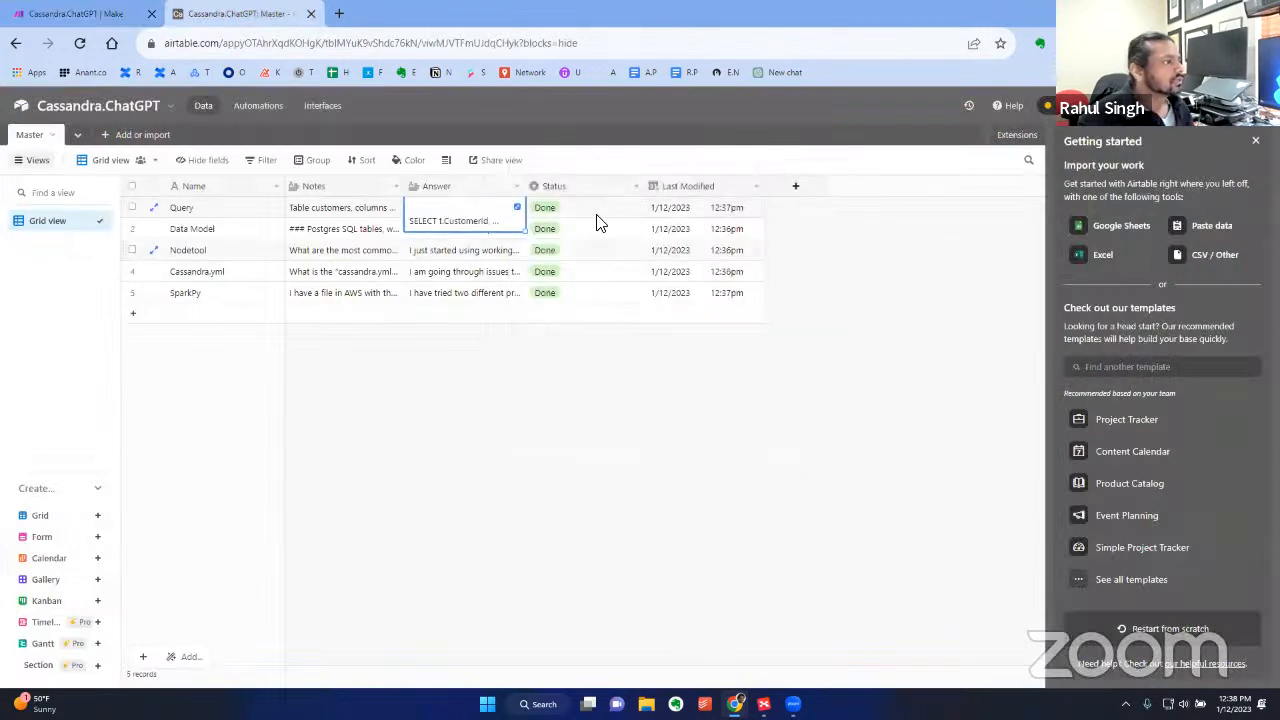
pyautogui.click(544, 206)
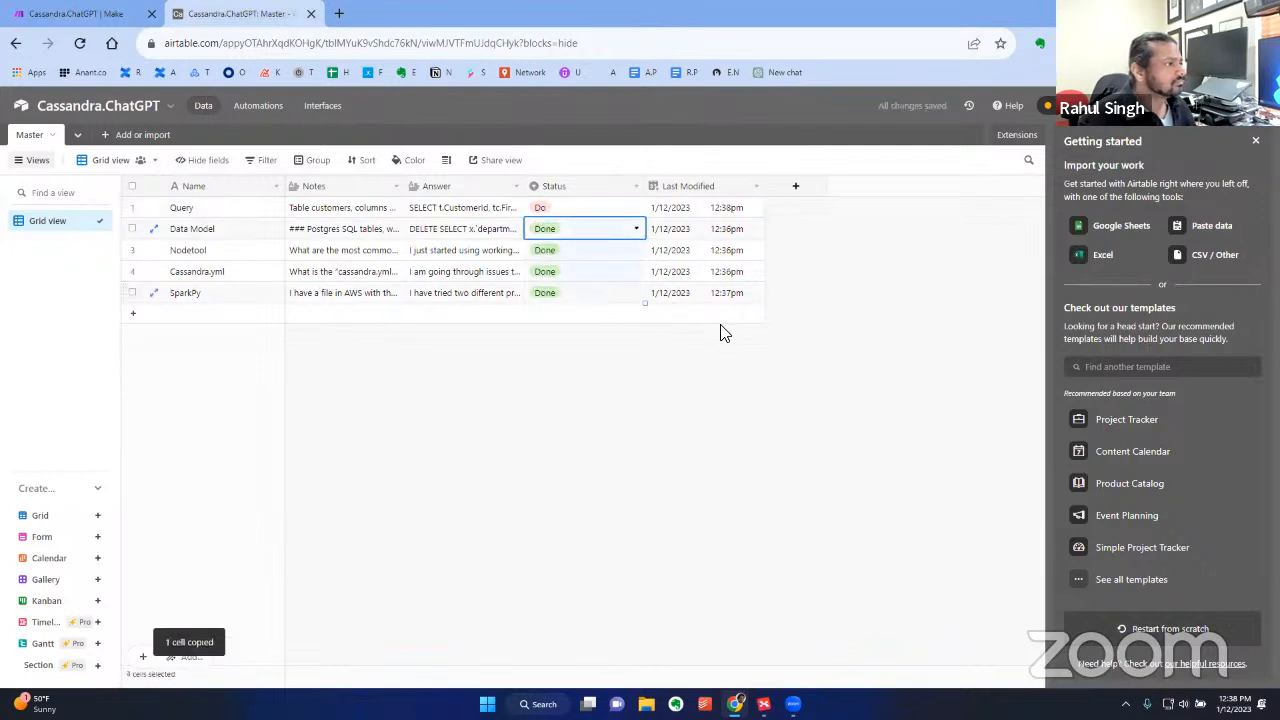
pyautogui.press('ctrl+v')
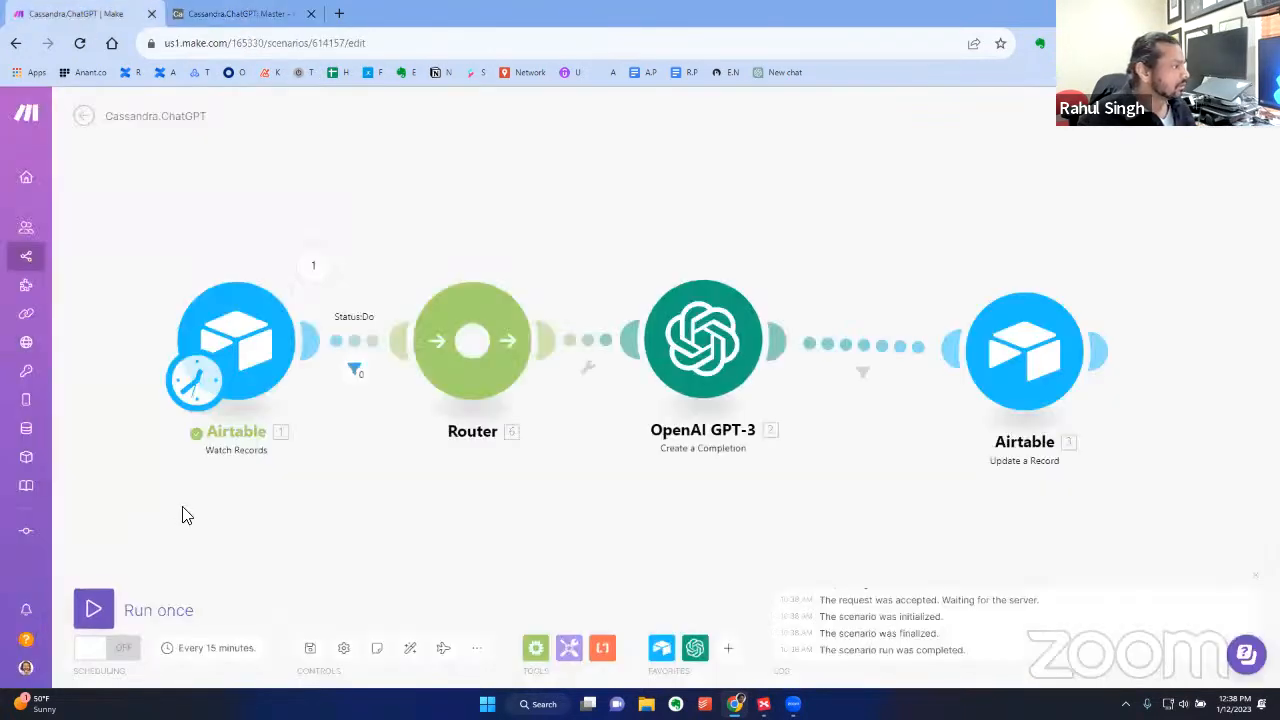
# Run the scenario once and read the Query row's new CQL-only answer in Airtable
pyautogui.click(92, 608)
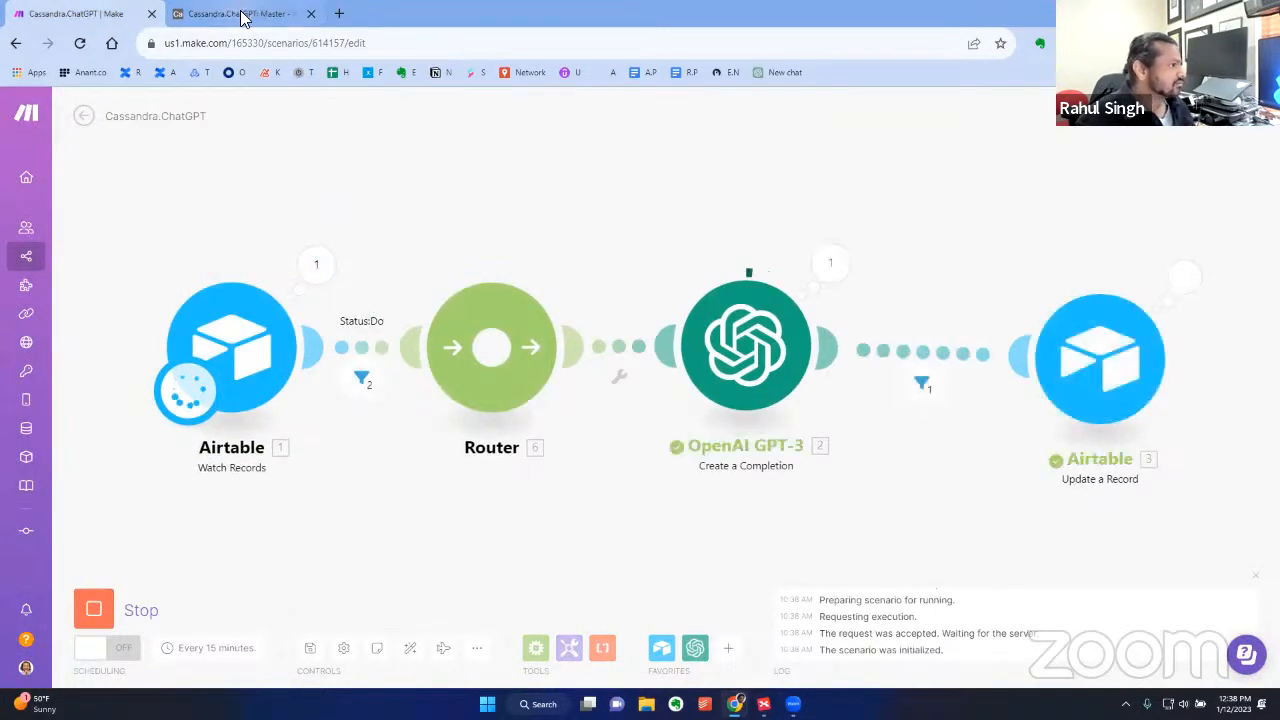
pyautogui.click(240, 14)
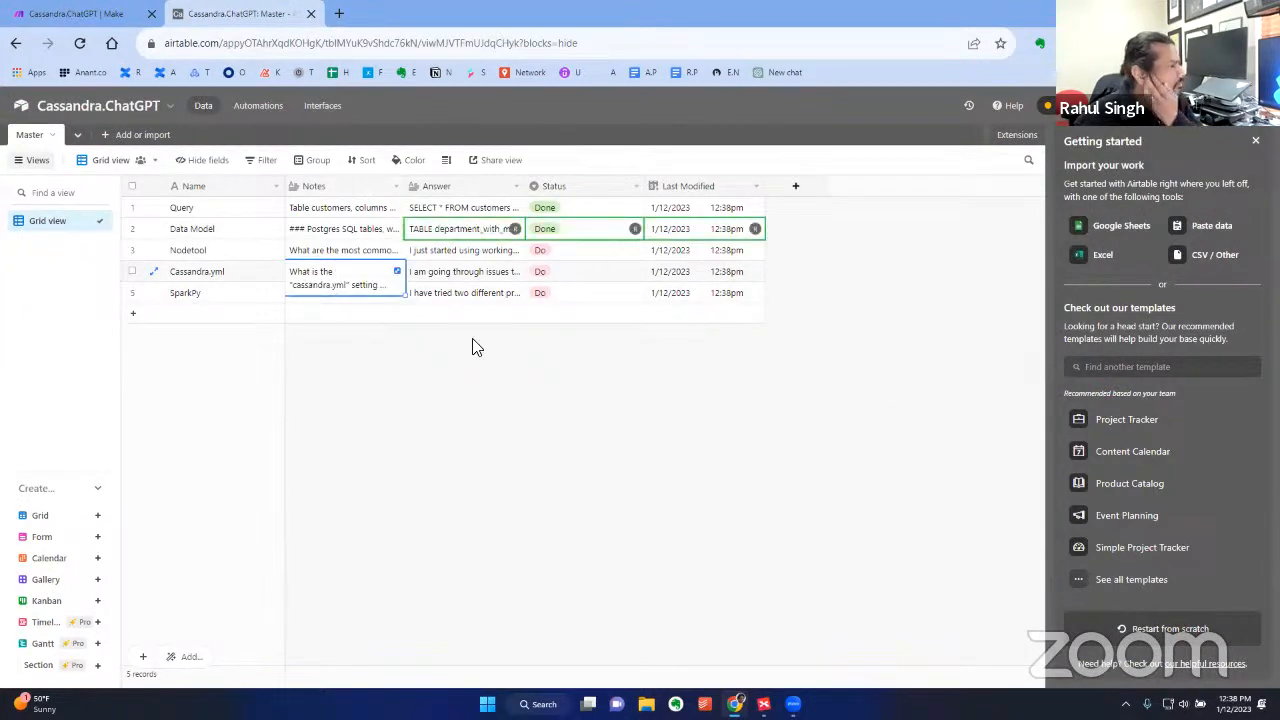
pyautogui.click(464, 206)
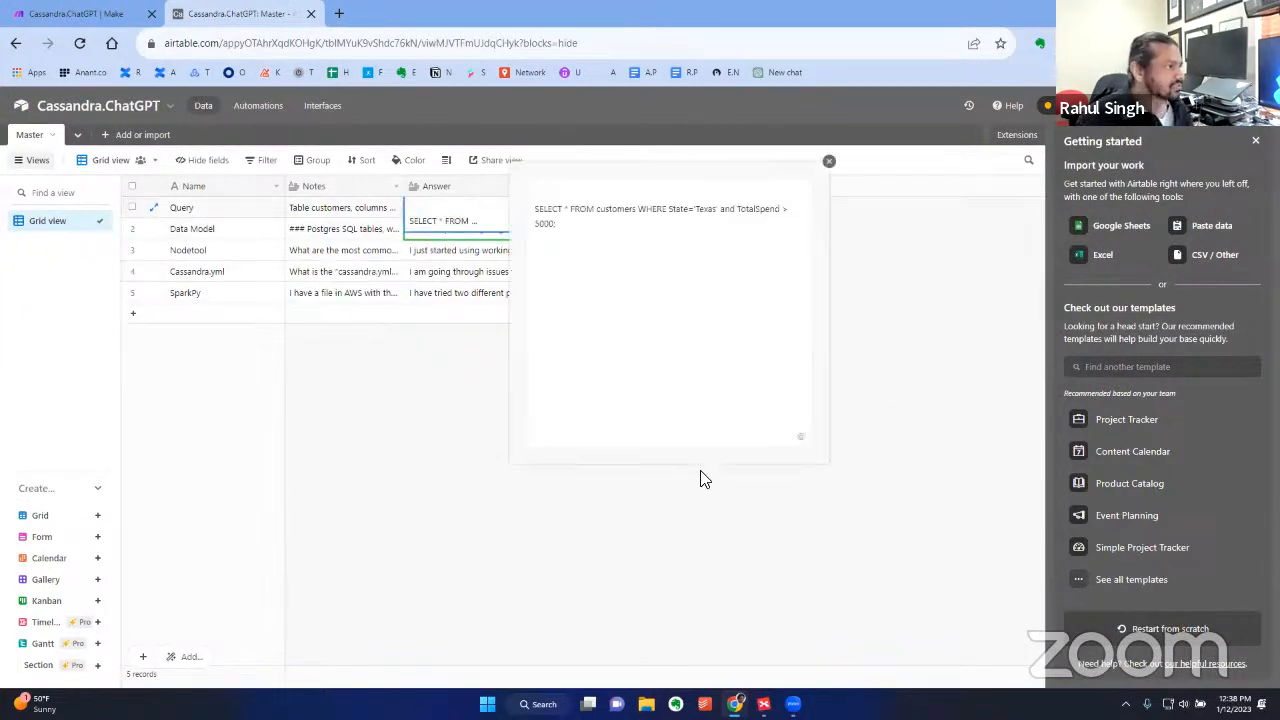
pyautogui.moveTo(420, 362)
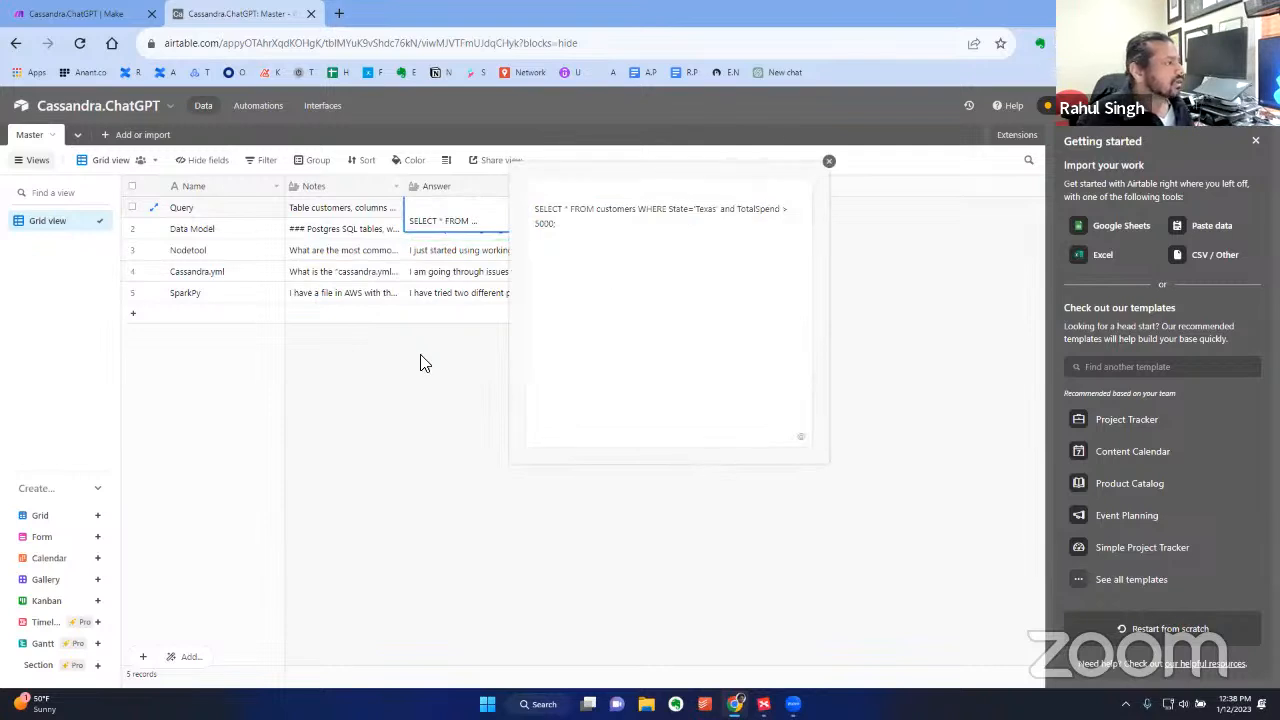
pyautogui.click(456, 248)
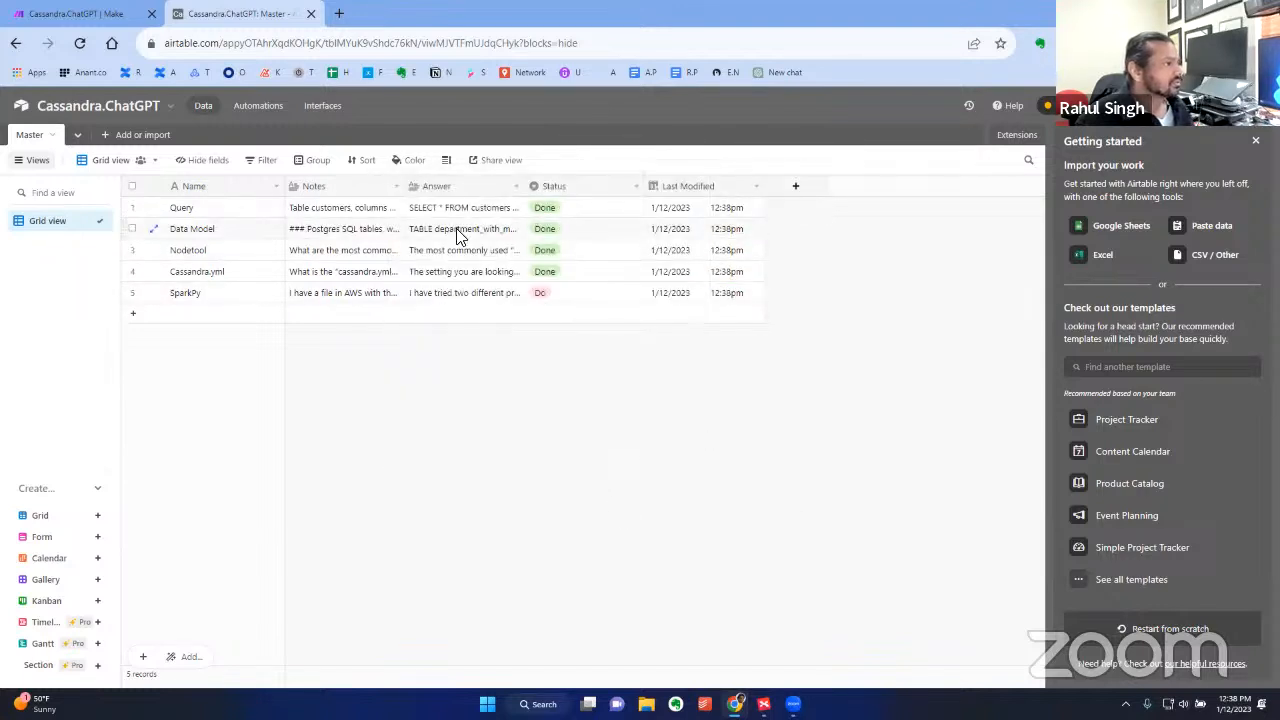
# Read the Data Model, Cassandra.yaml and SparkPy answers, then return to the Make scenario
pyautogui.click(462, 228)
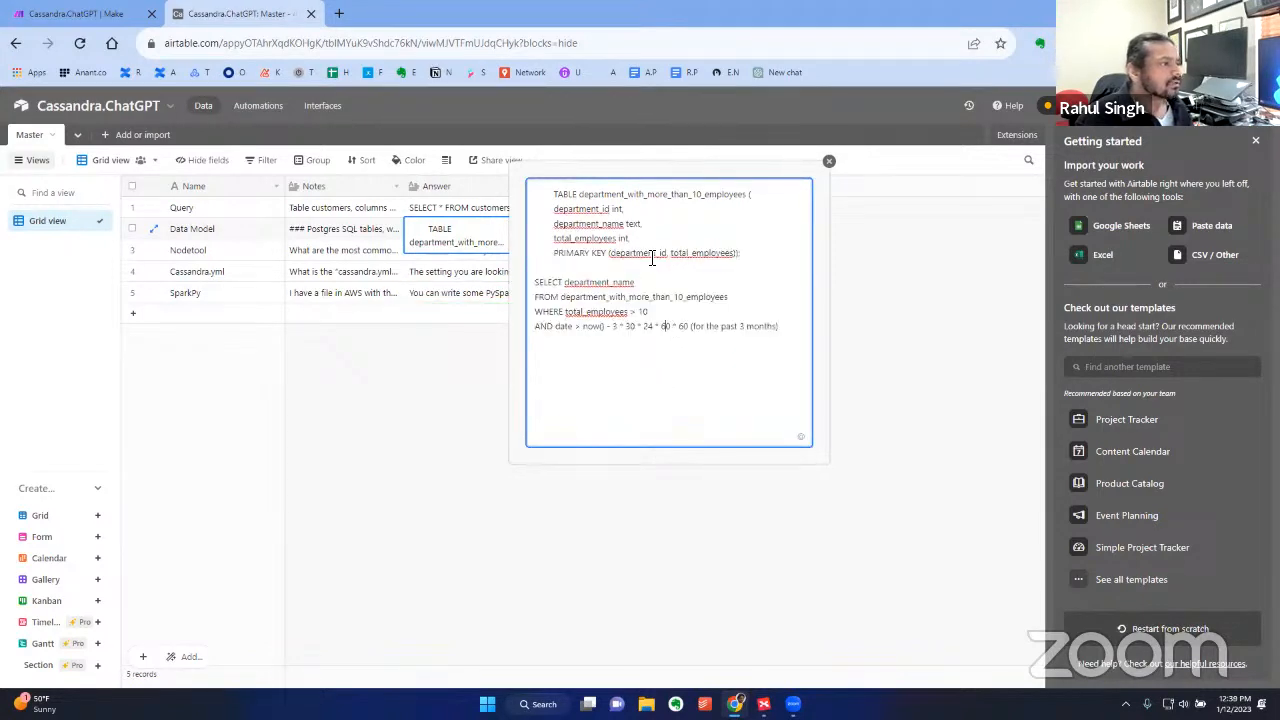
pyautogui.click(828, 160)
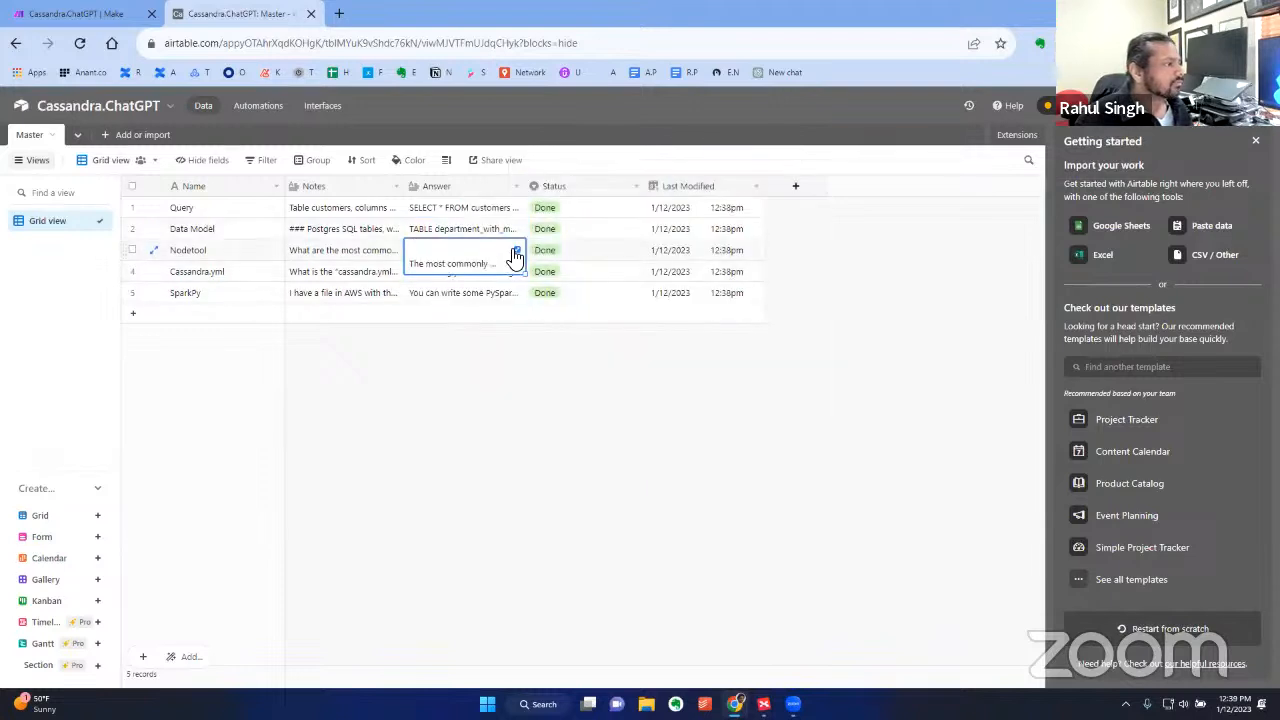
pyautogui.click(516, 252)
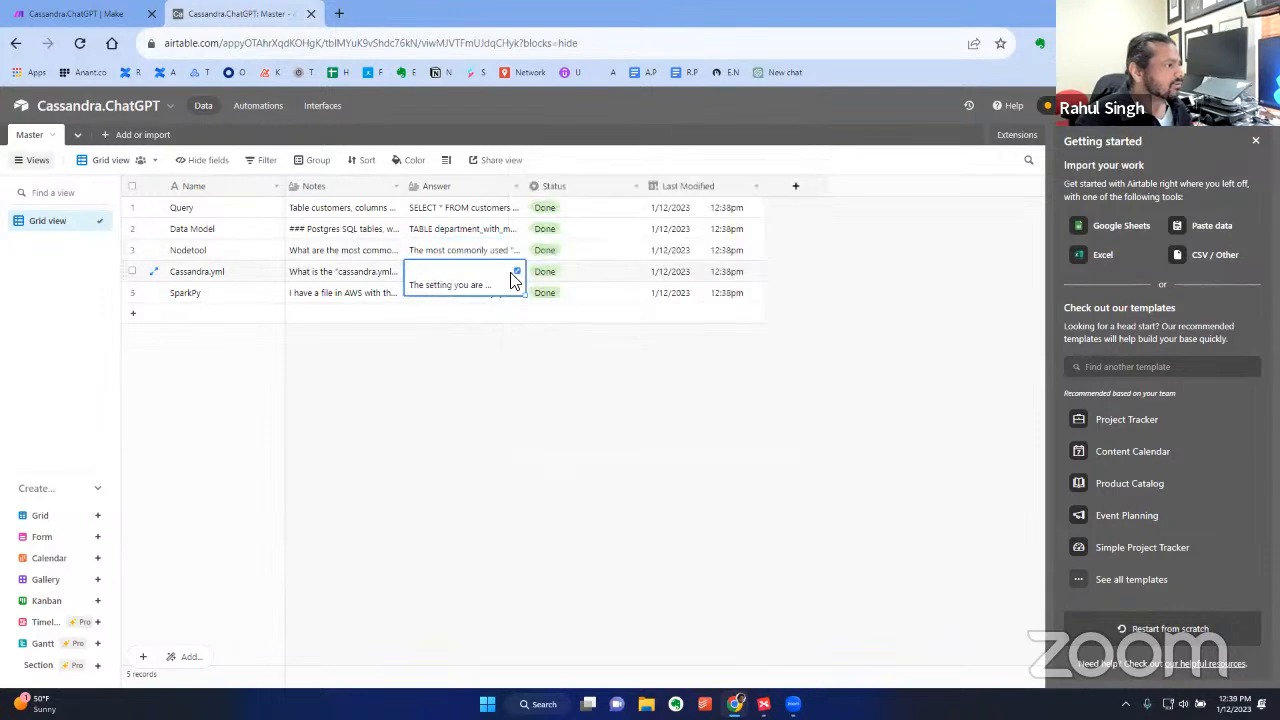
pyautogui.click(516, 272)
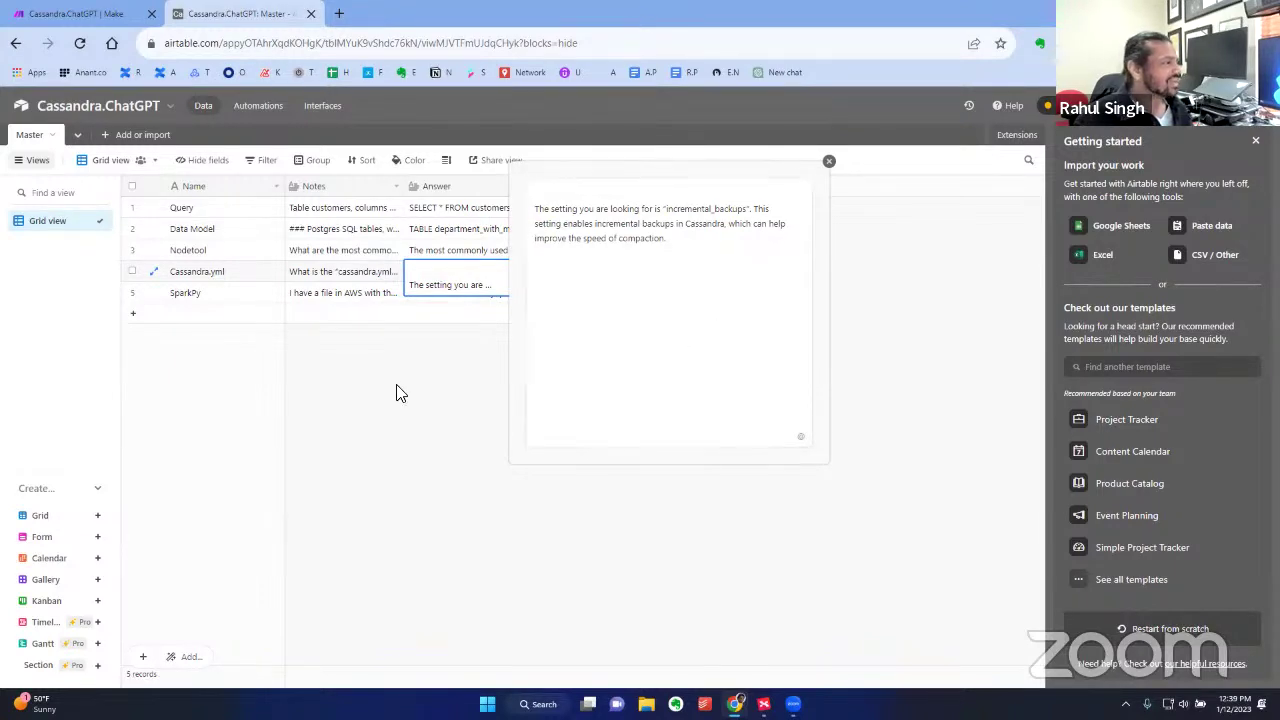
pyautogui.moveTo(404, 418)
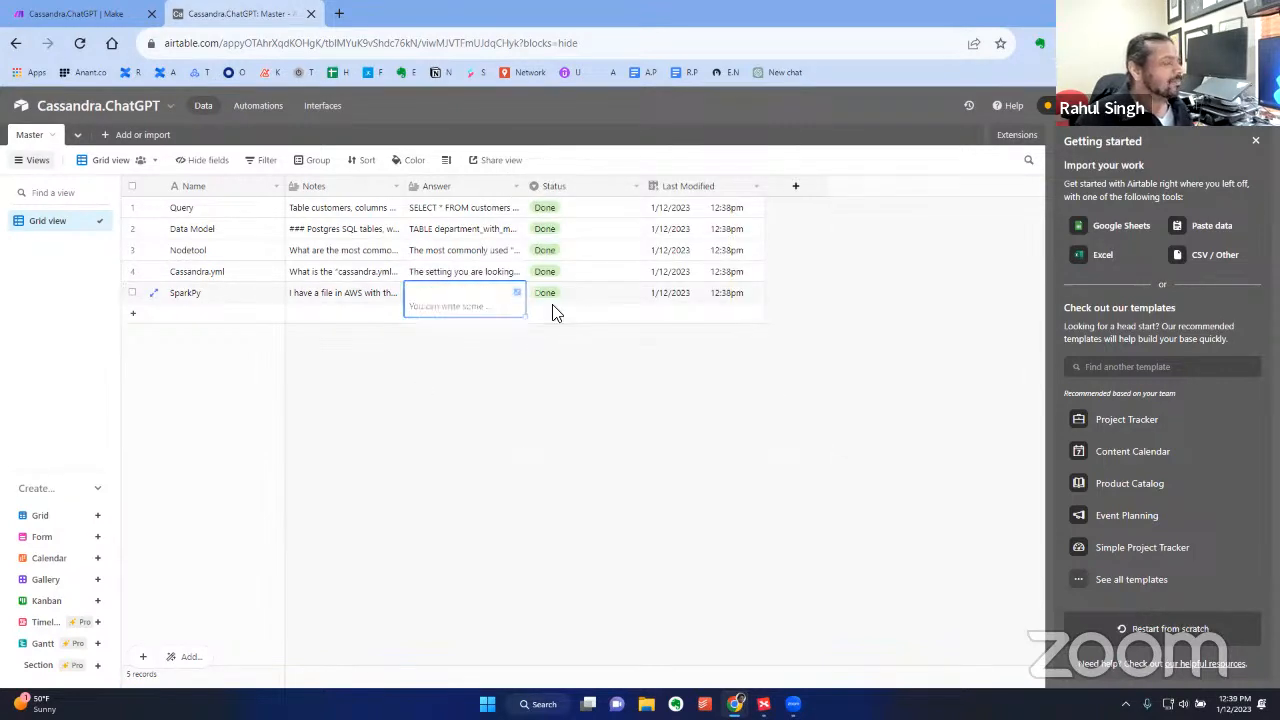
pyautogui.click(516, 292)
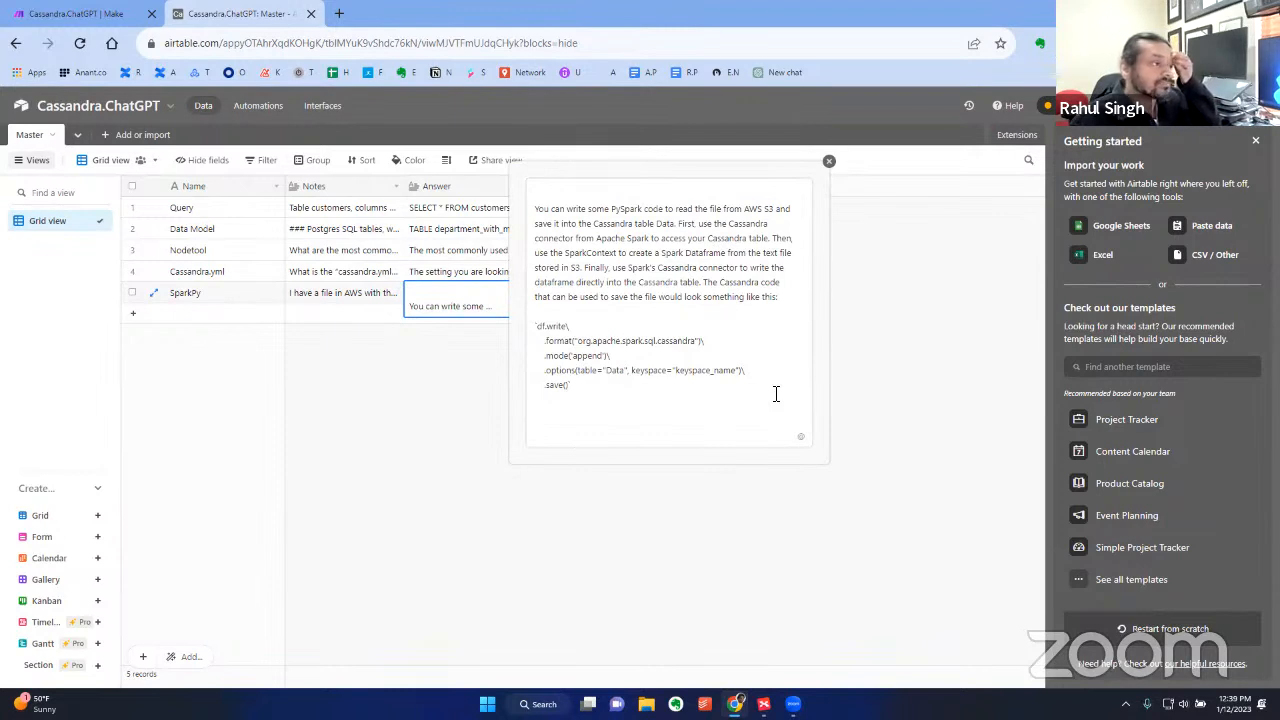
pyautogui.click(828, 160)
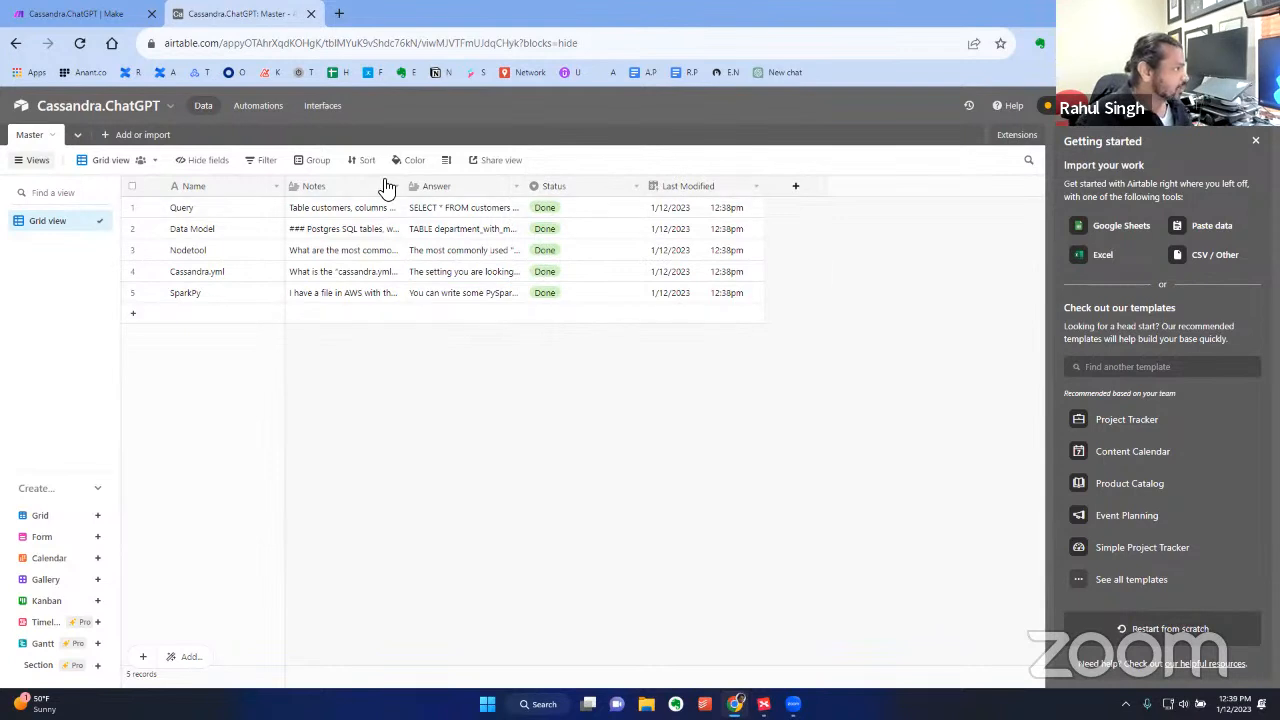
pyautogui.click(240, 14)
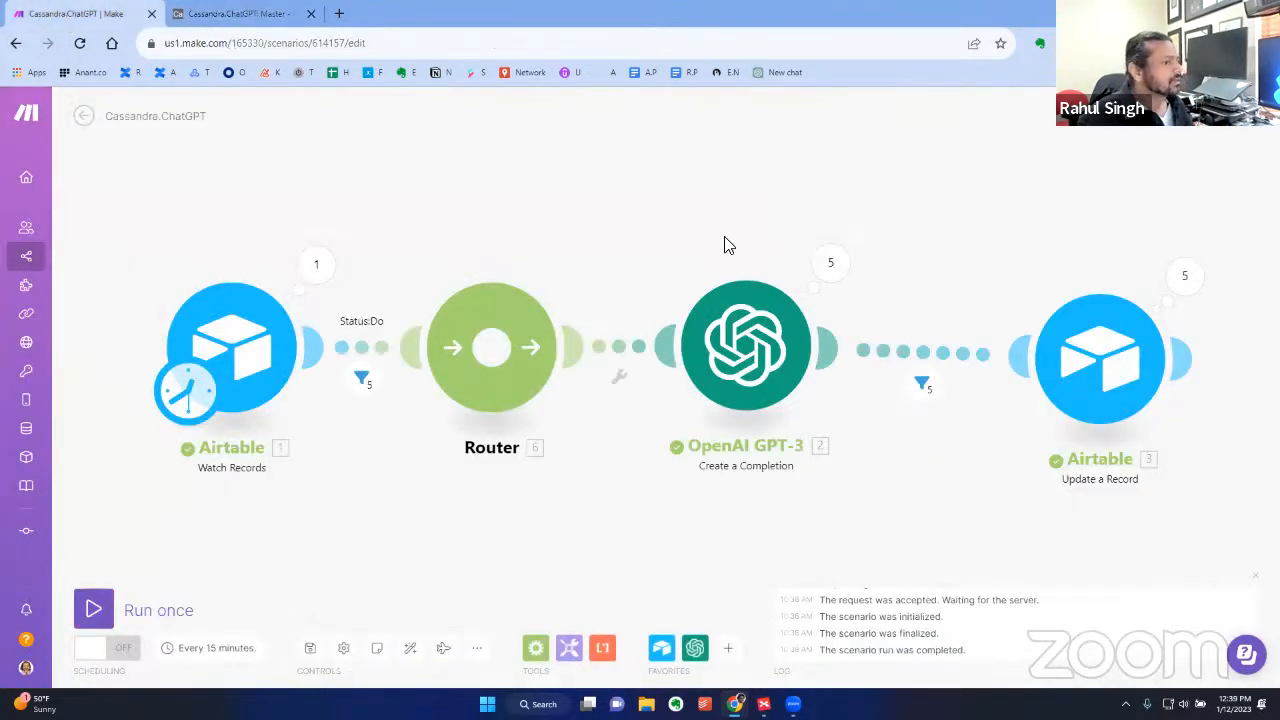
pyautogui.moveTo(658, 272)
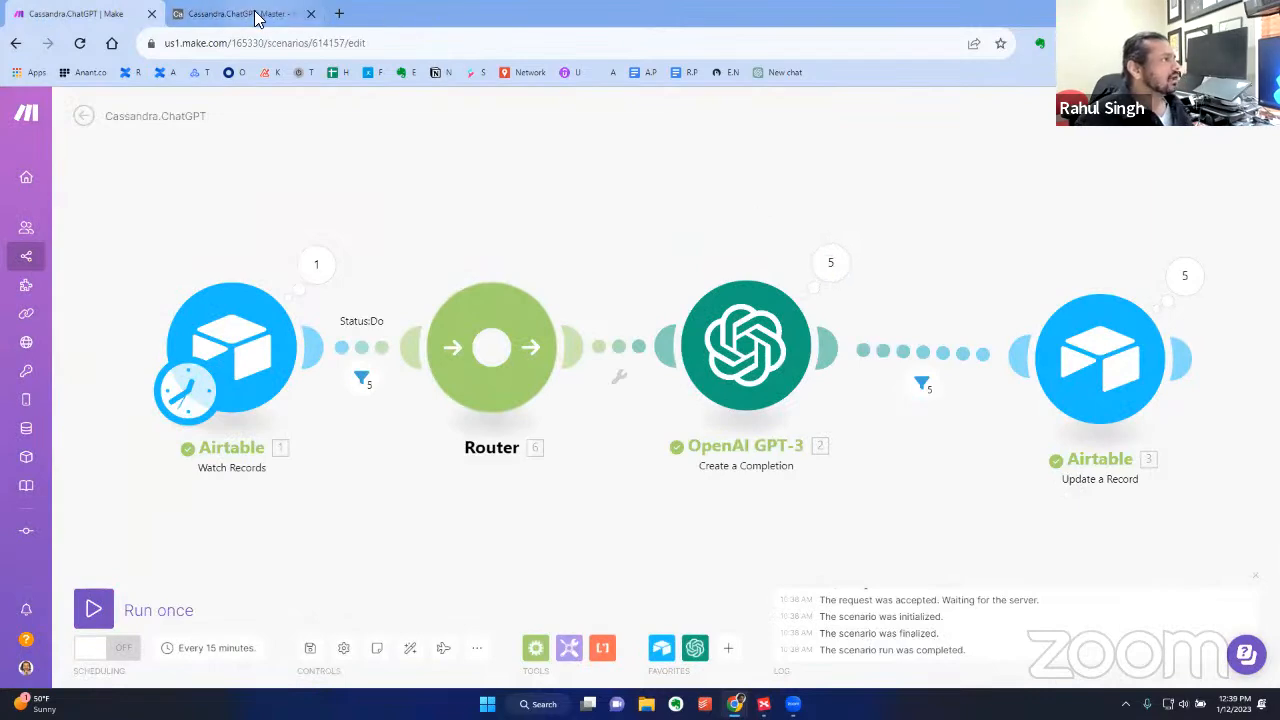
pyautogui.click(236, 12)
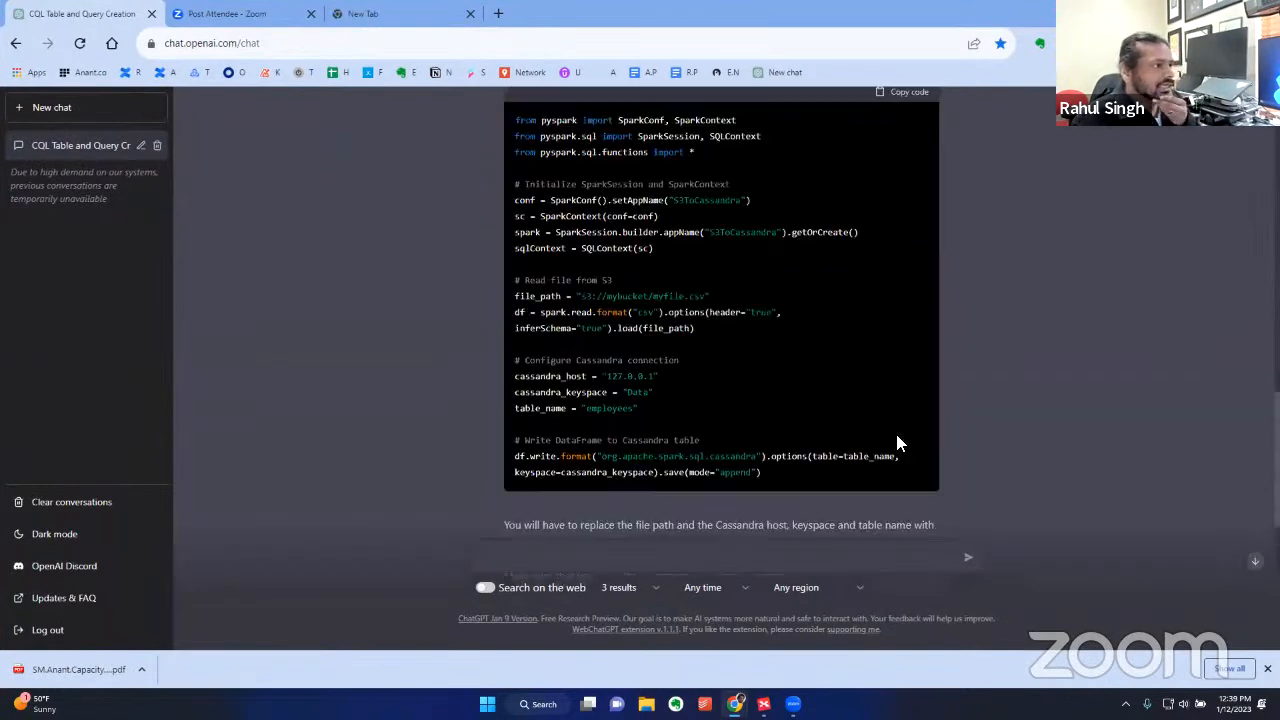
pyautogui.scroll(3)
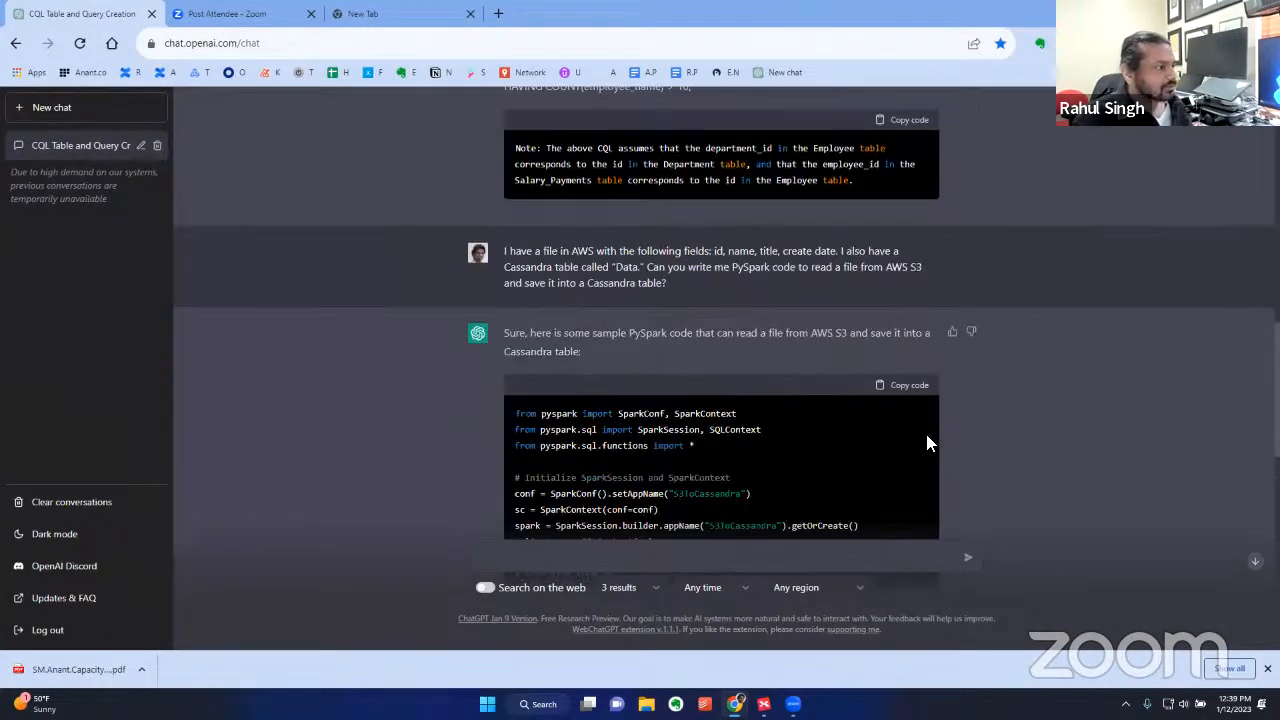
pyautogui.moveTo(864, 384)
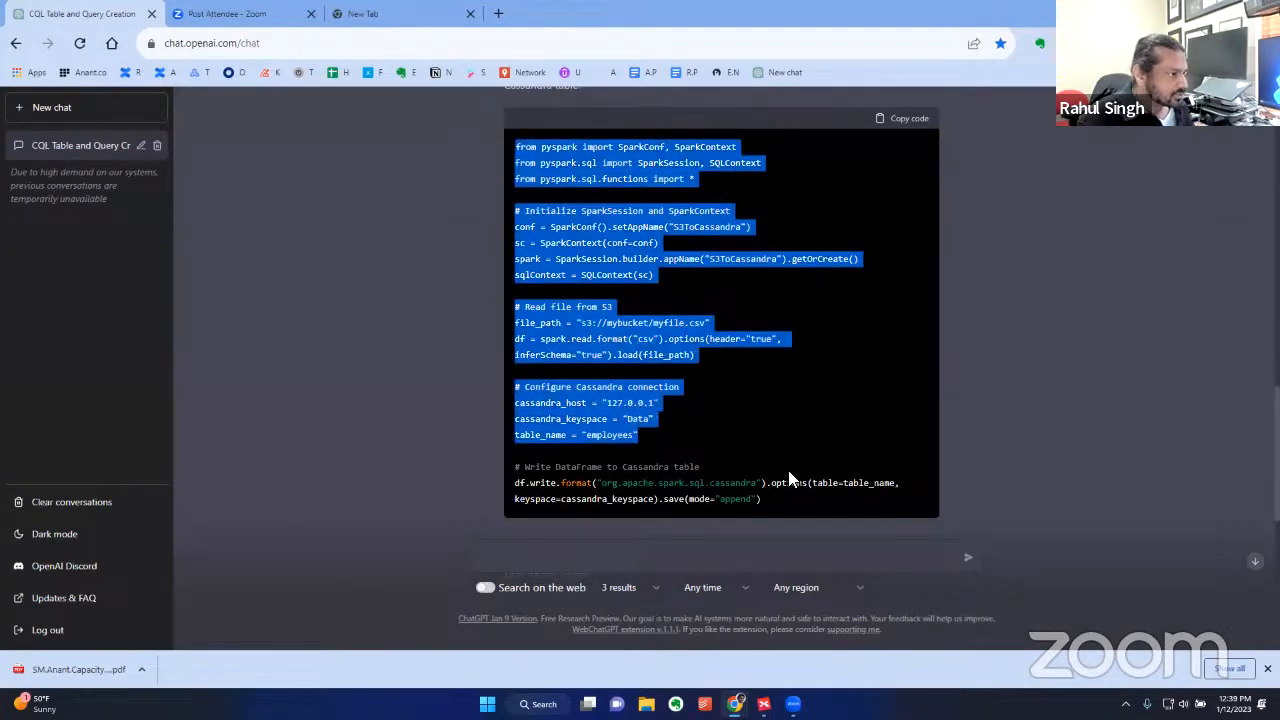
pyautogui.scroll(-3)
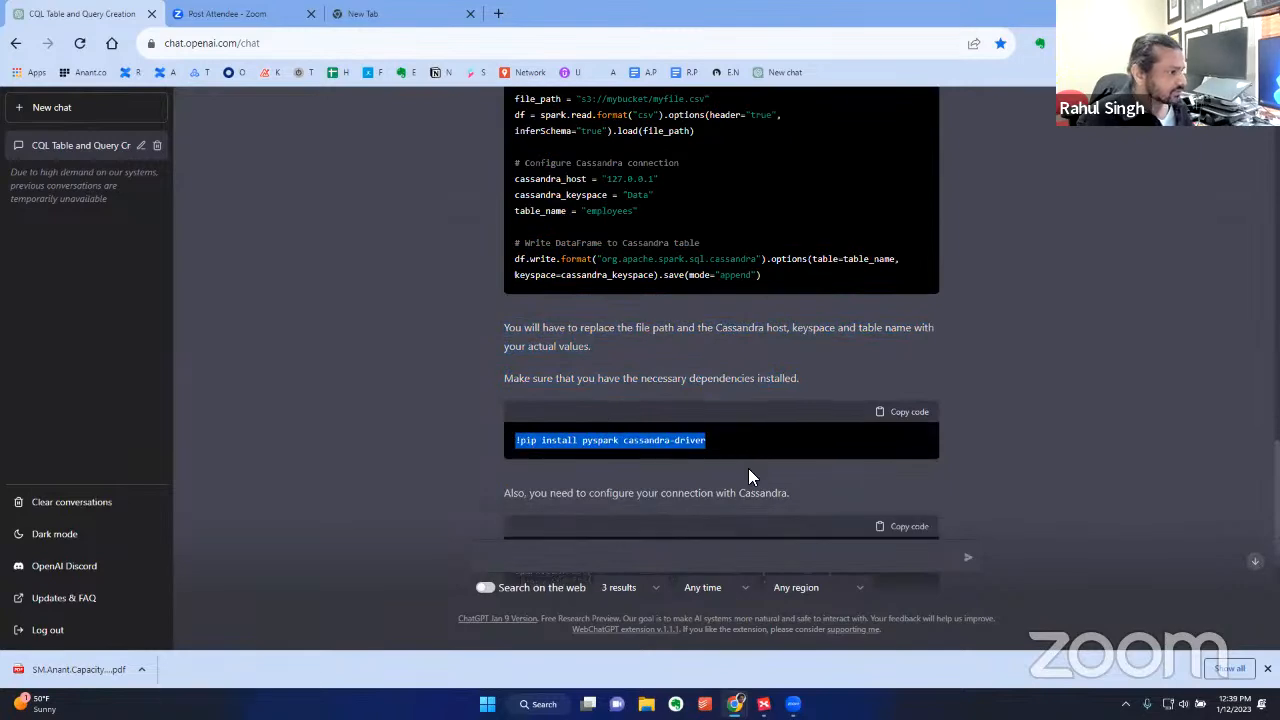
pyautogui.scroll(-3)
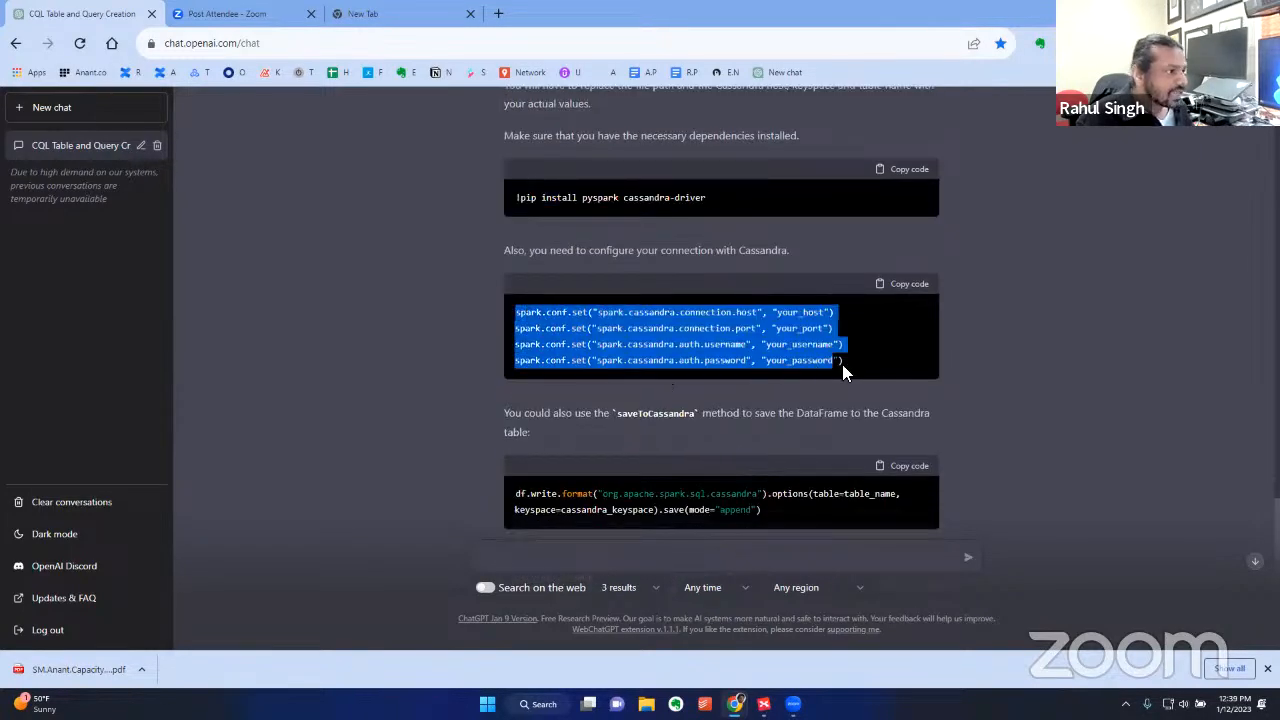
pyautogui.scroll(-3)
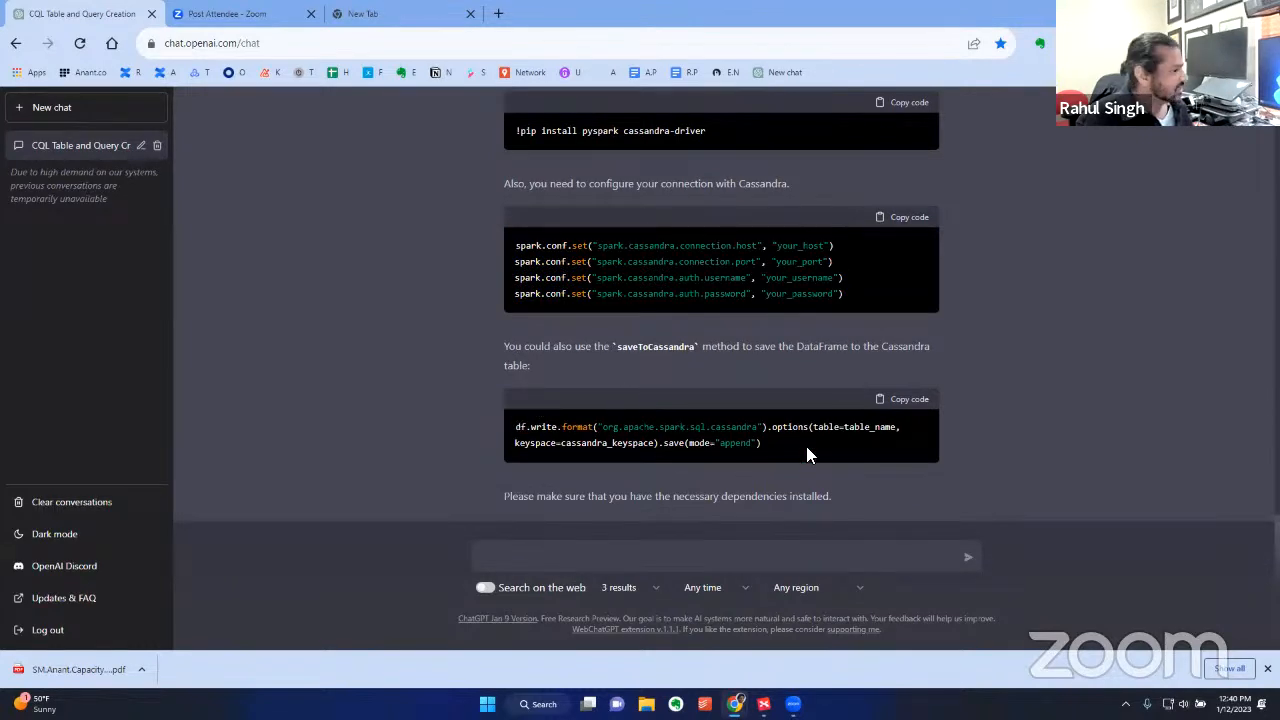
pyautogui.scroll(-3)
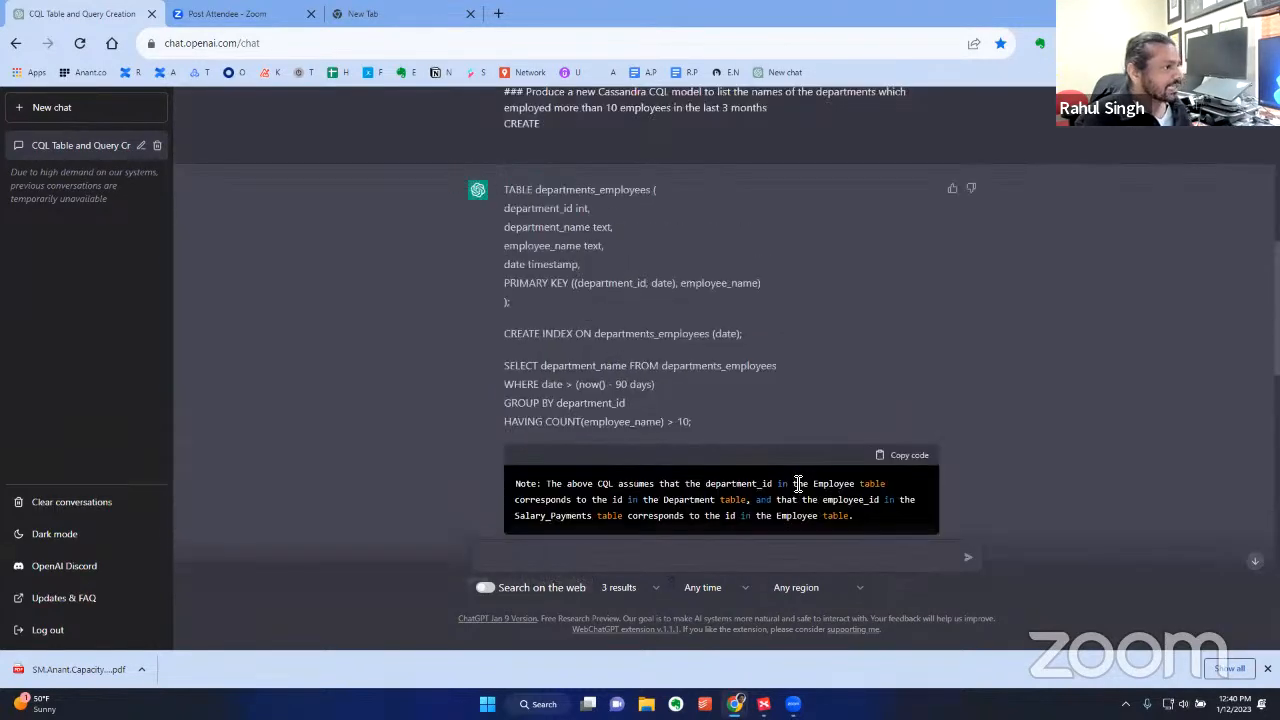
pyautogui.scroll(-3)
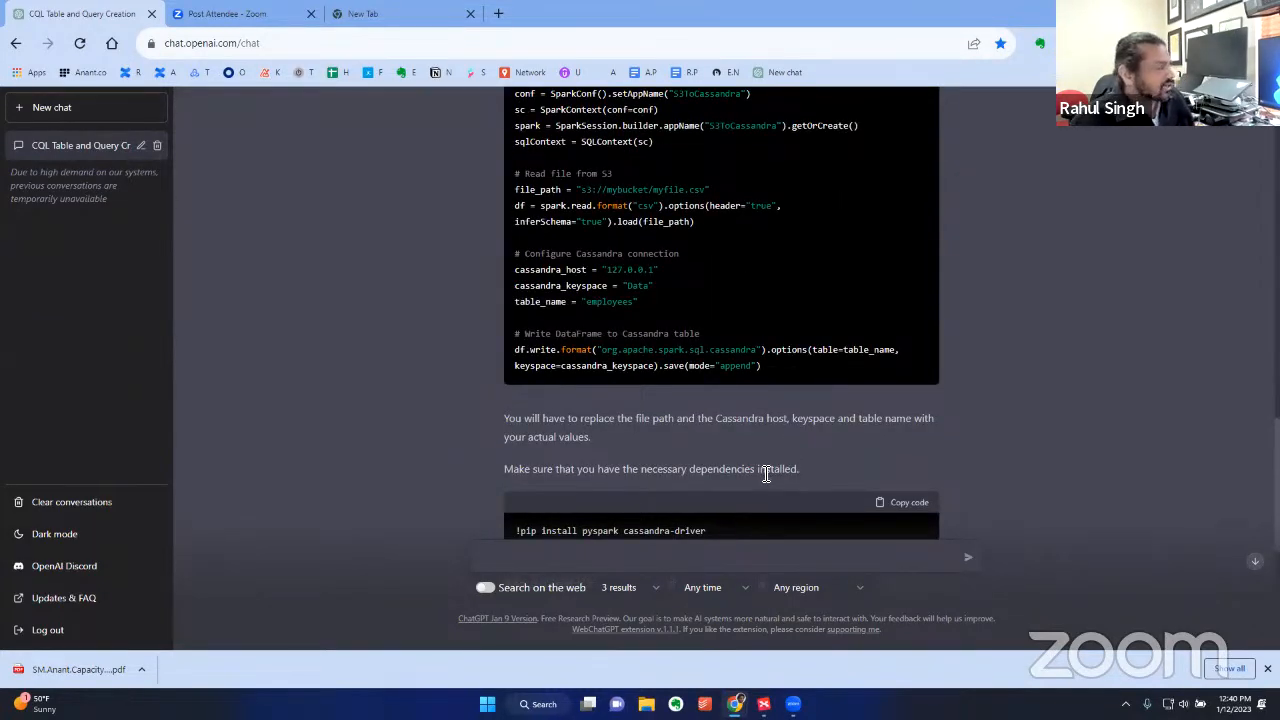
pyautogui.moveTo(756, 486)
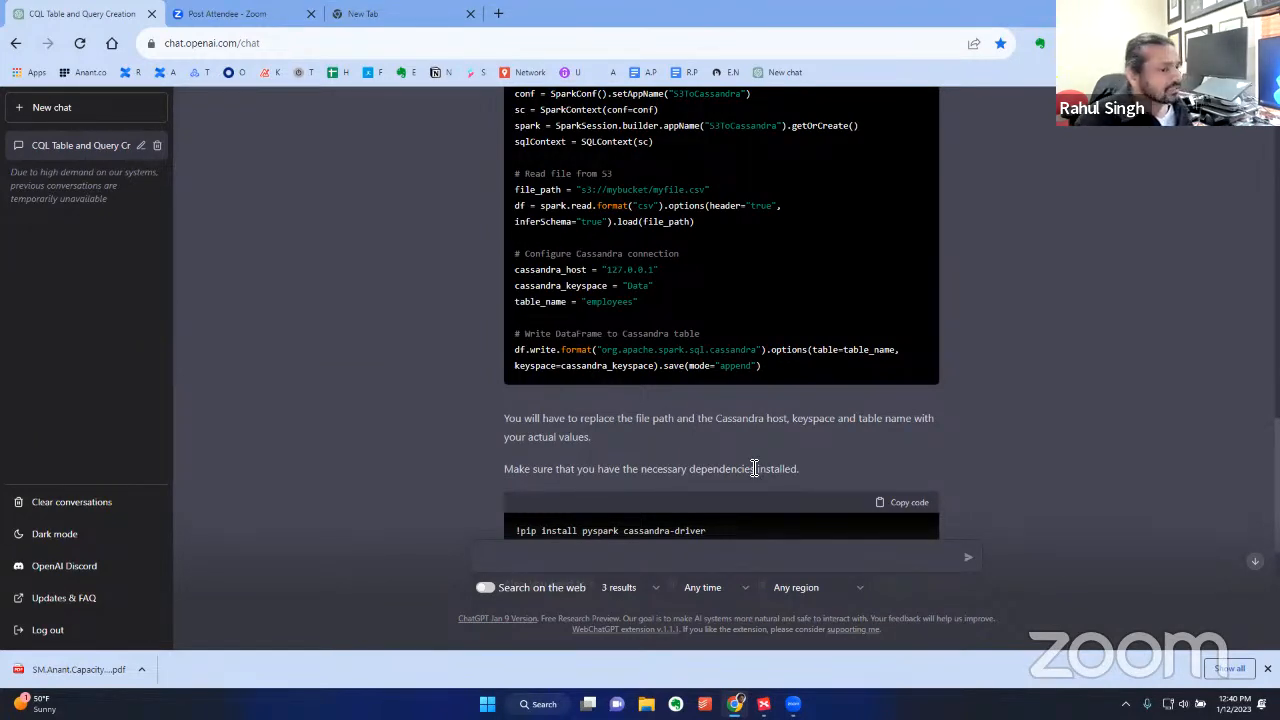
pyautogui.scroll(-3)
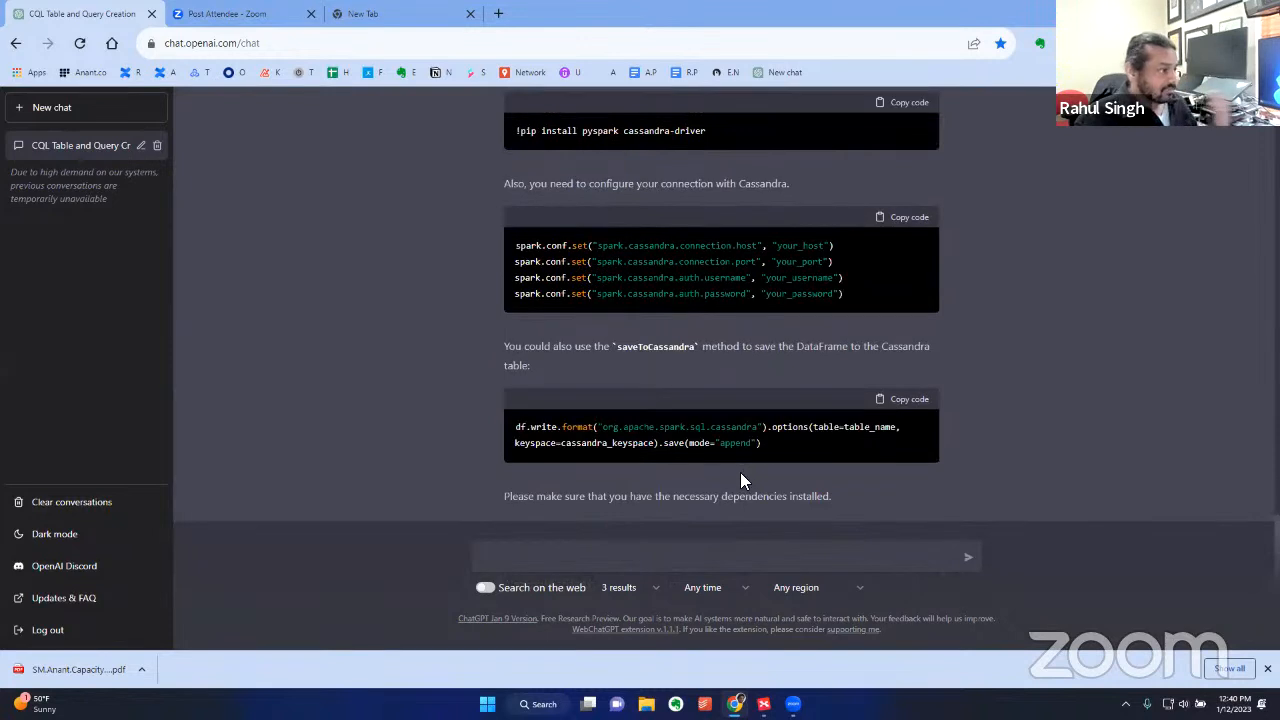
pyautogui.moveTo(672, 464)
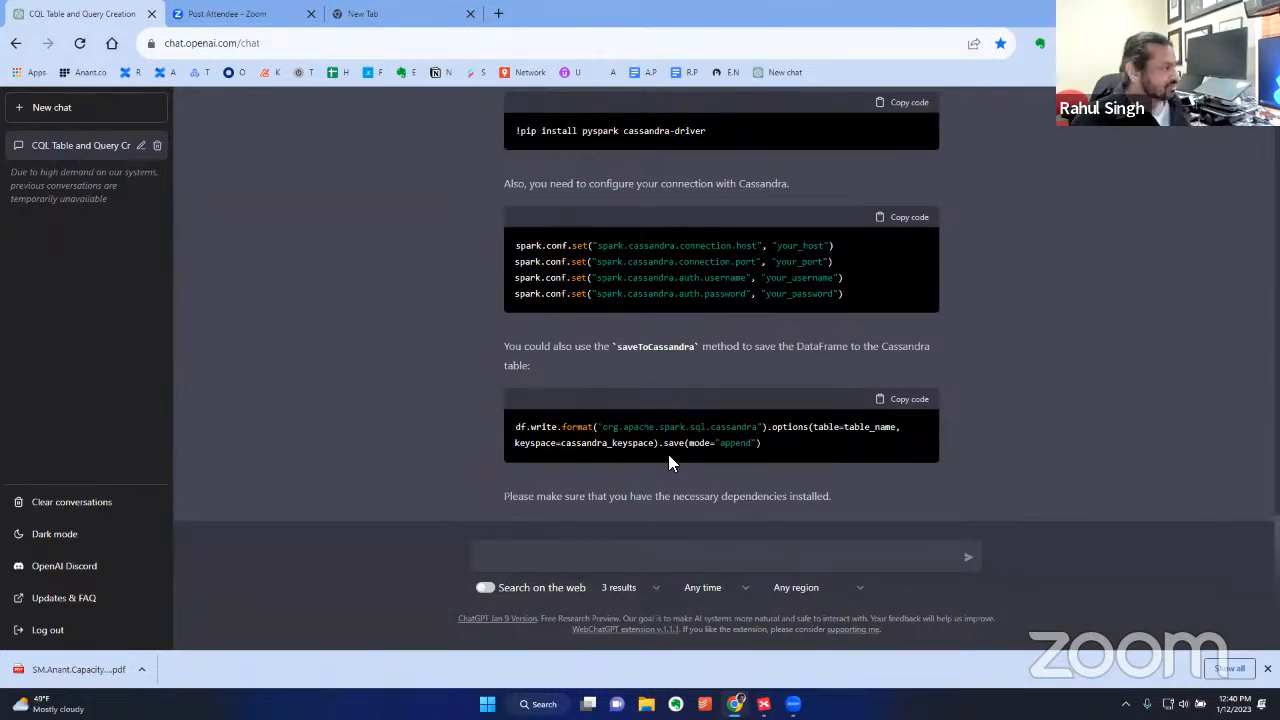
pyautogui.moveTo(376, 400)
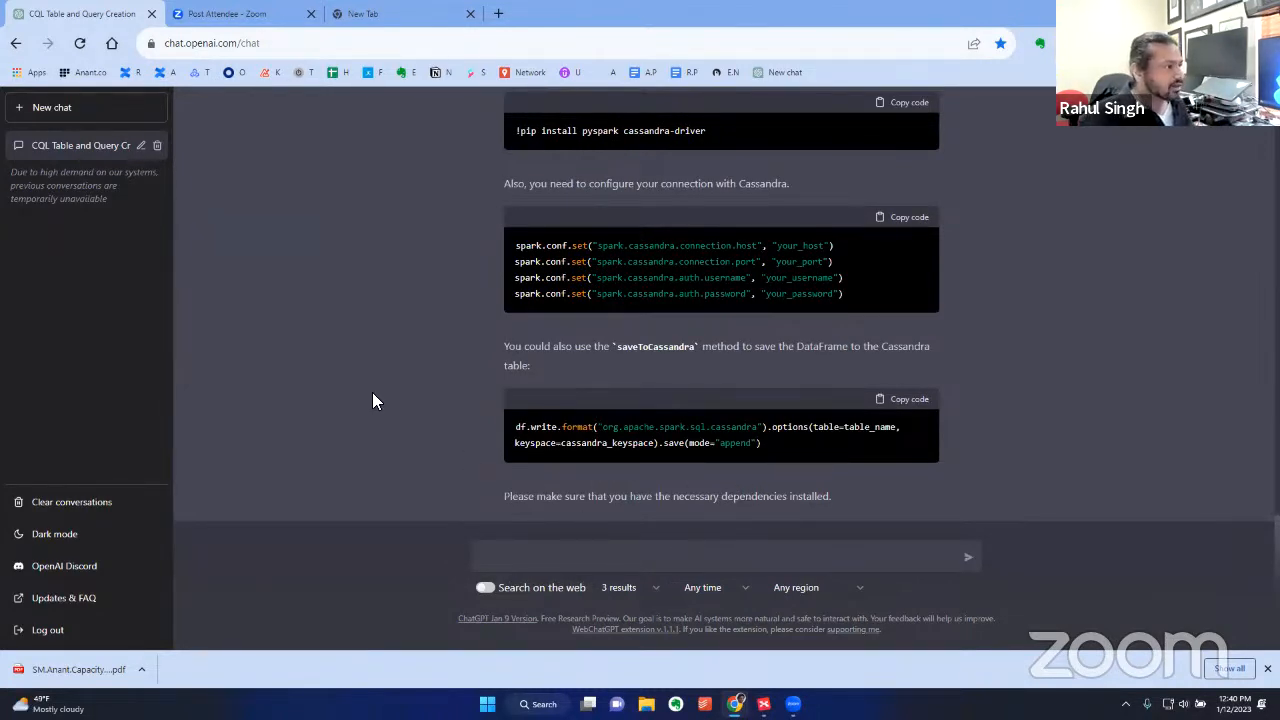